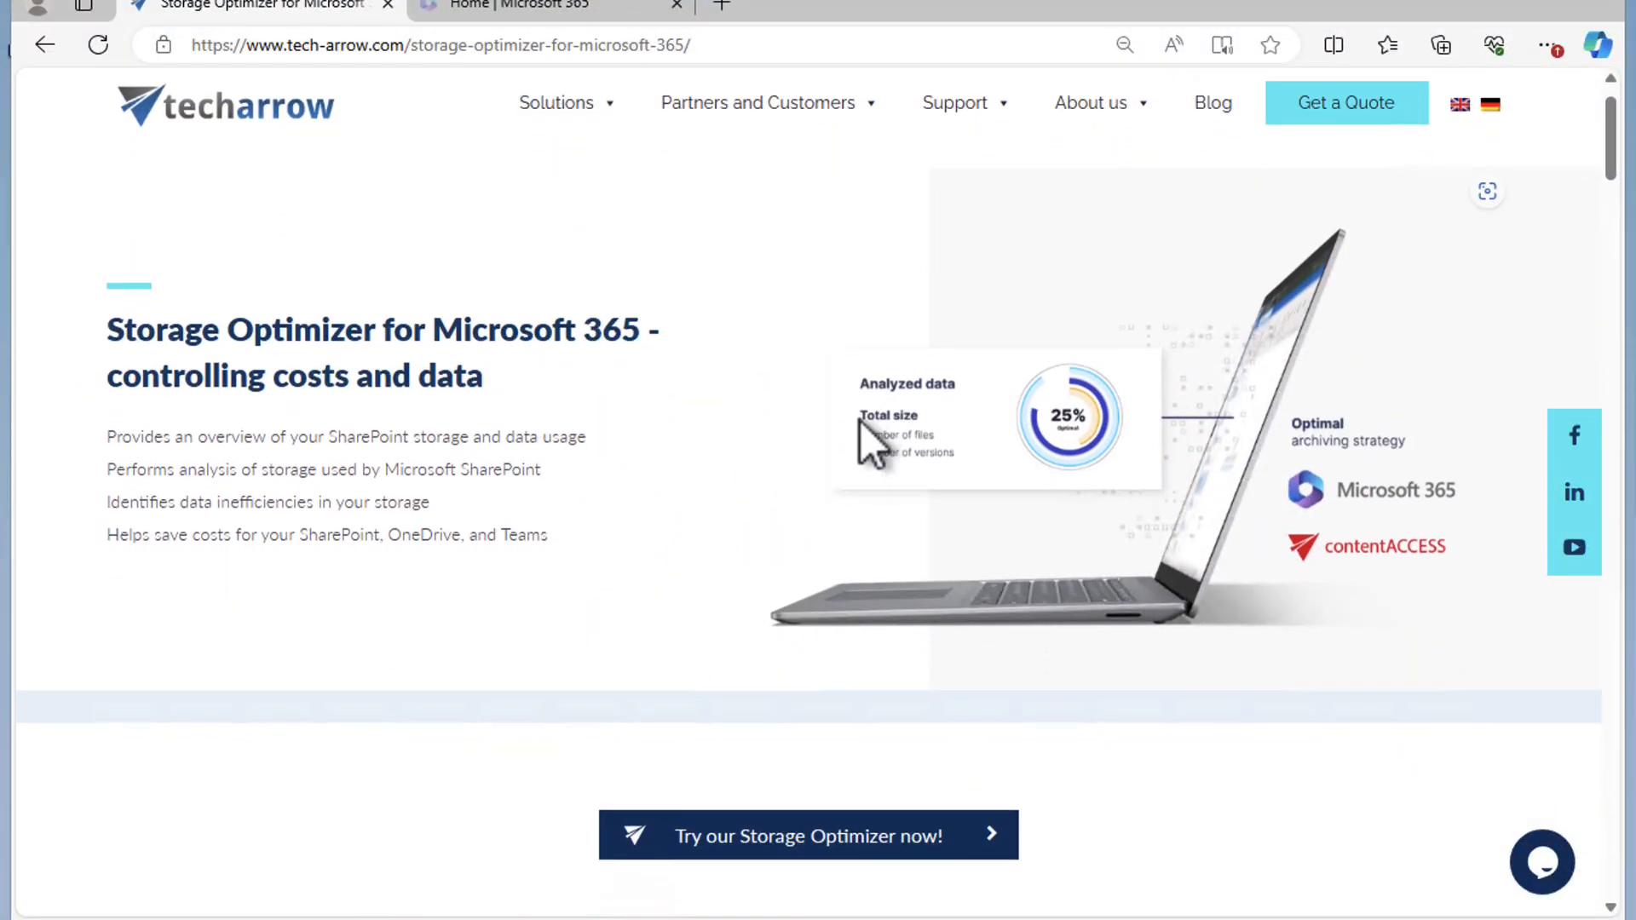
# Scroll down the Storage Optimizer product page past the Pro teaser and video section
pyautogui.scroll(-3)
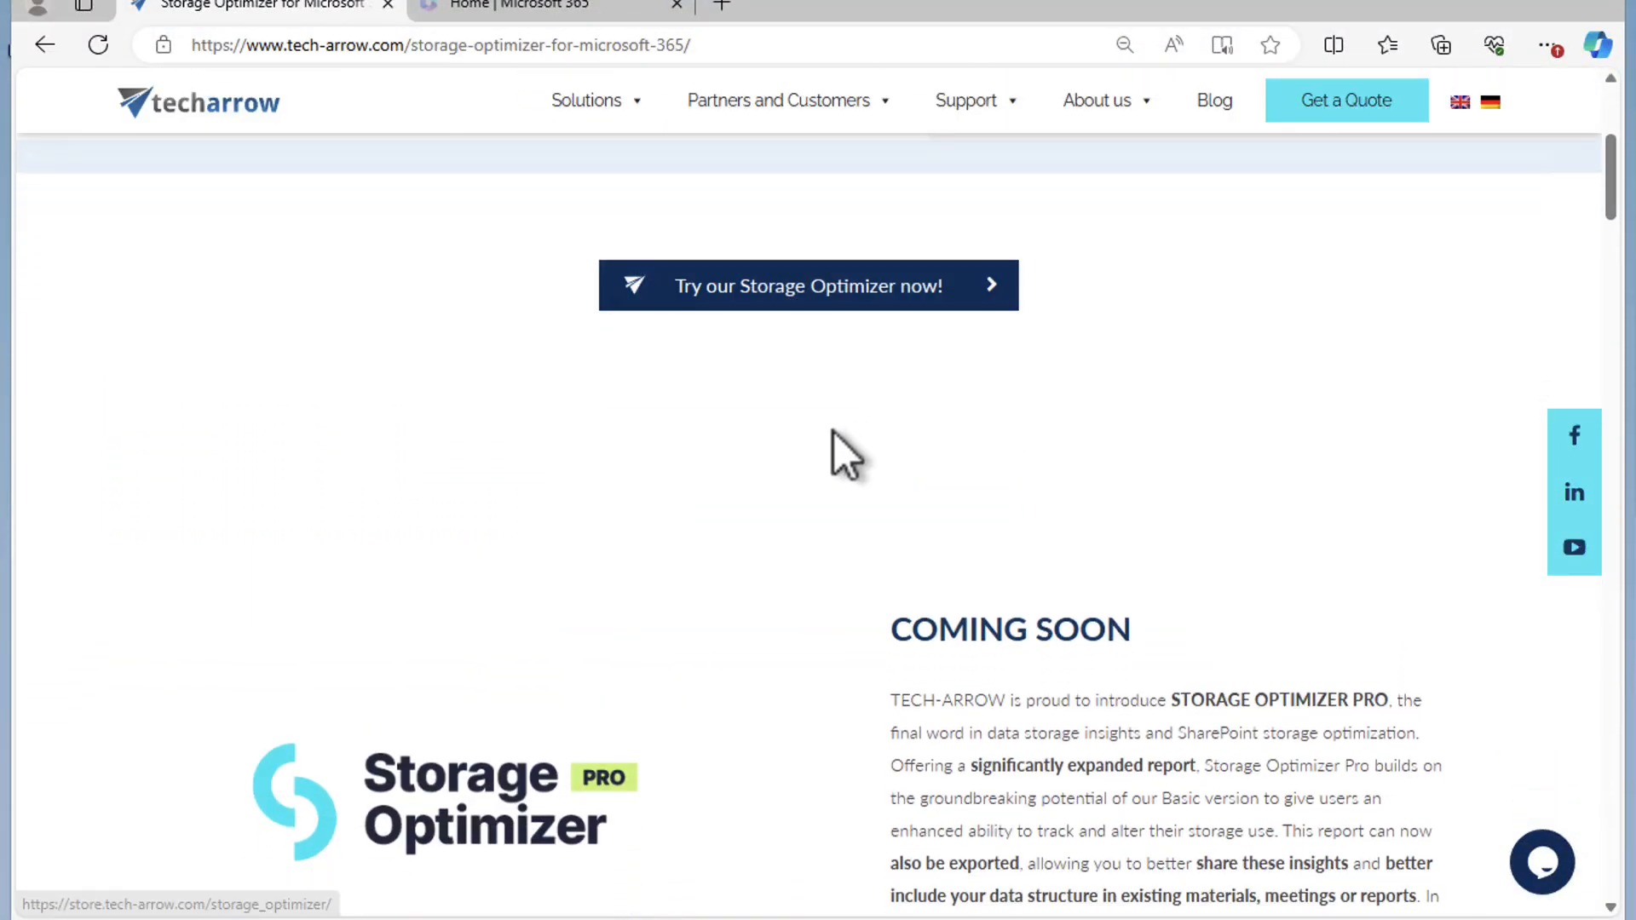
pyautogui.scroll(-3)
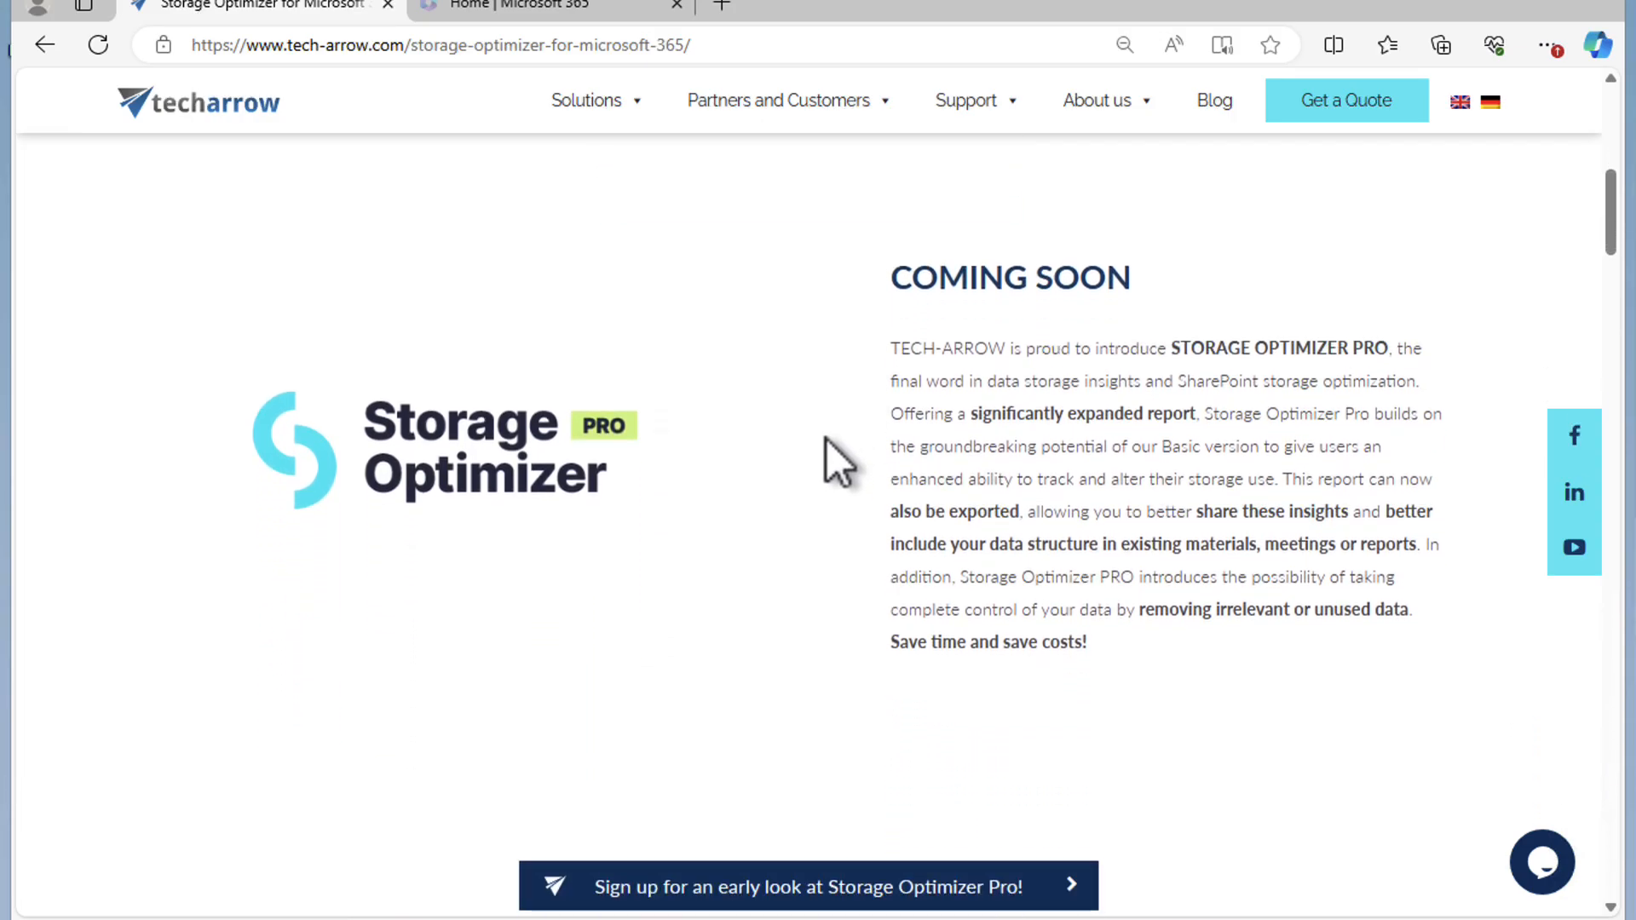
pyautogui.scroll(-3)
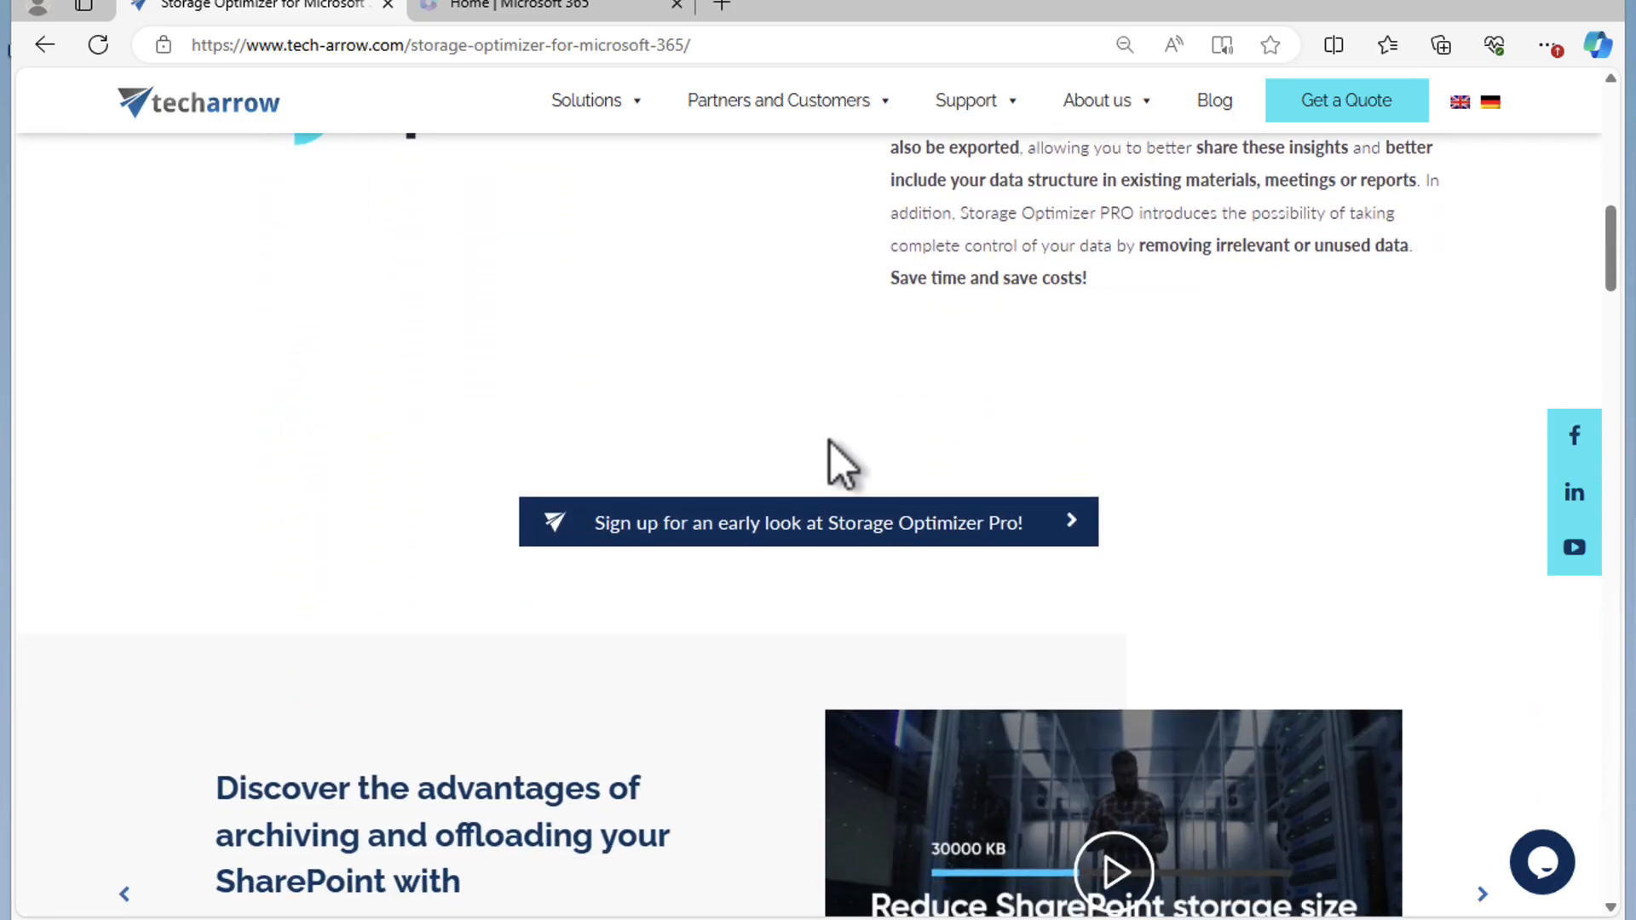
pyautogui.scroll(-3)
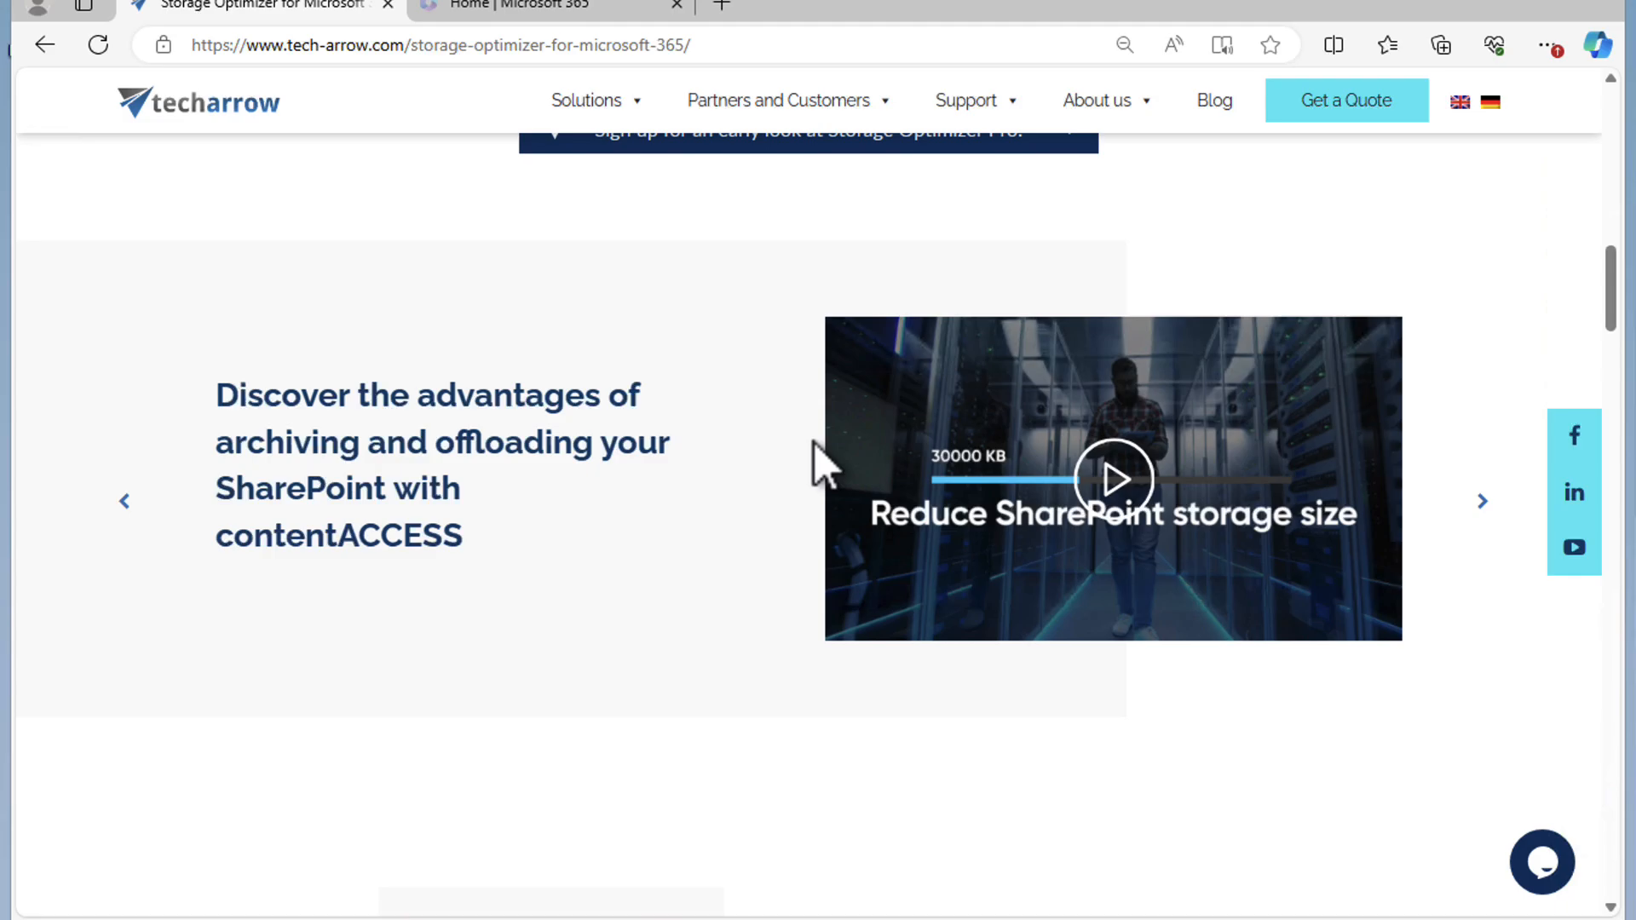
pyautogui.scroll(-3)
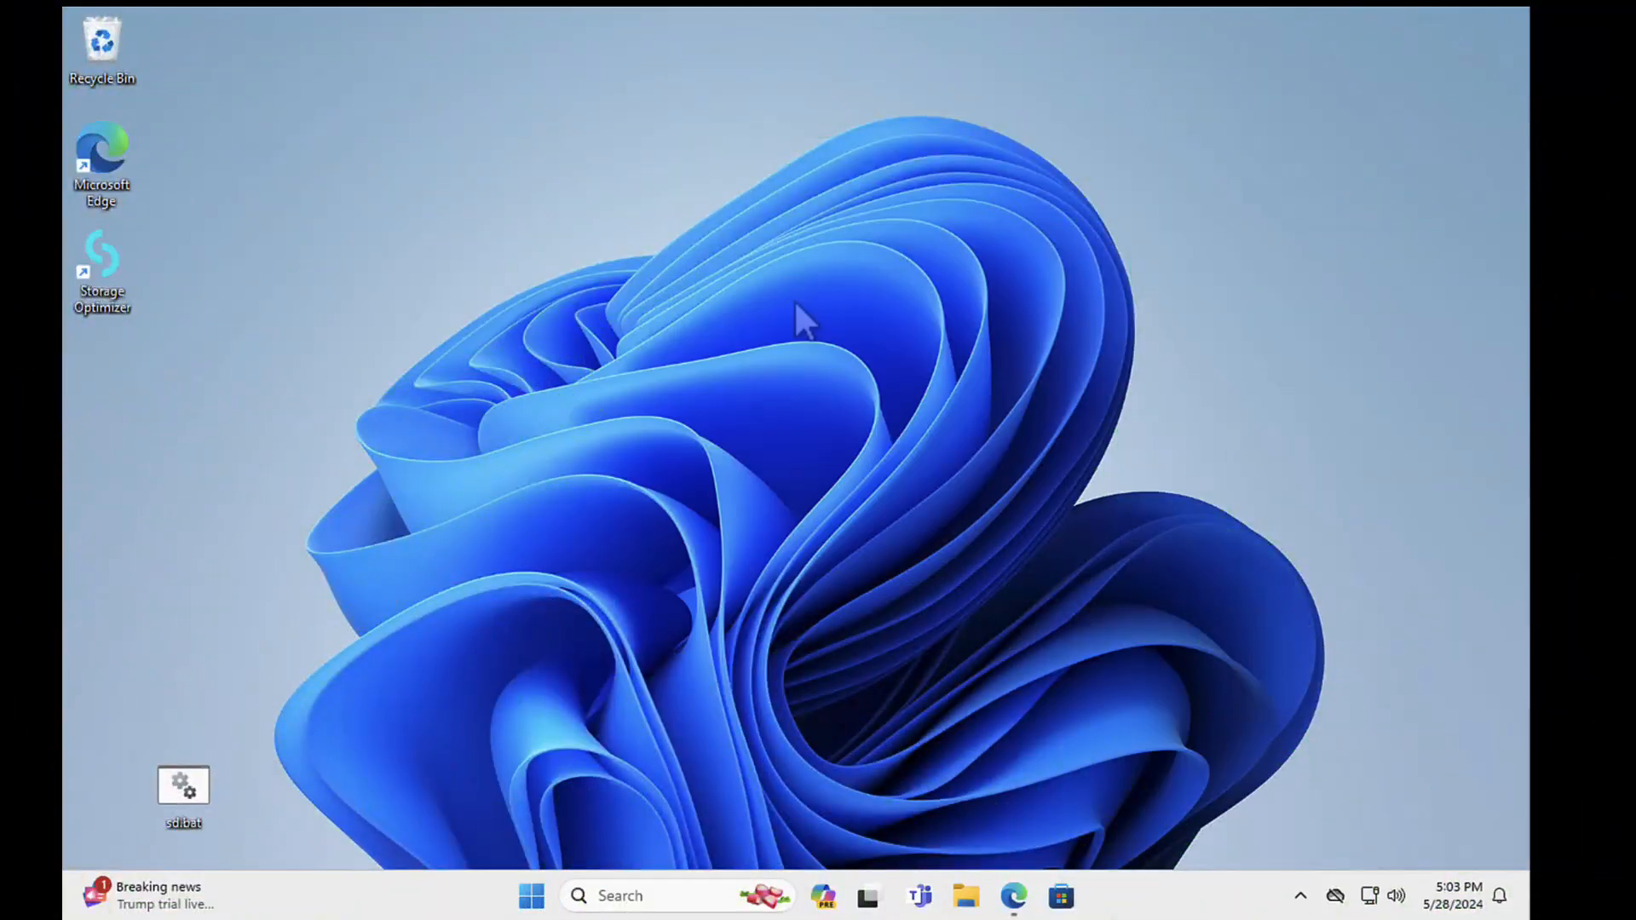
pyautogui.moveTo(814, 423)
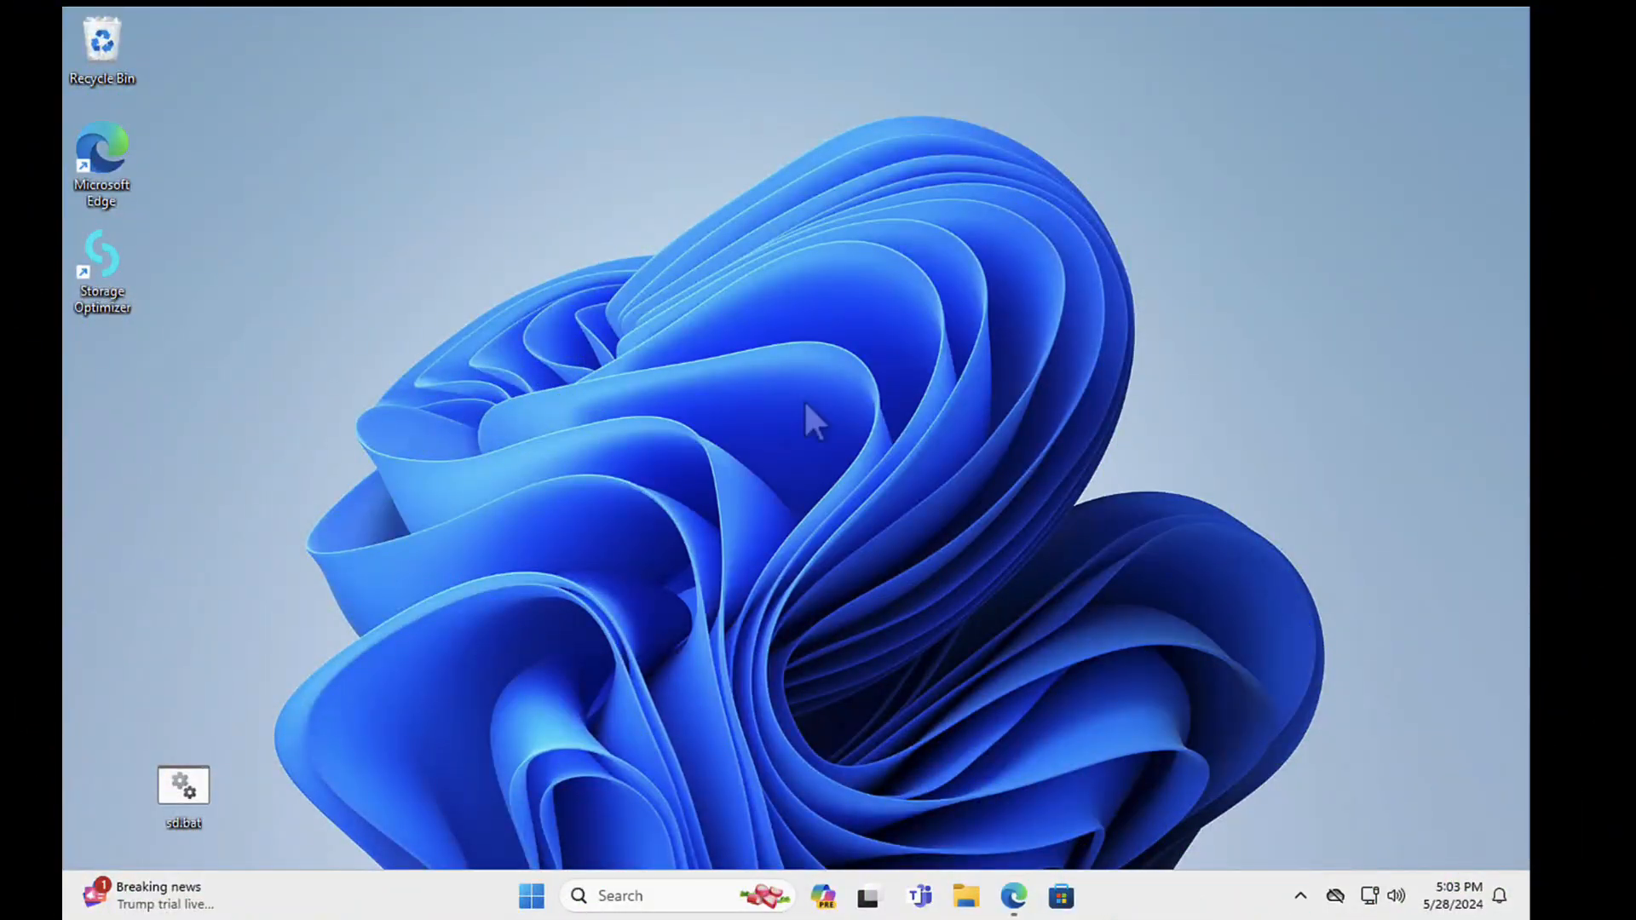
pyautogui.moveTo(71, 224)
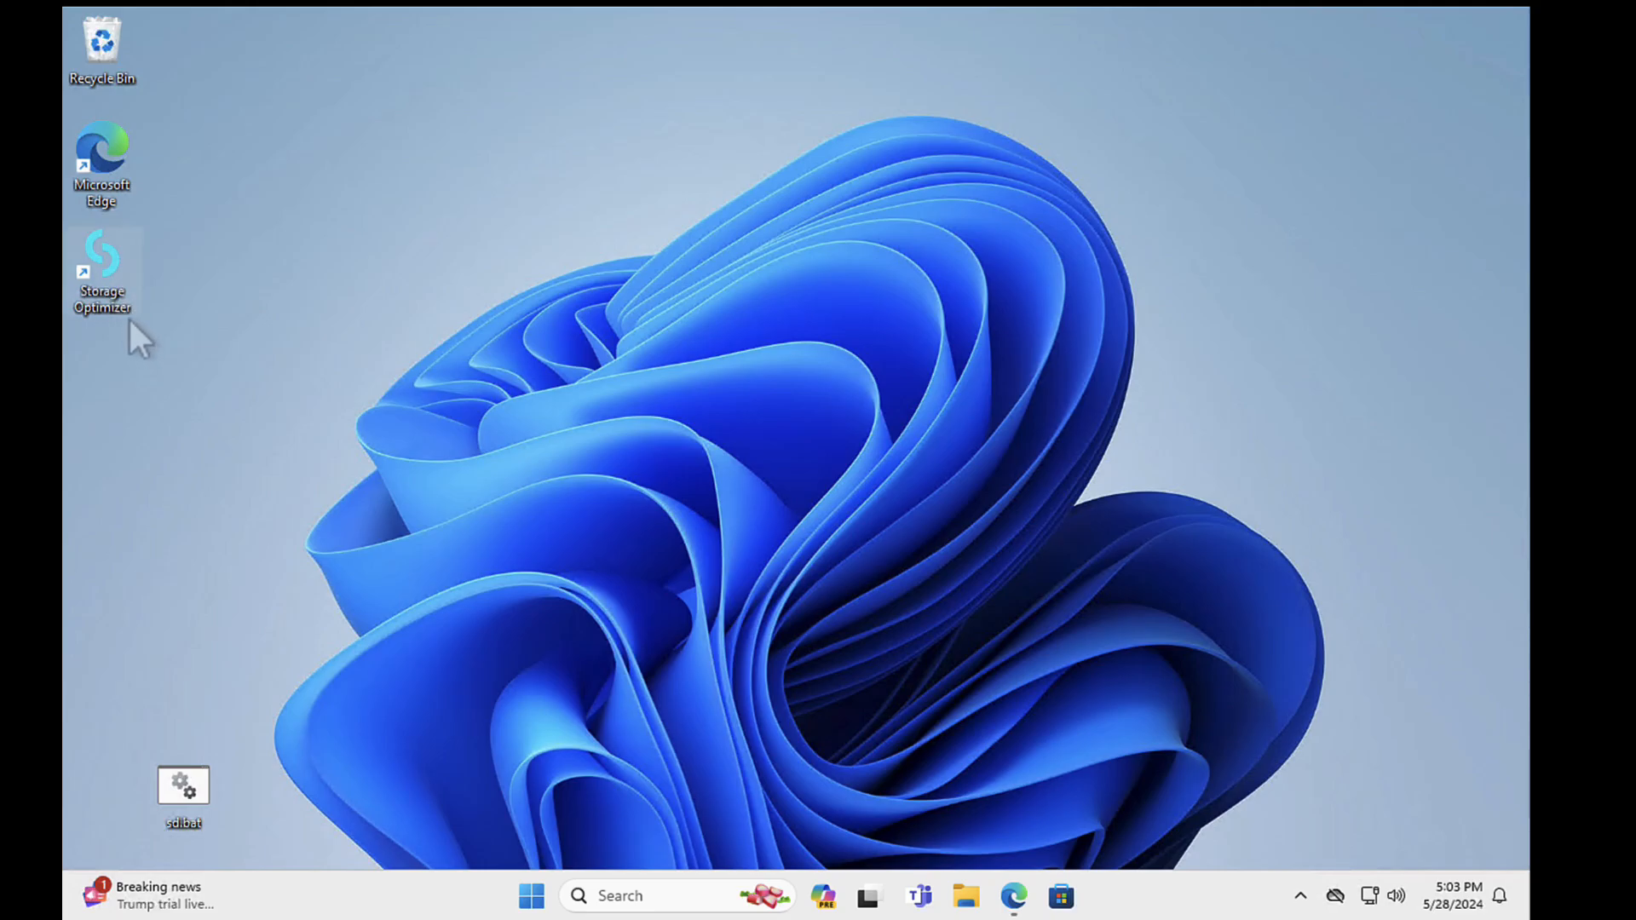
pyautogui.moveTo(240, 407)
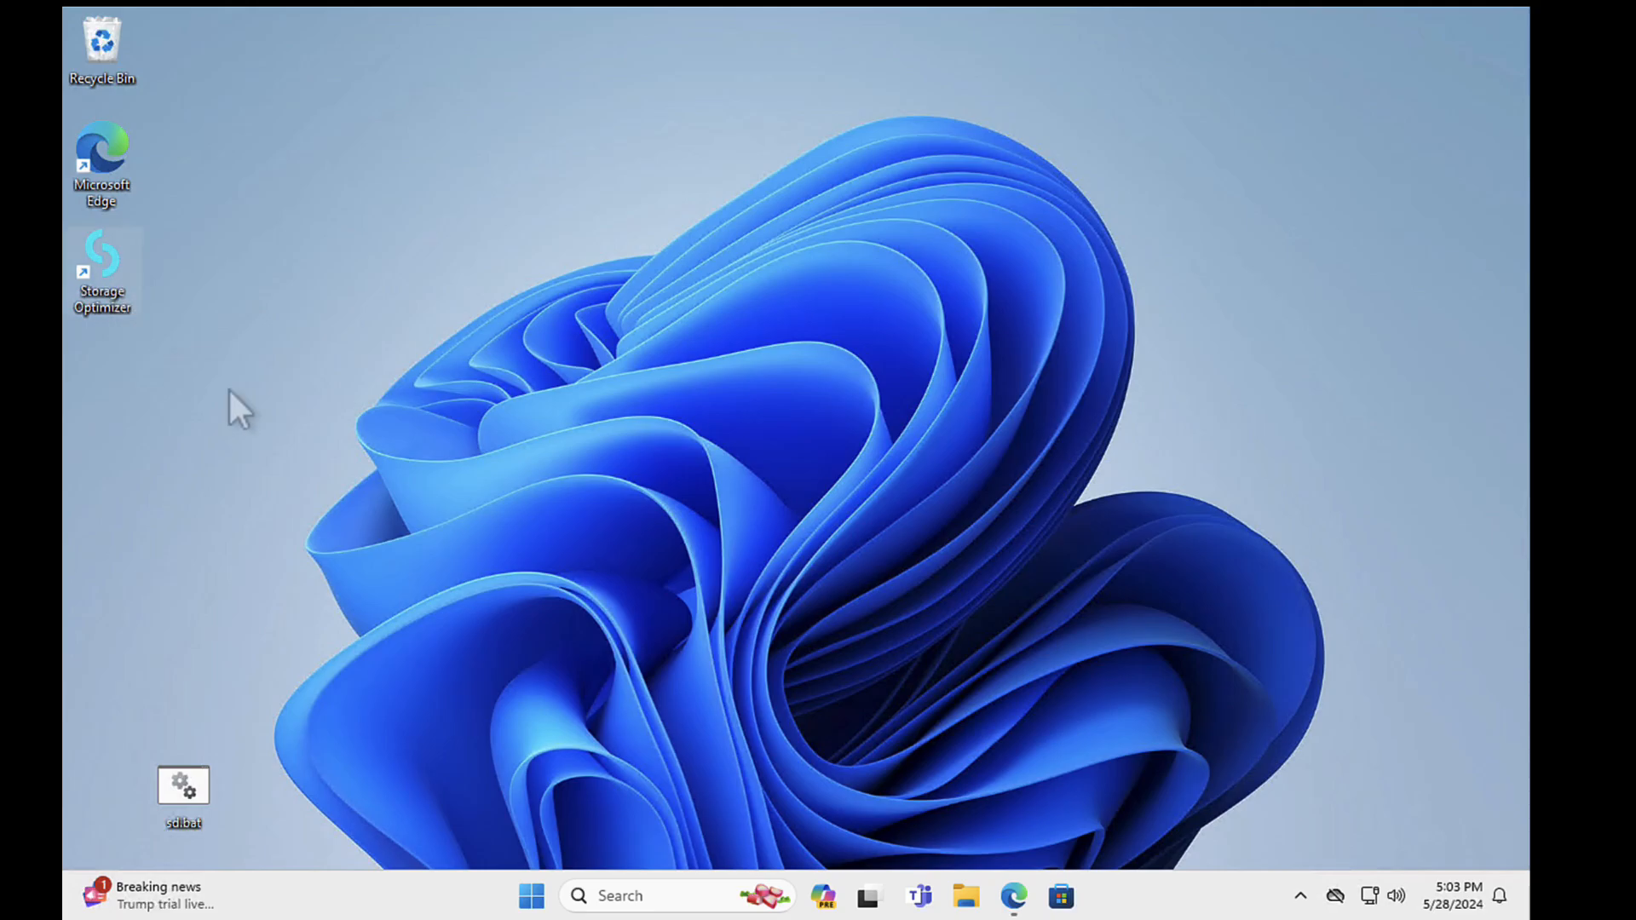
pyautogui.moveTo(1059, 895)
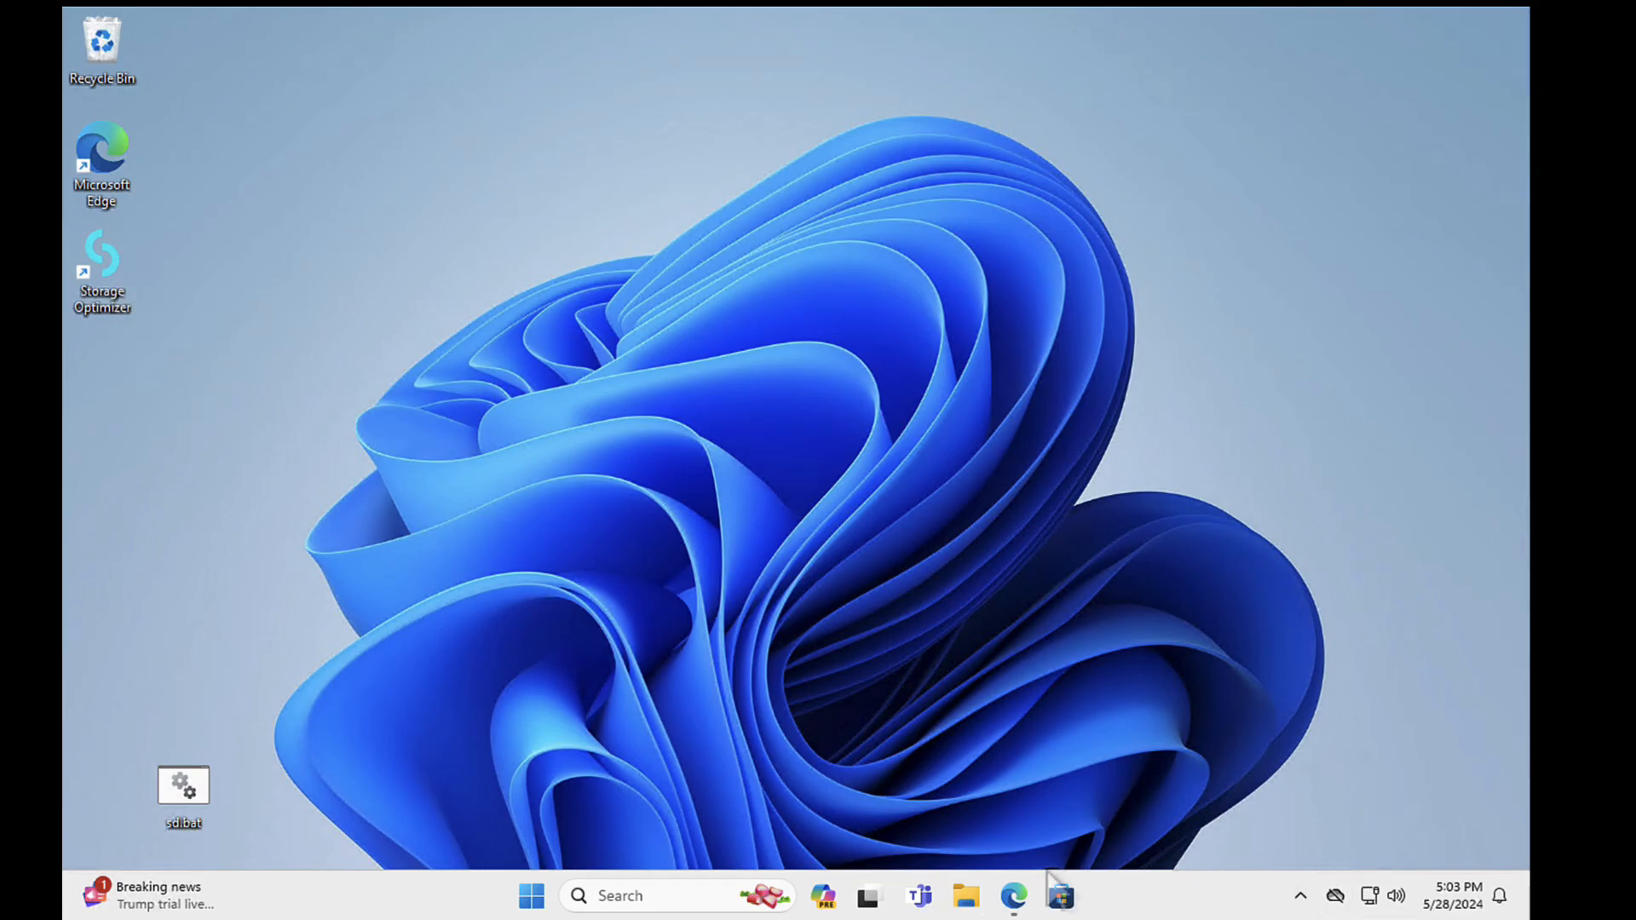
# Restore the tech-arrow.com homepage, look over the Solutions menu, then minimize Edge
pyautogui.click(1060, 896)
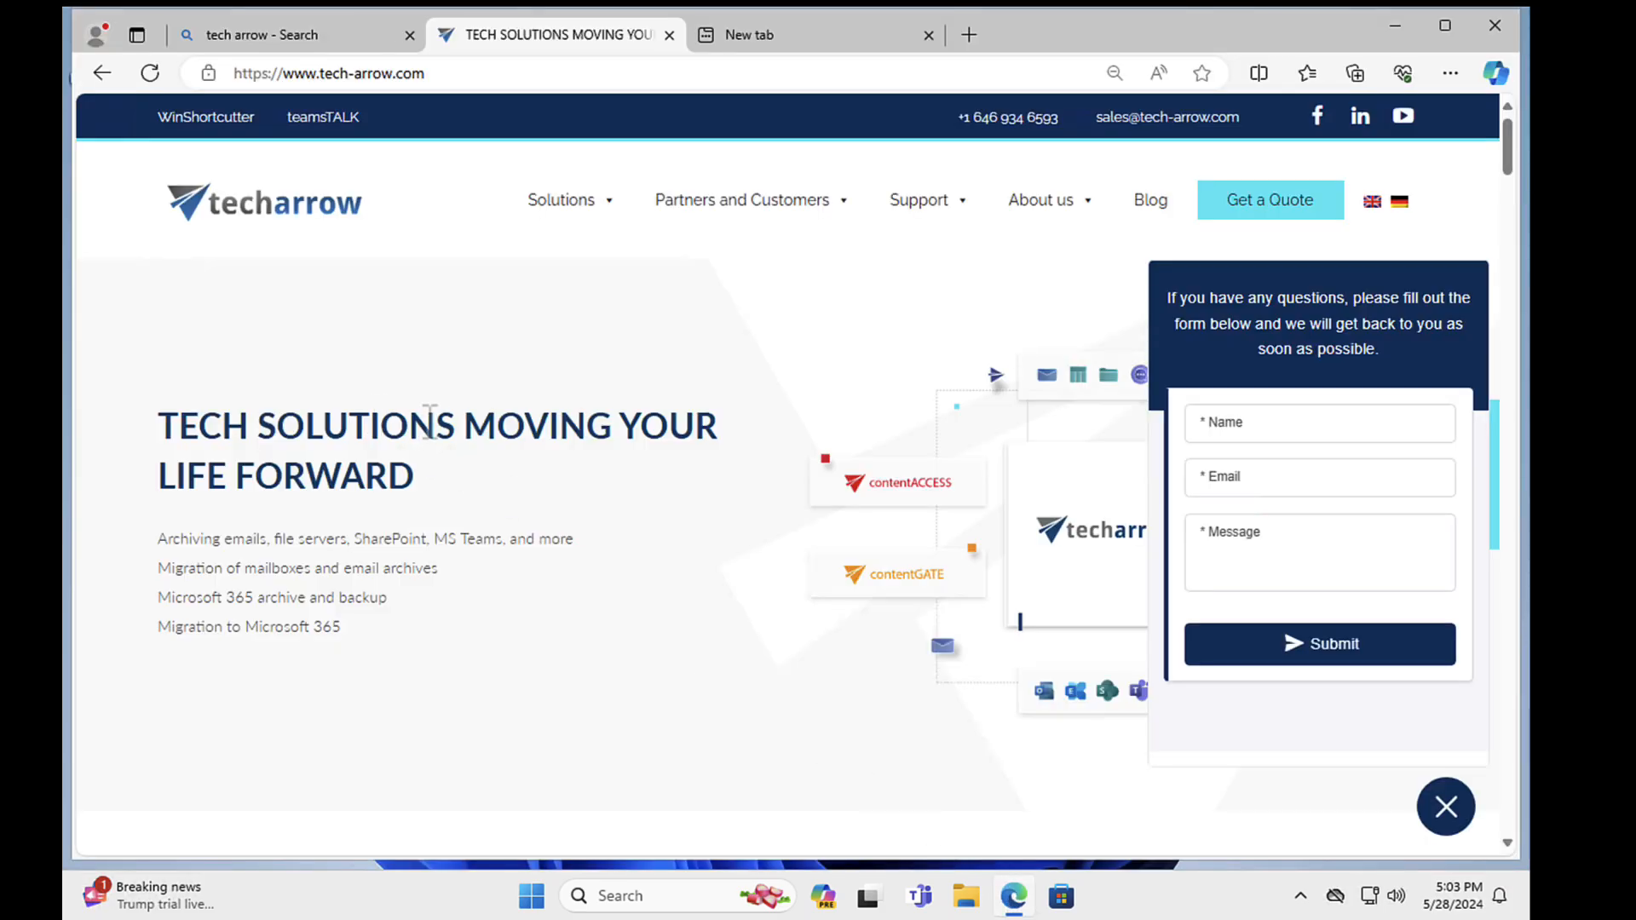
pyautogui.moveTo(416, 201)
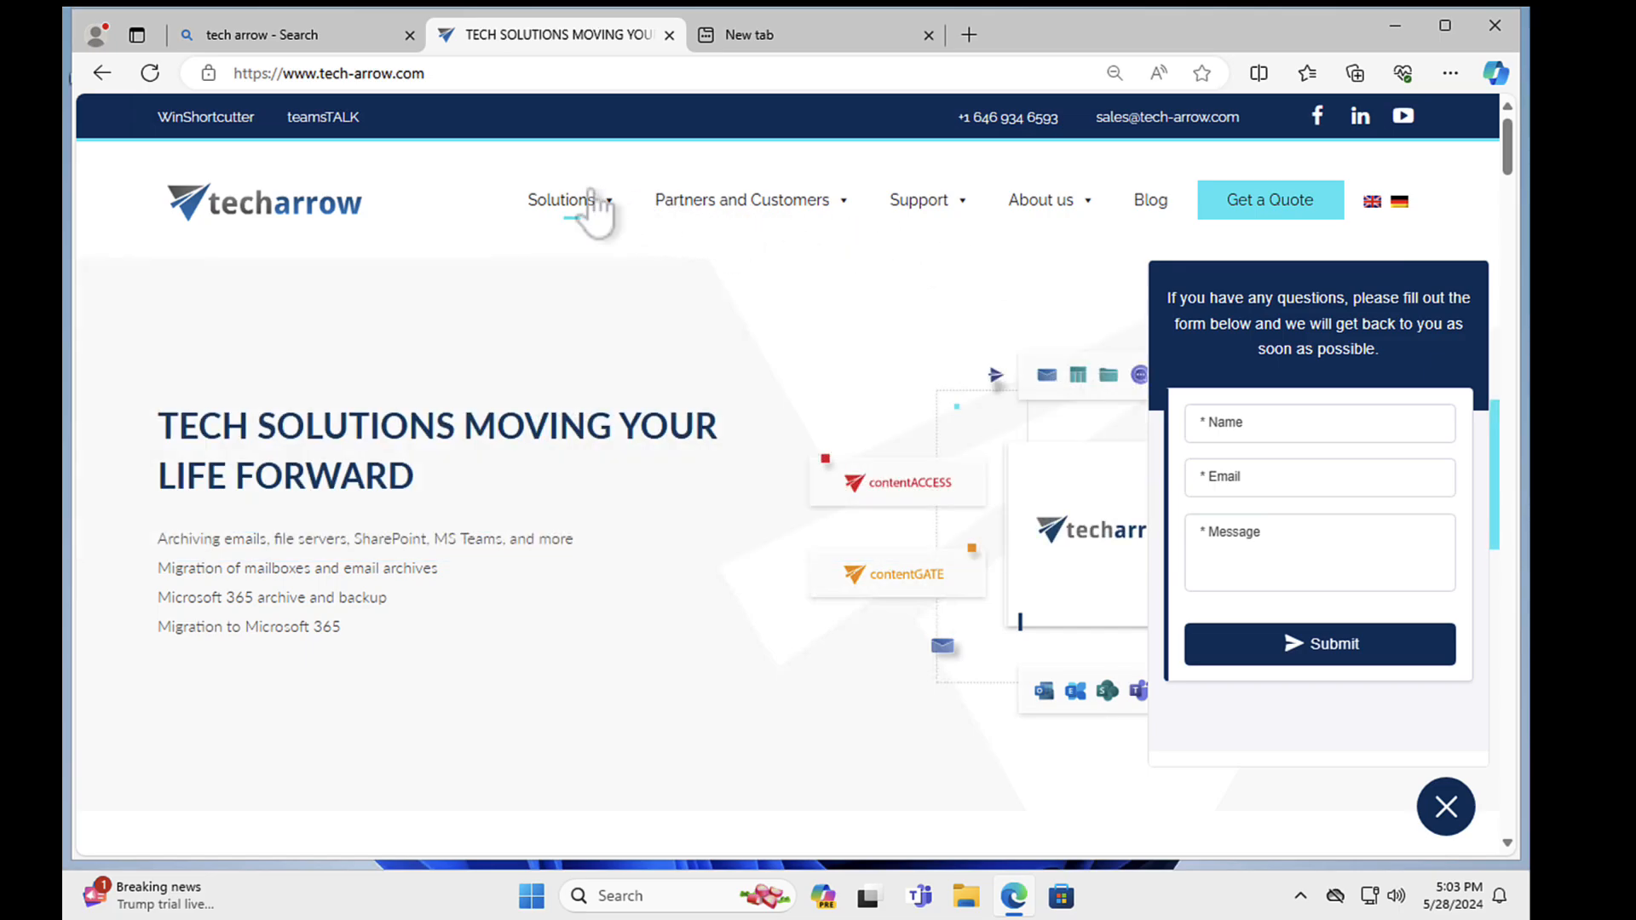
pyautogui.click(562, 200)
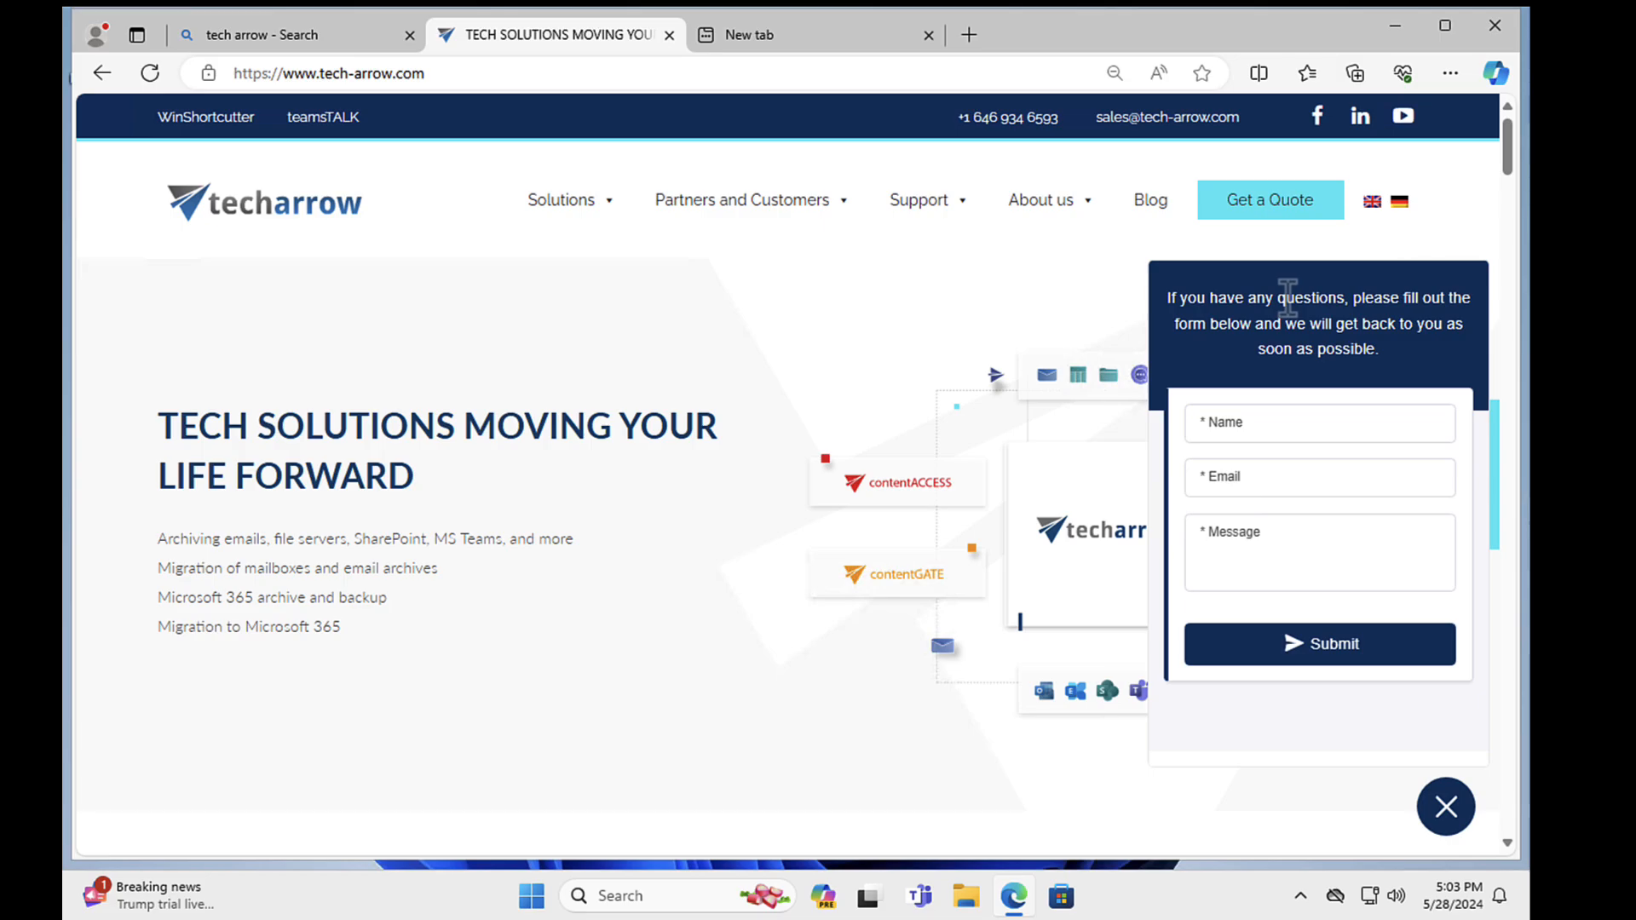
pyautogui.click(1445, 806)
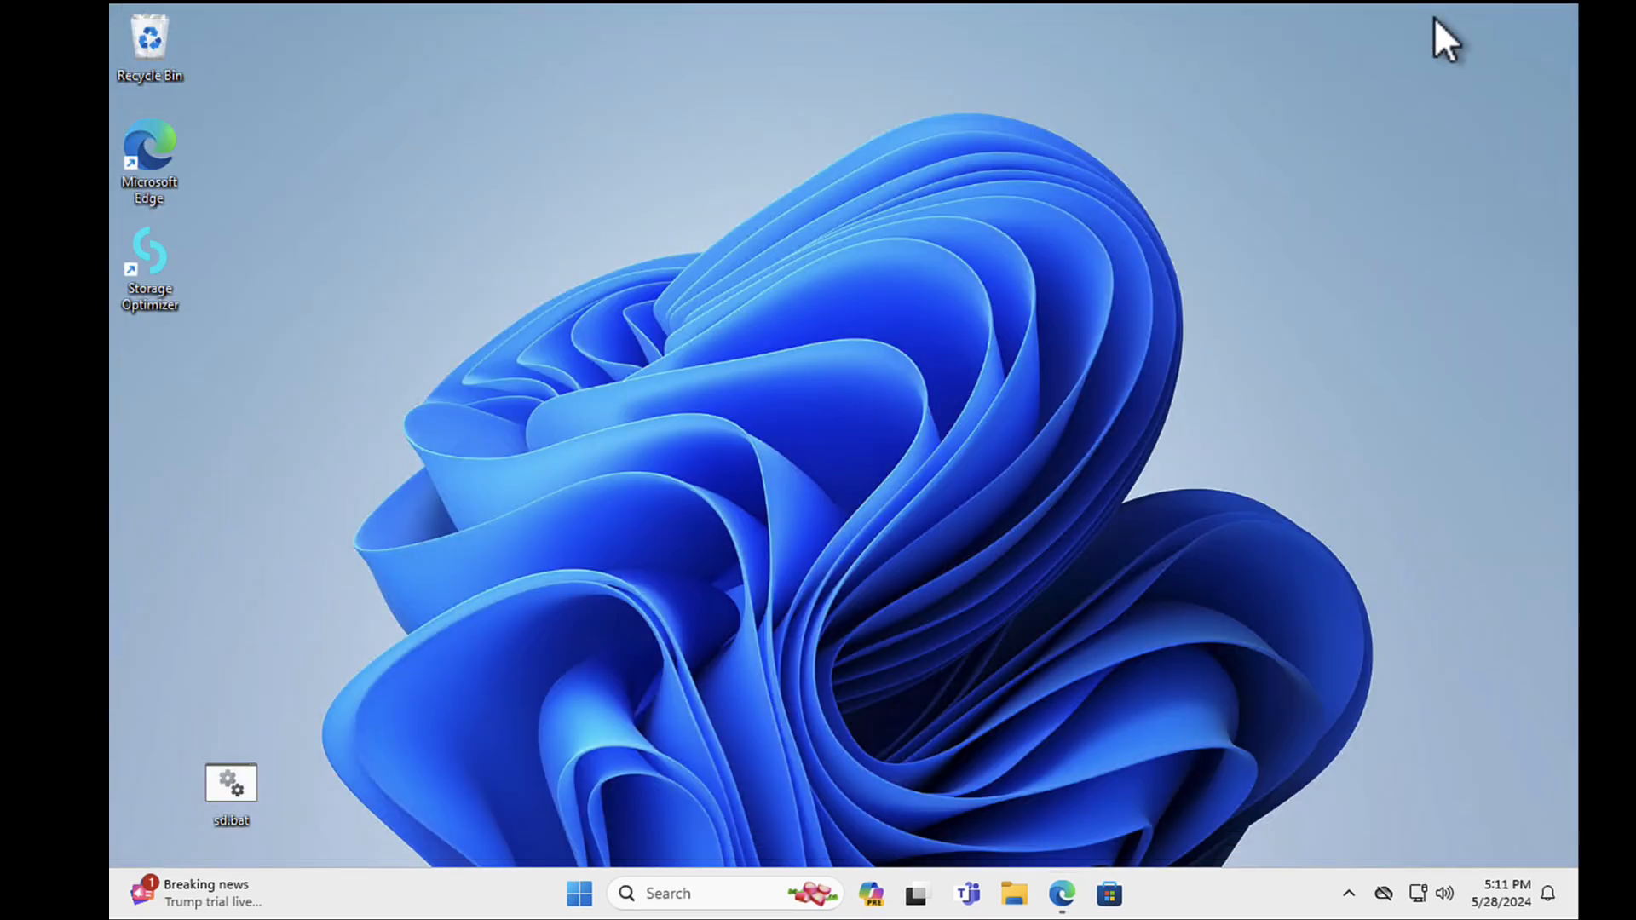
pyautogui.moveTo(199, 339)
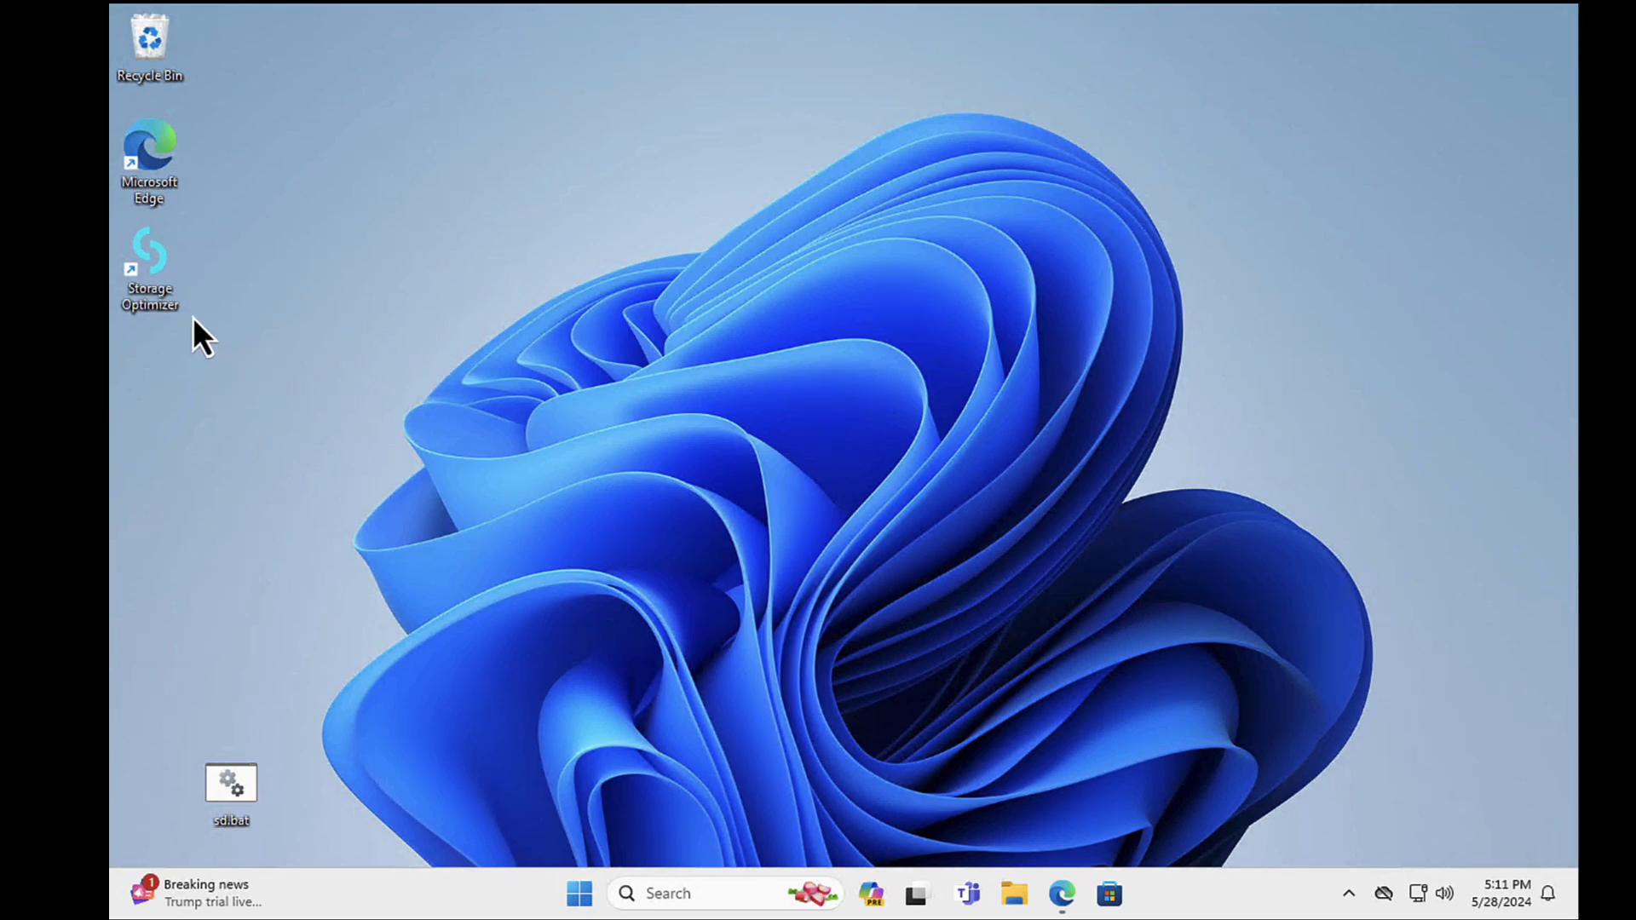
pyautogui.moveTo(152, 303)
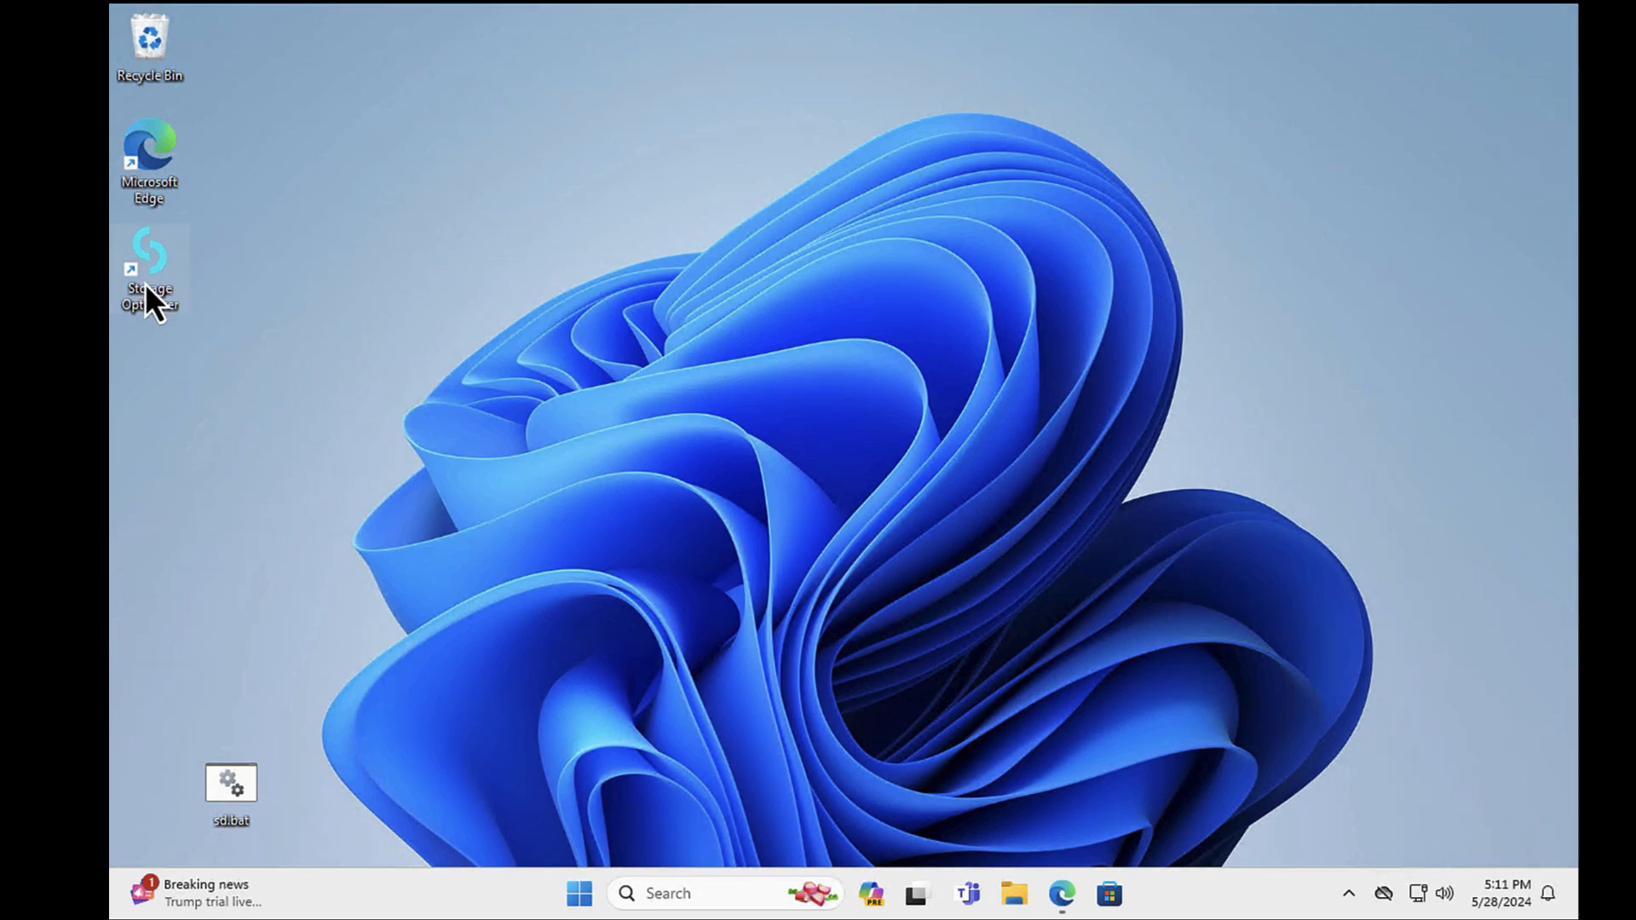
pyautogui.moveTo(162, 297)
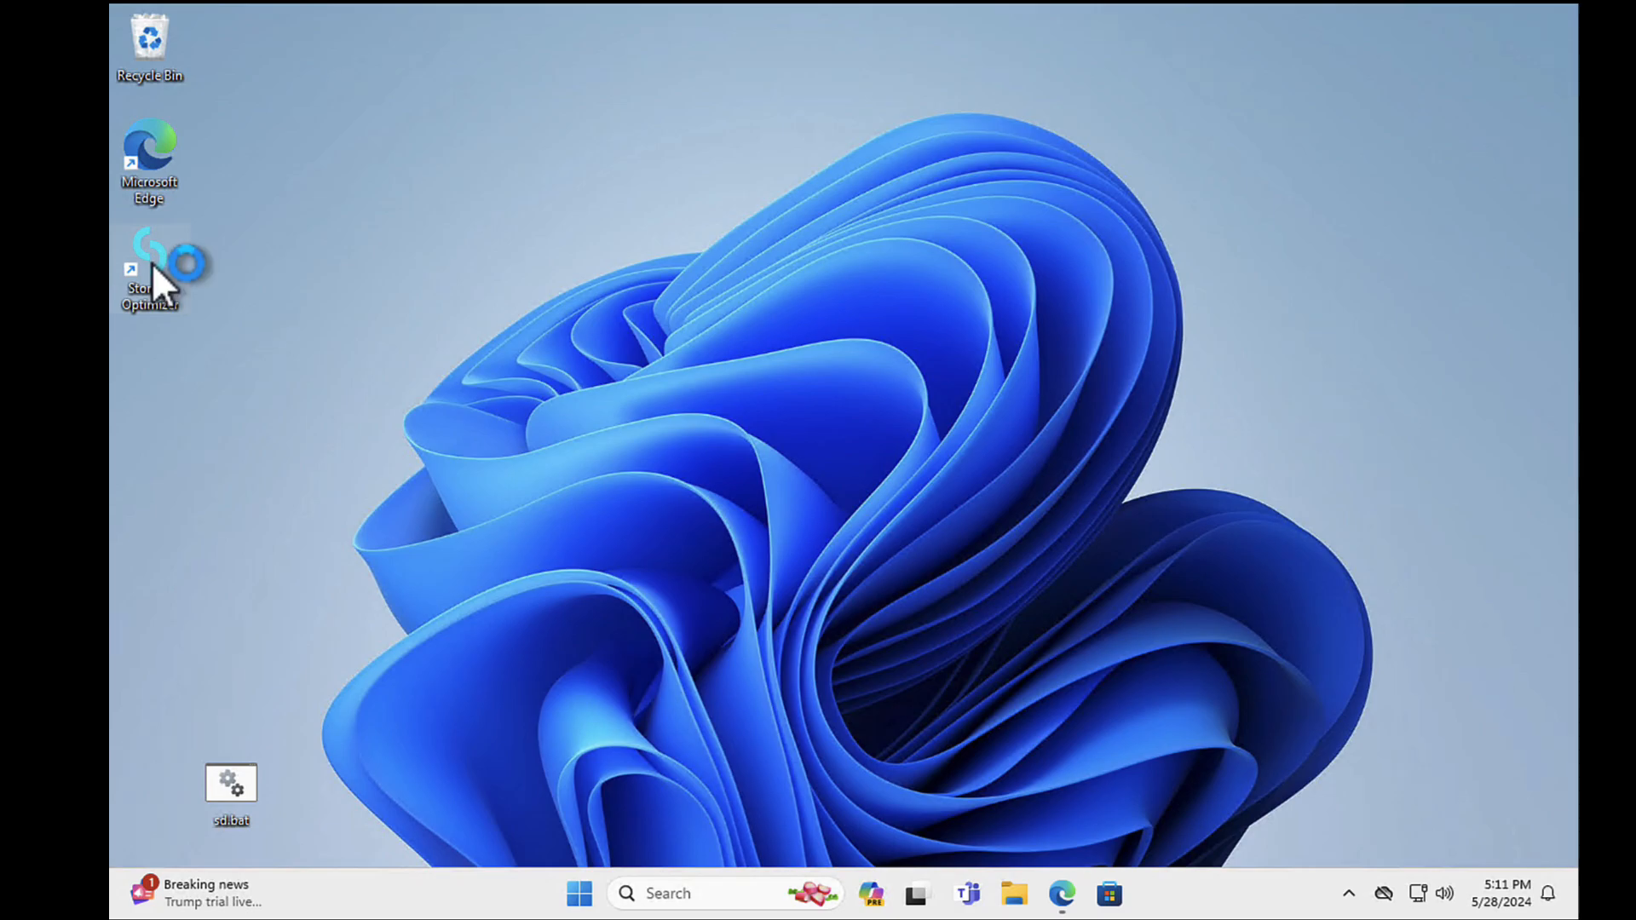
pyautogui.moveTo(235, 334)
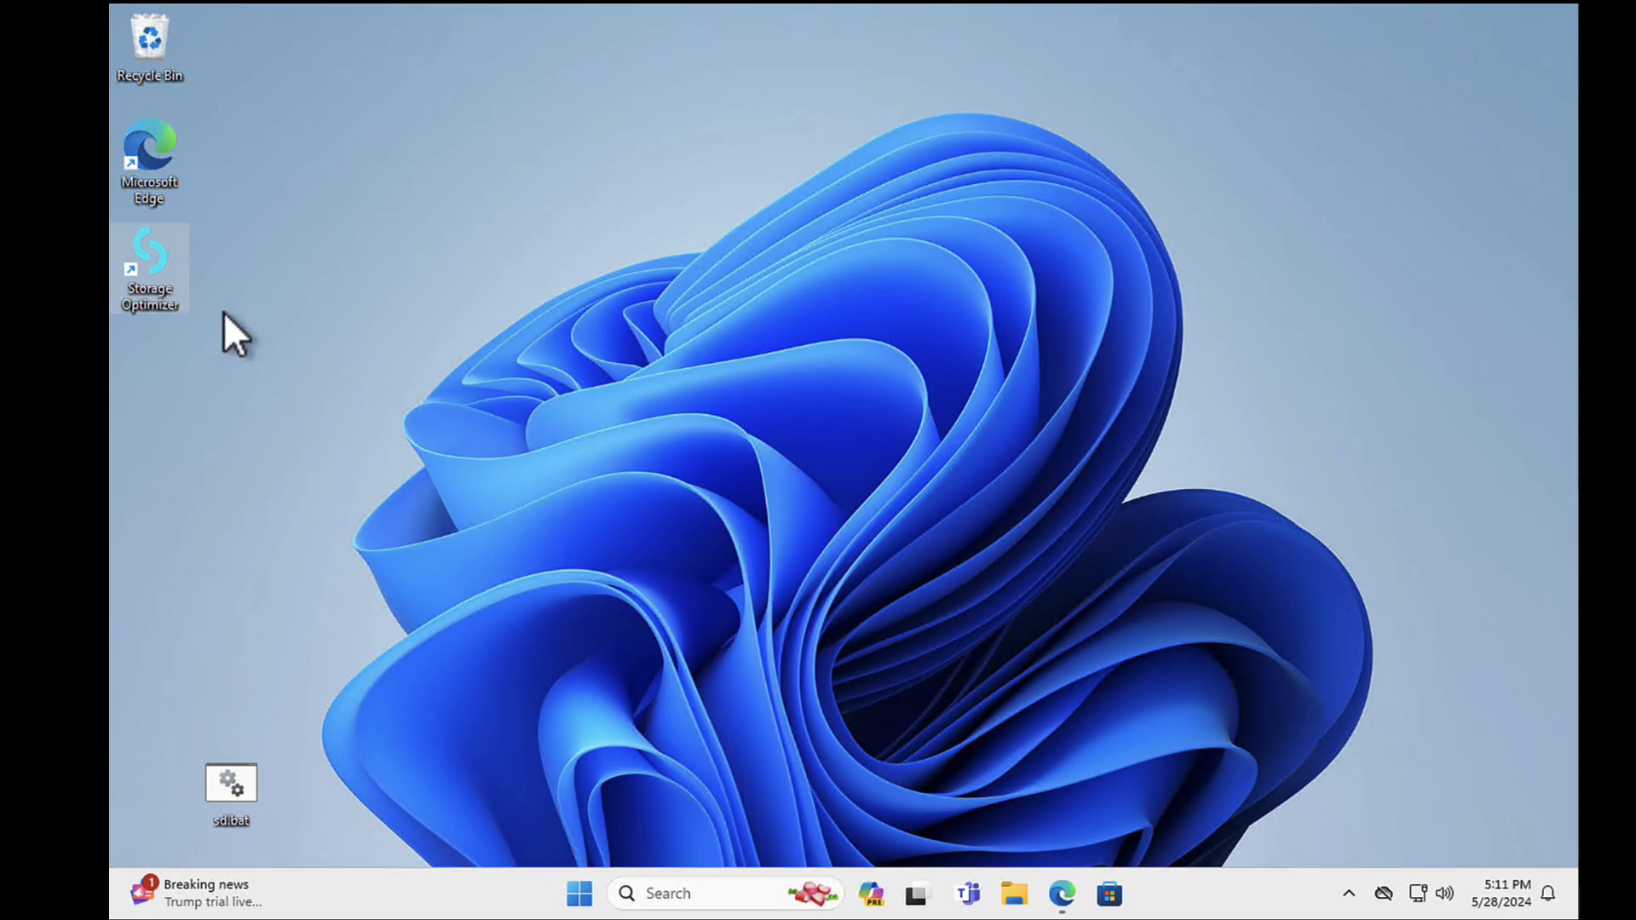
# Double-click the Storage Optimizer shortcut on the desktop
pyautogui.doubleClick(149, 250)
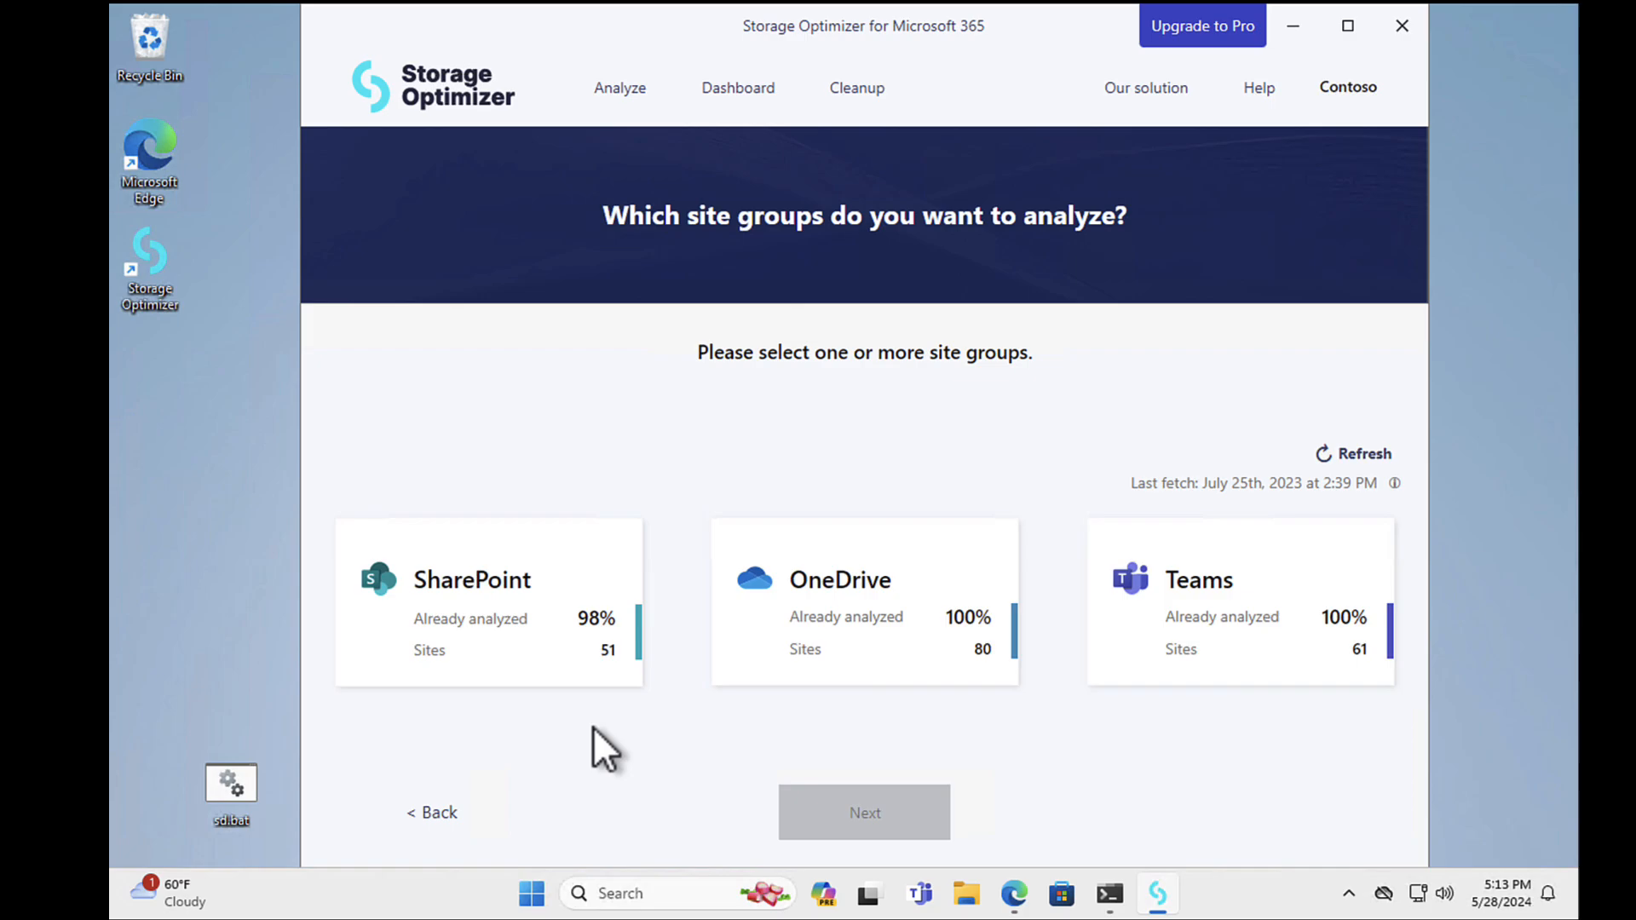
pyautogui.moveTo(979, 469)
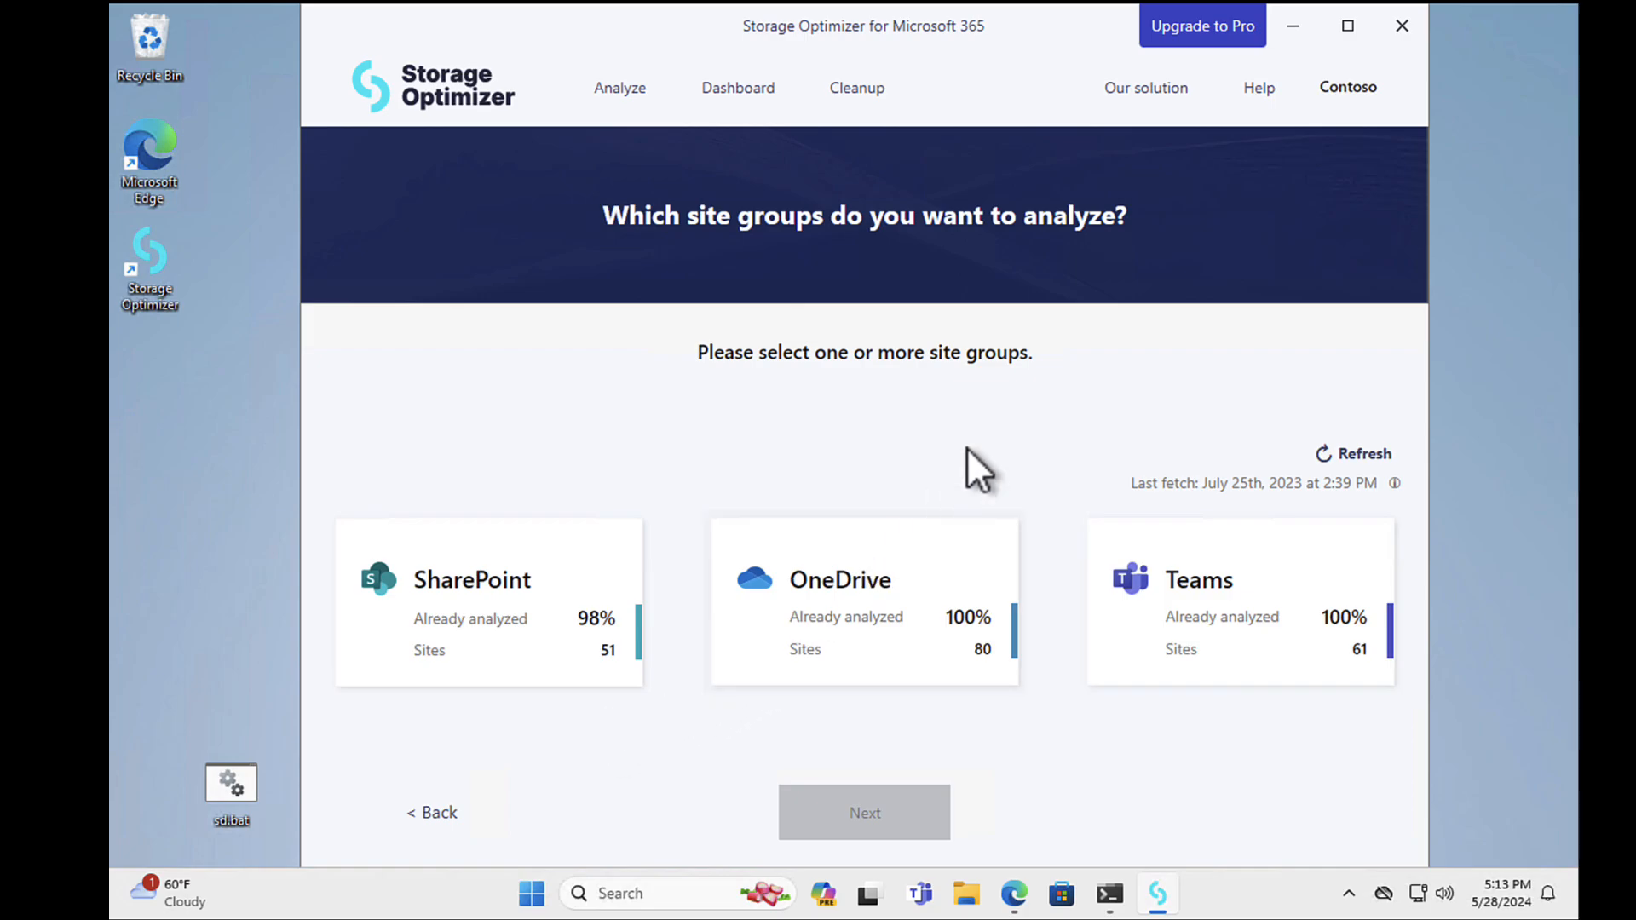
# Maximize the Storage Optimizer window on the site-group selection screen
pyautogui.click(1348, 25)
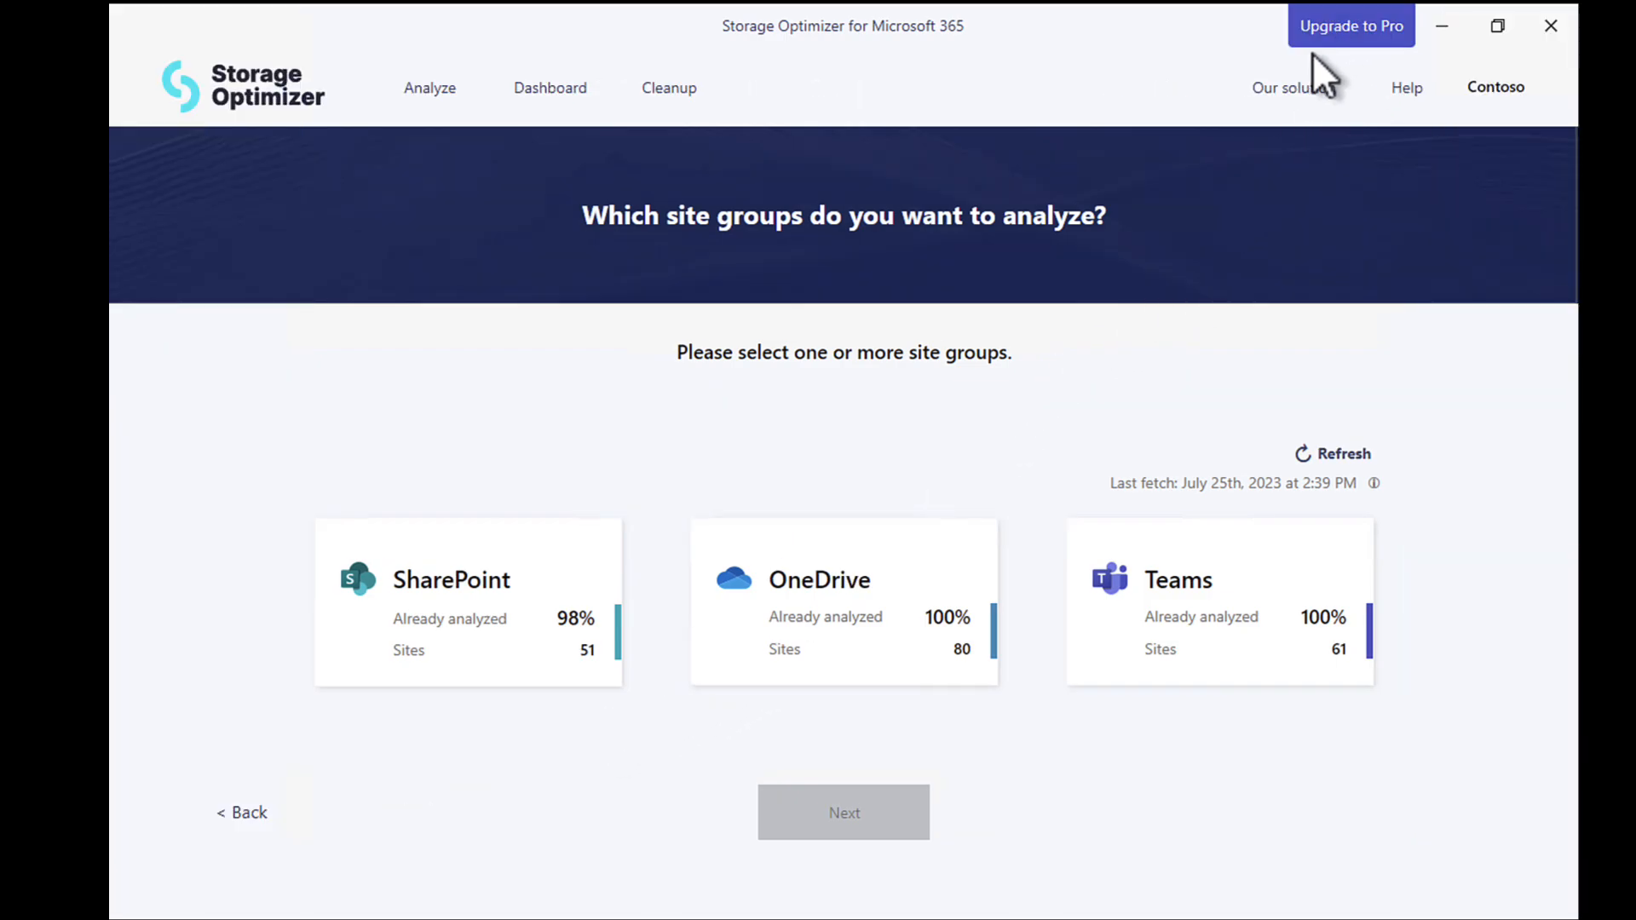
pyautogui.moveTo(684, 485)
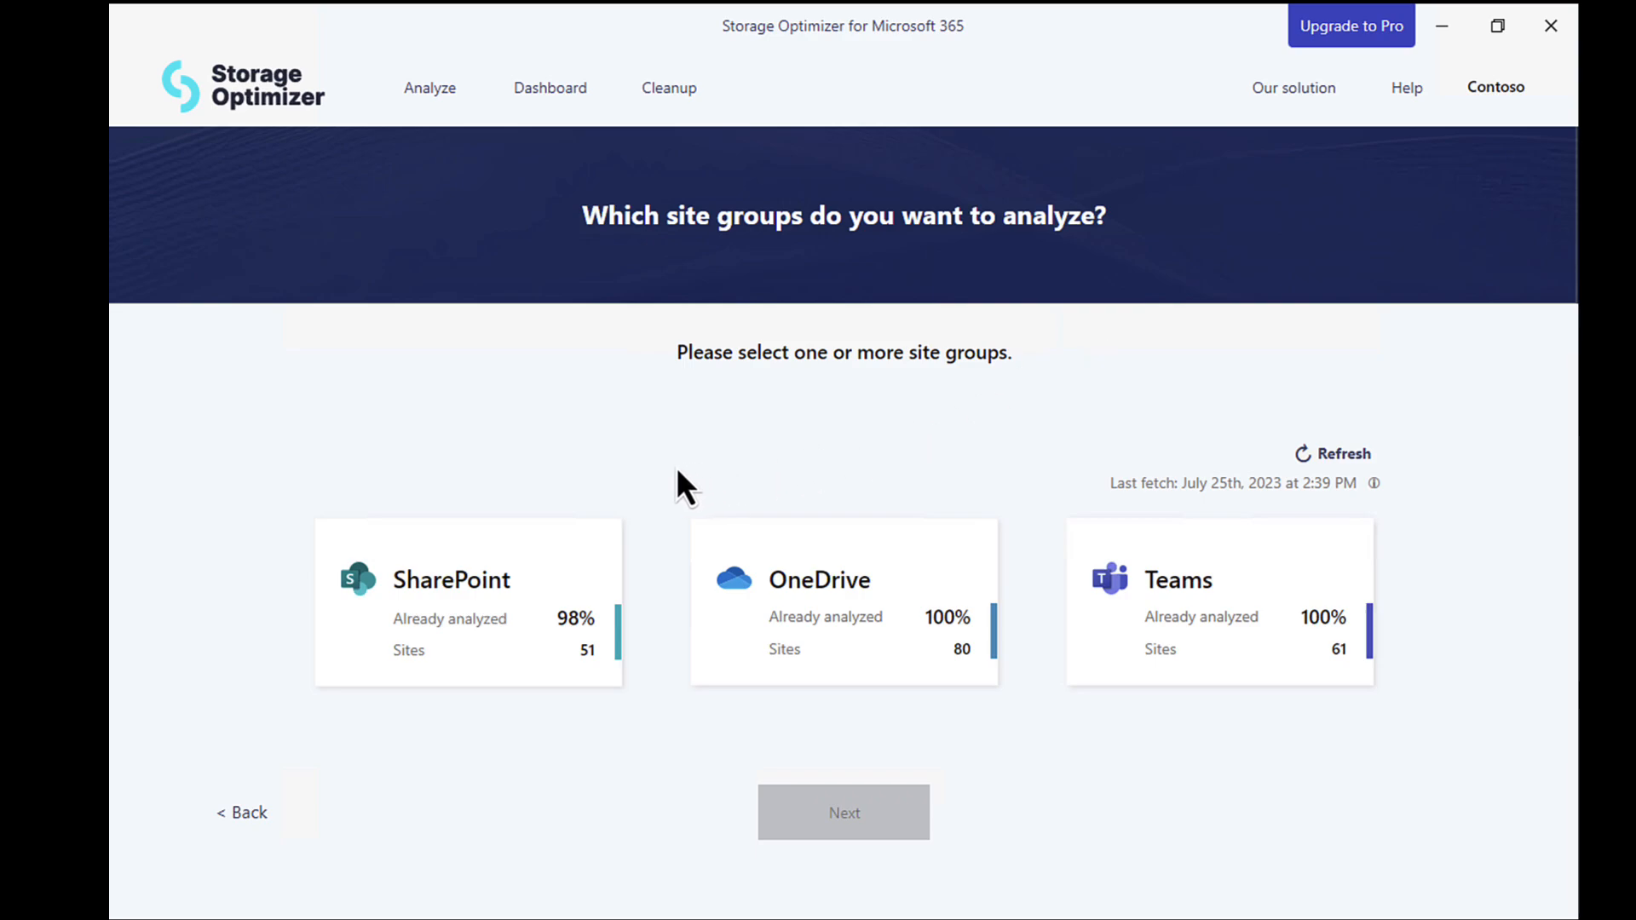
pyautogui.moveTo(415, 663)
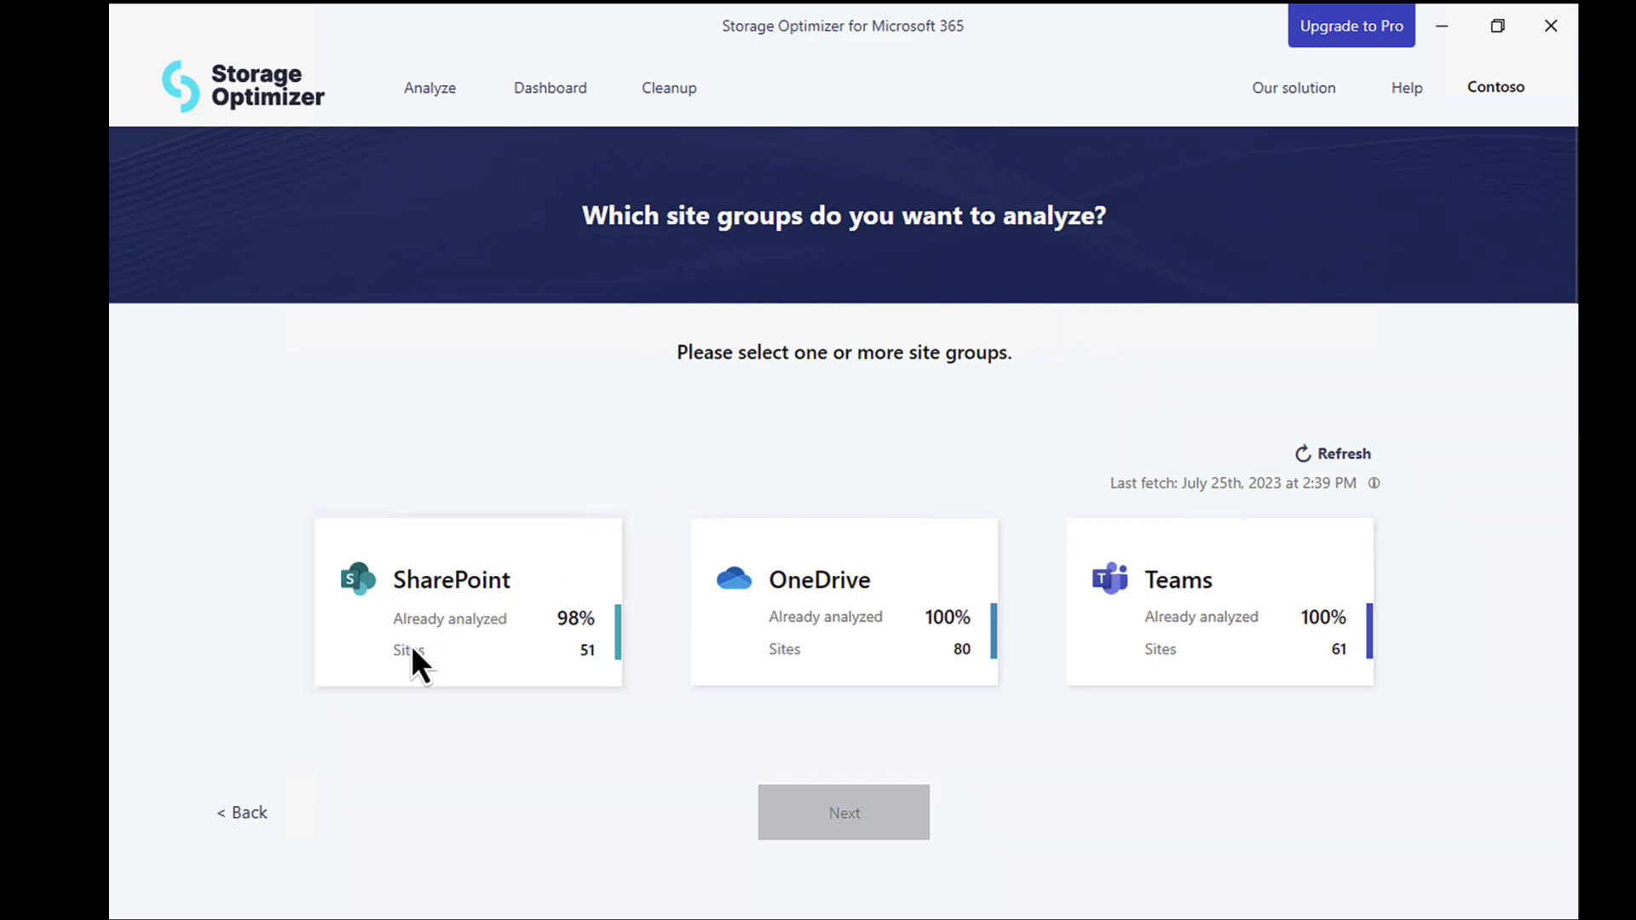
pyautogui.moveTo(527, 652)
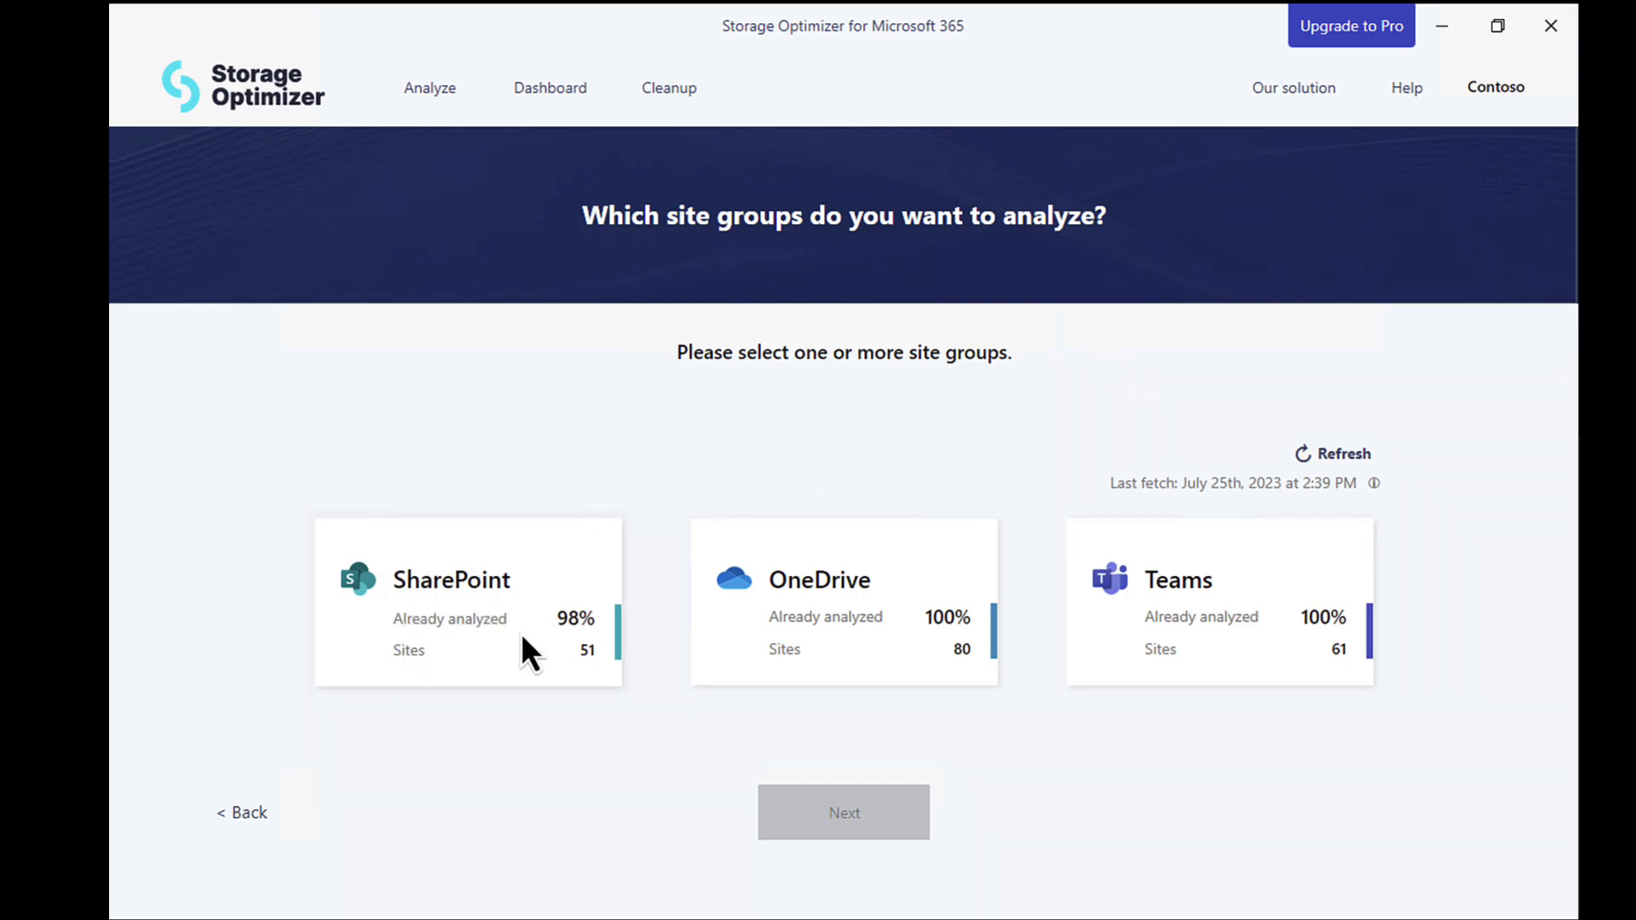
pyautogui.moveTo(997, 673)
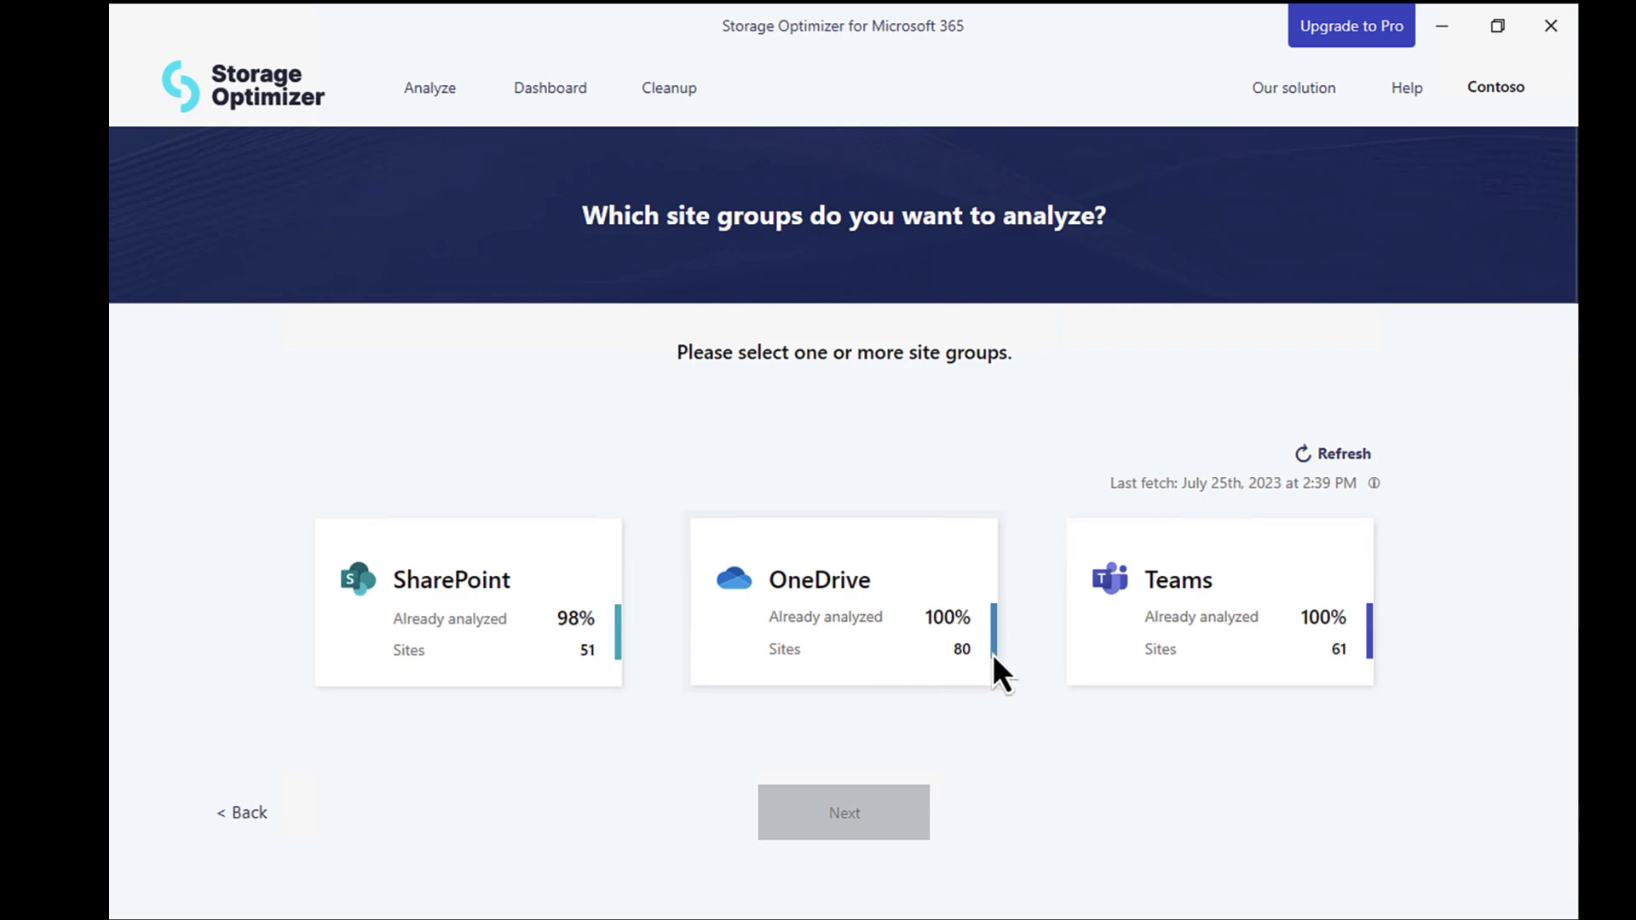
pyautogui.moveTo(1210, 652)
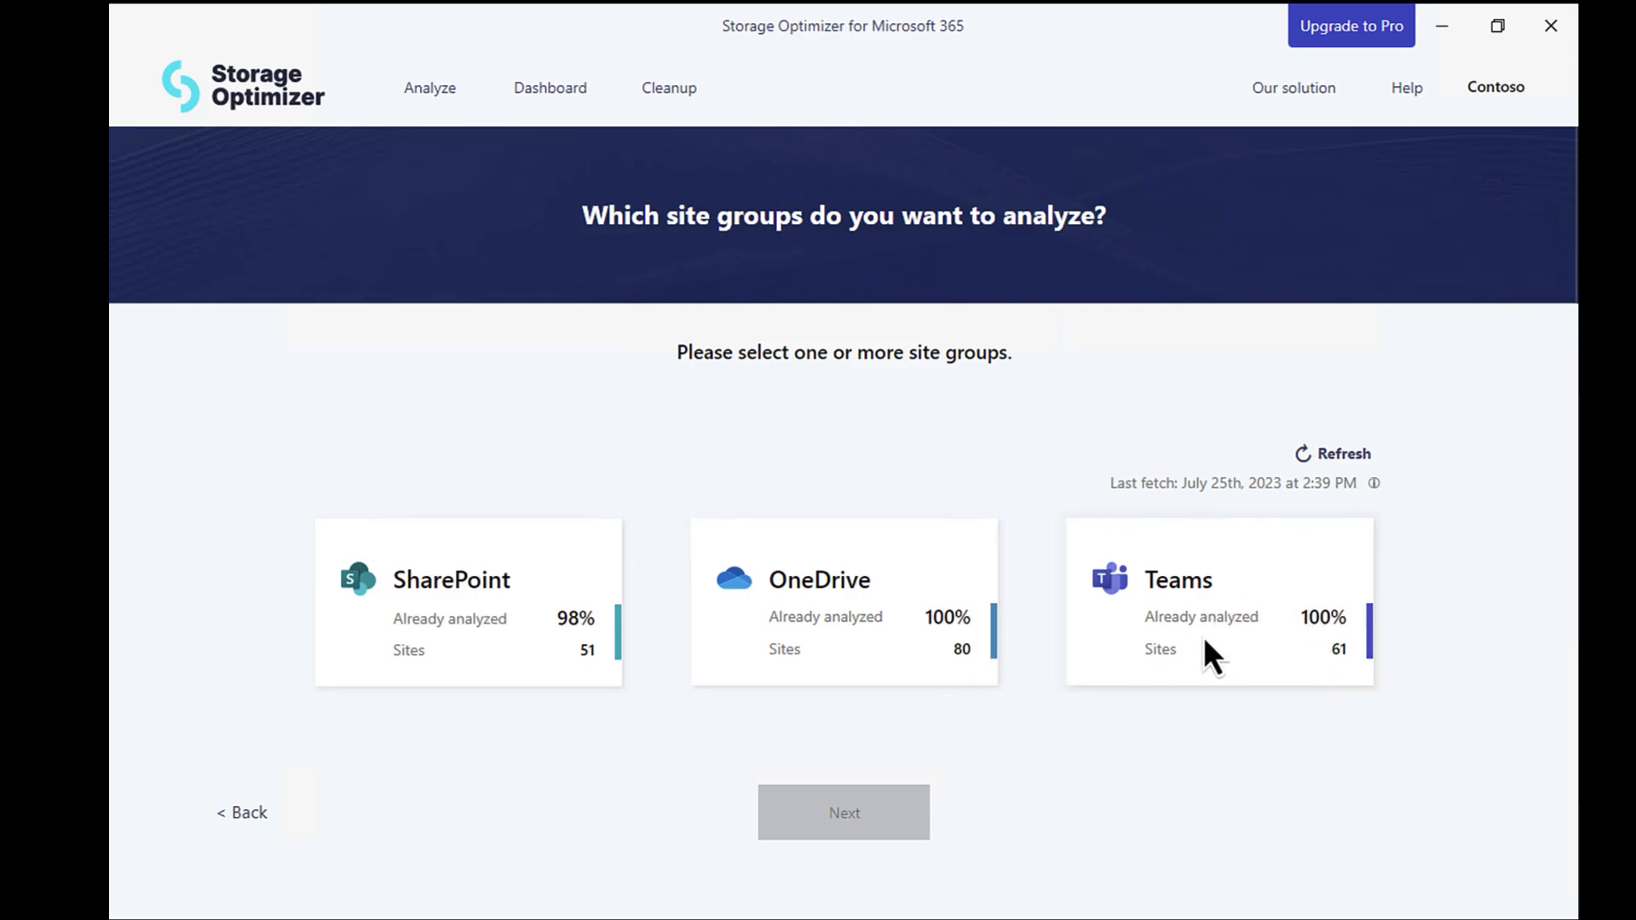
pyautogui.moveTo(1196, 646)
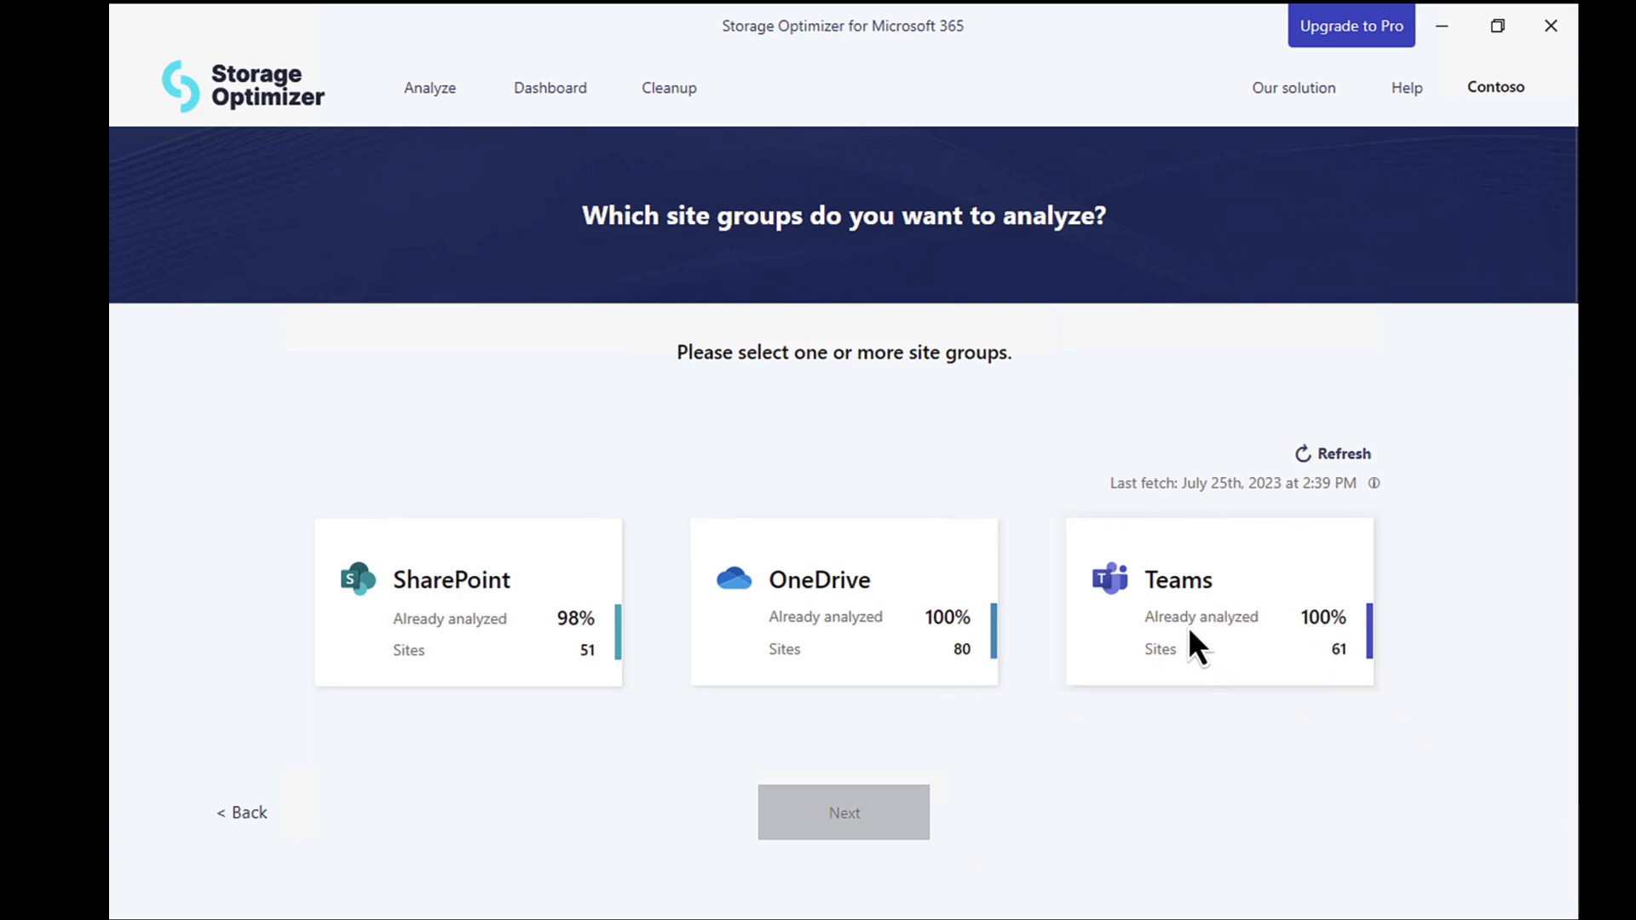
pyautogui.moveTo(606, 196)
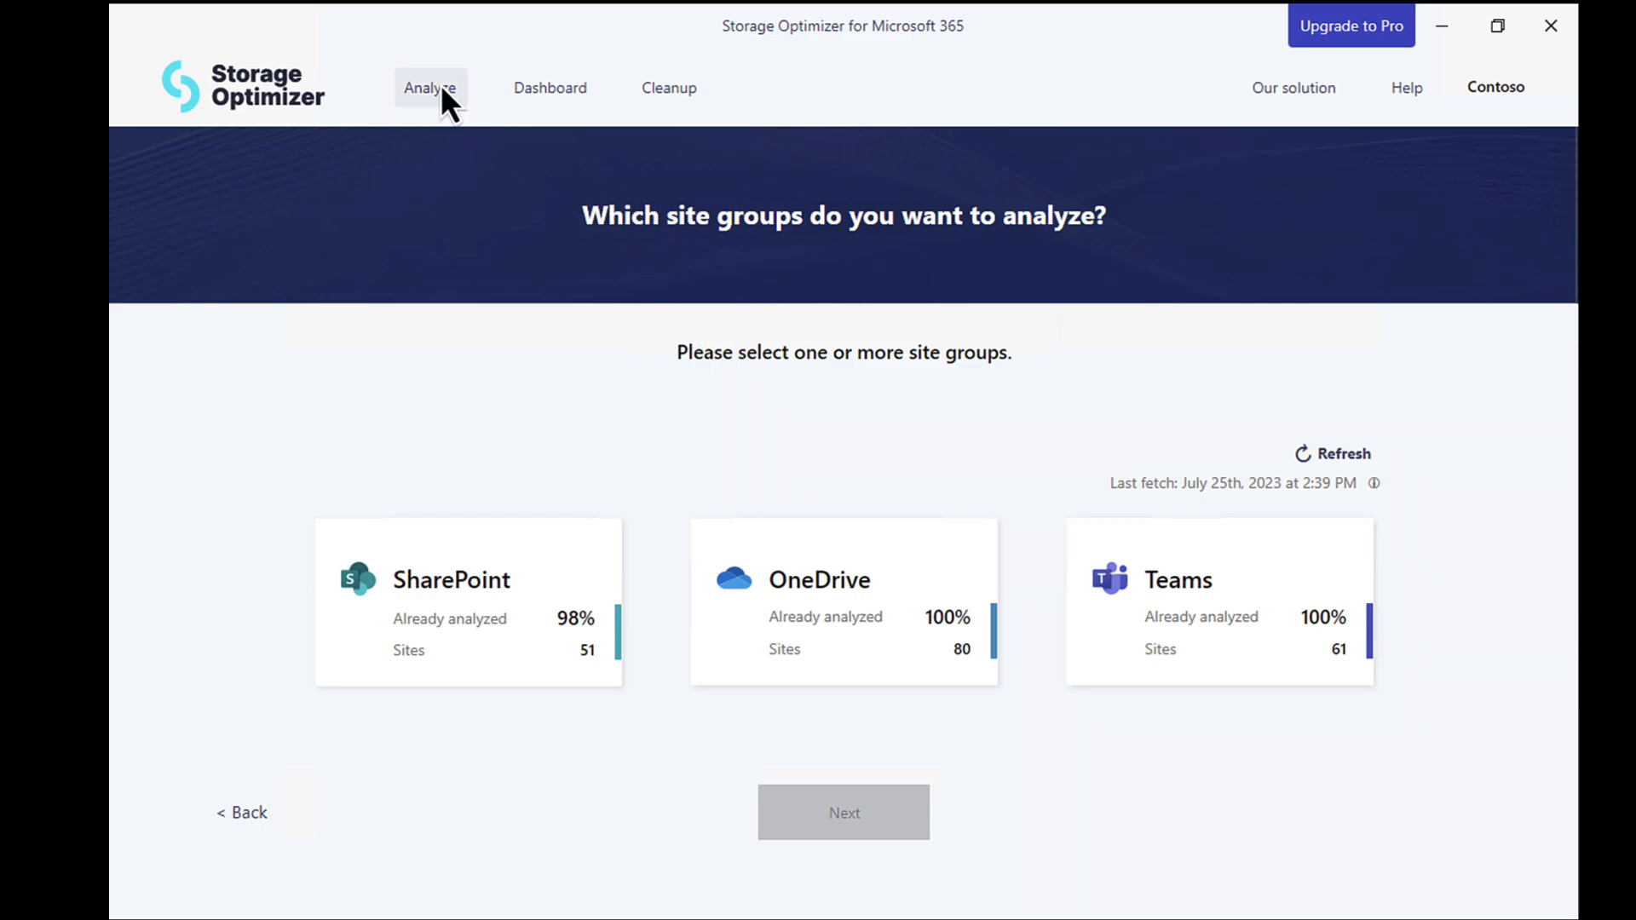
pyautogui.moveTo(488, 647)
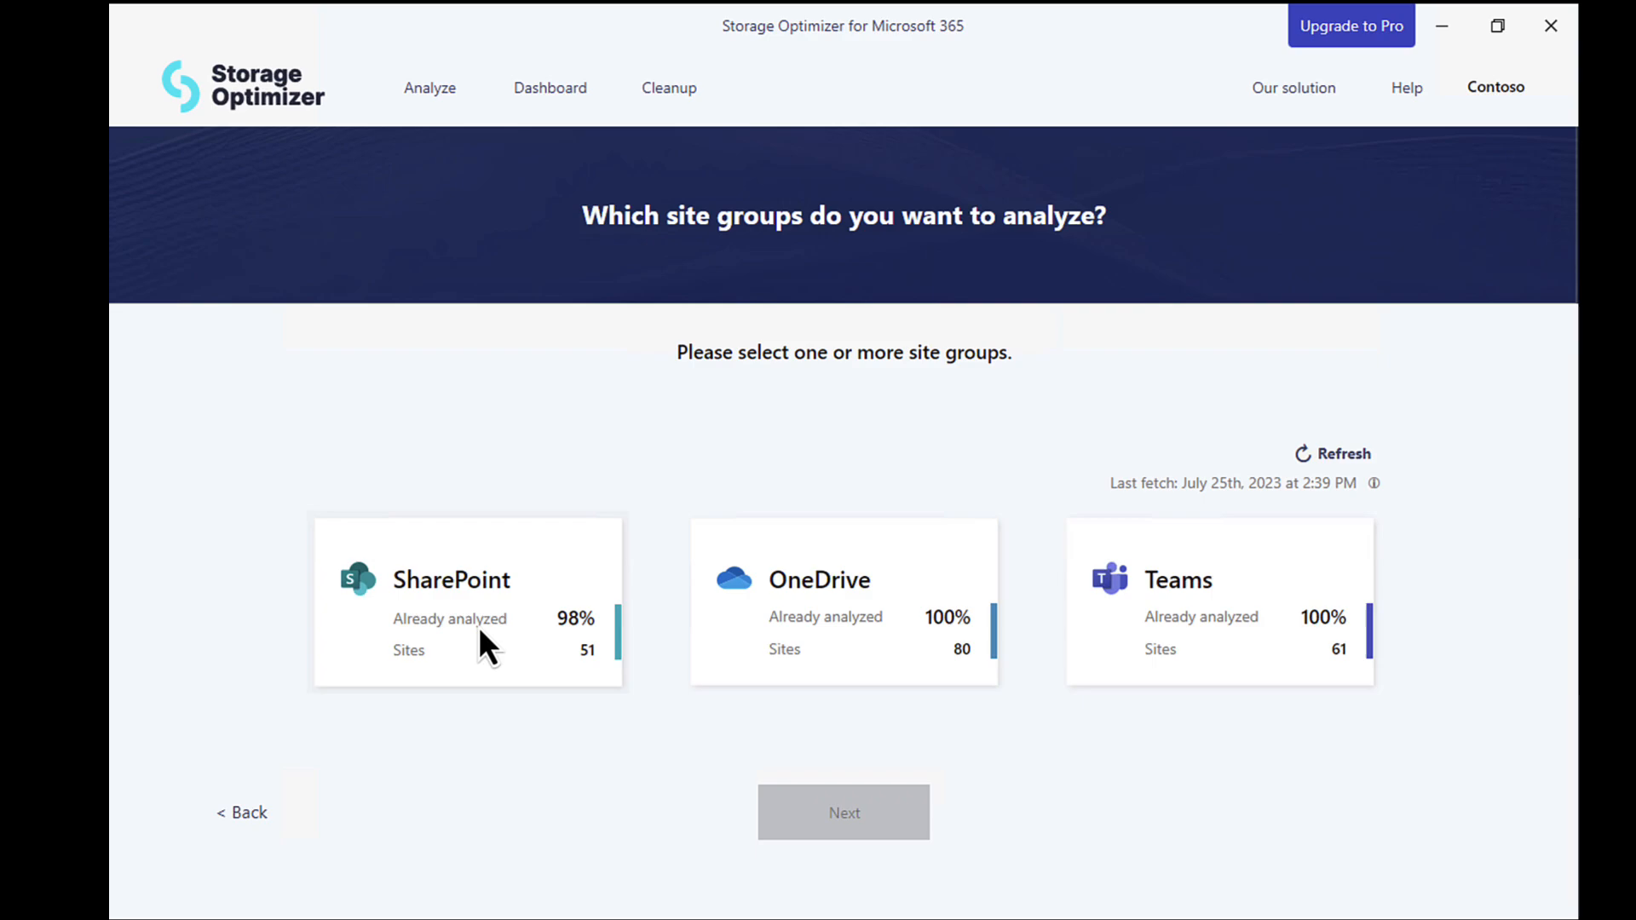
pyautogui.moveTo(785, 824)
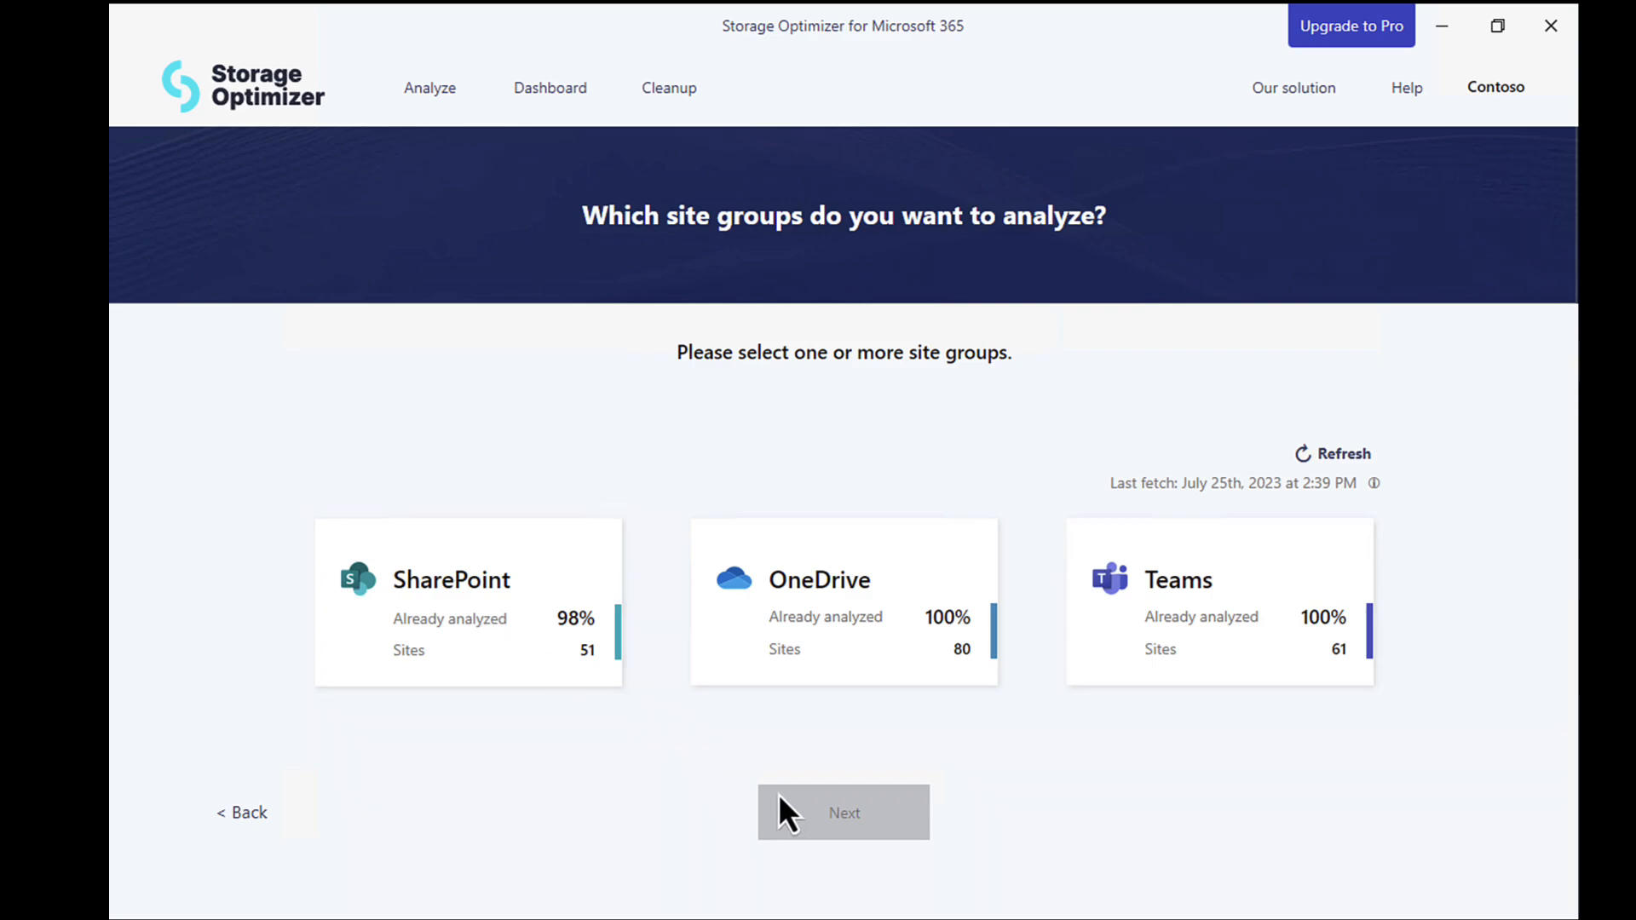
pyautogui.moveTo(564, 543)
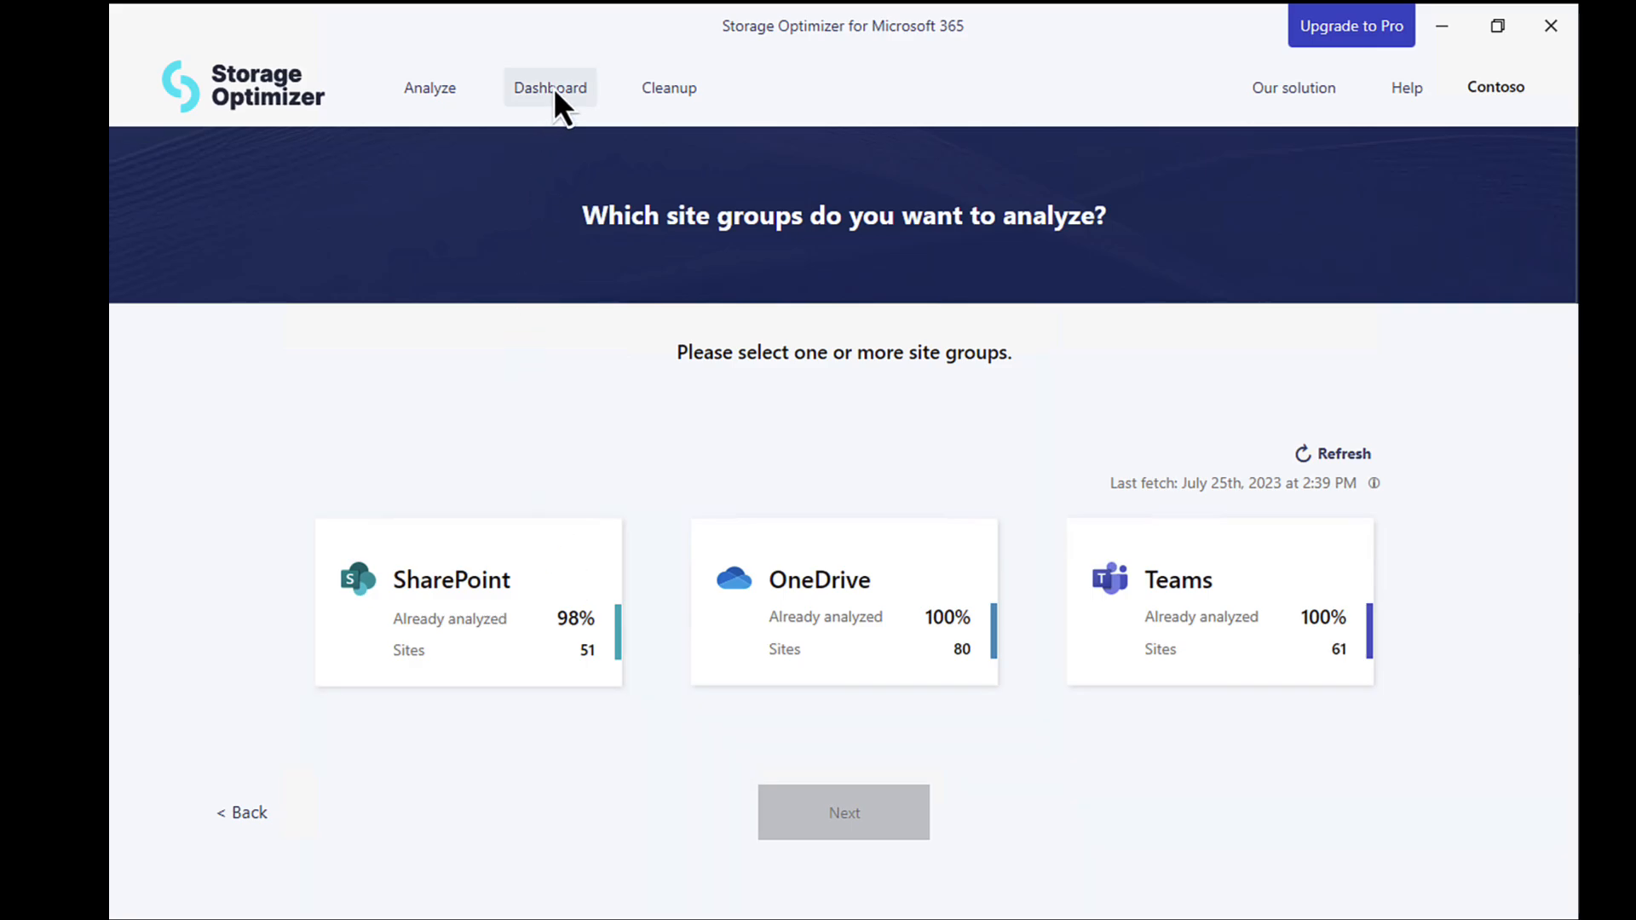
pyautogui.click(549, 87)
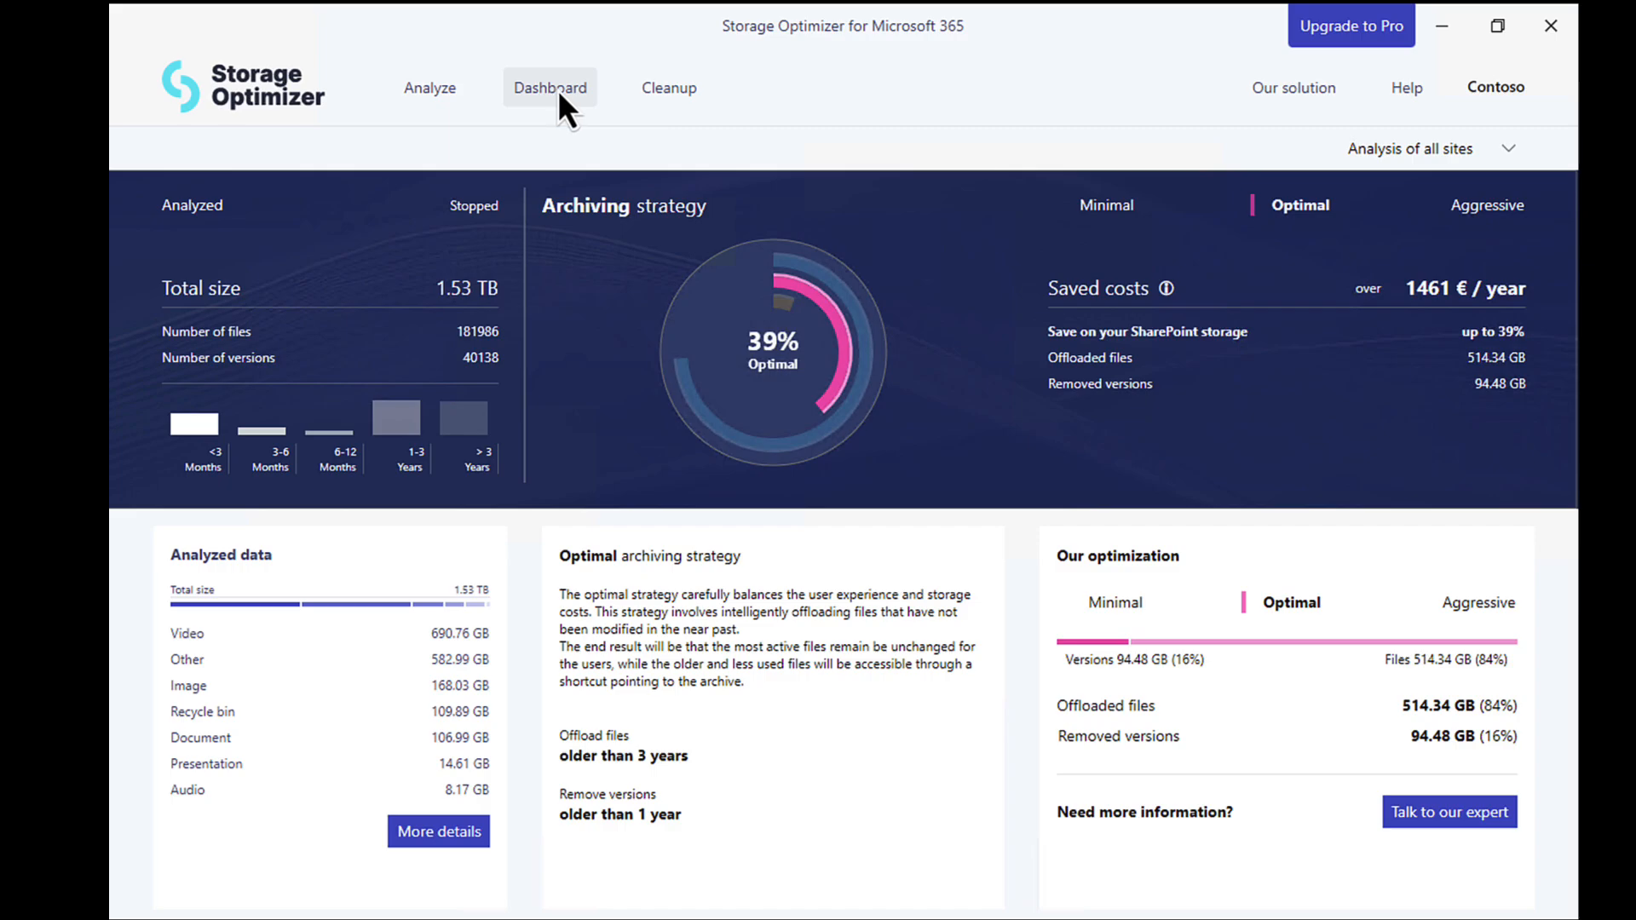
pyautogui.moveTo(566, 131)
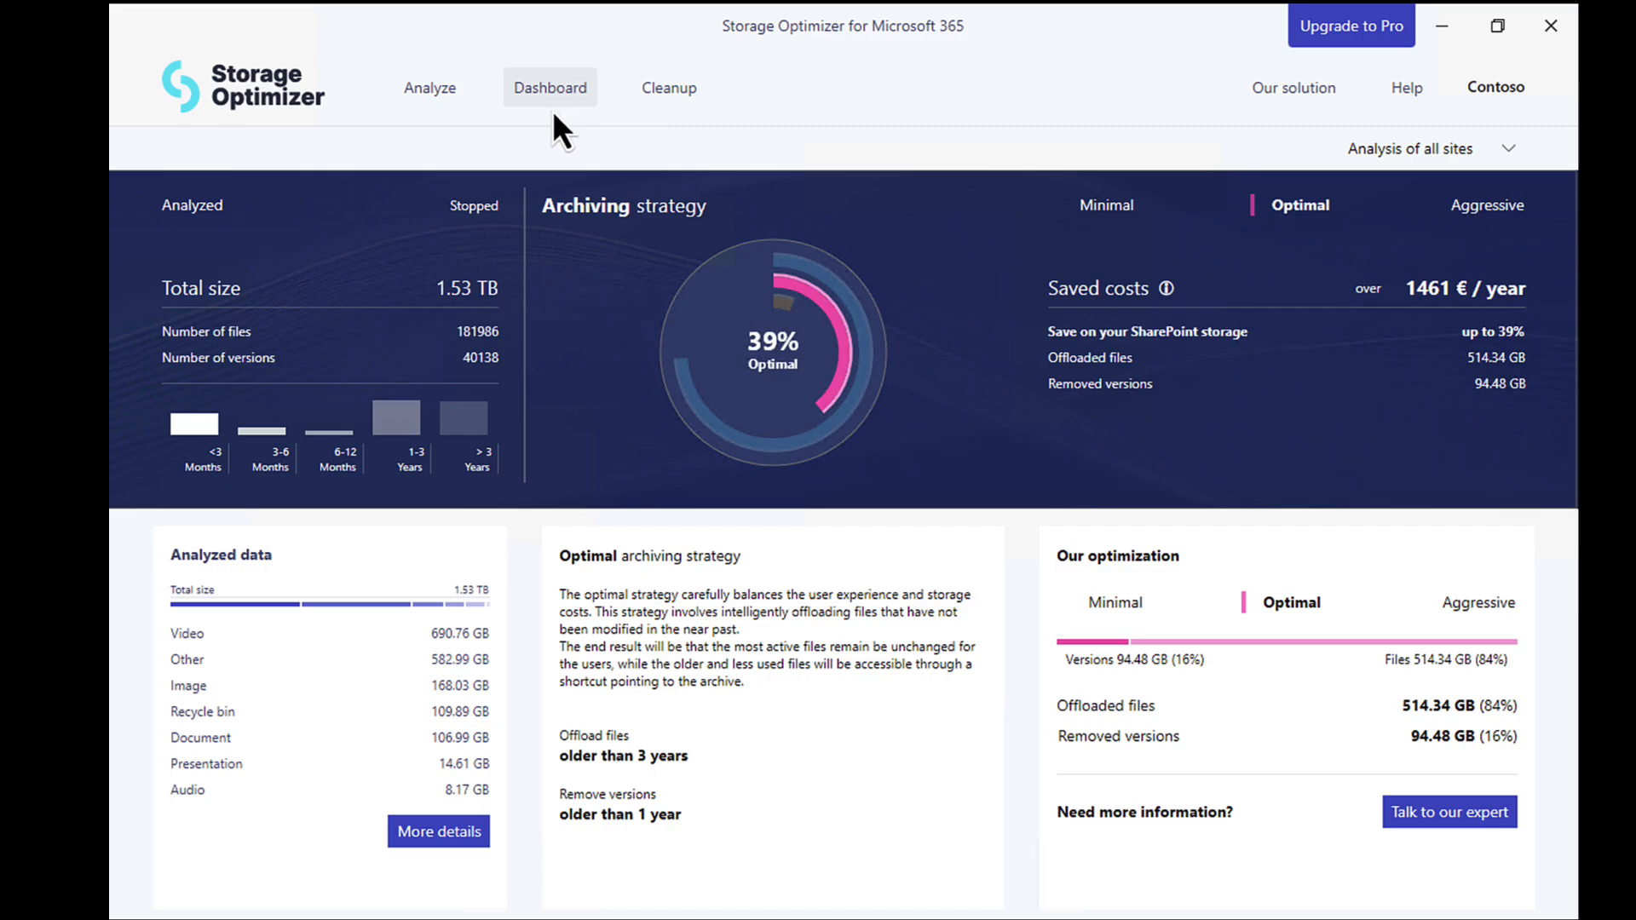
pyautogui.moveTo(476, 339)
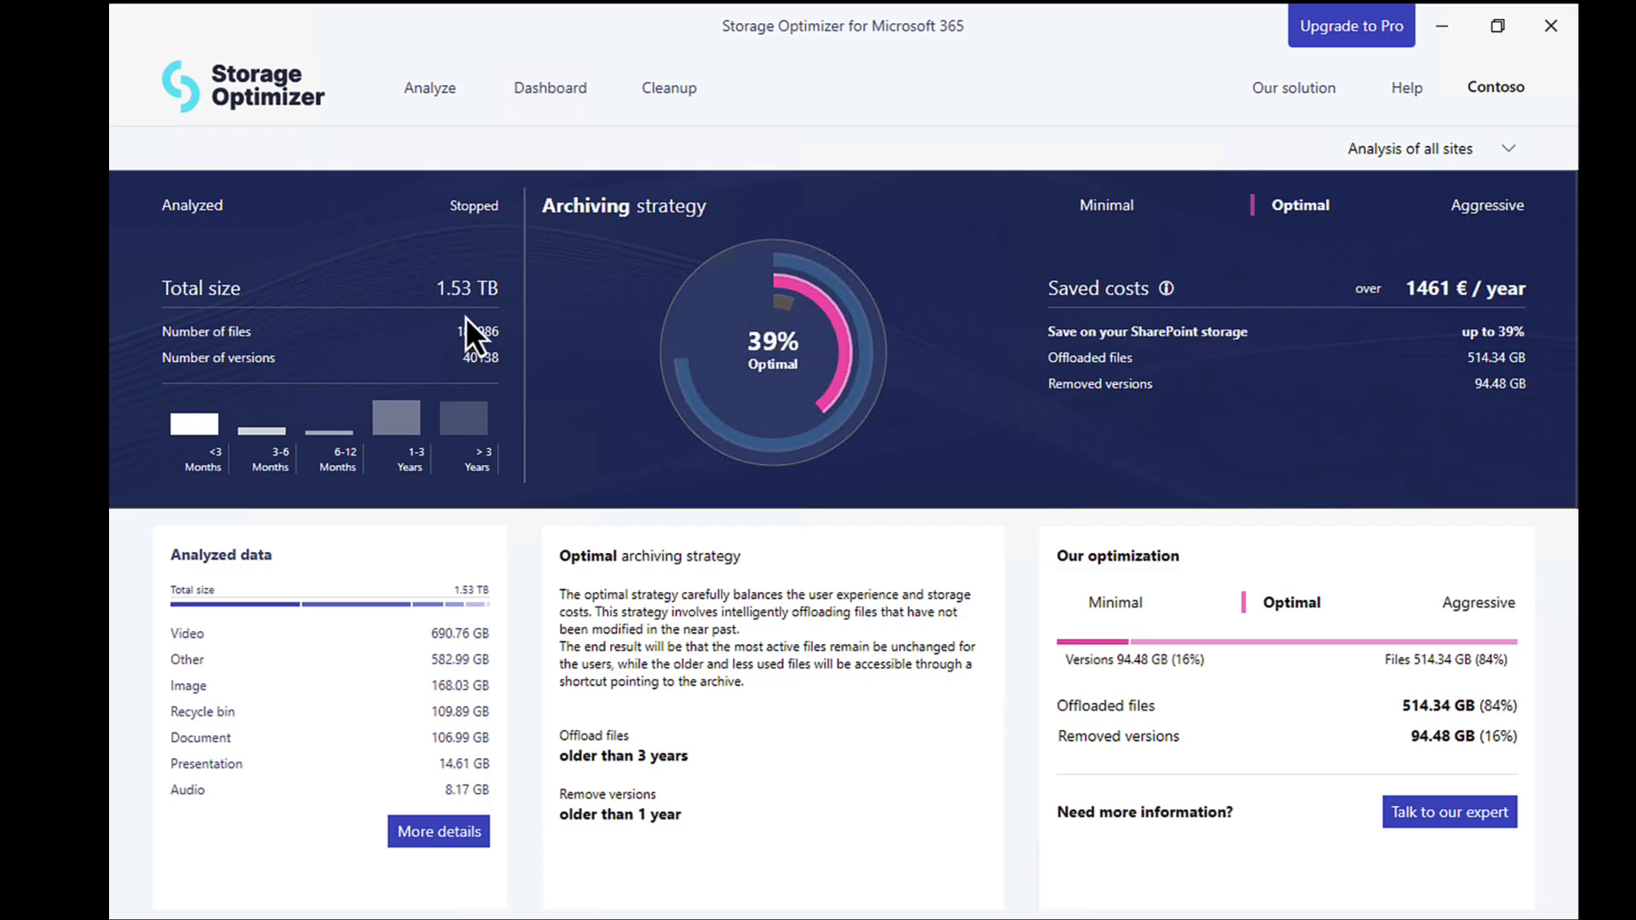
pyautogui.moveTo(483, 334)
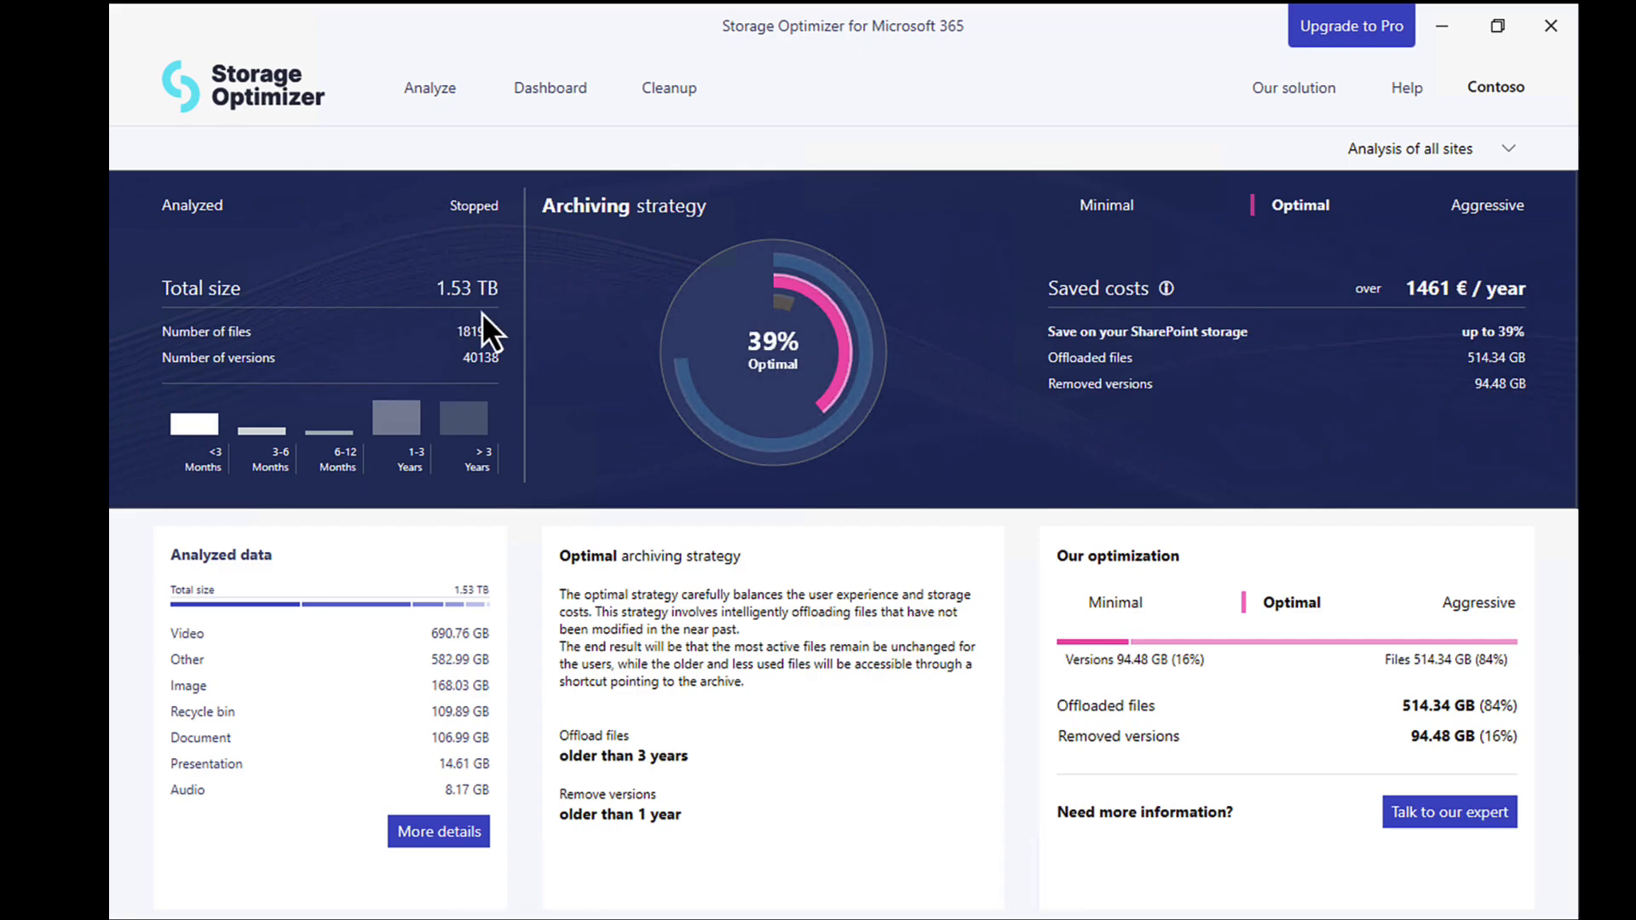
pyautogui.moveTo(488, 339)
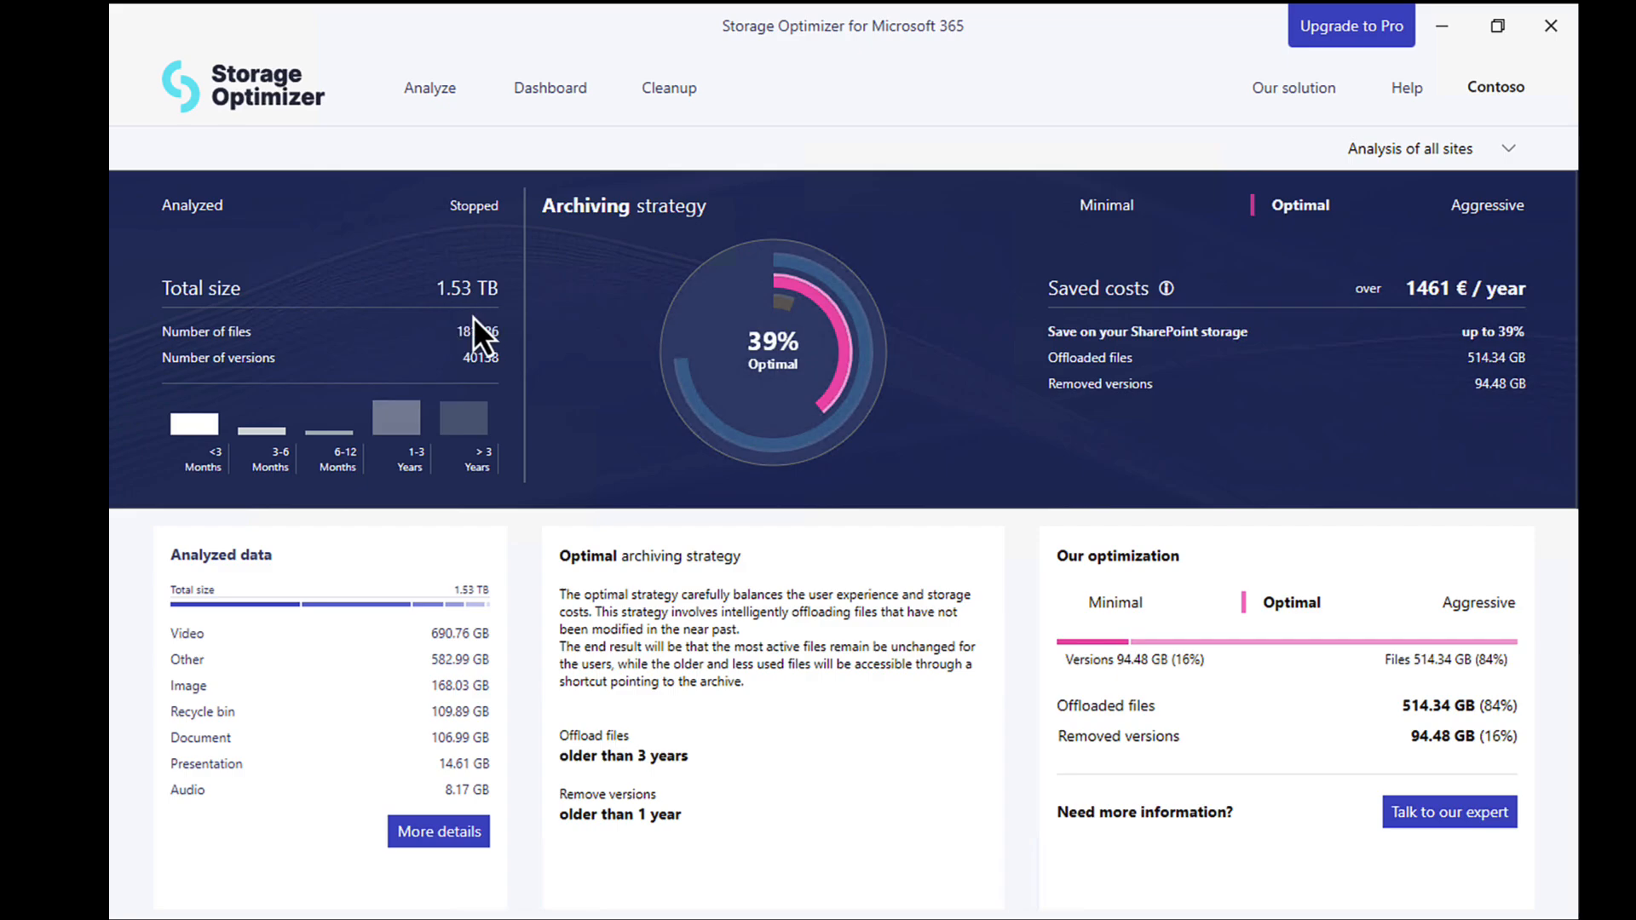
pyautogui.moveTo(172, 388)
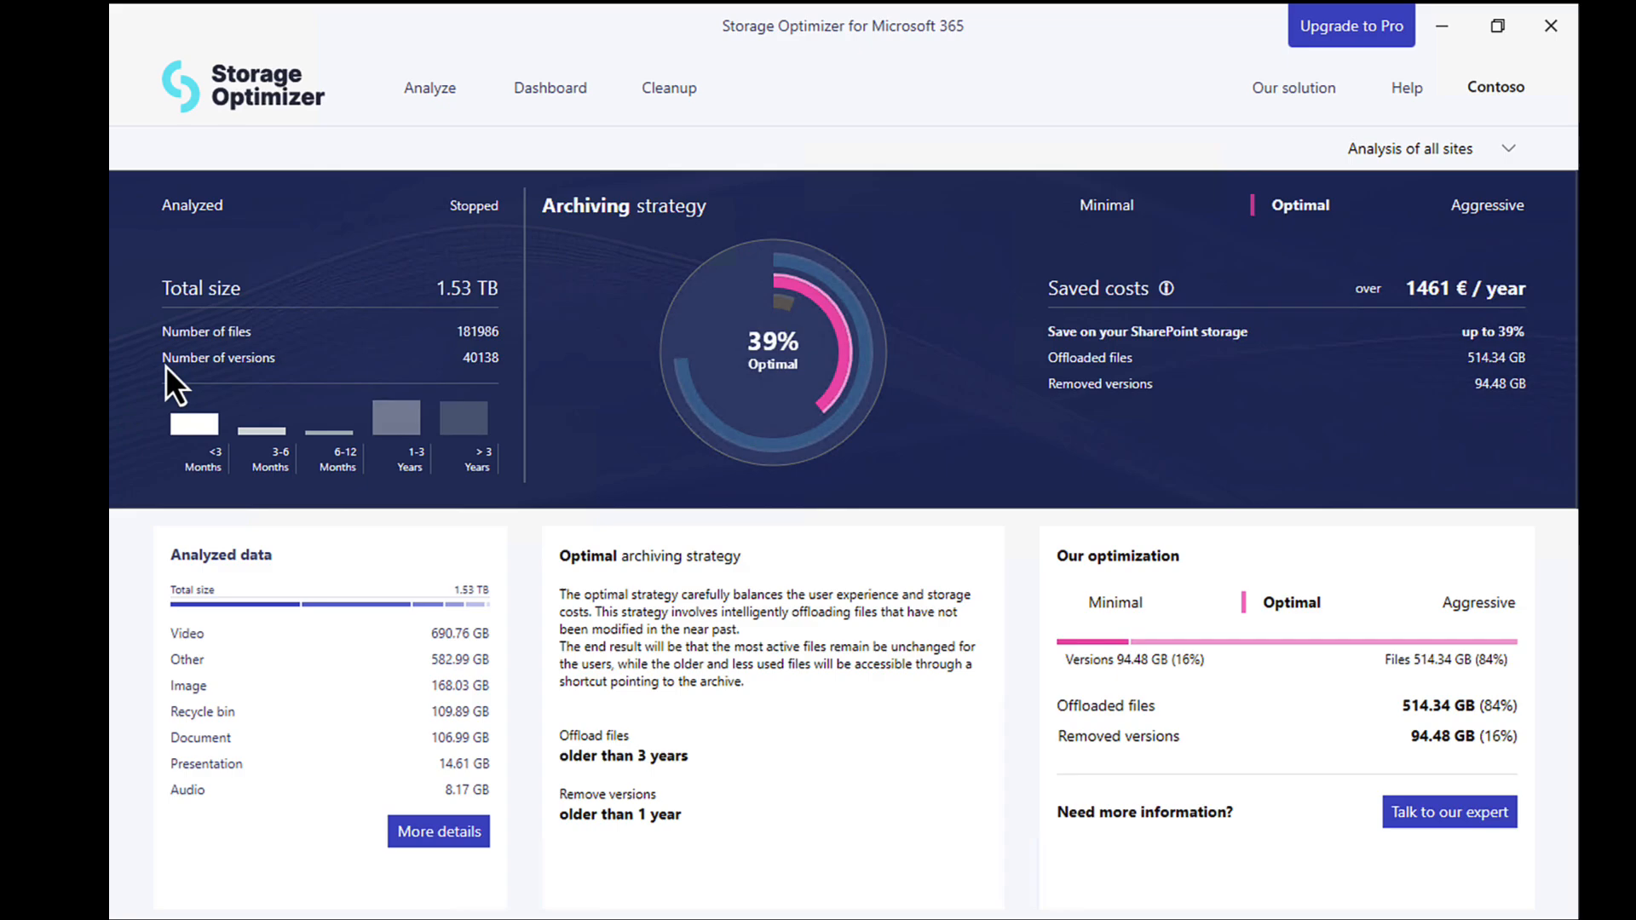
pyautogui.moveTo(279, 470)
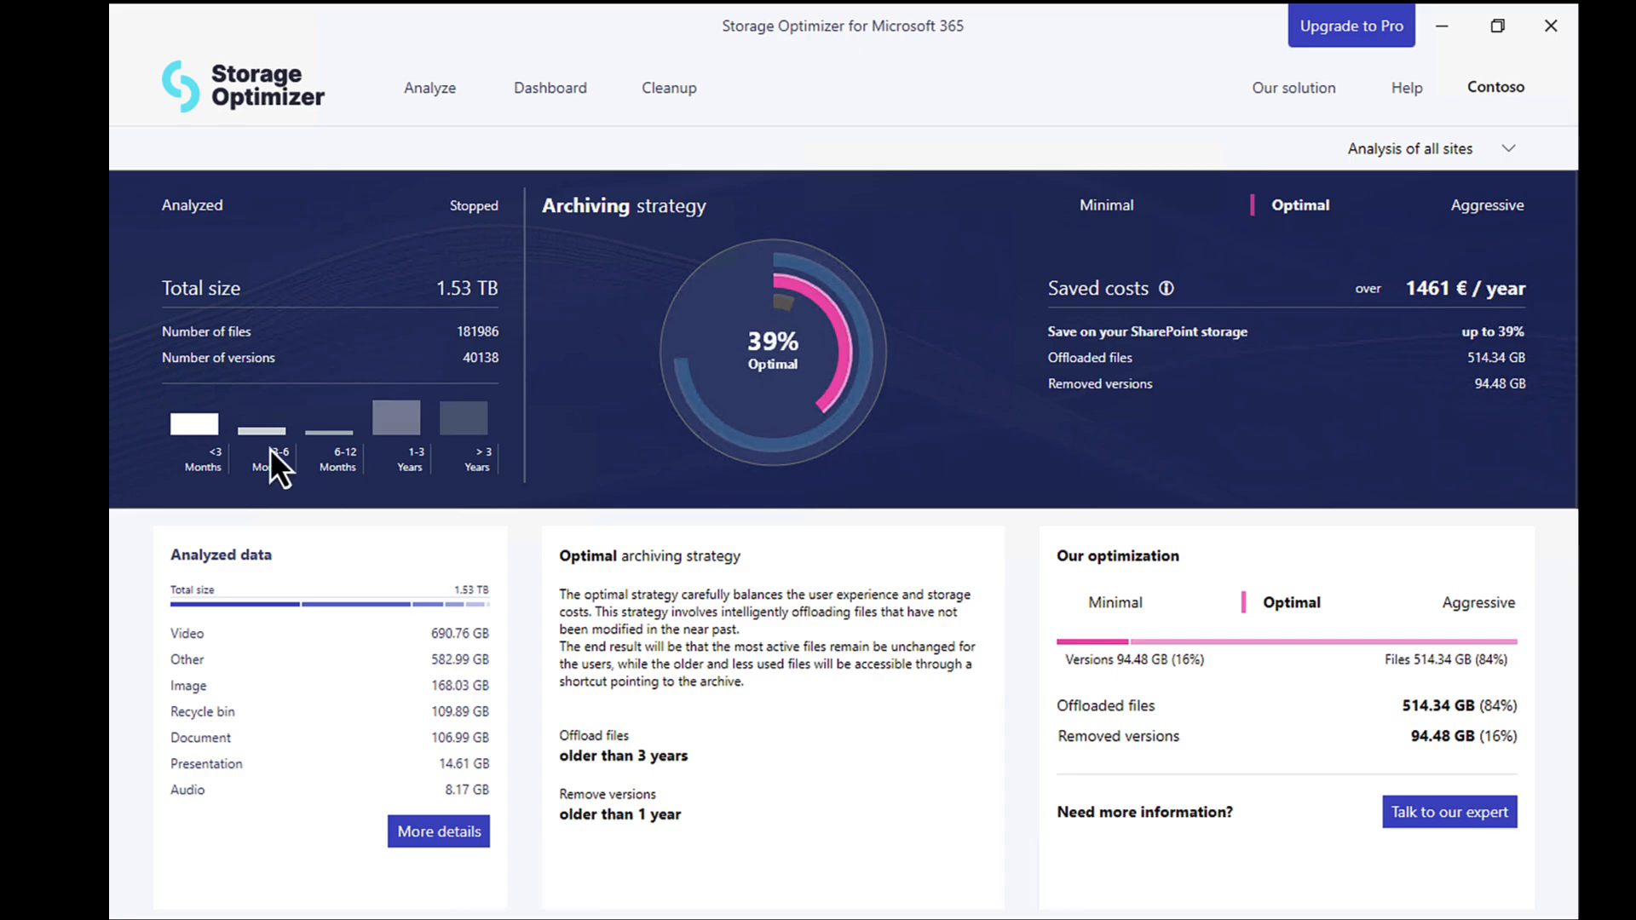
pyautogui.moveTo(343, 689)
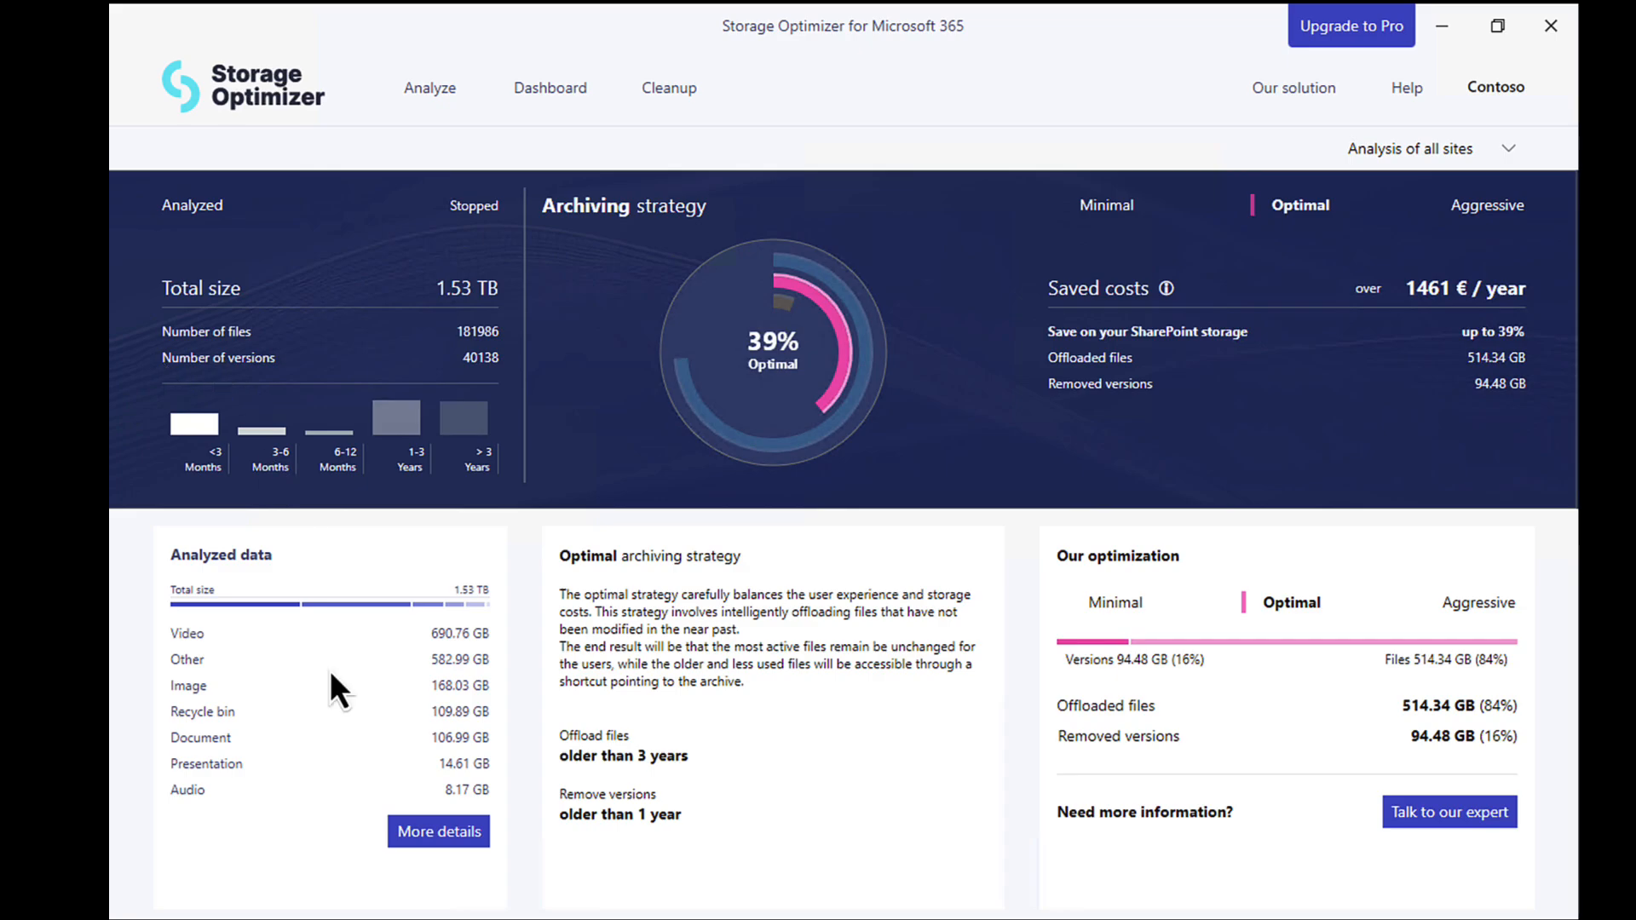
pyautogui.moveTo(457, 749)
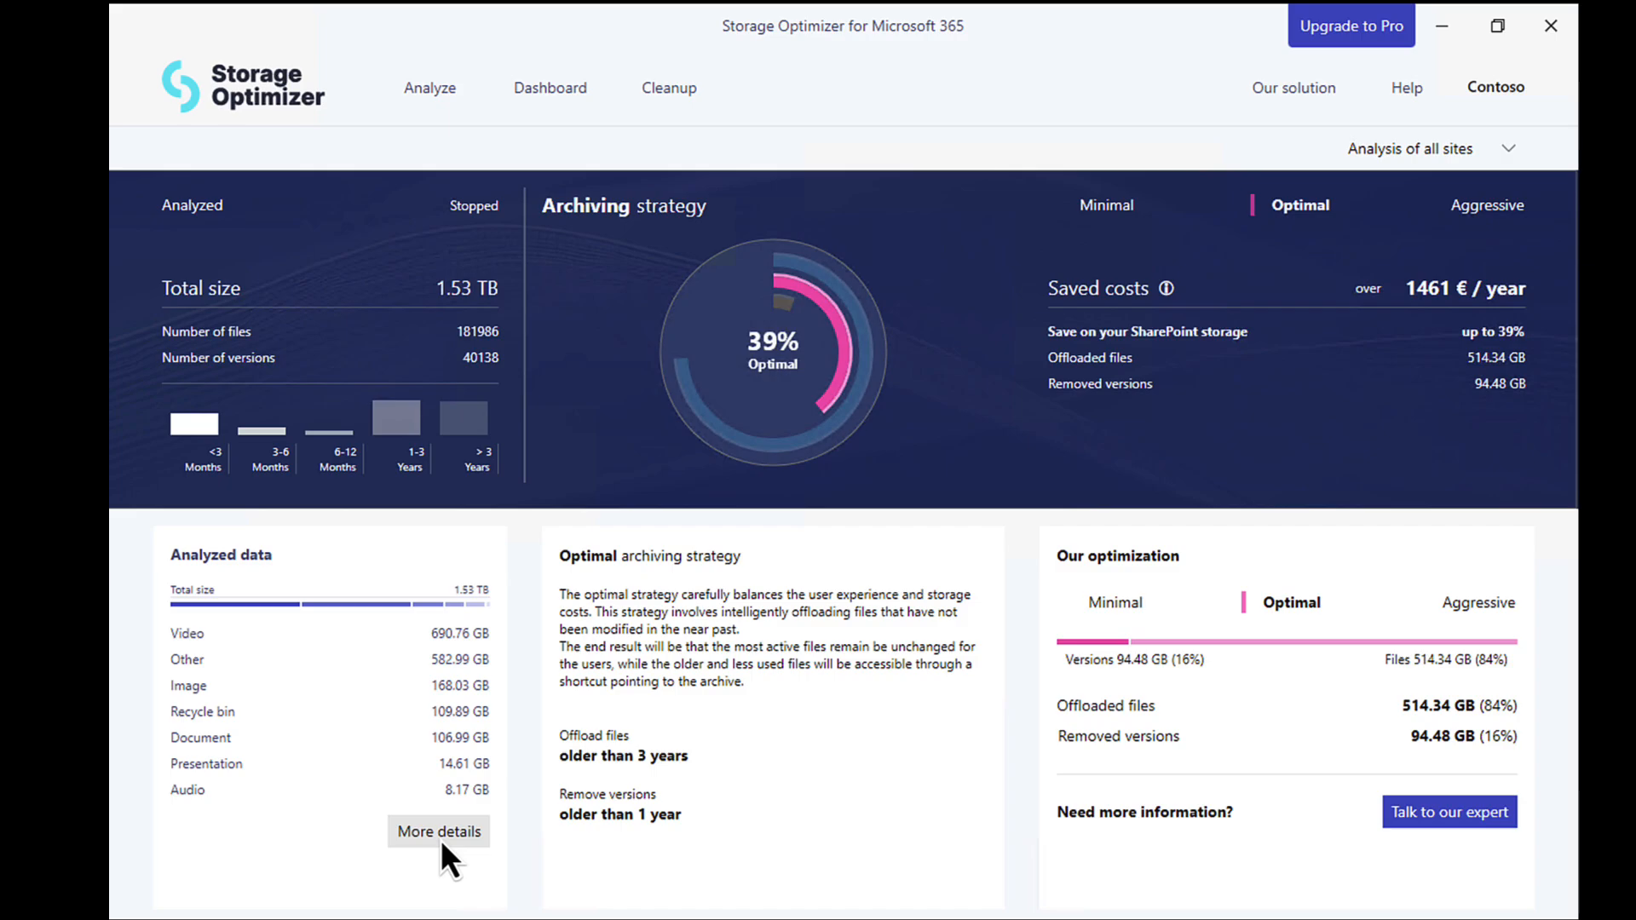
pyautogui.moveTo(538, 795)
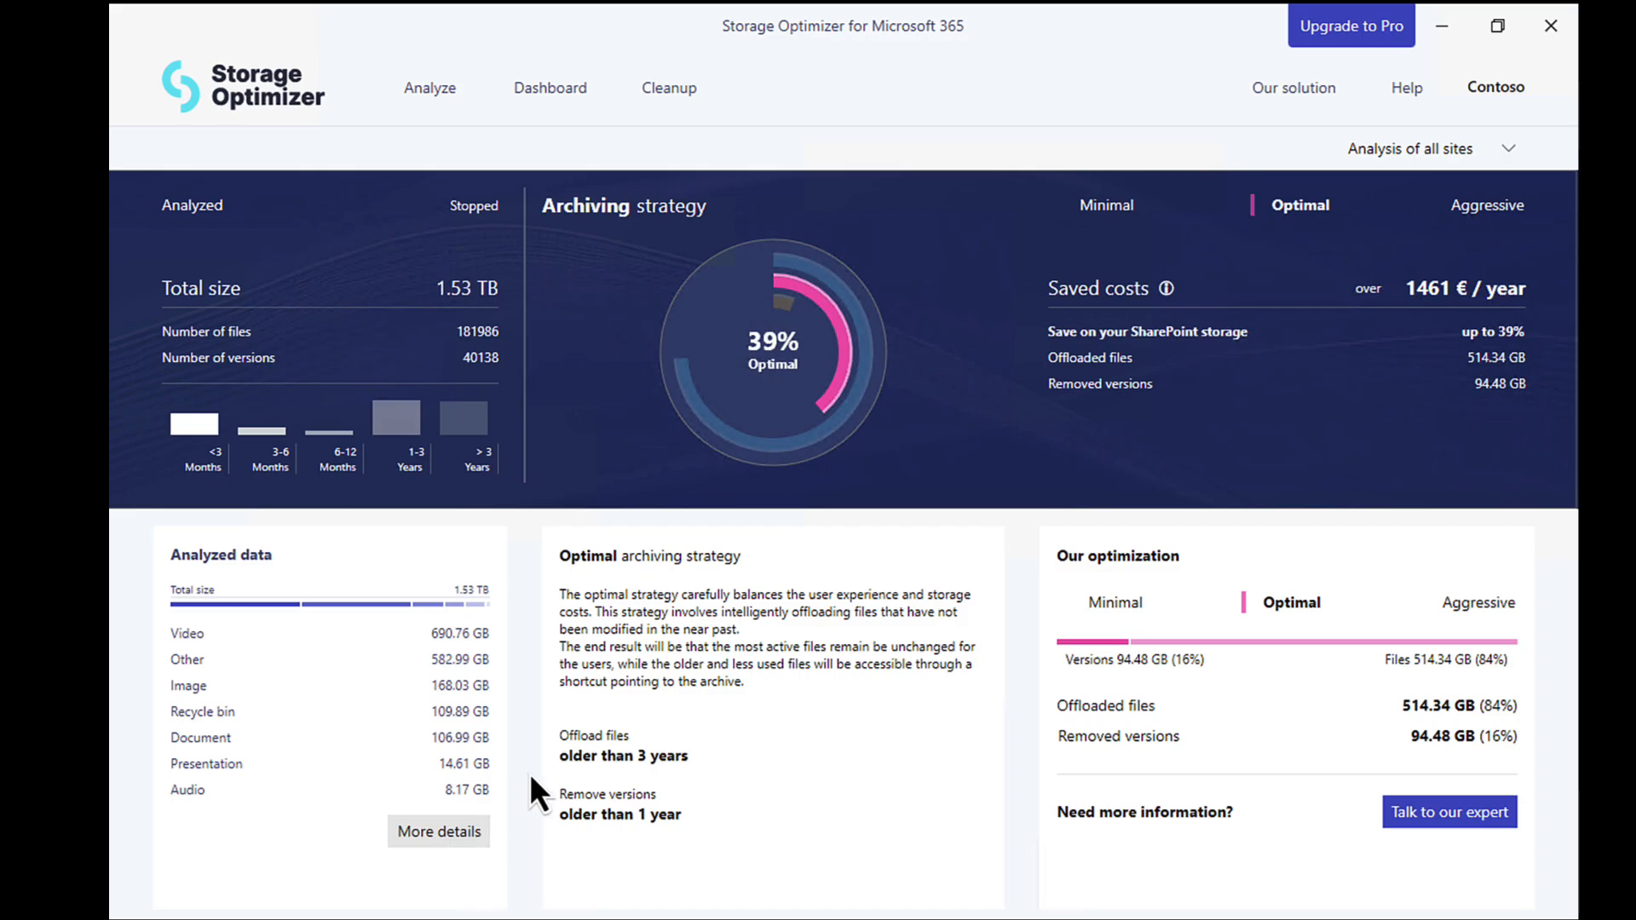
pyautogui.moveTo(593, 704)
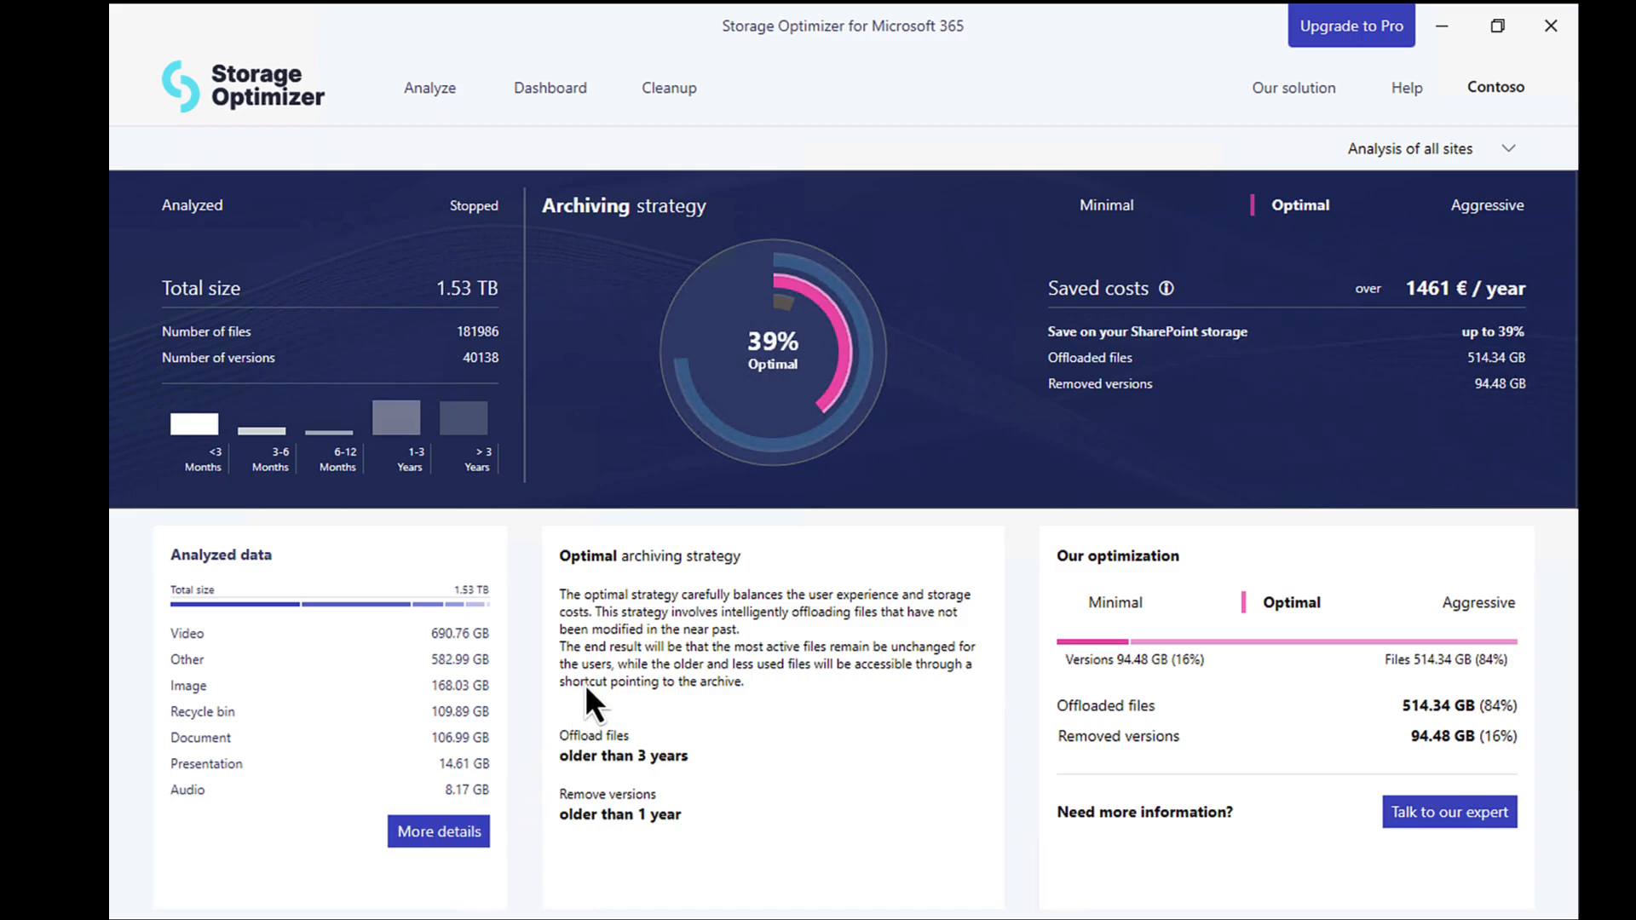
pyautogui.moveTo(910, 692)
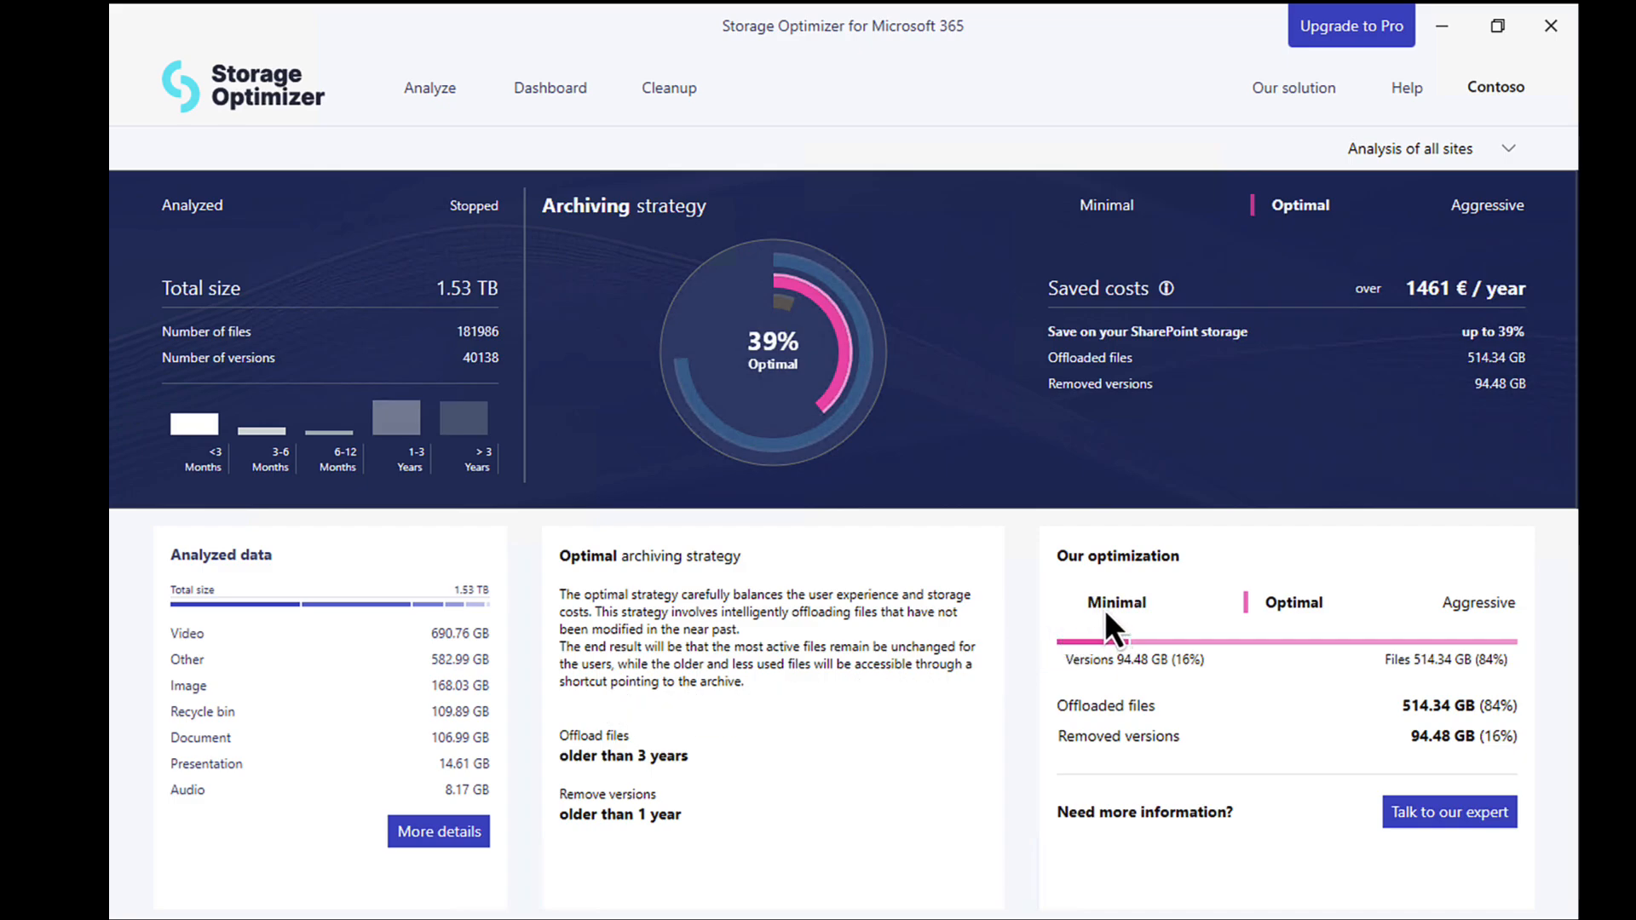
pyautogui.moveTo(1125, 622)
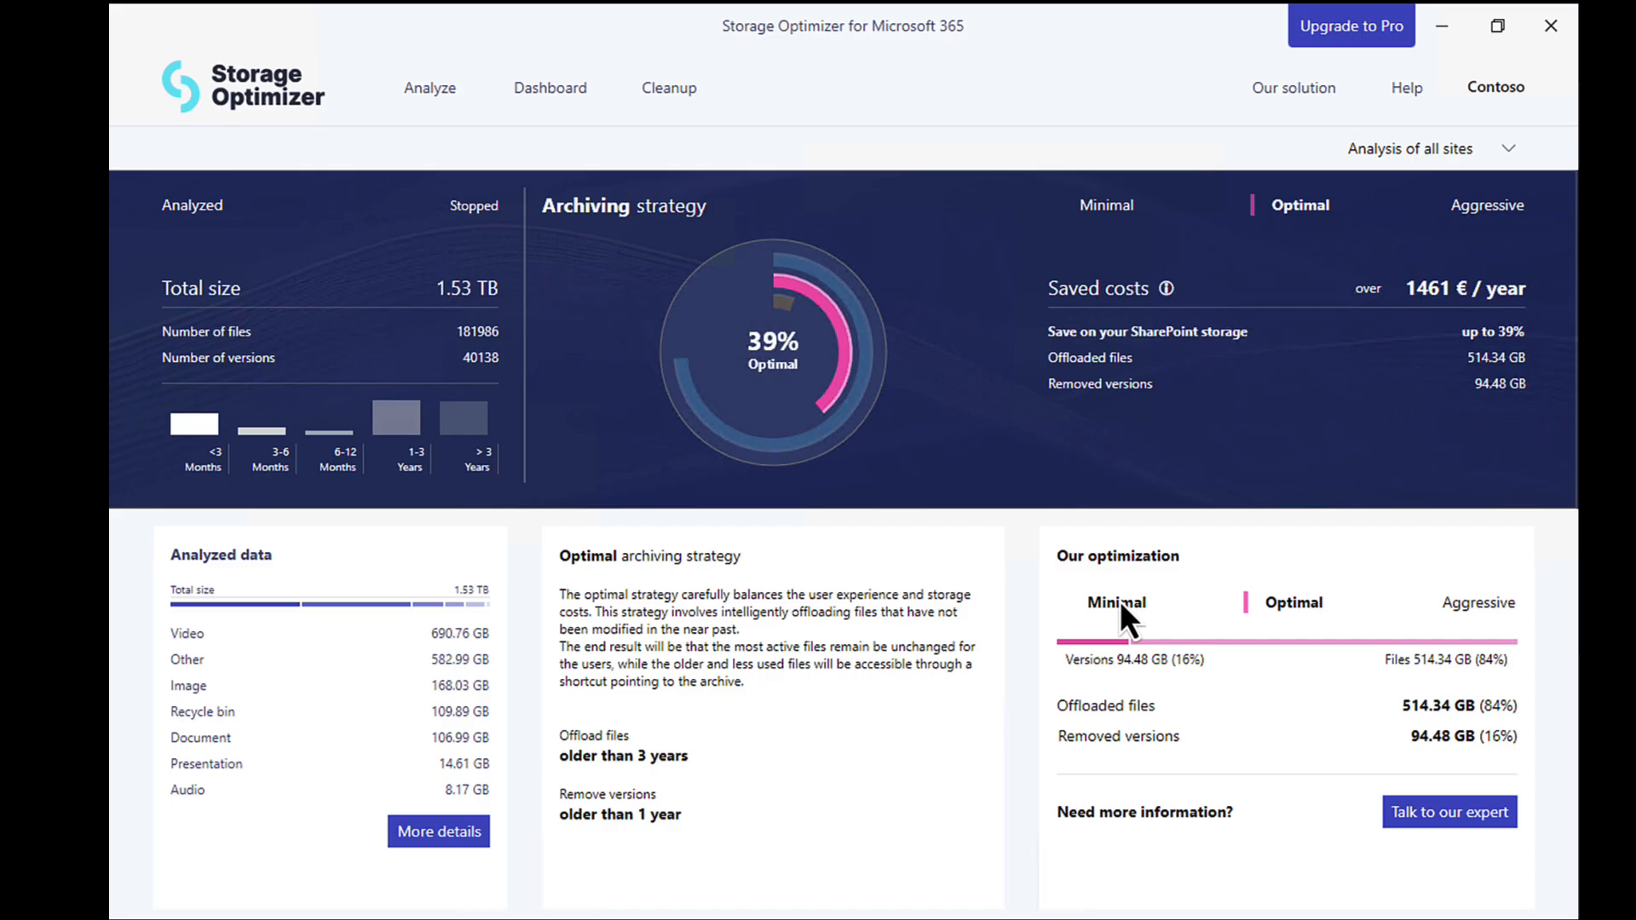
pyautogui.moveTo(1136, 629)
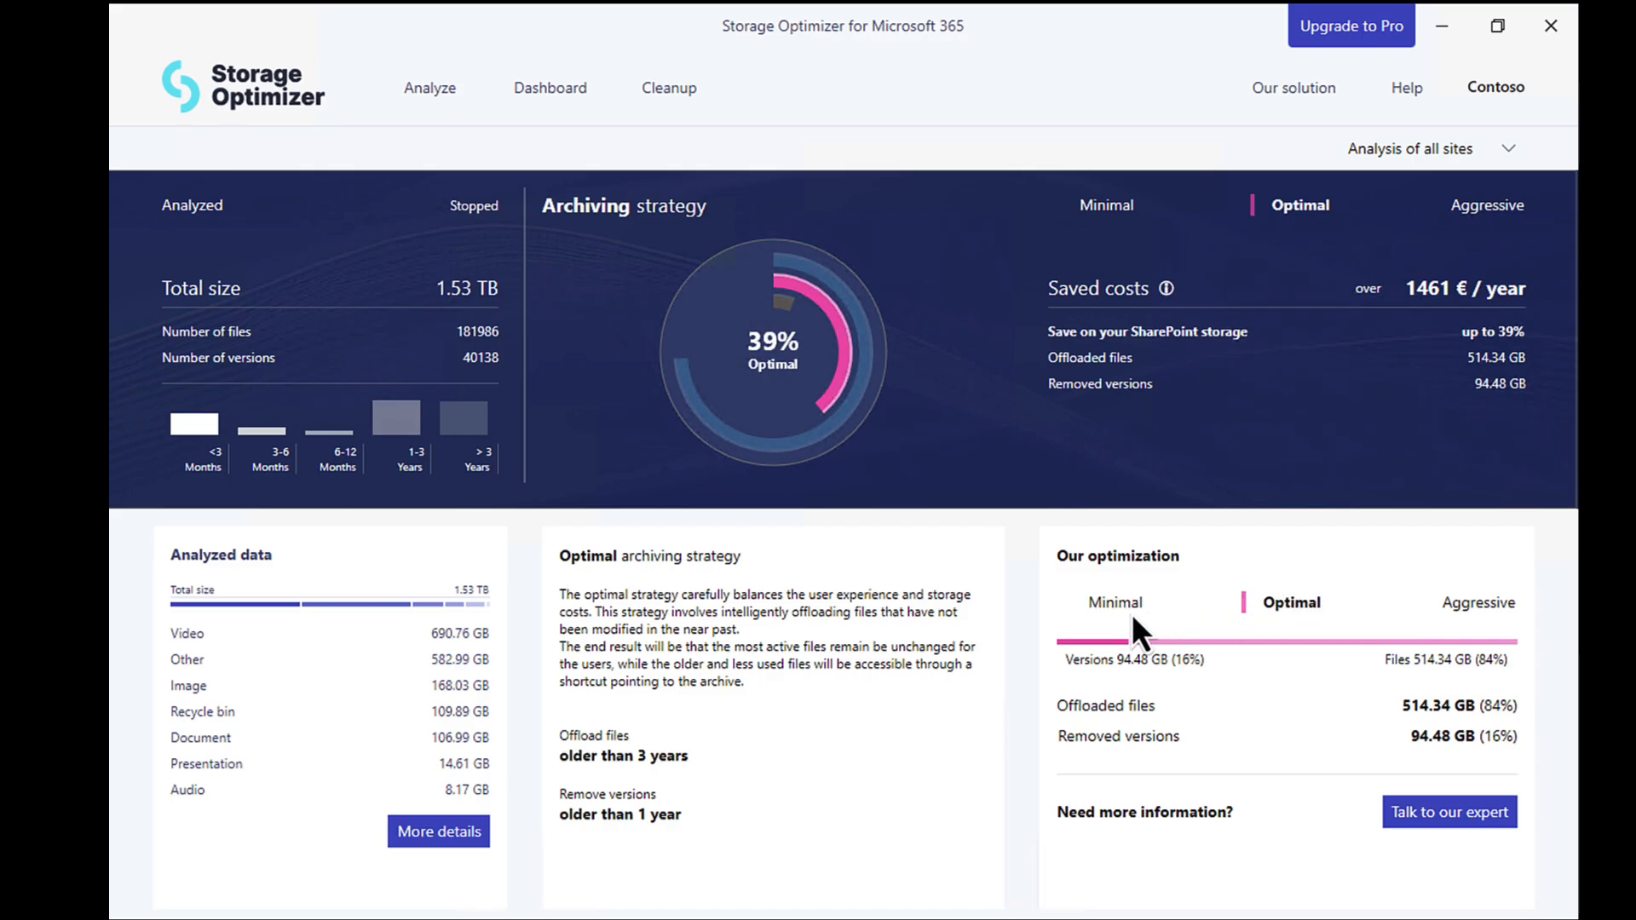
pyautogui.moveTo(1096, 590)
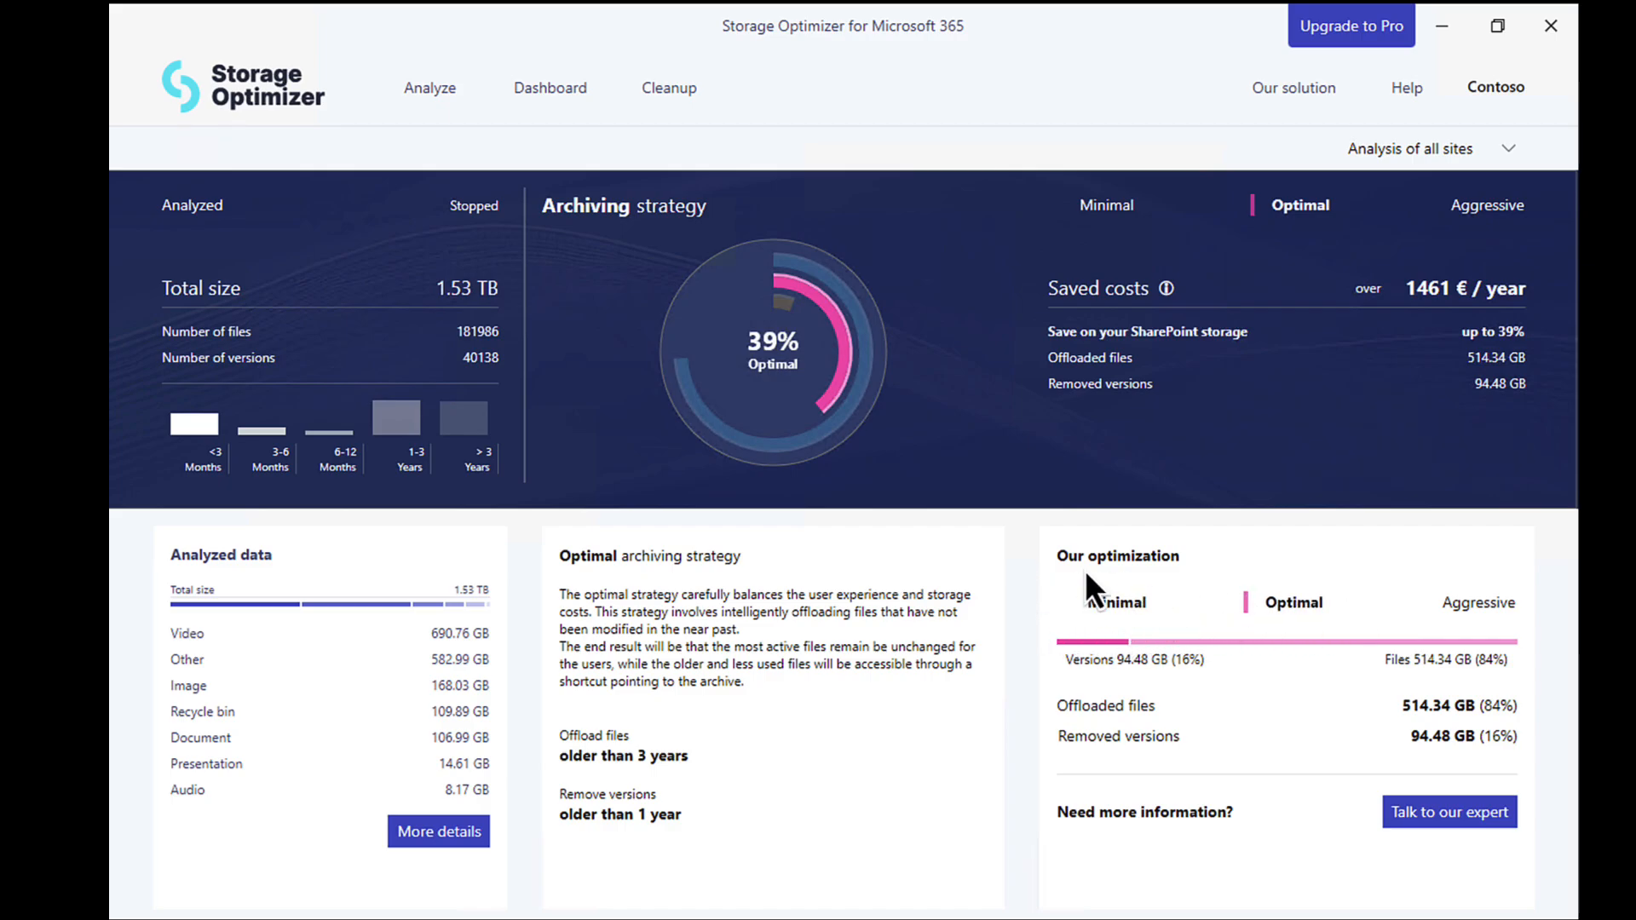
pyautogui.moveTo(1132, 627)
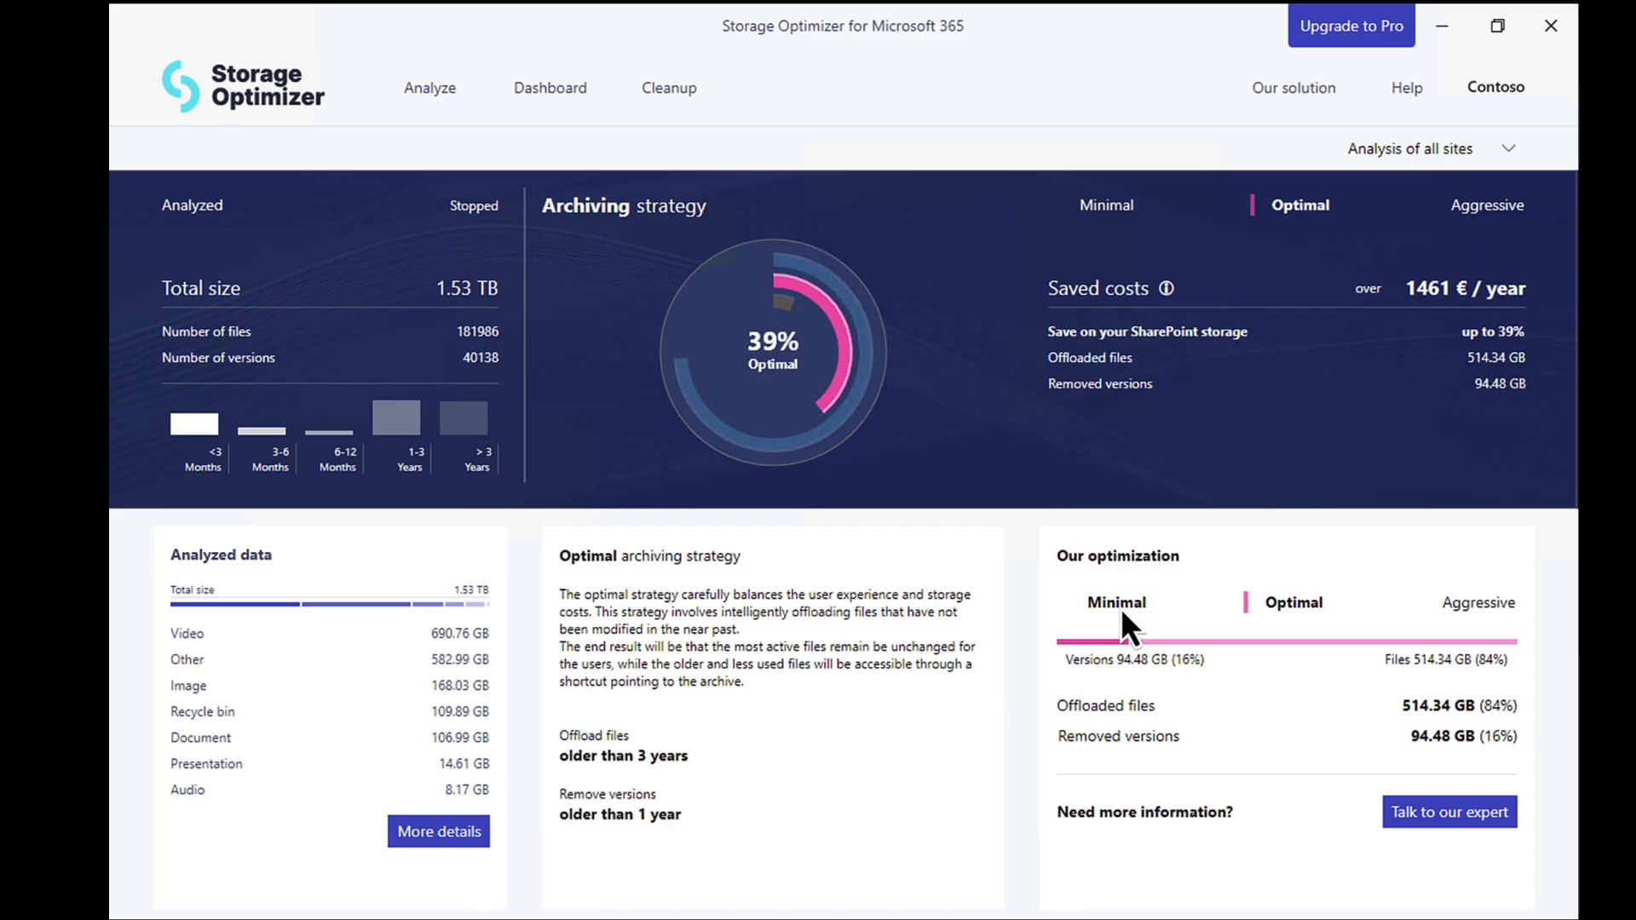
pyautogui.moveTo(1171, 621)
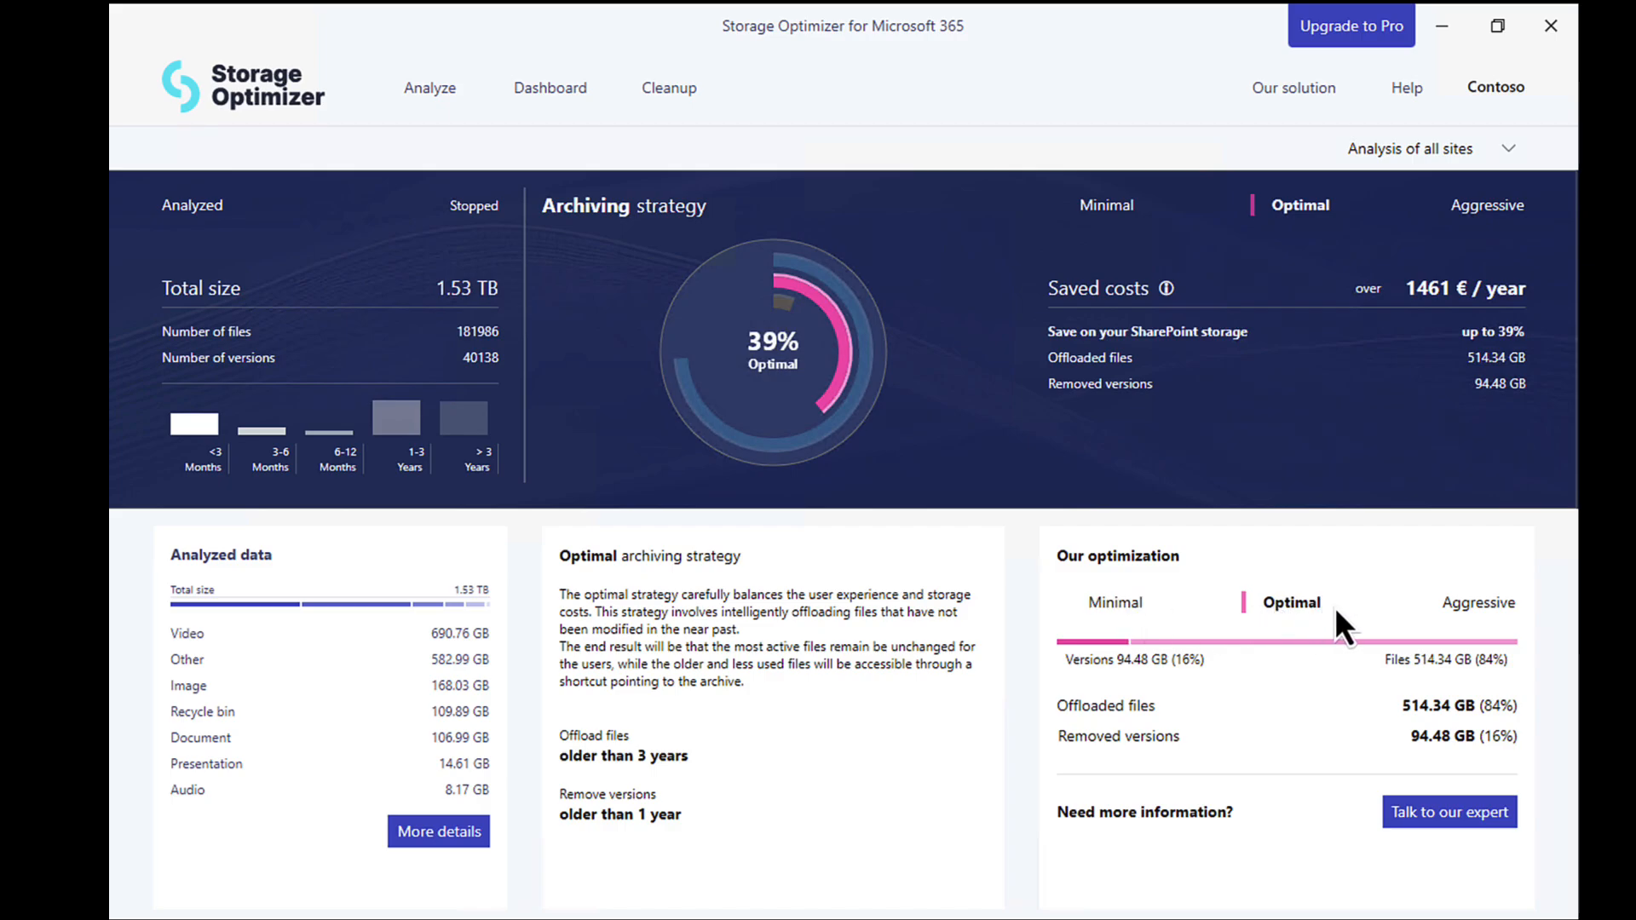
pyautogui.moveTo(1451, 623)
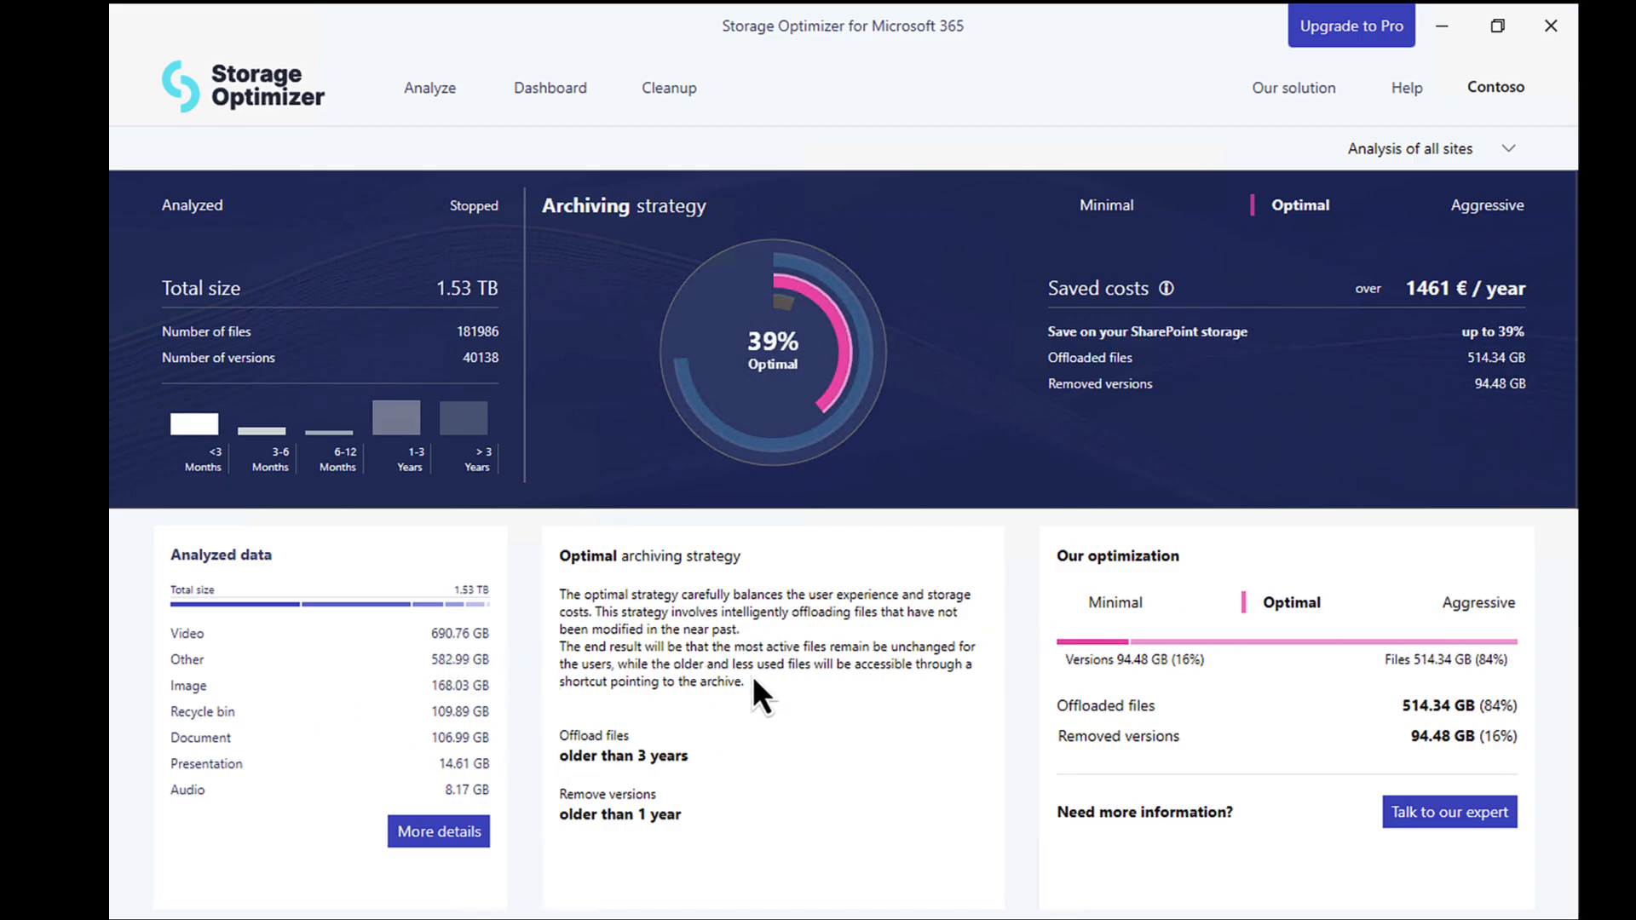
pyautogui.moveTo(650, 788)
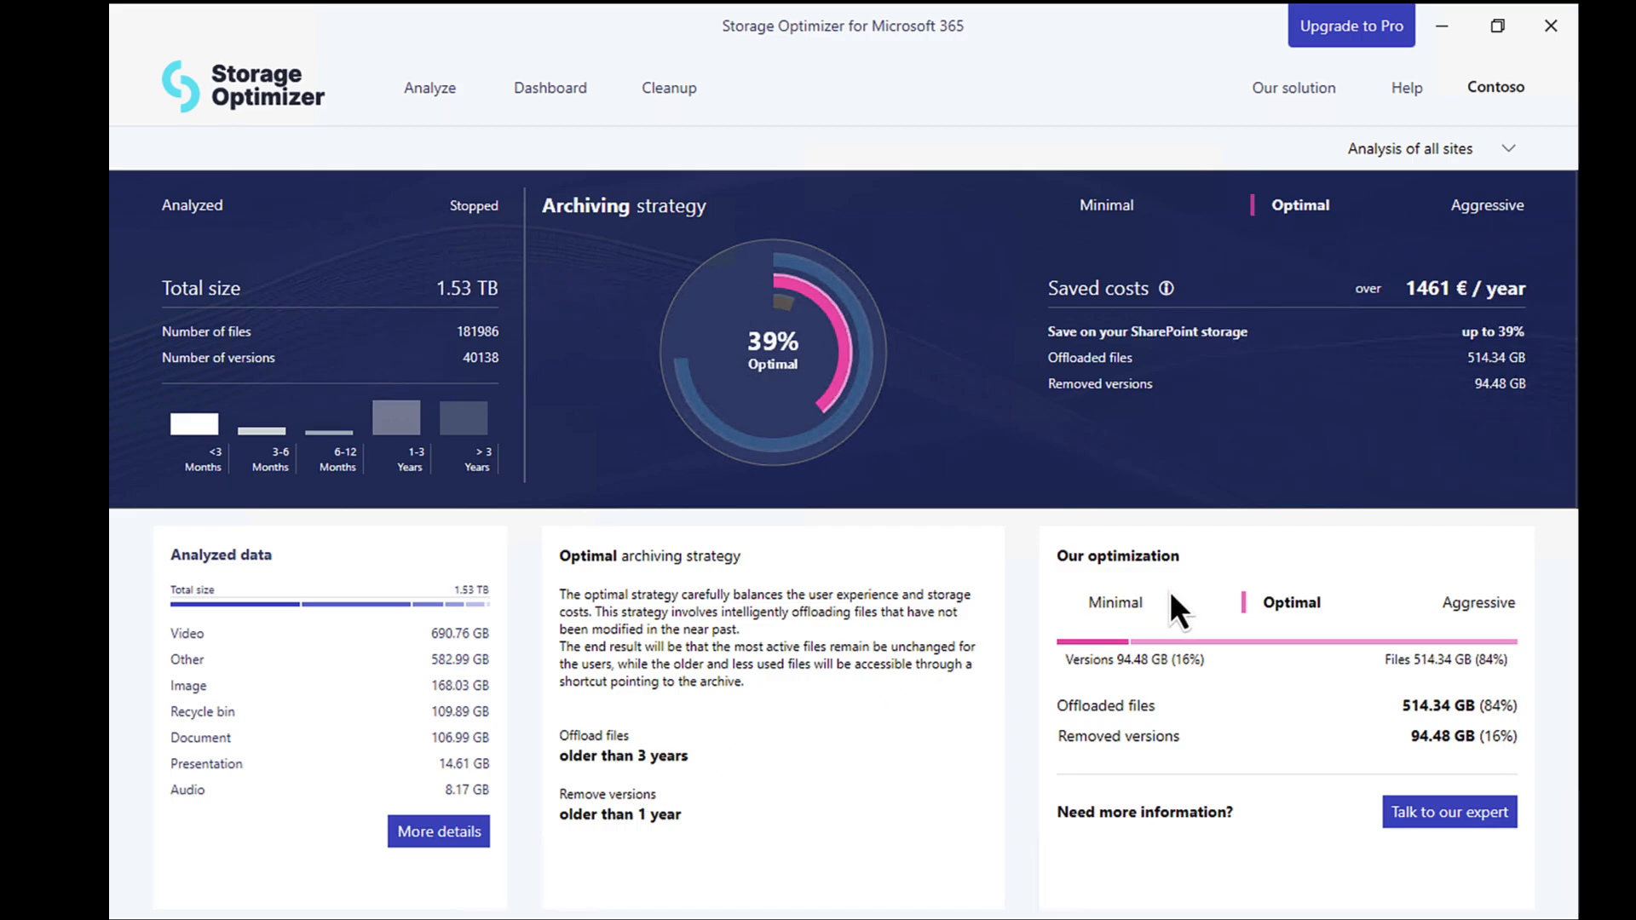
pyautogui.moveTo(549, 799)
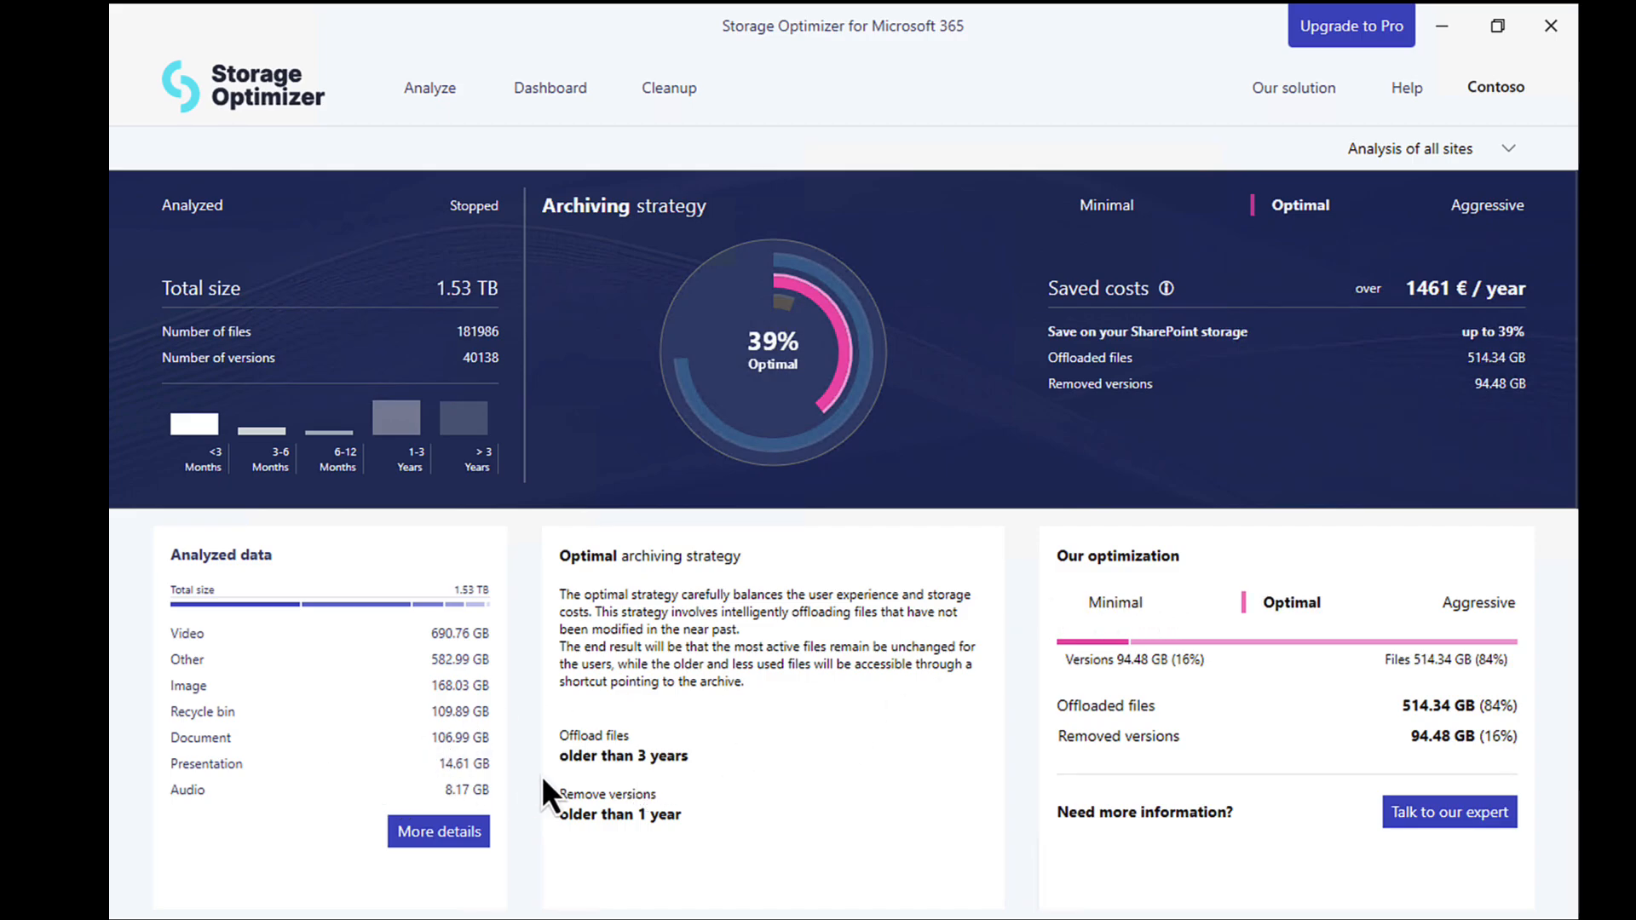
pyautogui.moveTo(586, 800)
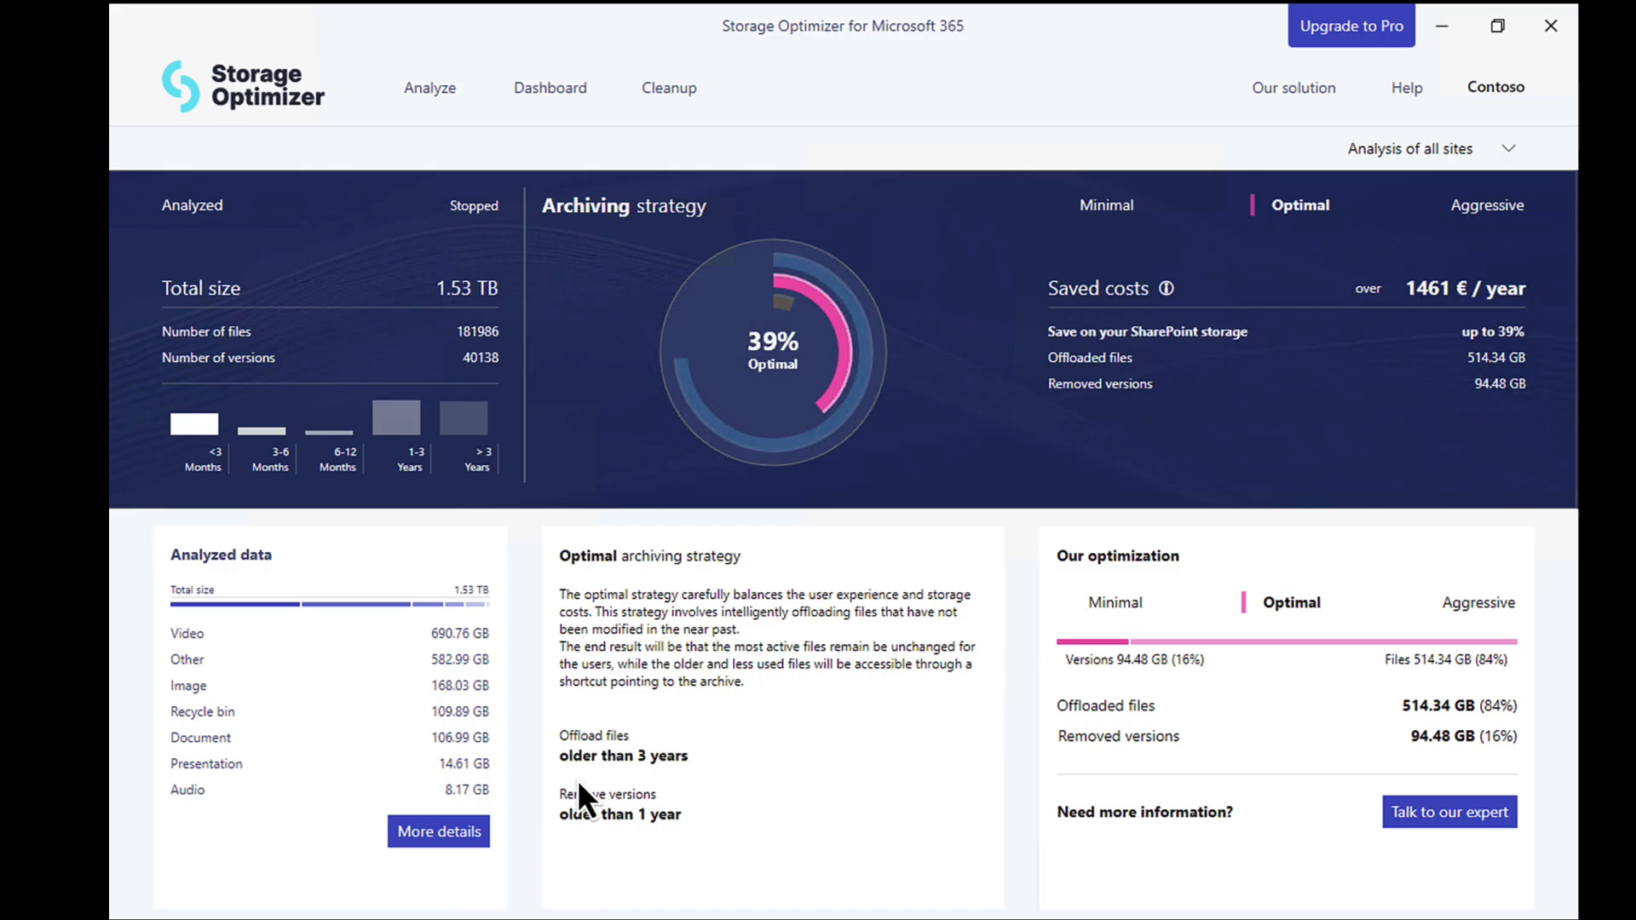
pyautogui.moveTo(651, 793)
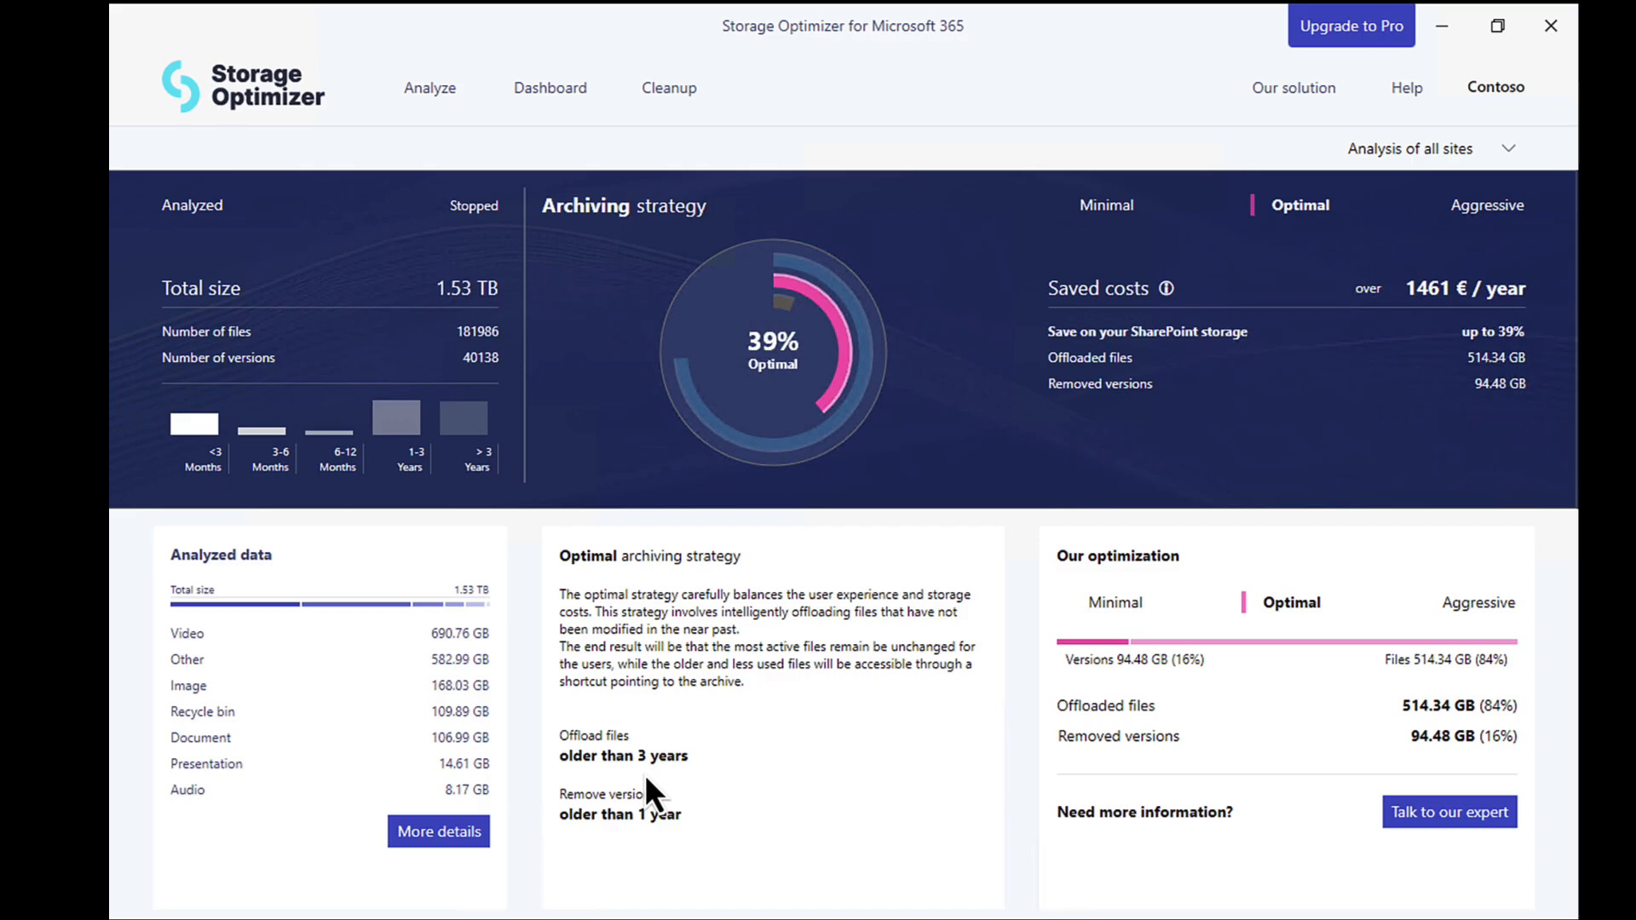
pyautogui.moveTo(701, 694)
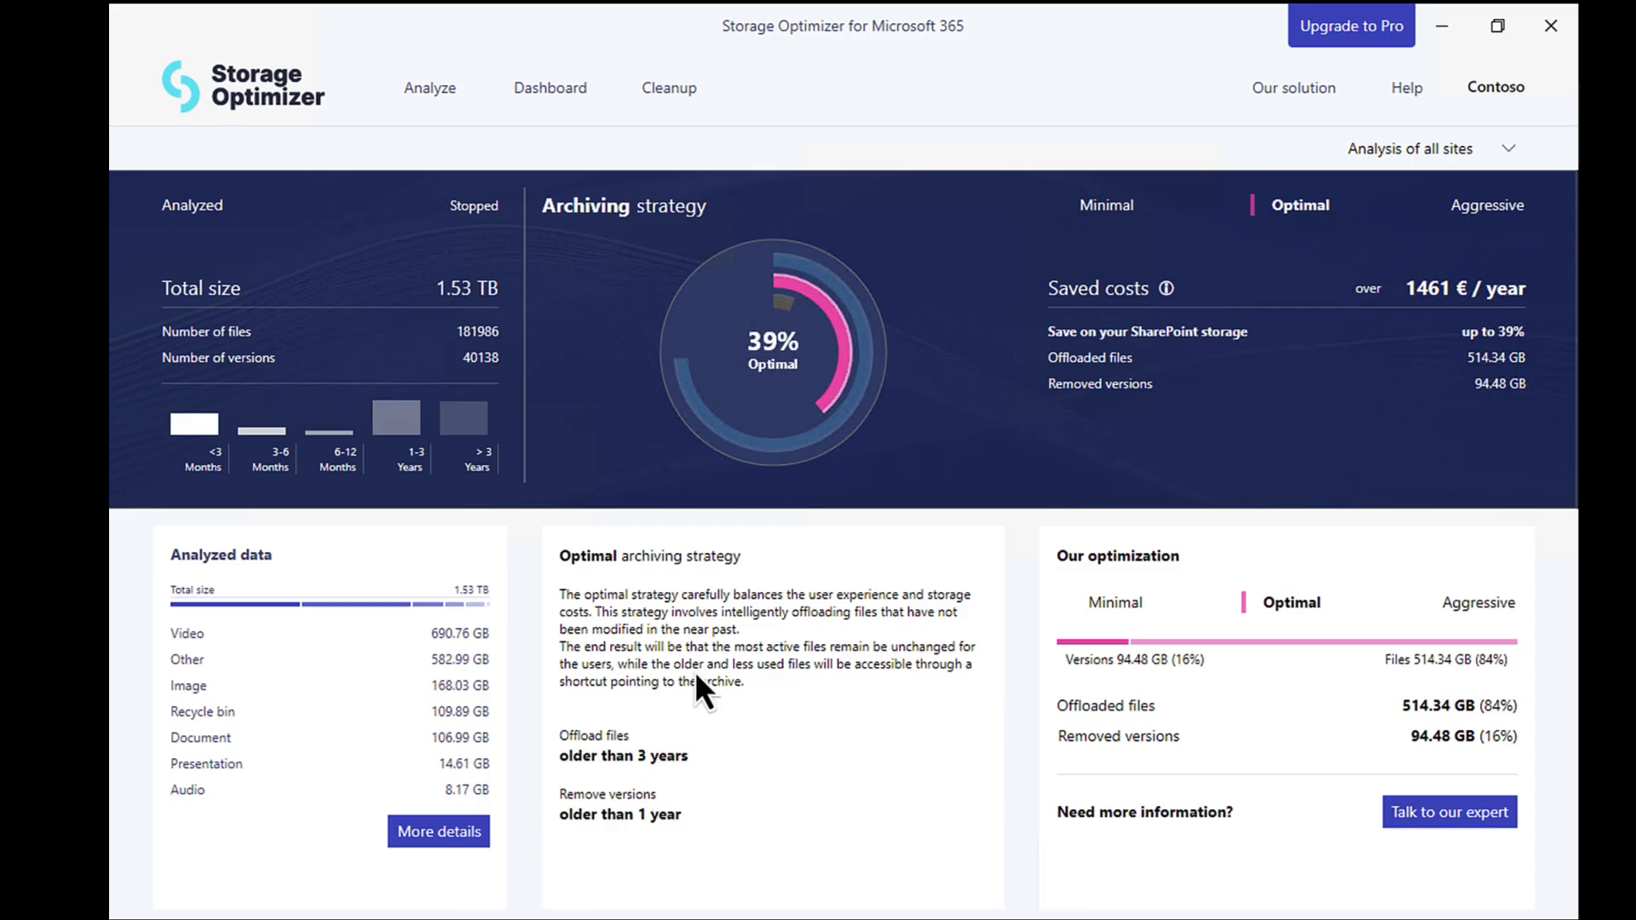
pyautogui.moveTo(688, 610)
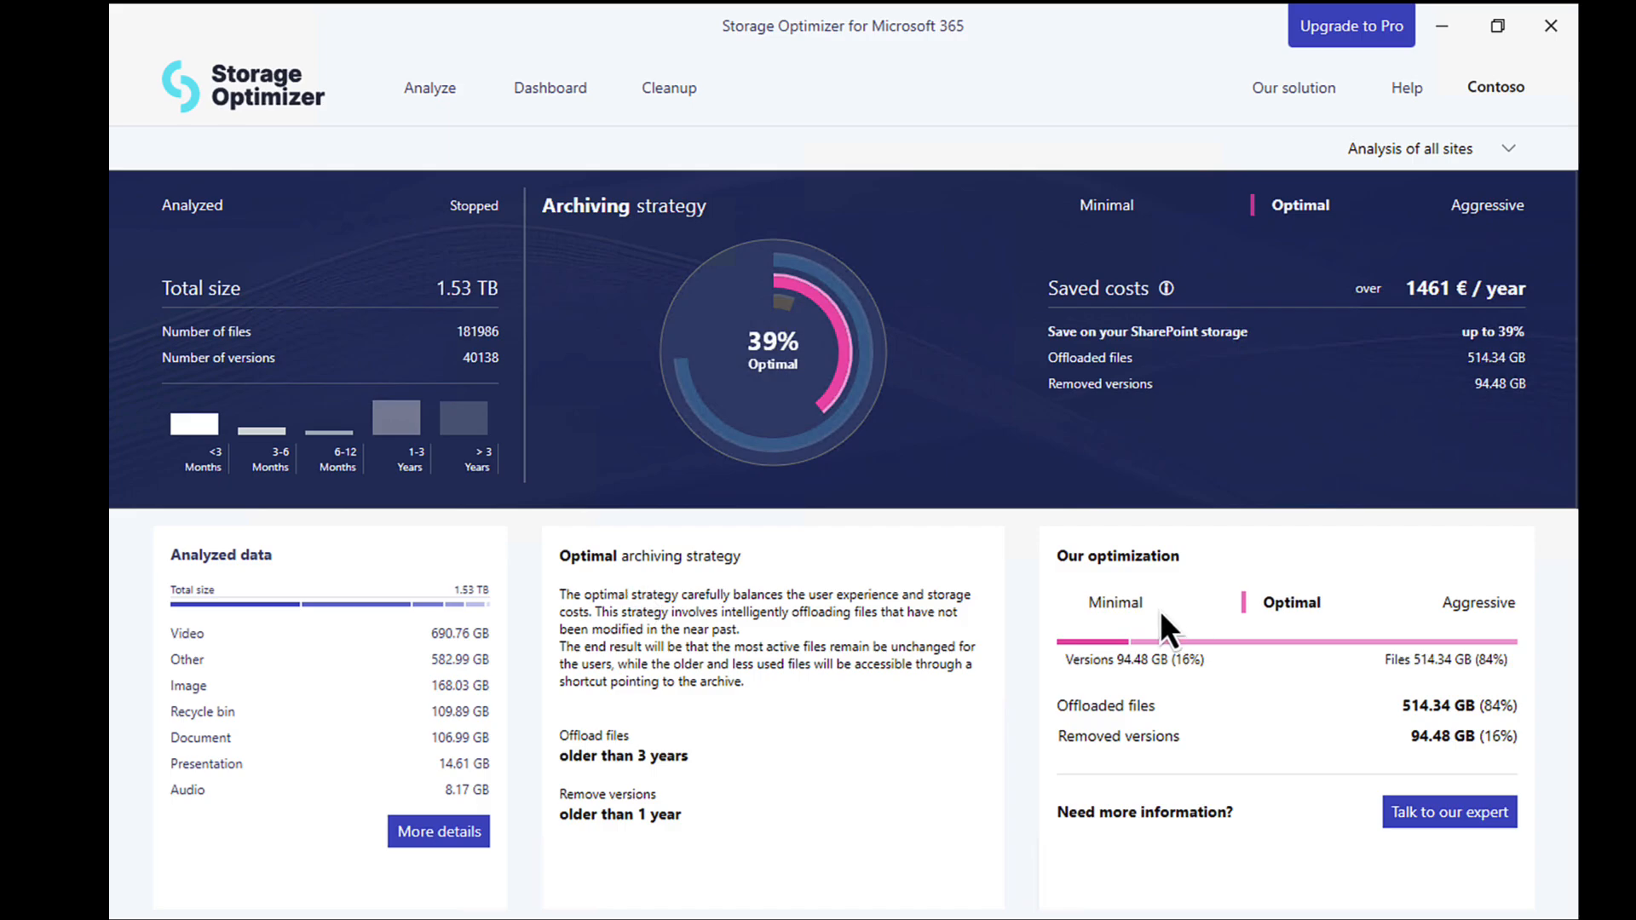
pyautogui.moveTo(1477, 371)
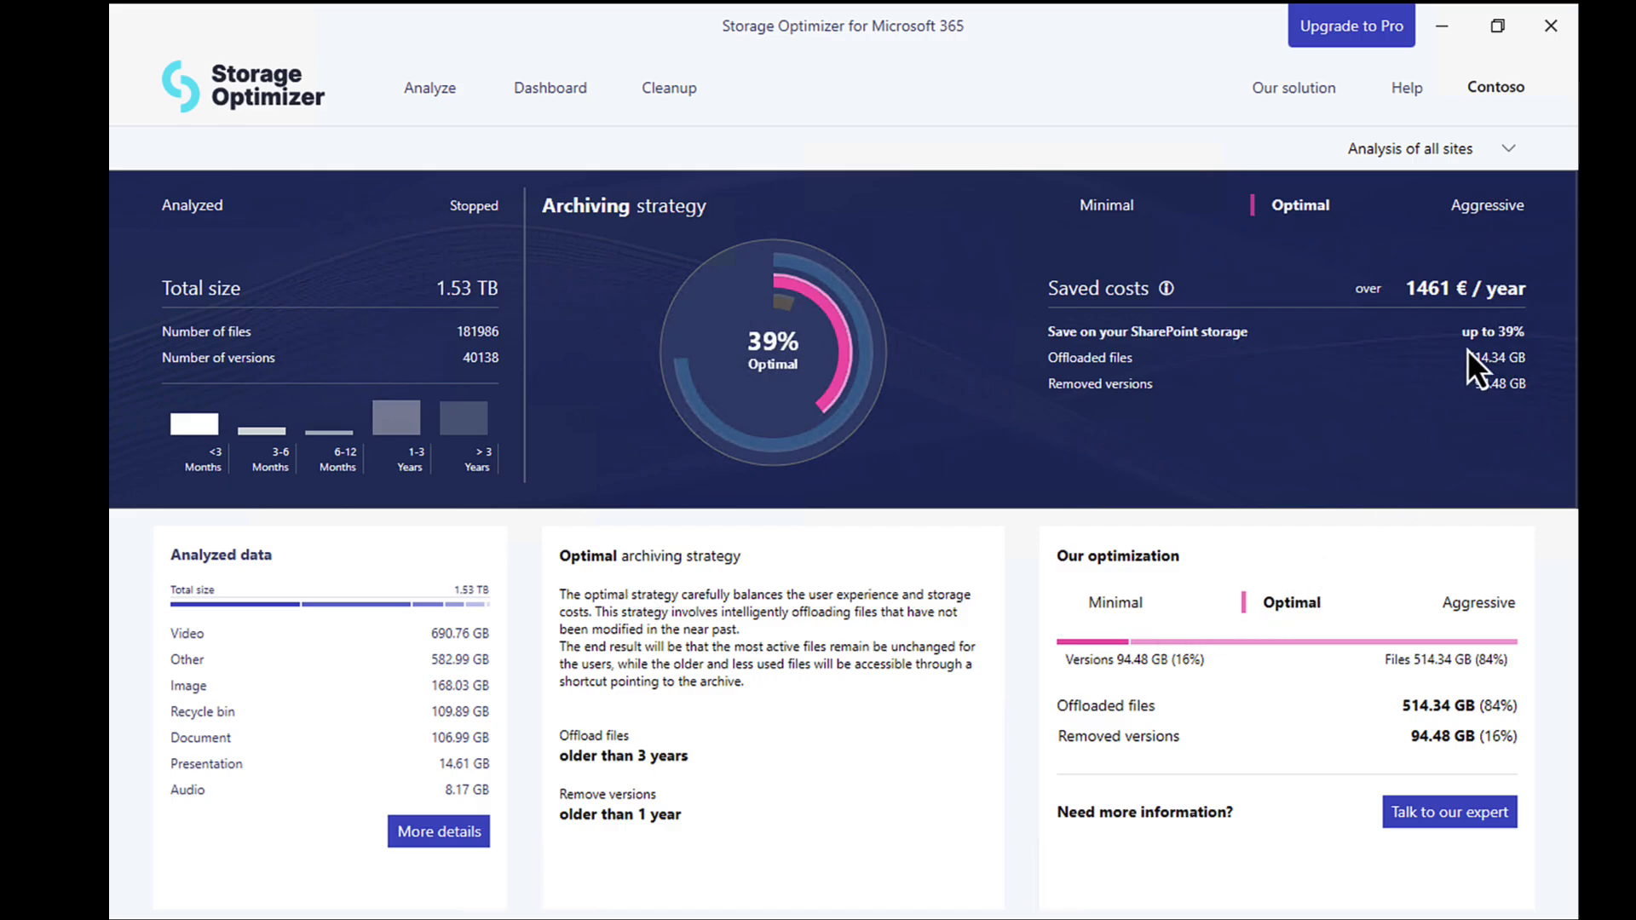
pyautogui.moveTo(1444, 331)
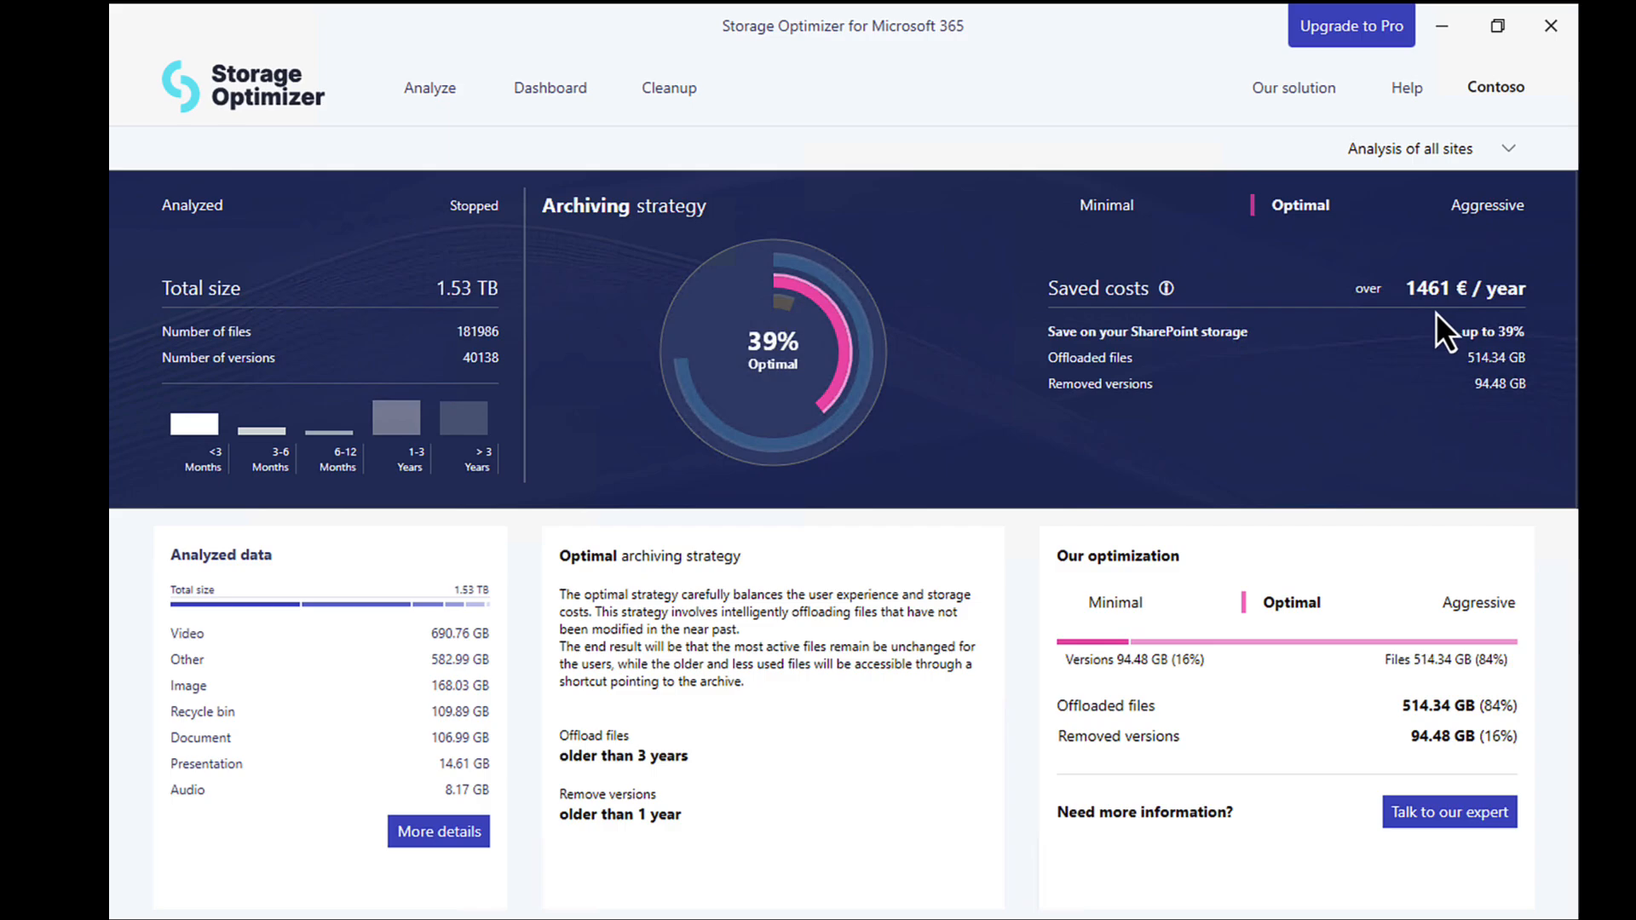
pyautogui.moveTo(1115, 603)
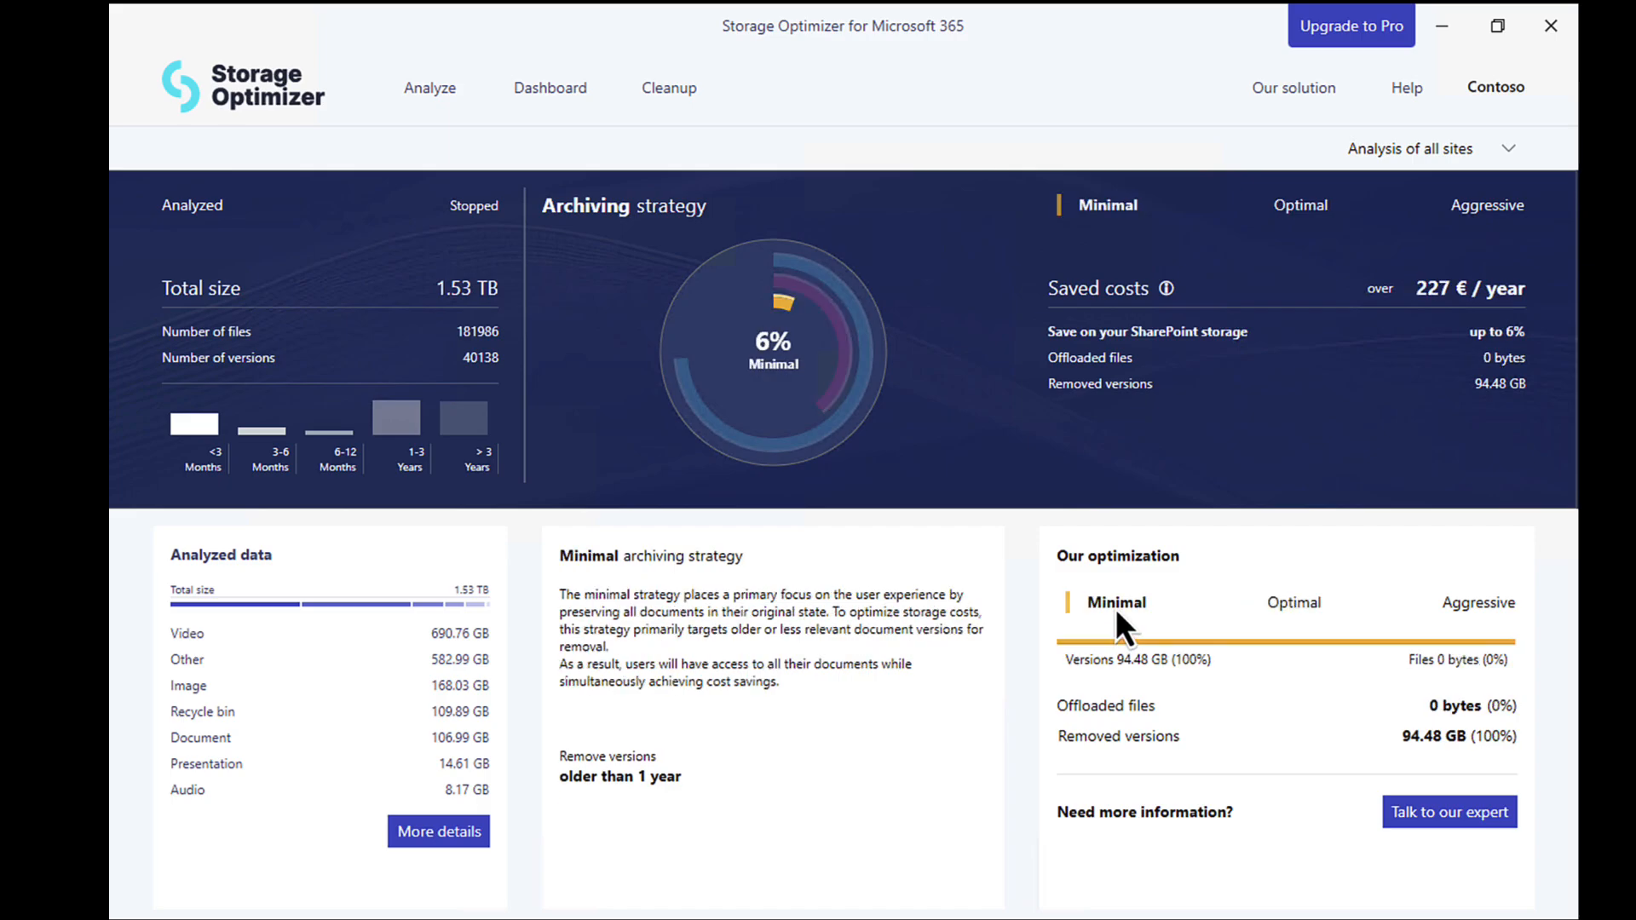
pyautogui.moveTo(731, 741)
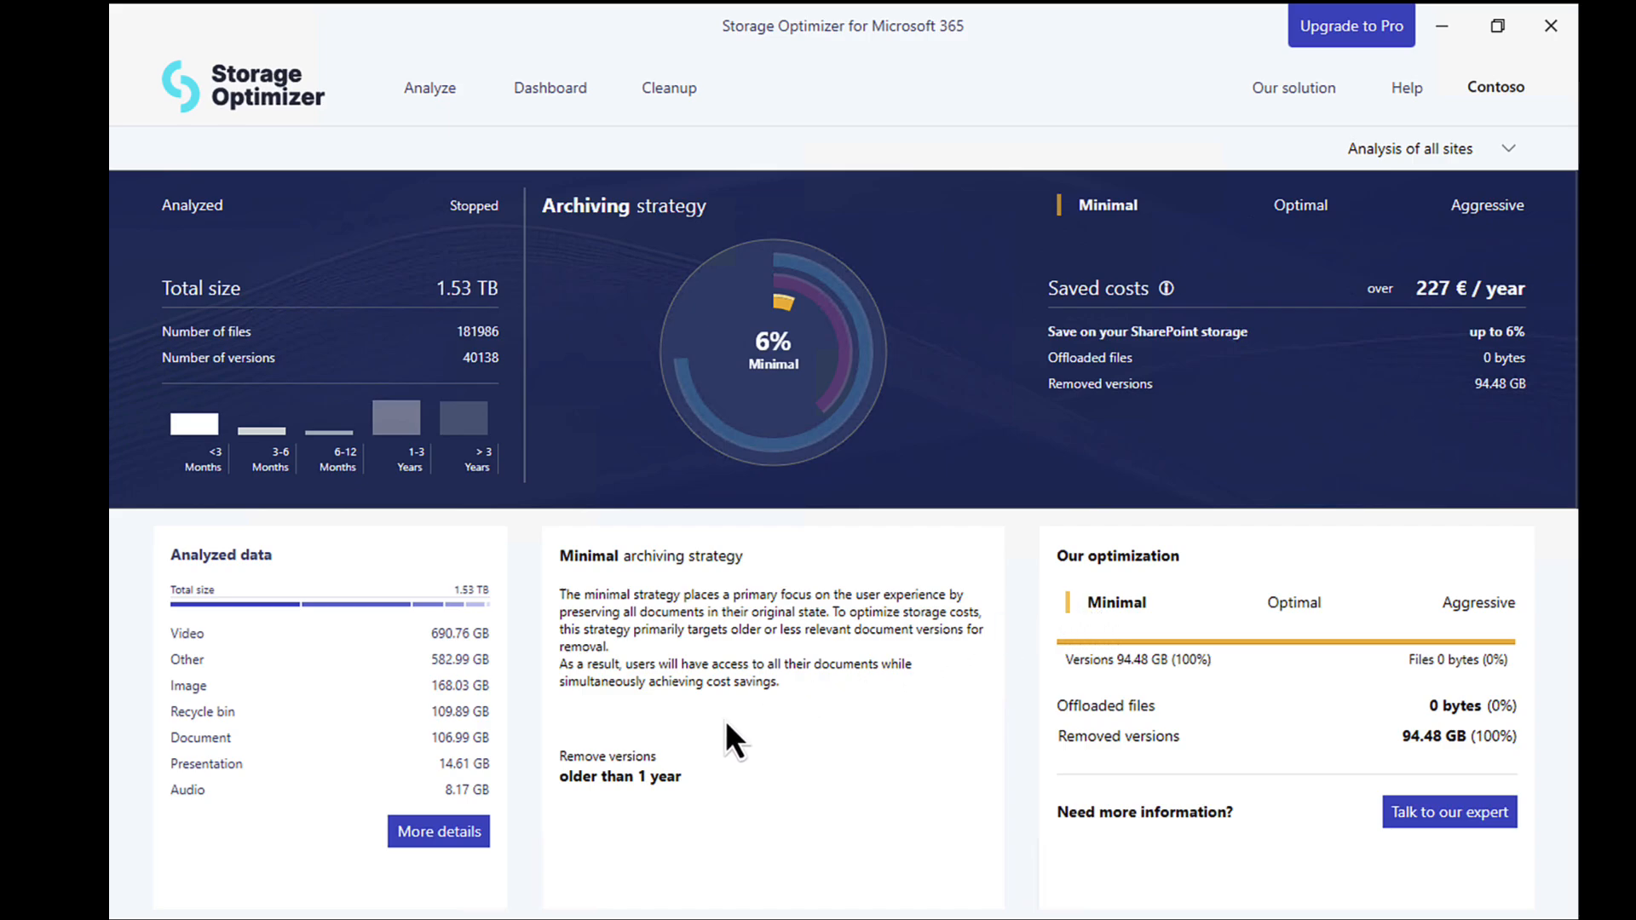
pyautogui.moveTo(709, 790)
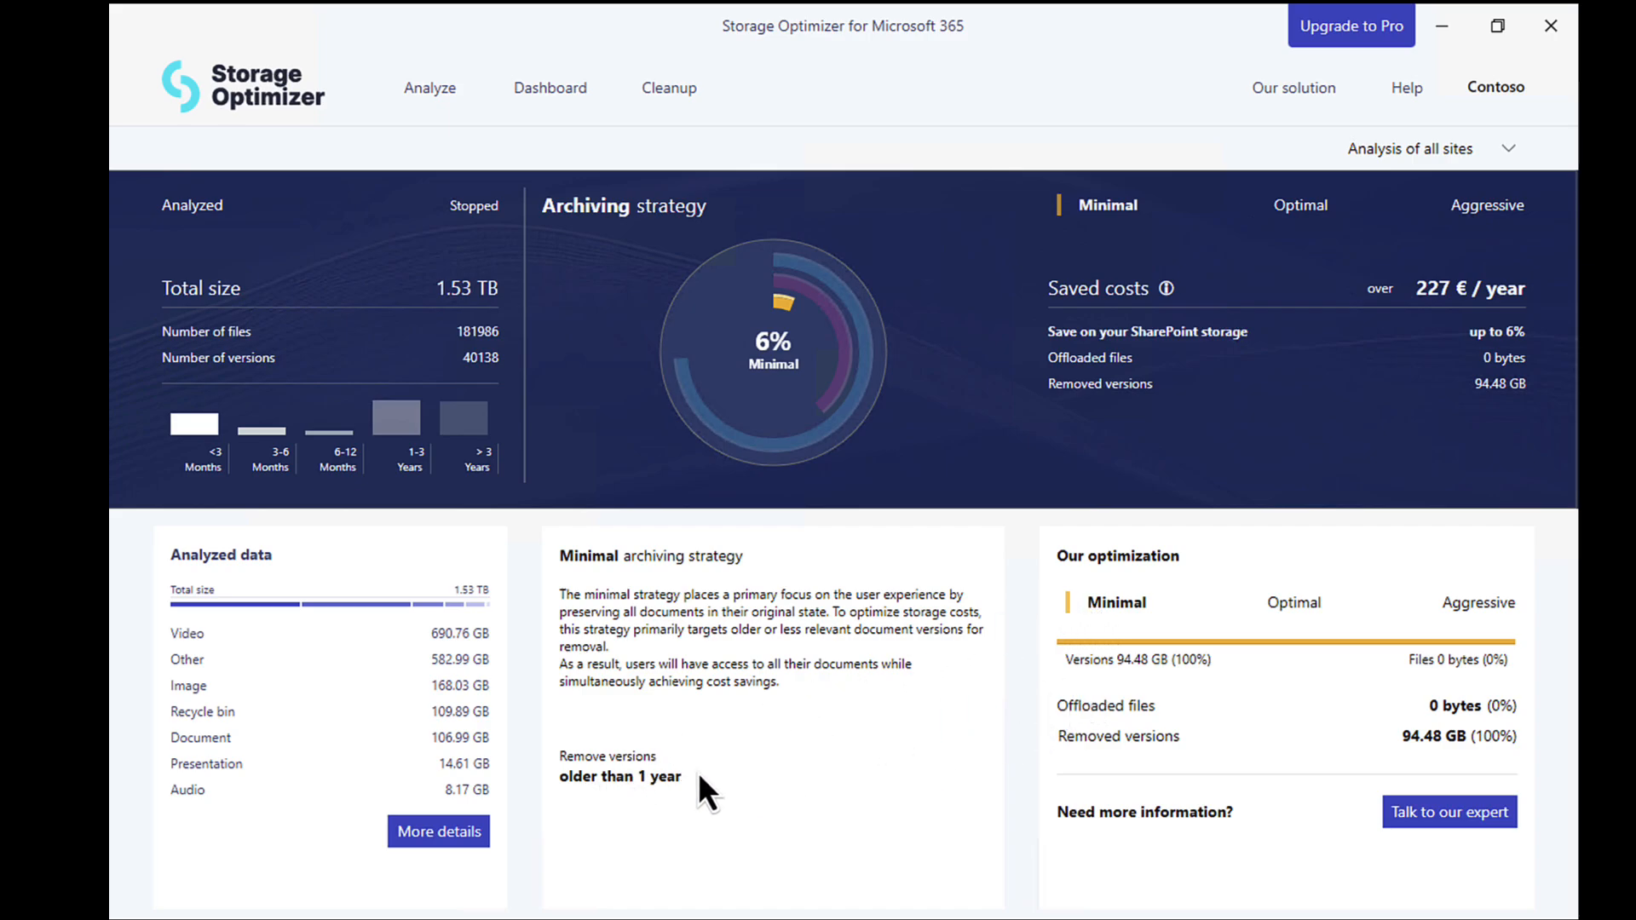
pyautogui.moveTo(628, 804)
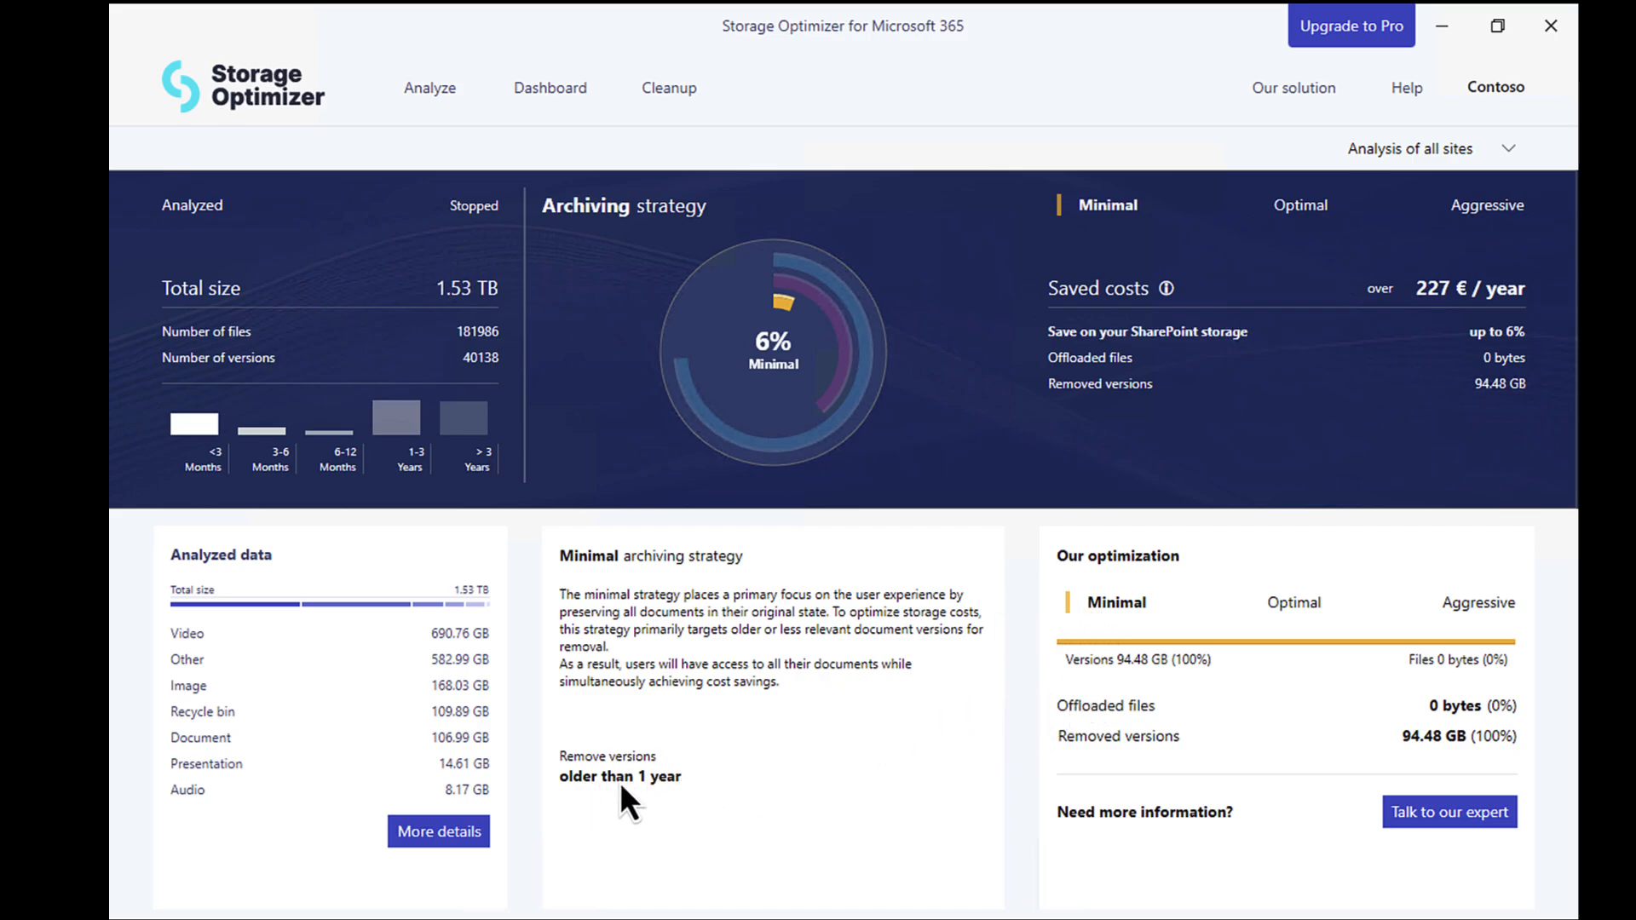
pyautogui.moveTo(781, 788)
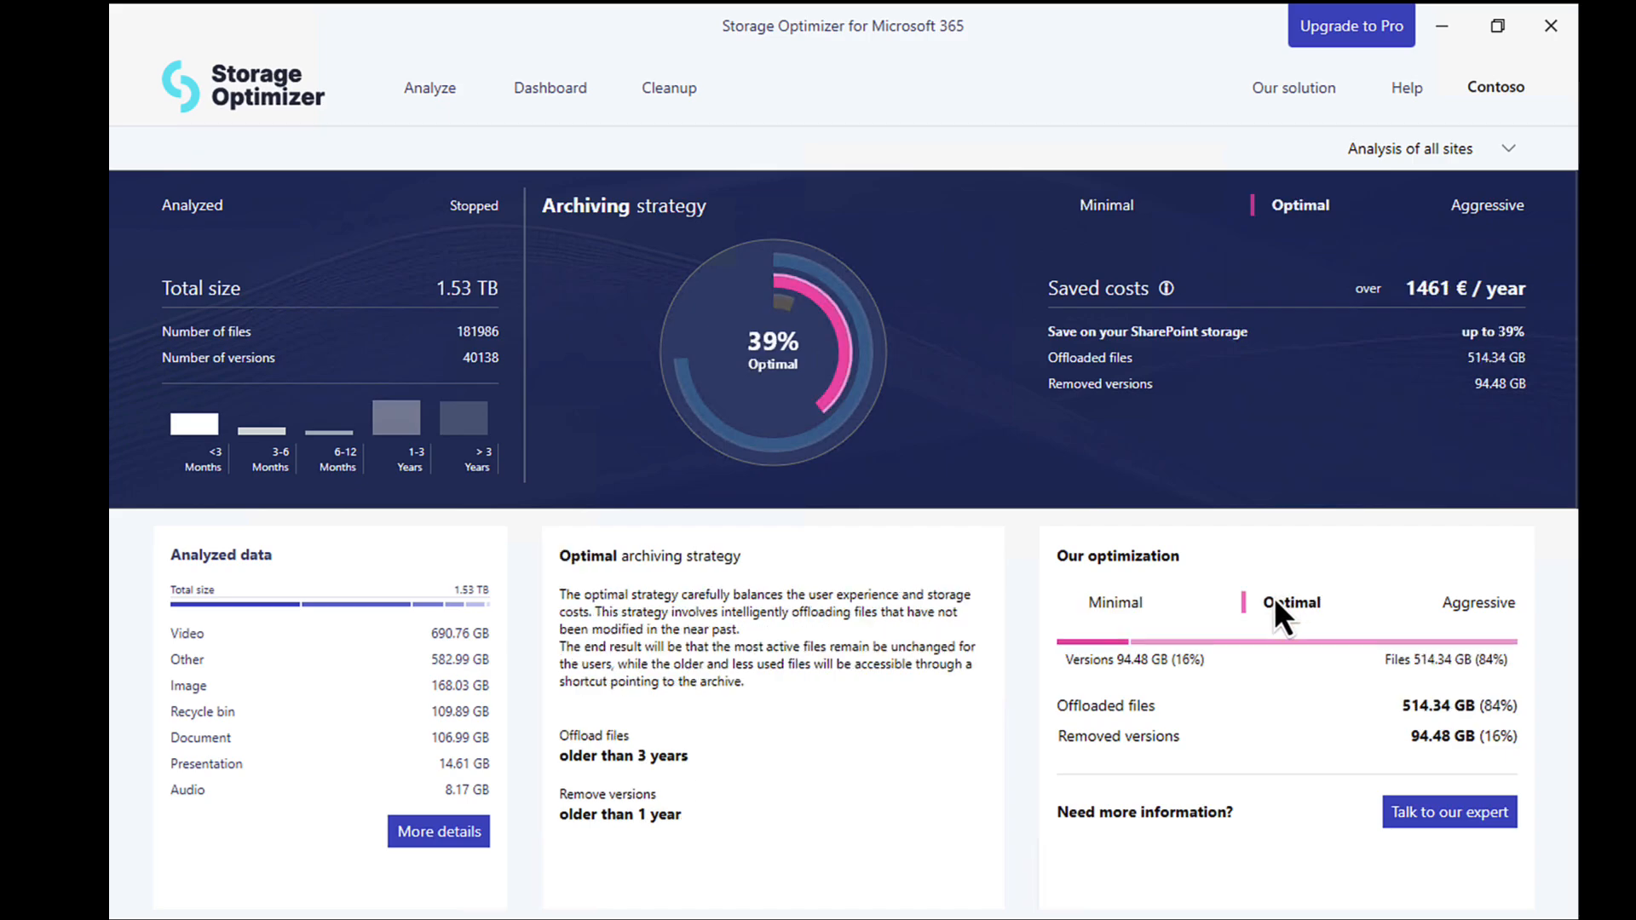
pyautogui.moveTo(683, 777)
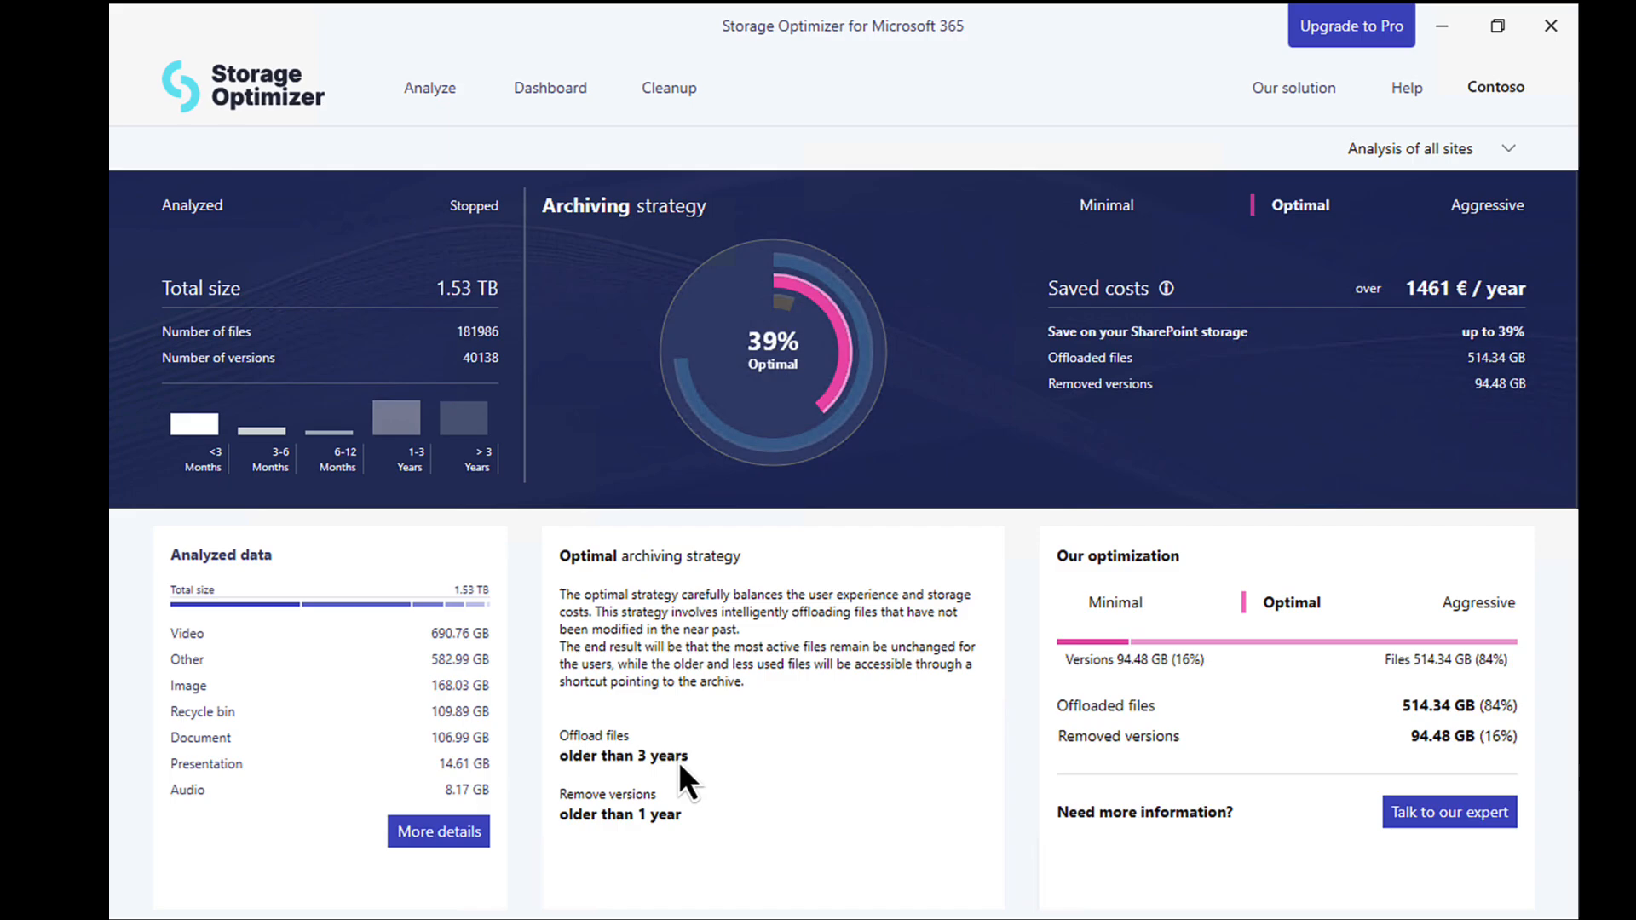
pyautogui.moveTo(631, 814)
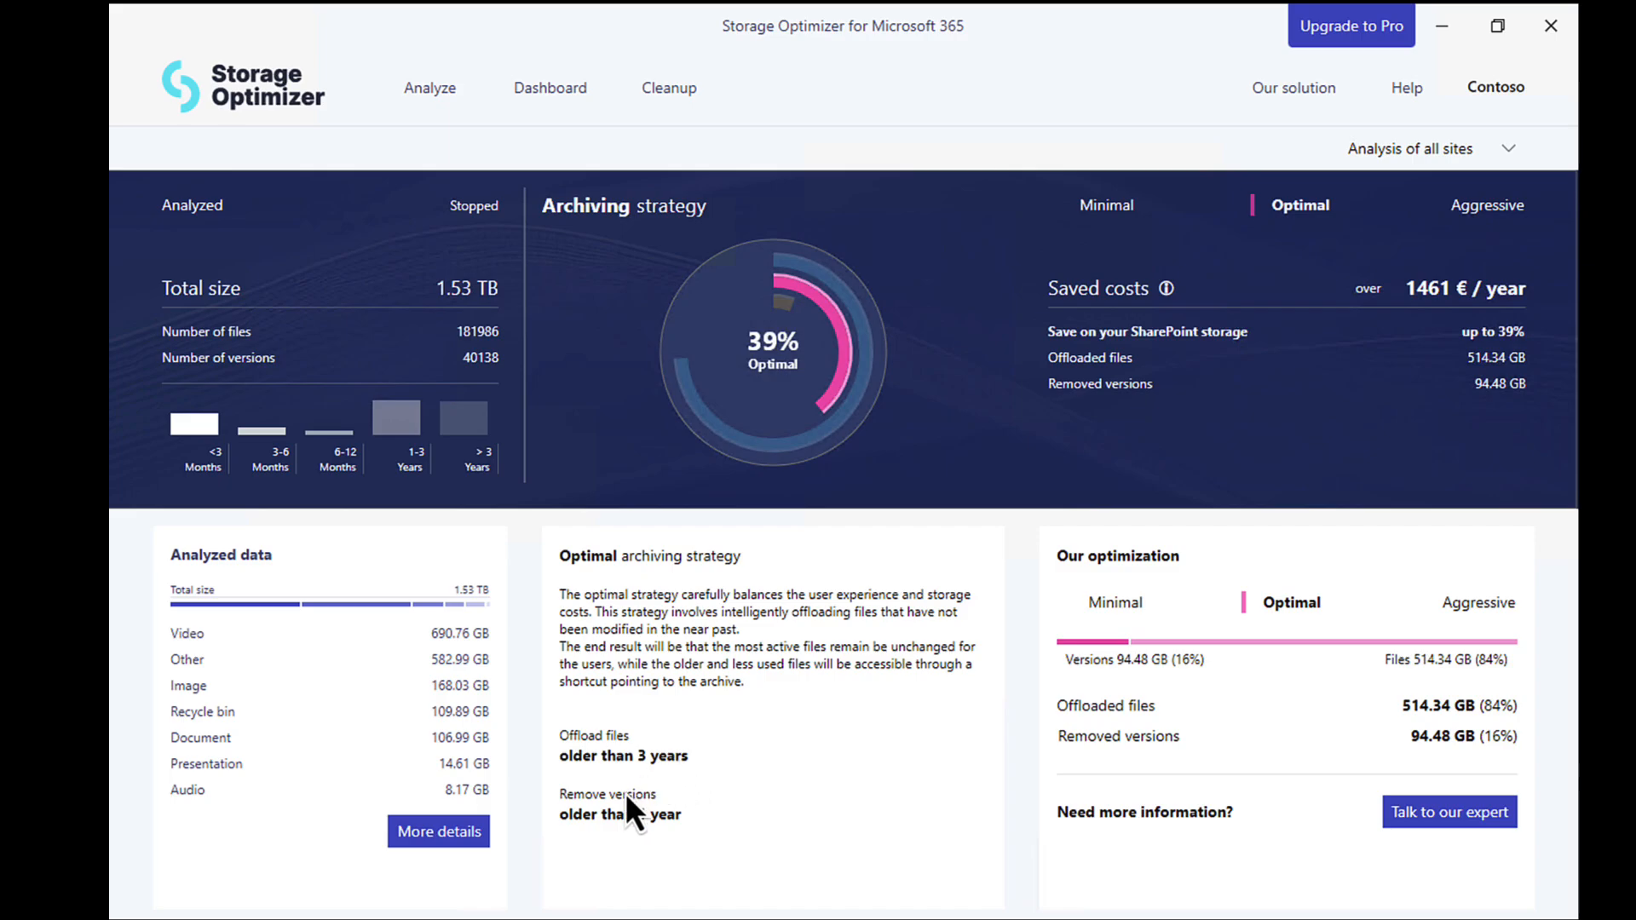
pyautogui.moveTo(608, 822)
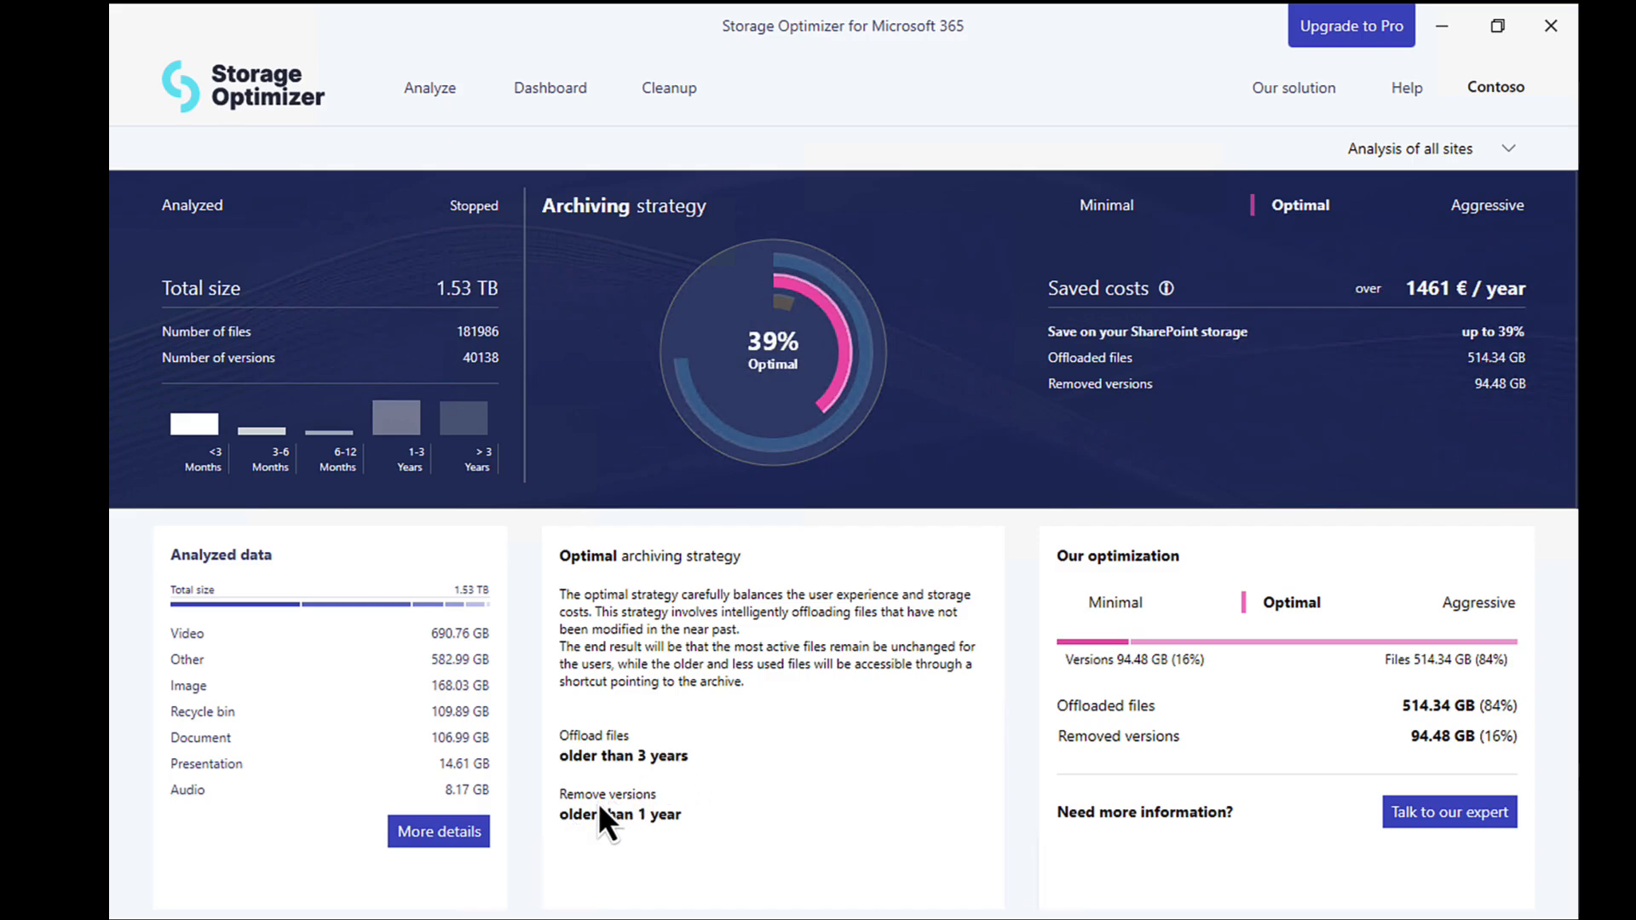
pyautogui.moveTo(656, 824)
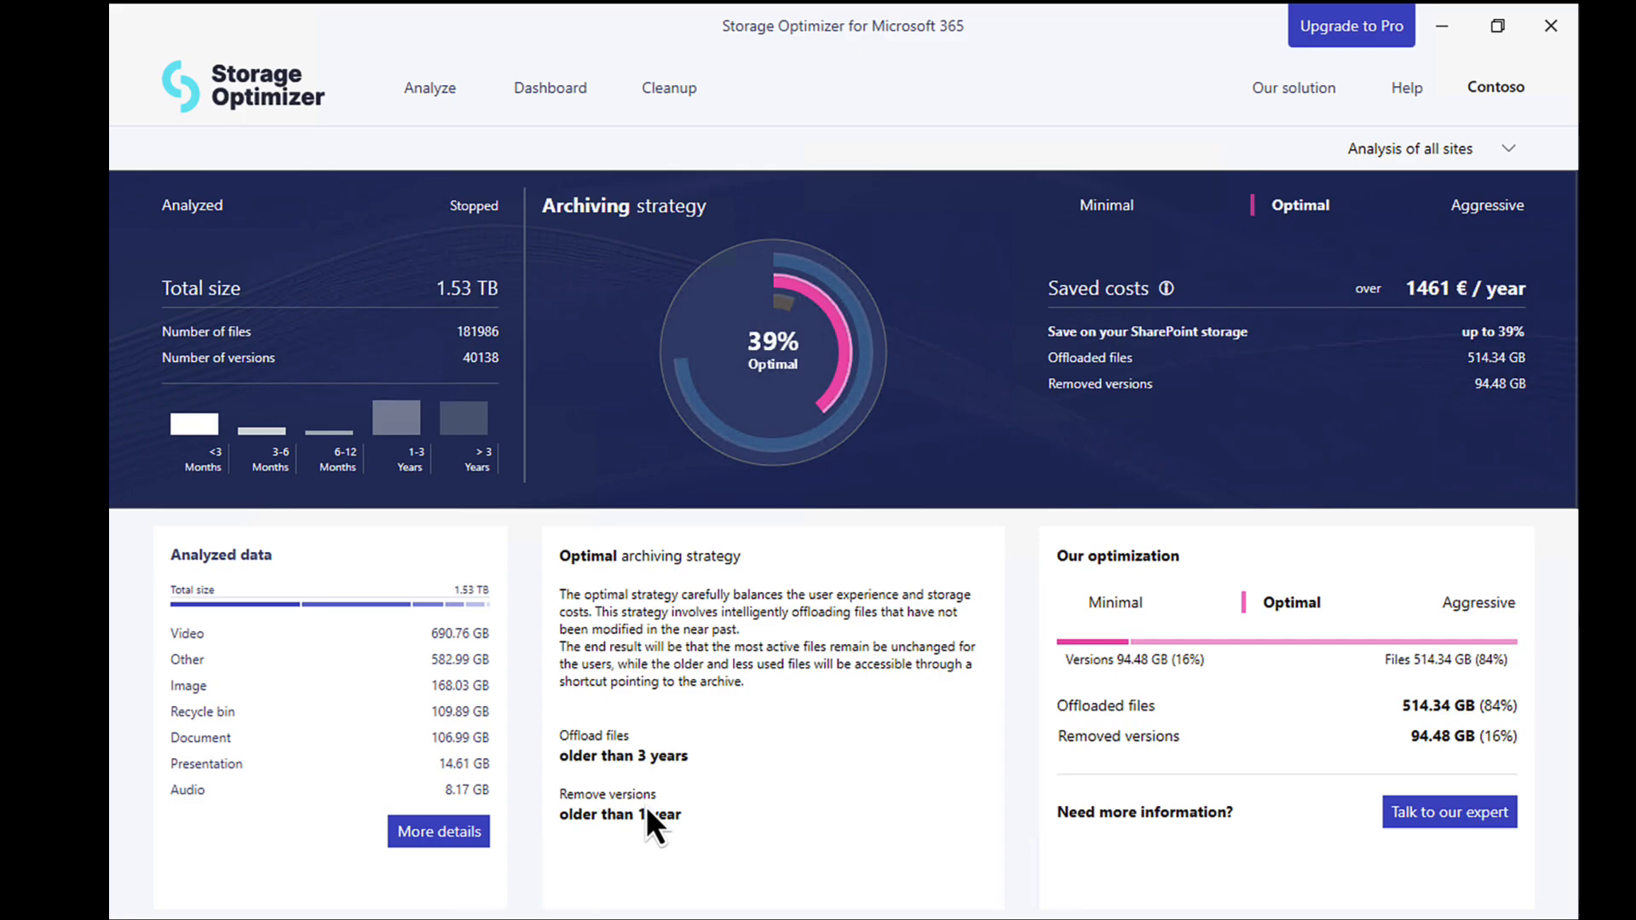
pyautogui.moveTo(1358, 674)
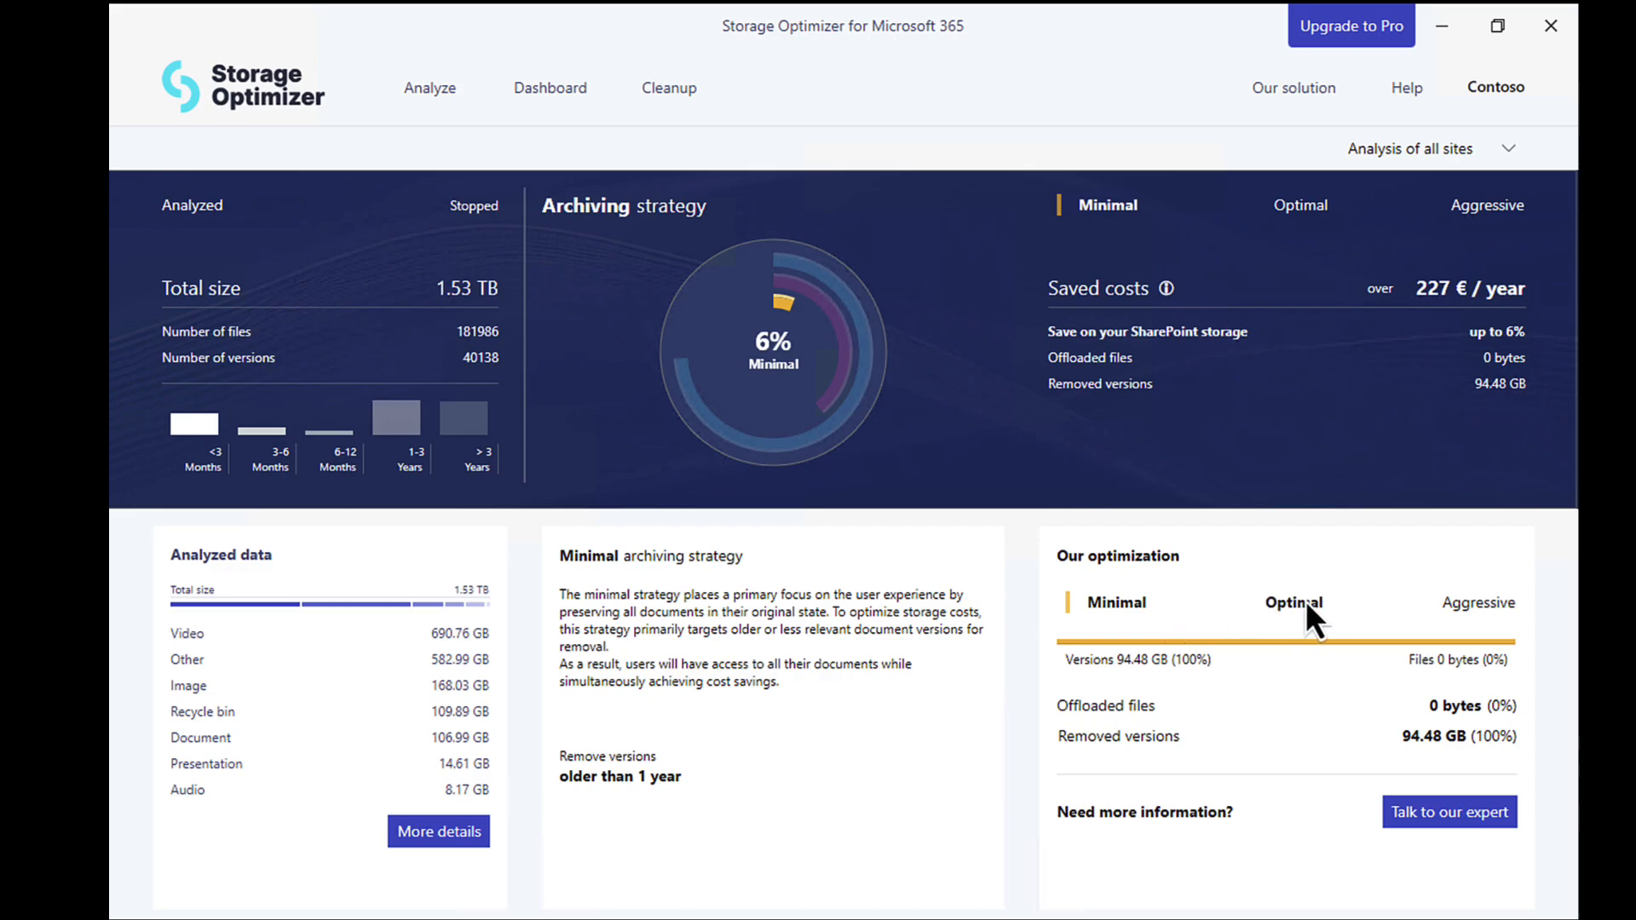
pyautogui.moveTo(1427, 303)
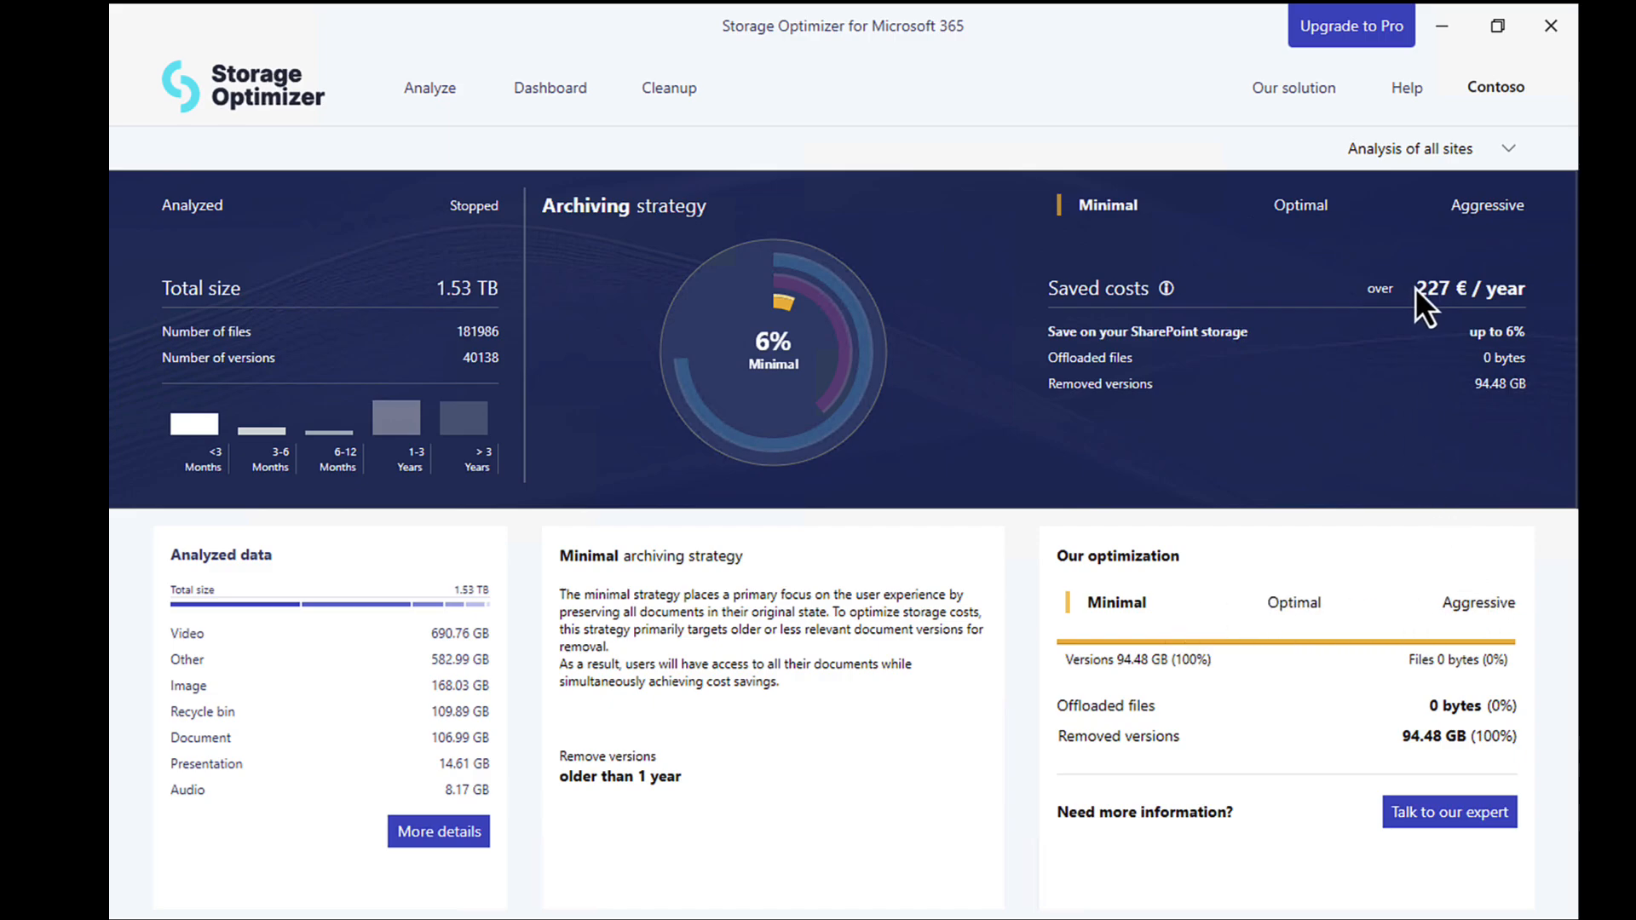
pyautogui.moveTo(1477, 603)
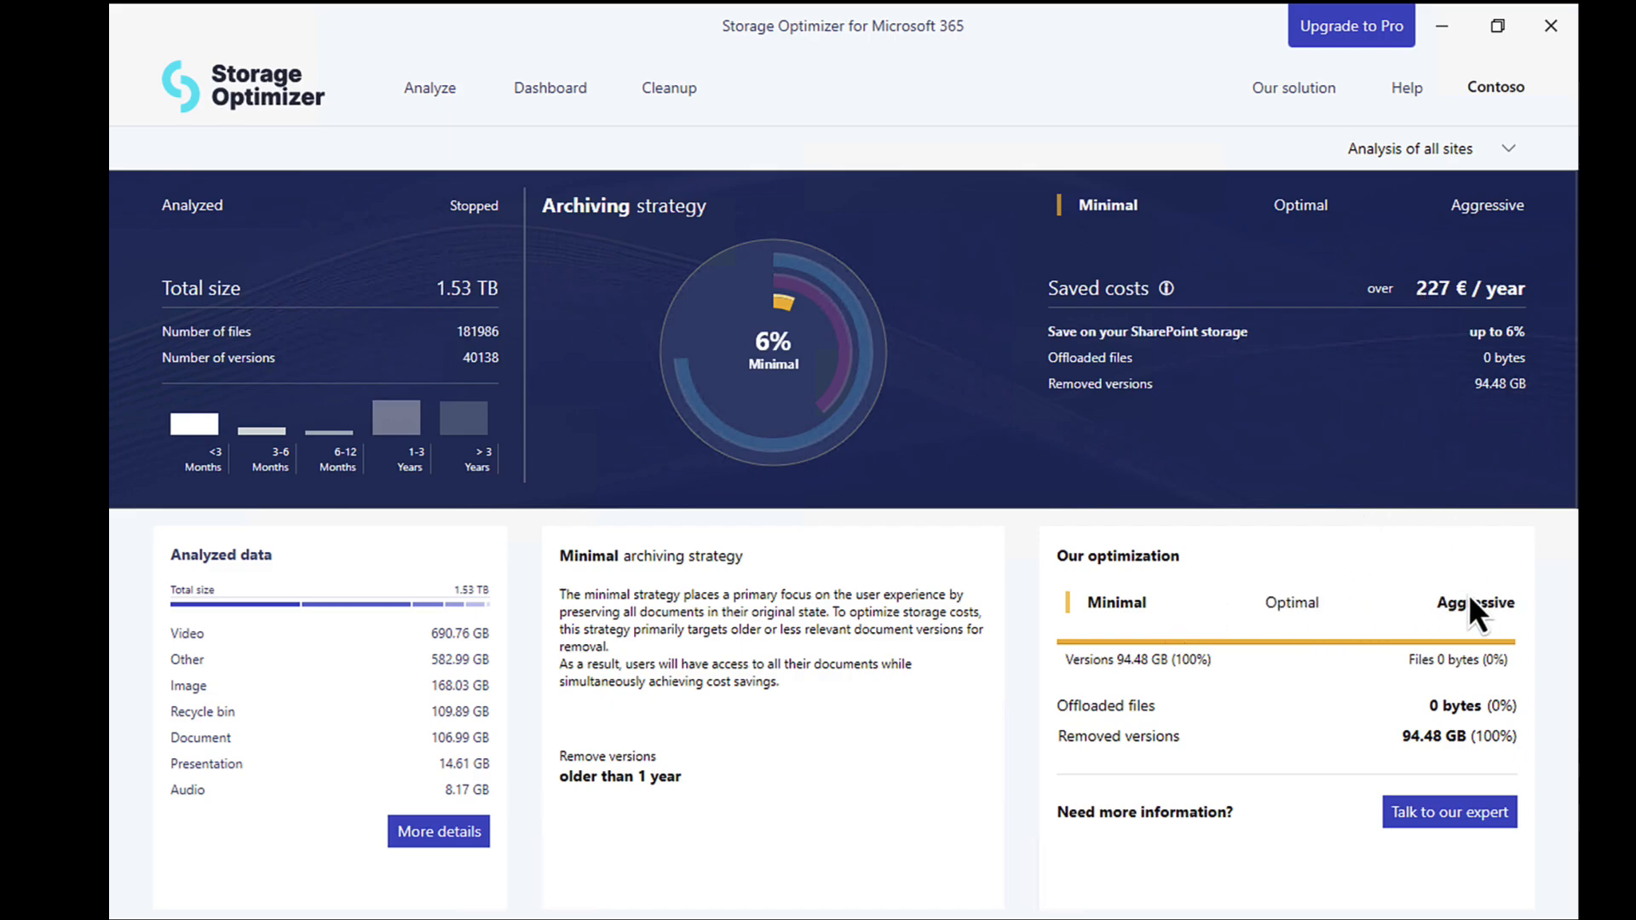
# Select the Aggressive strategy, estimating 74% savings and 2804 € per year
pyautogui.click(1475, 603)
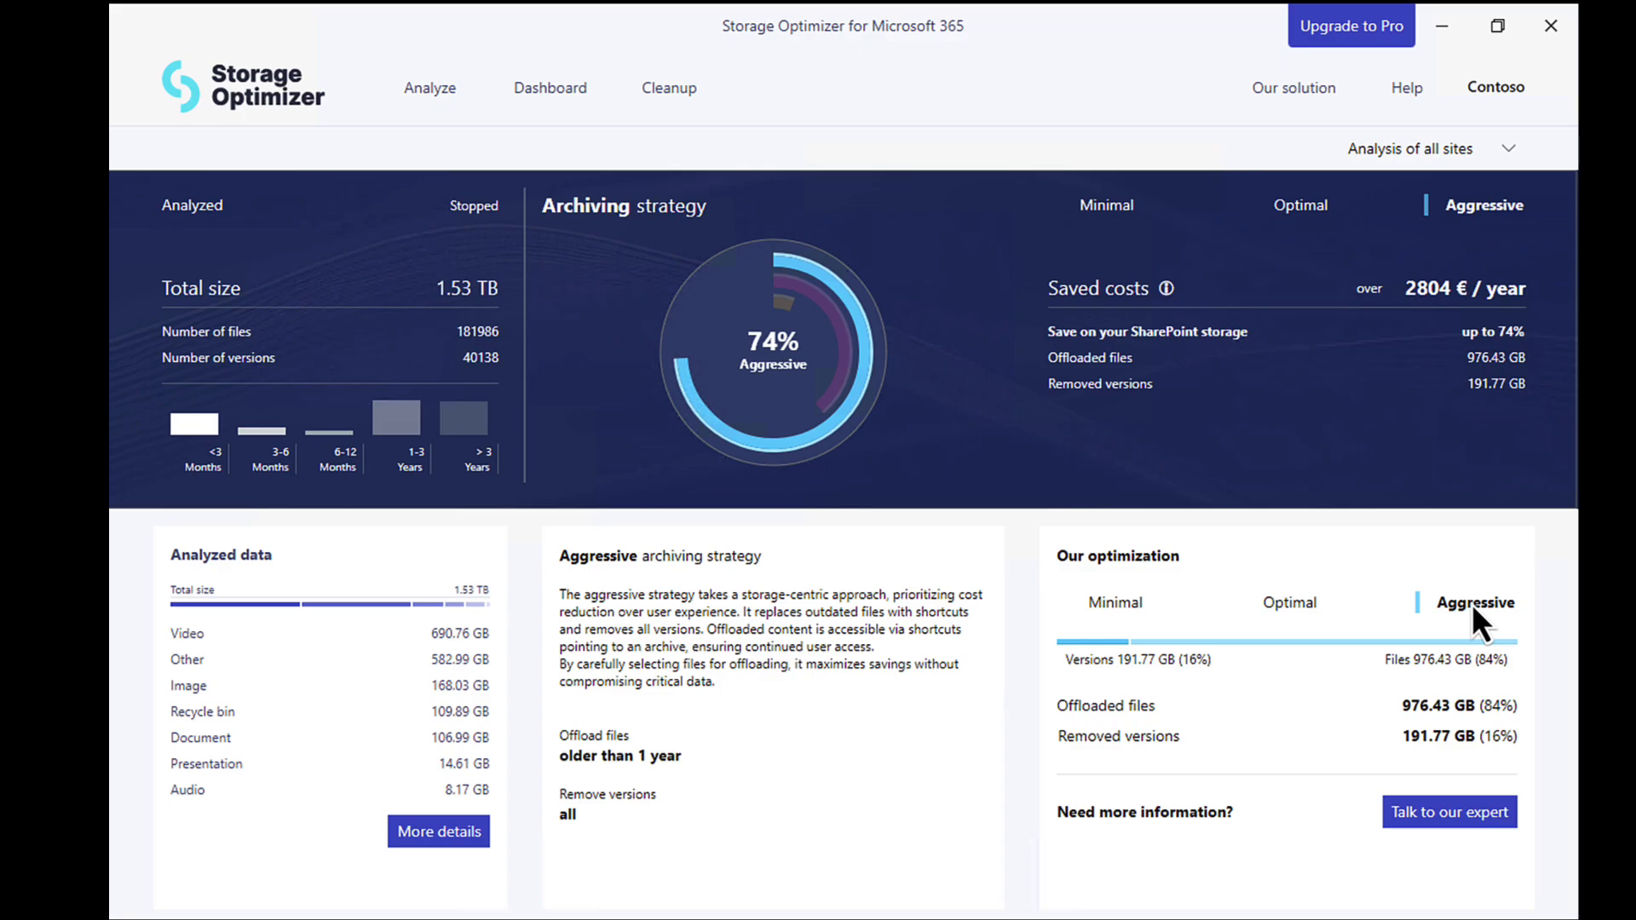
pyautogui.moveTo(1428, 329)
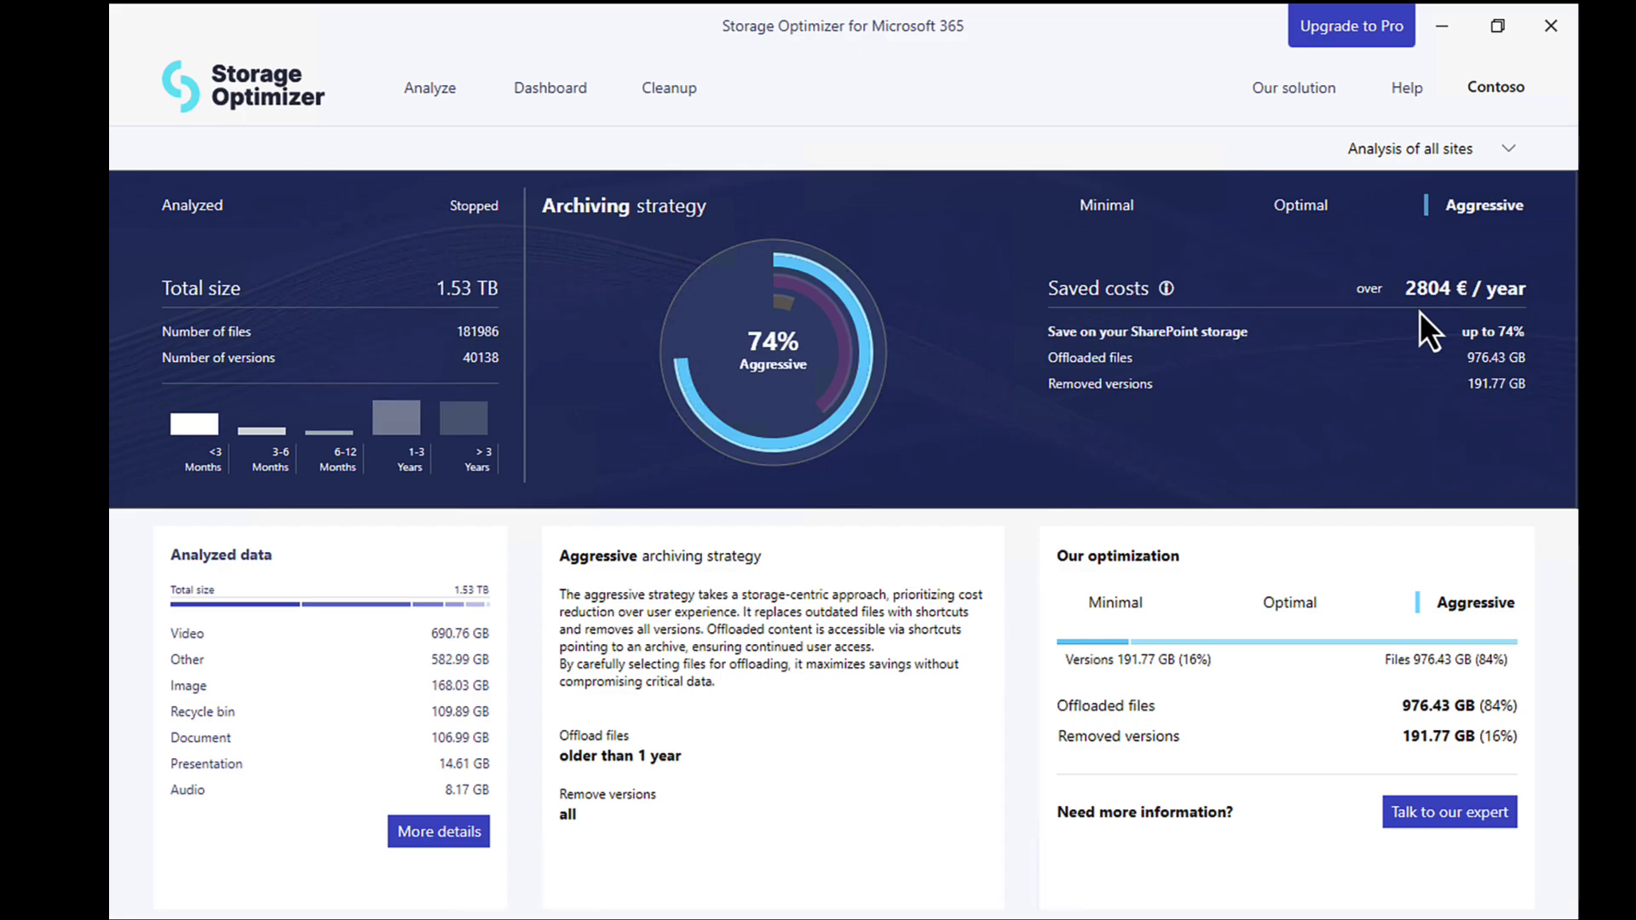
pyautogui.moveTo(823, 391)
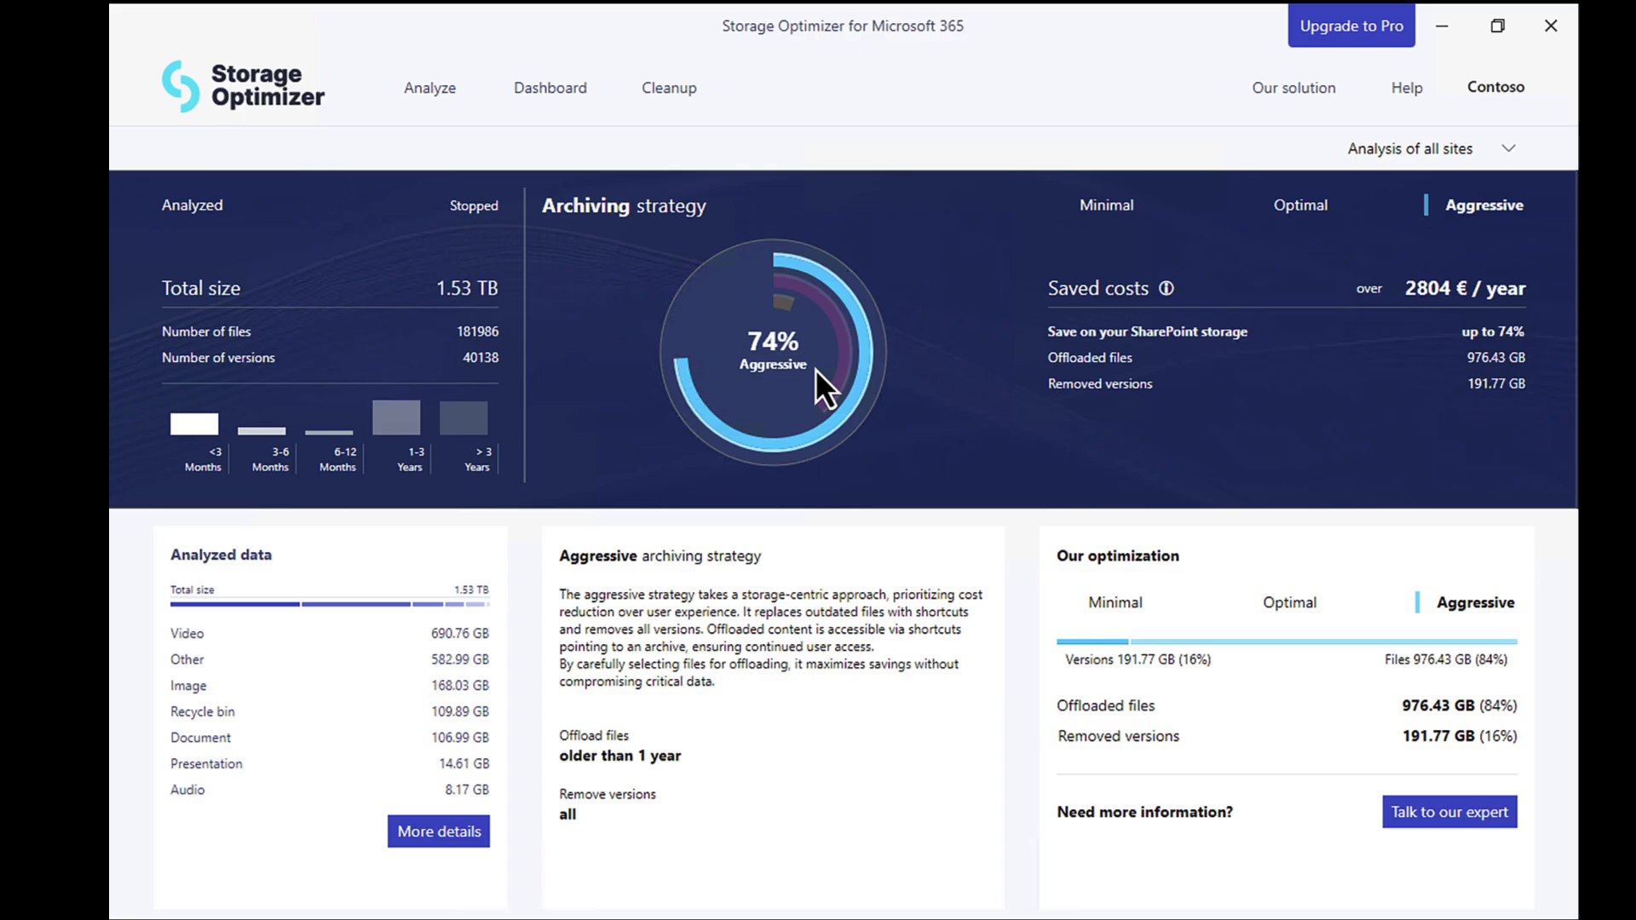
pyautogui.moveTo(585, 426)
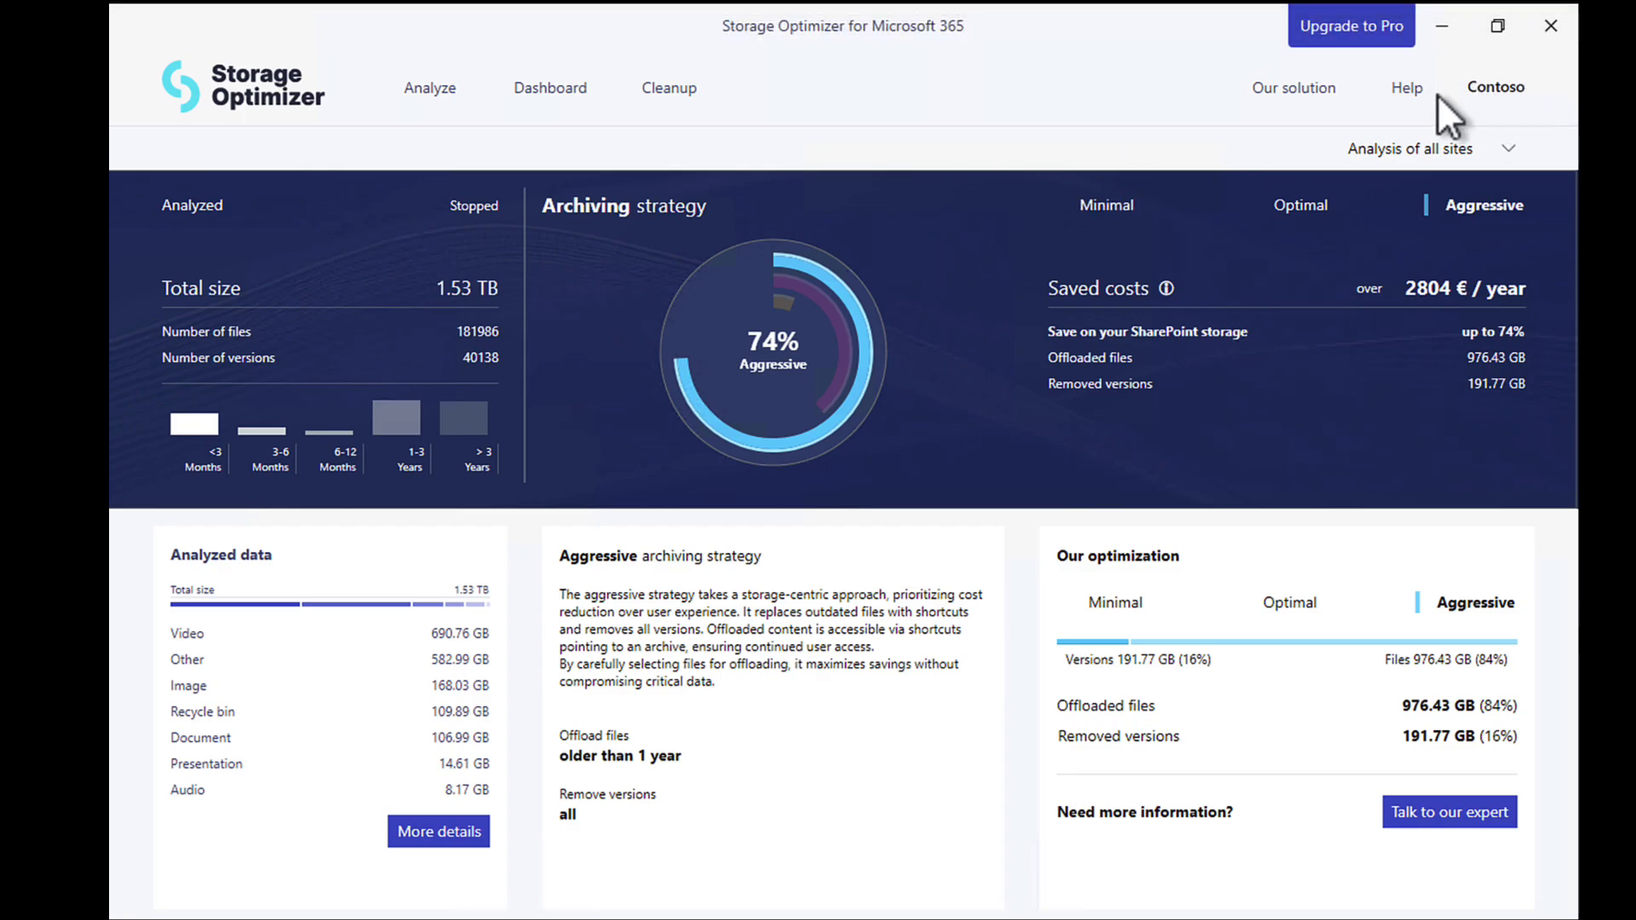
pyautogui.moveTo(1438, 104)
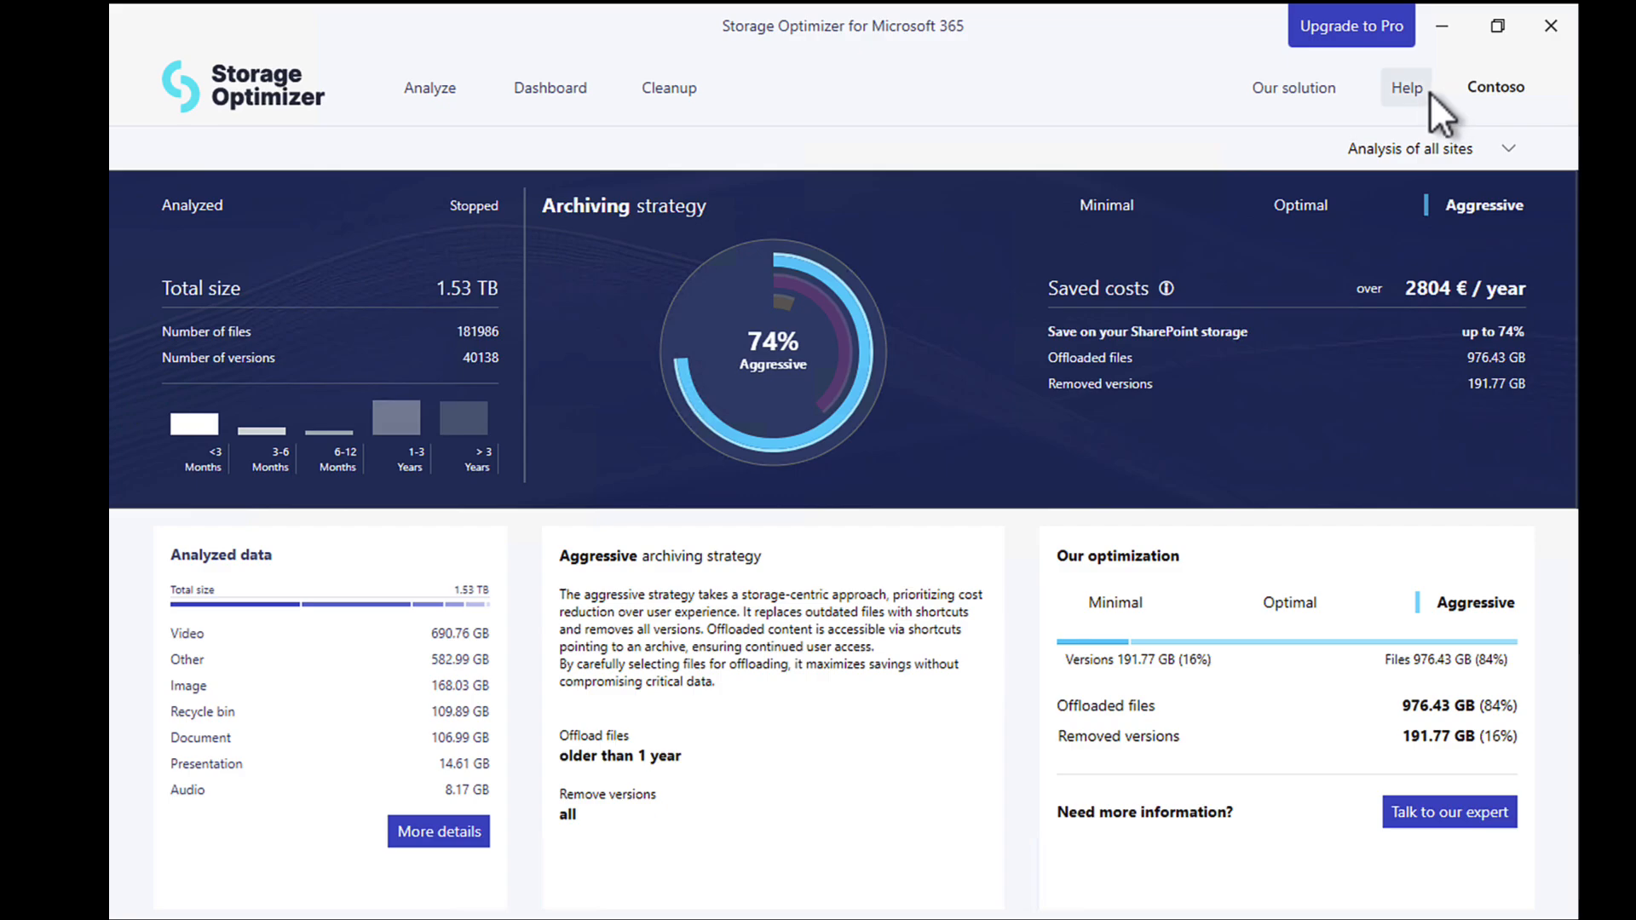
pyautogui.moveTo(1293, 88)
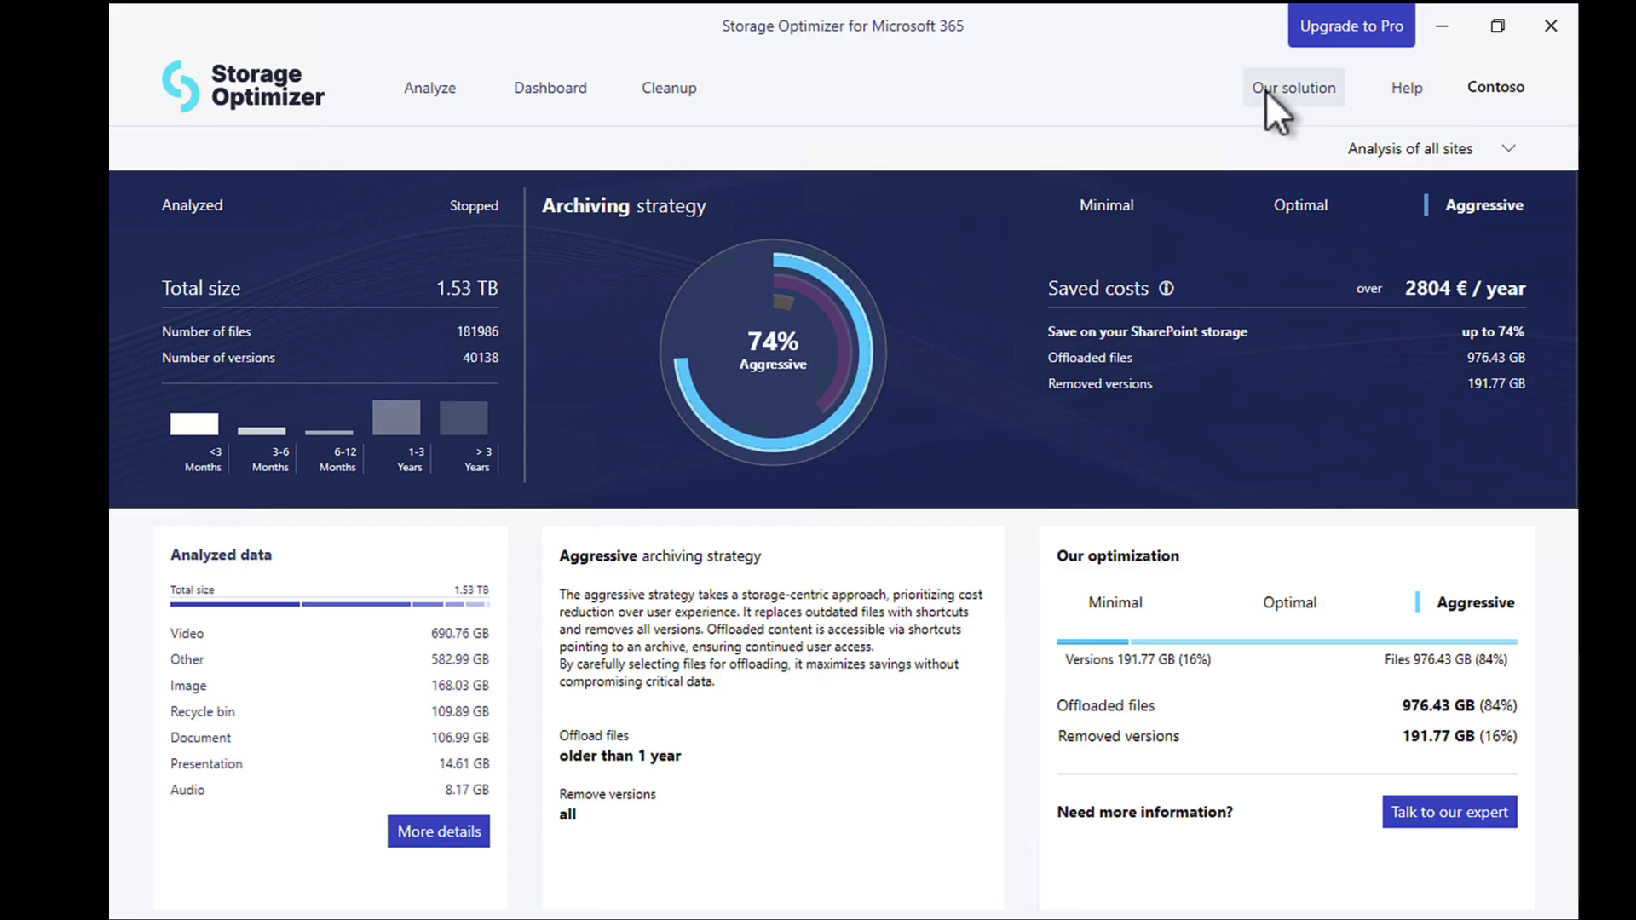
pyautogui.moveTo(669, 88)
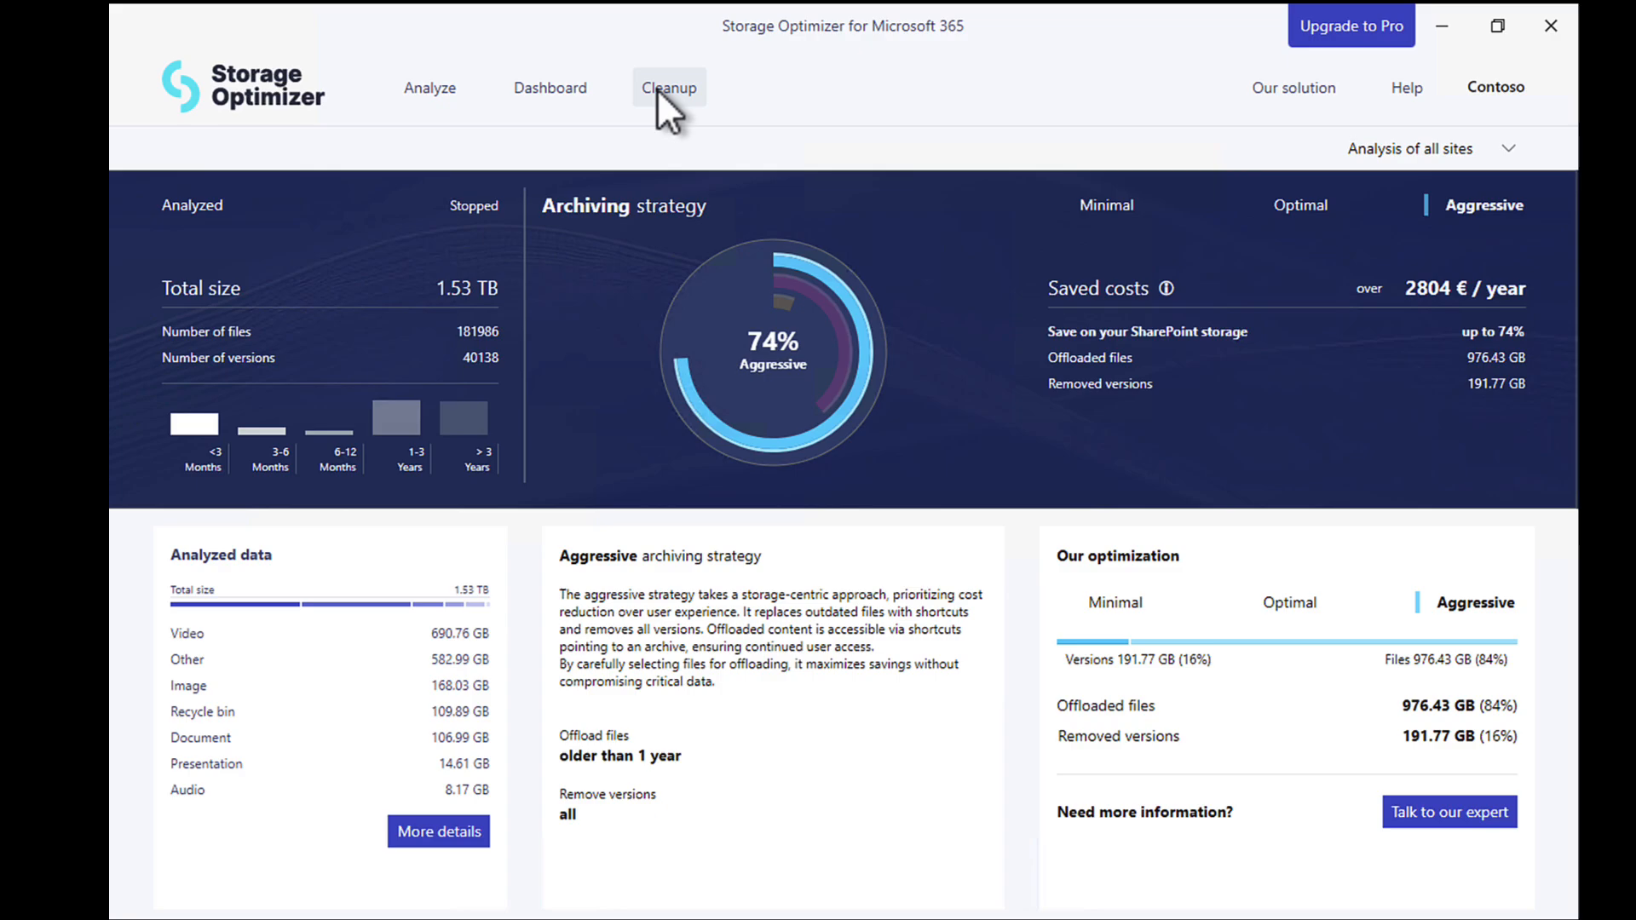
# Open the Cleanup tab to show the Storage Optimizer Pro coming-soon popup
pyautogui.click(669, 88)
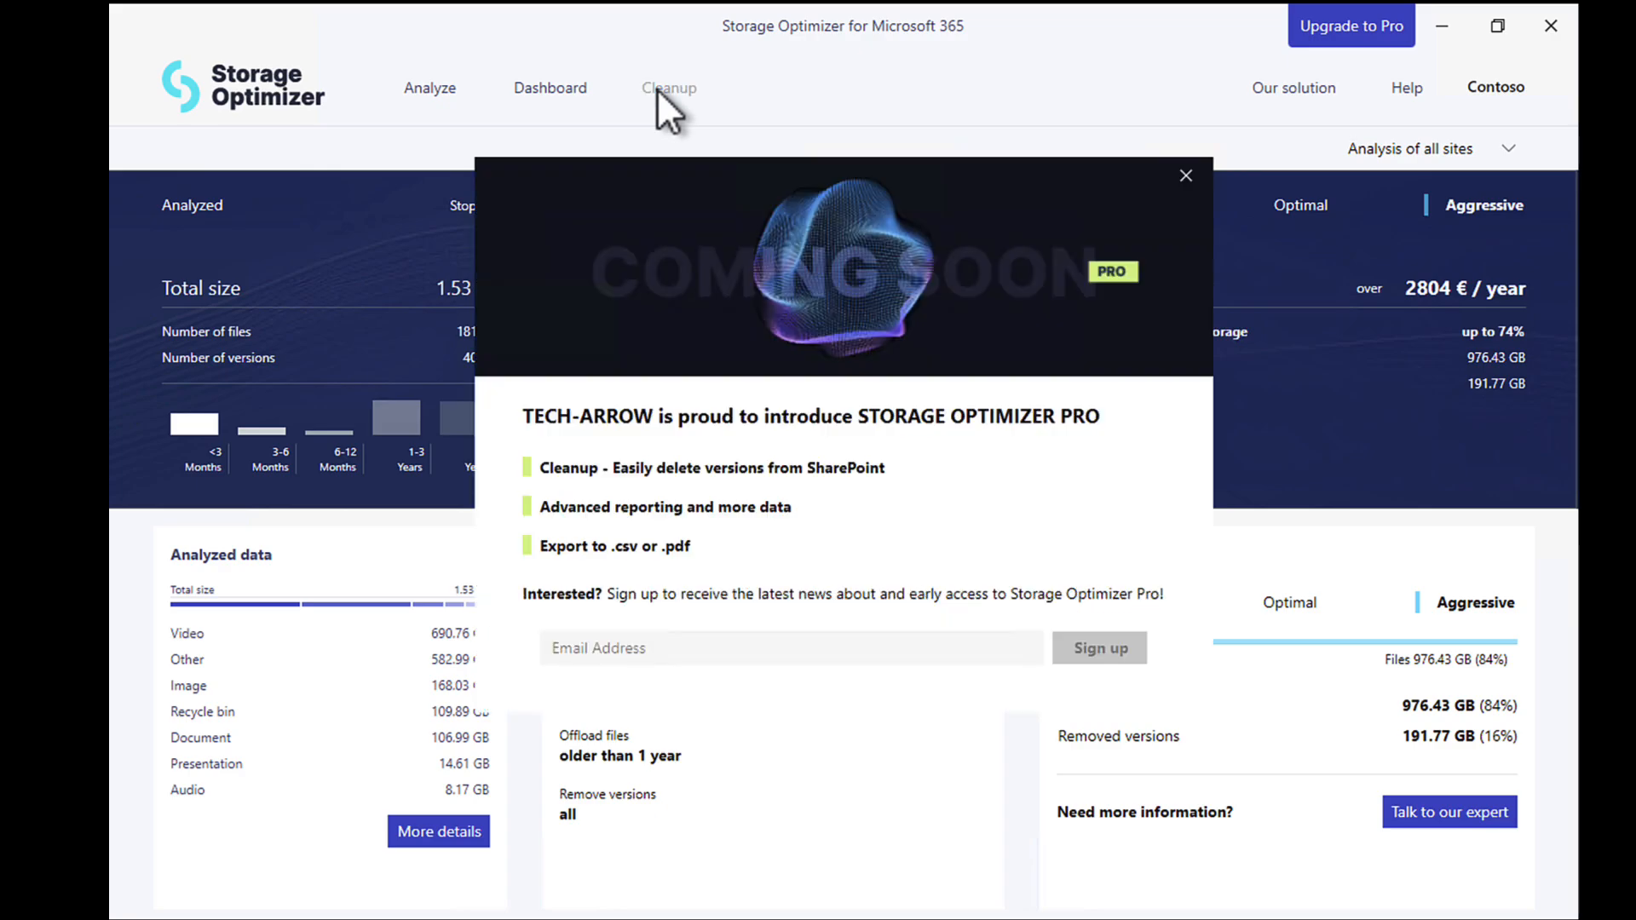
pyautogui.moveTo(623, 410)
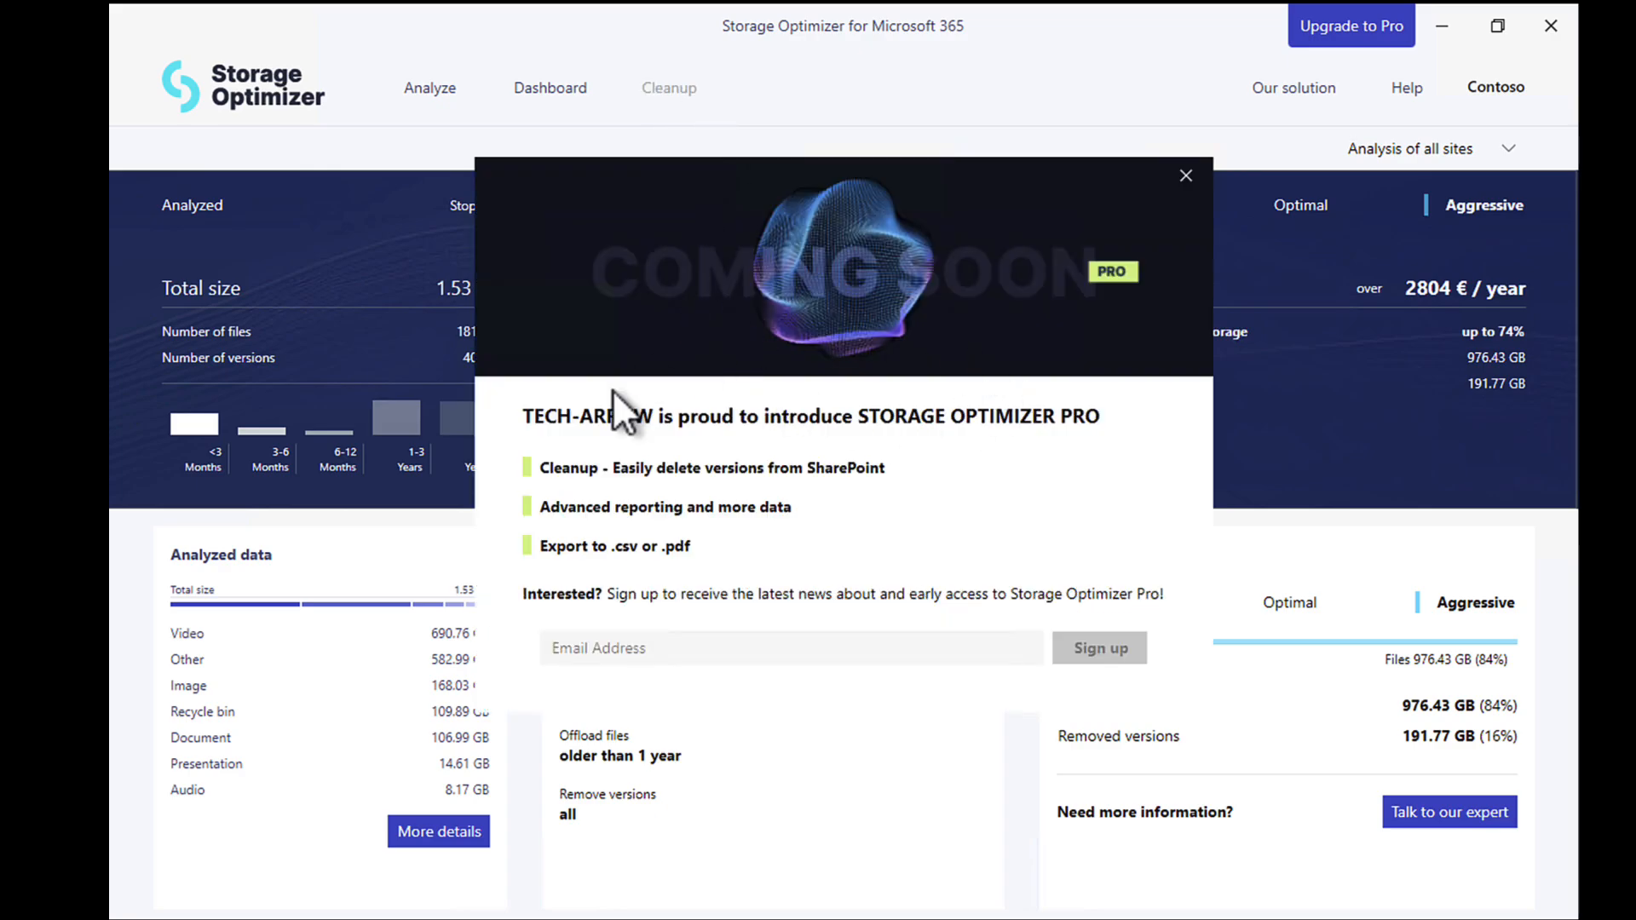
pyautogui.moveTo(730, 491)
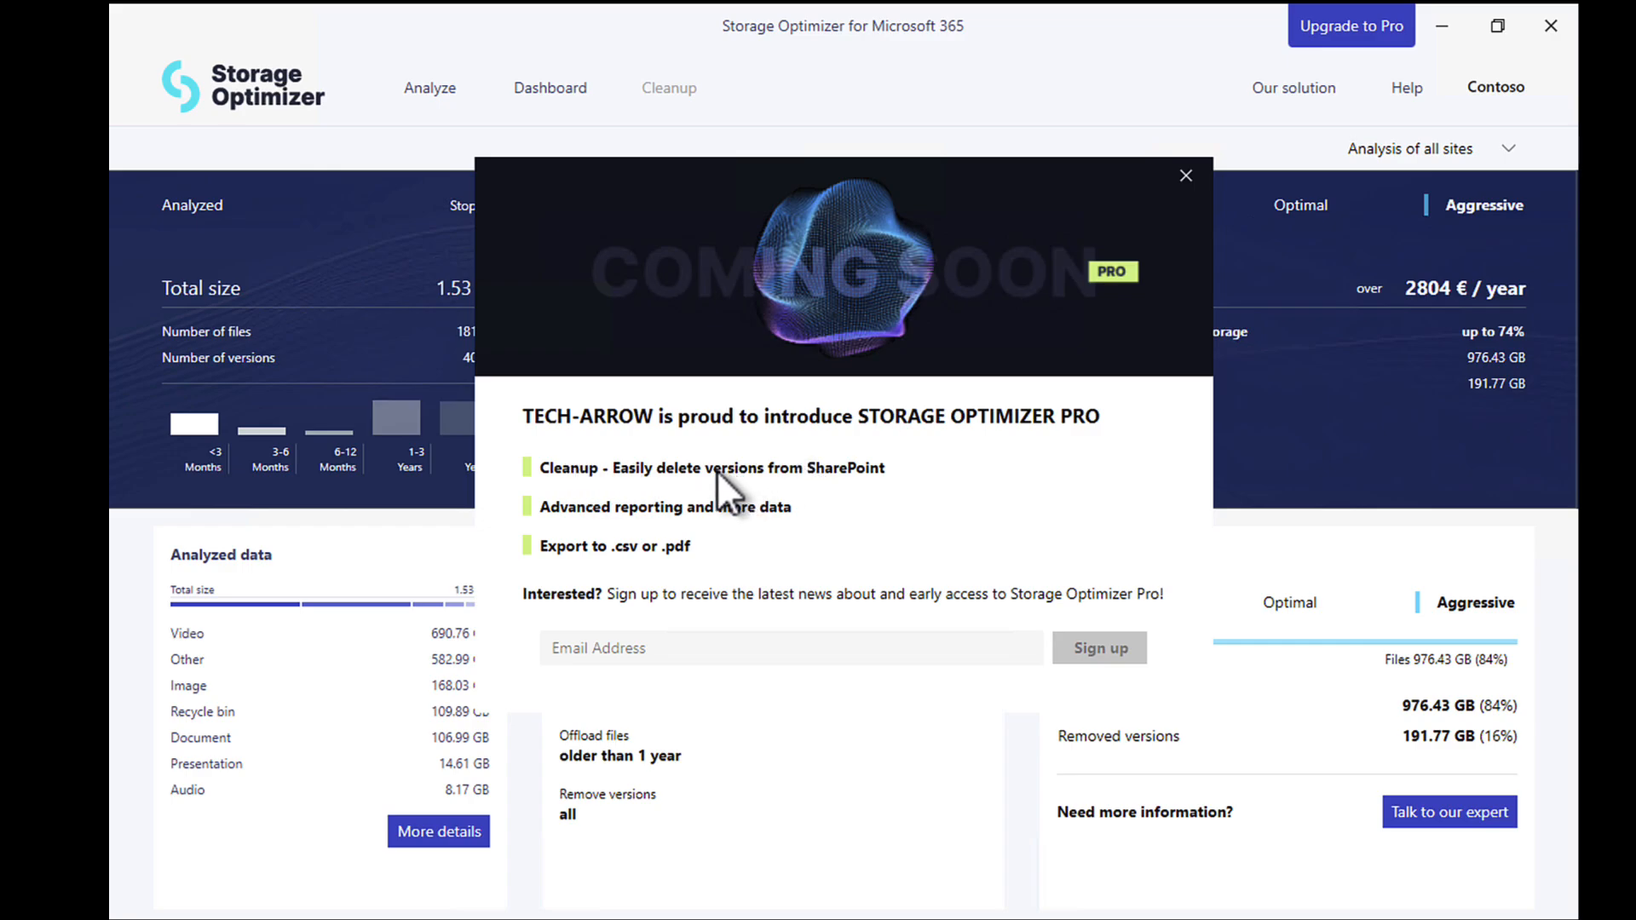
pyautogui.moveTo(720, 548)
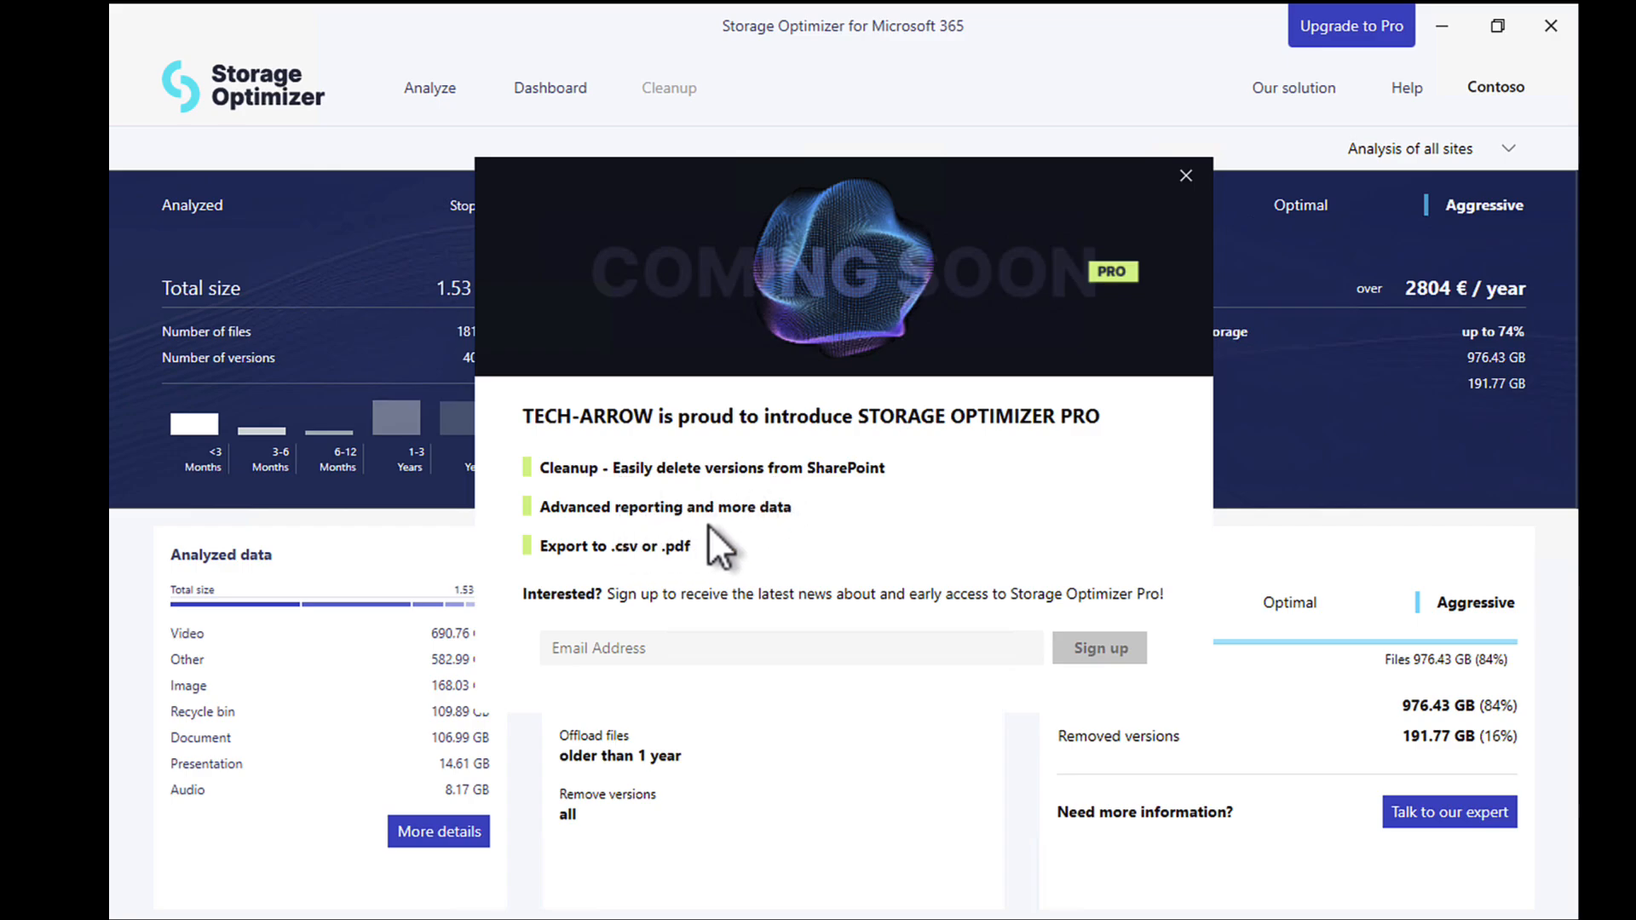
pyautogui.moveTo(642, 511)
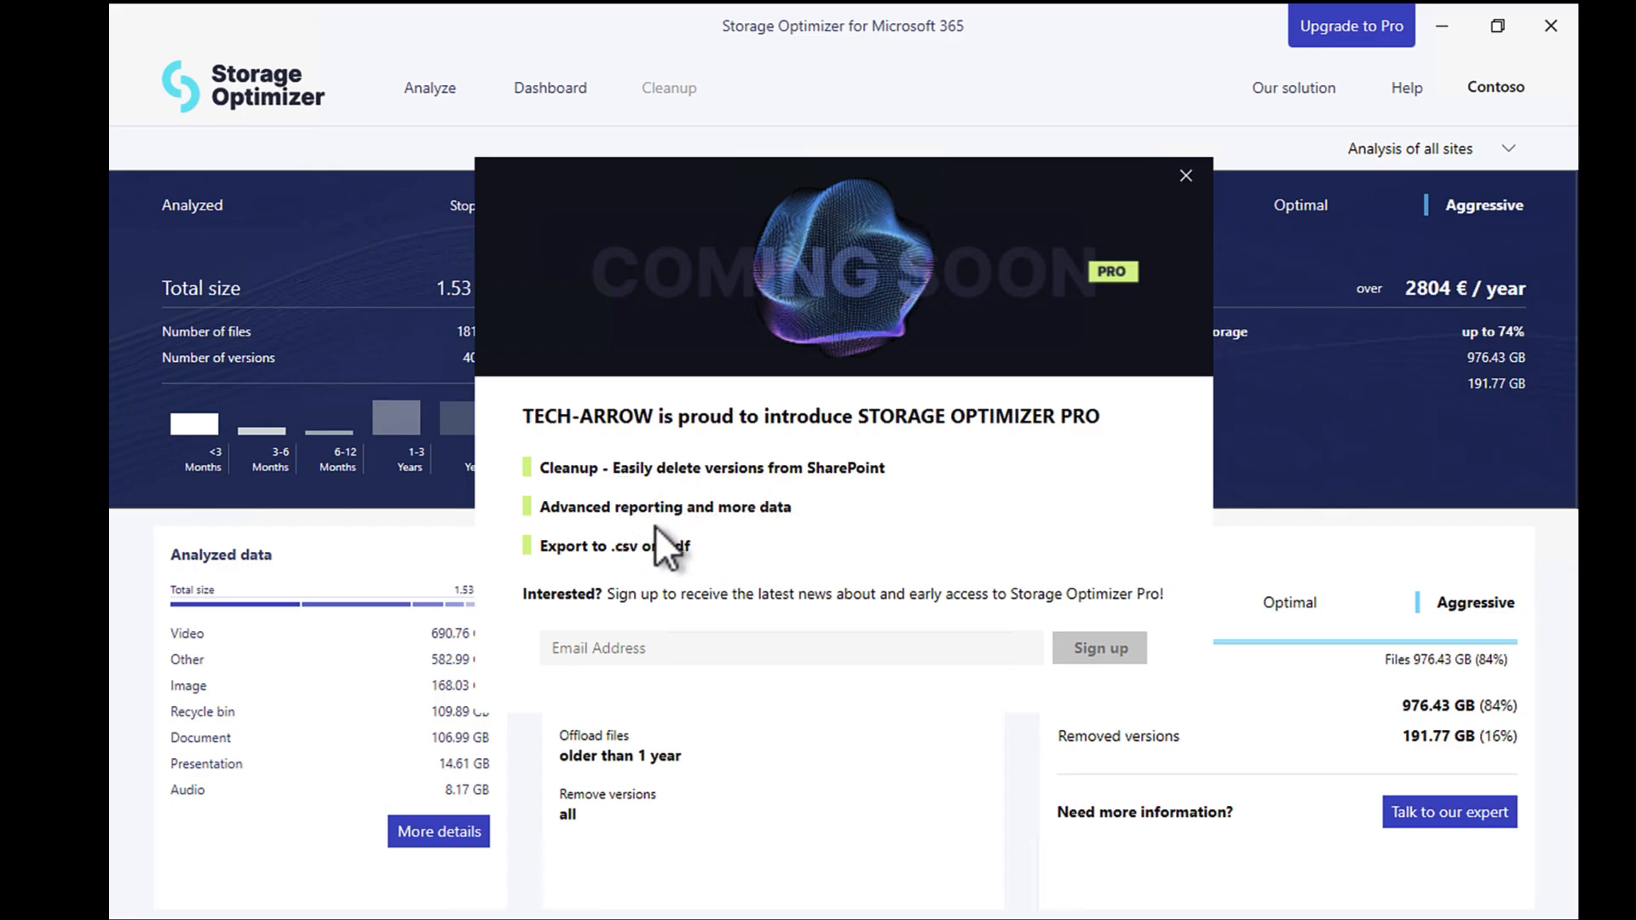
pyautogui.moveTo(676, 553)
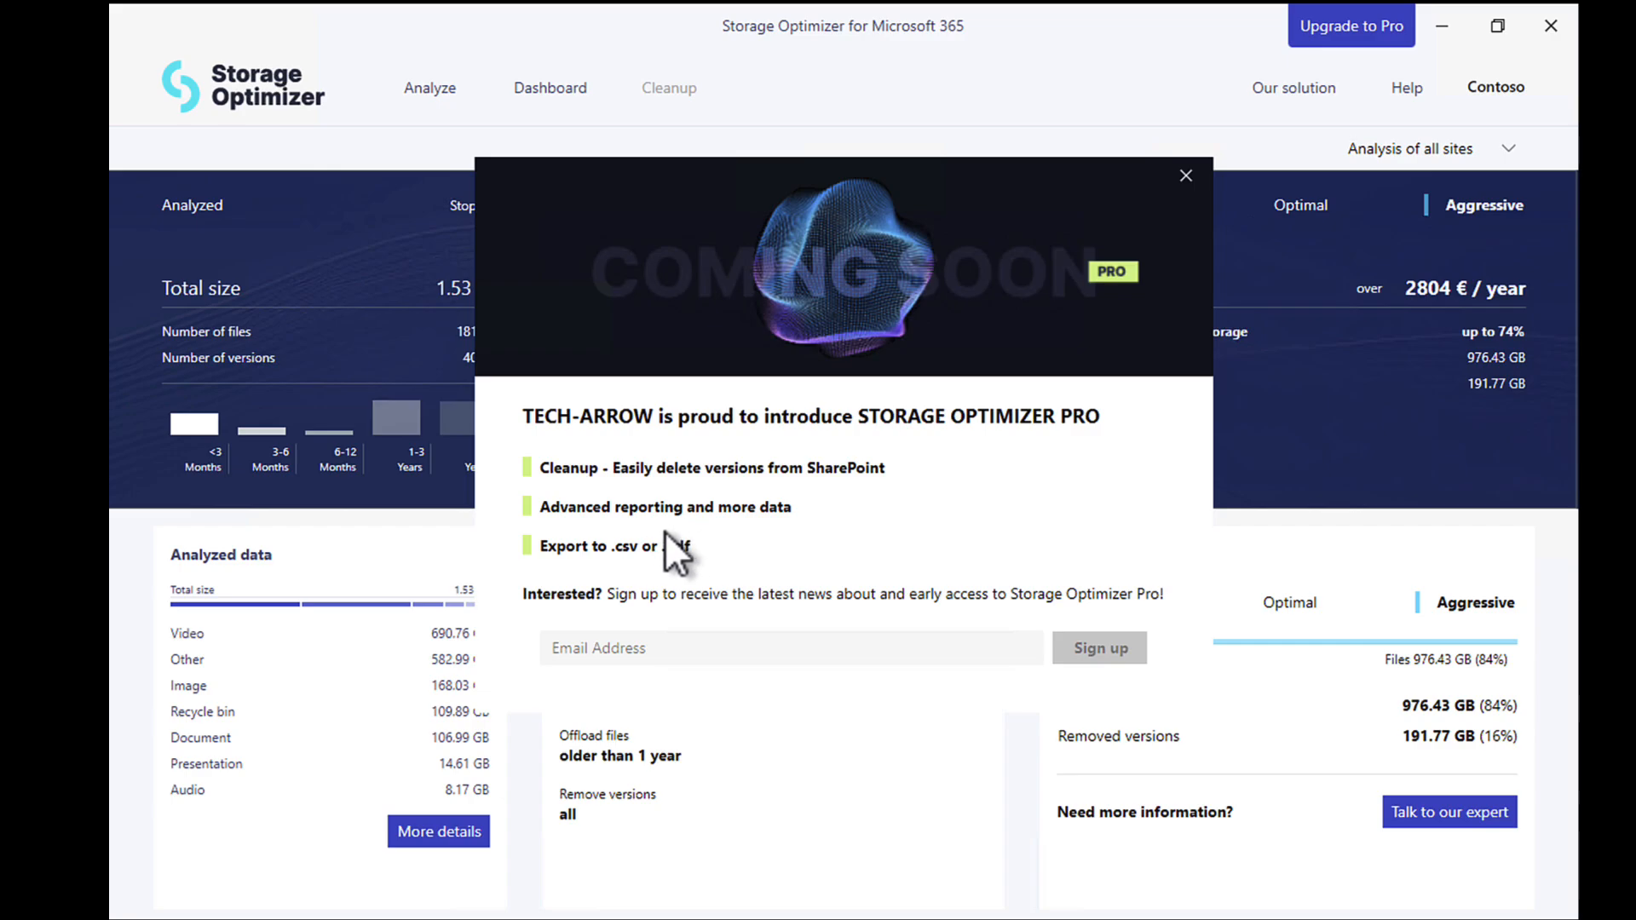
pyautogui.moveTo(664, 574)
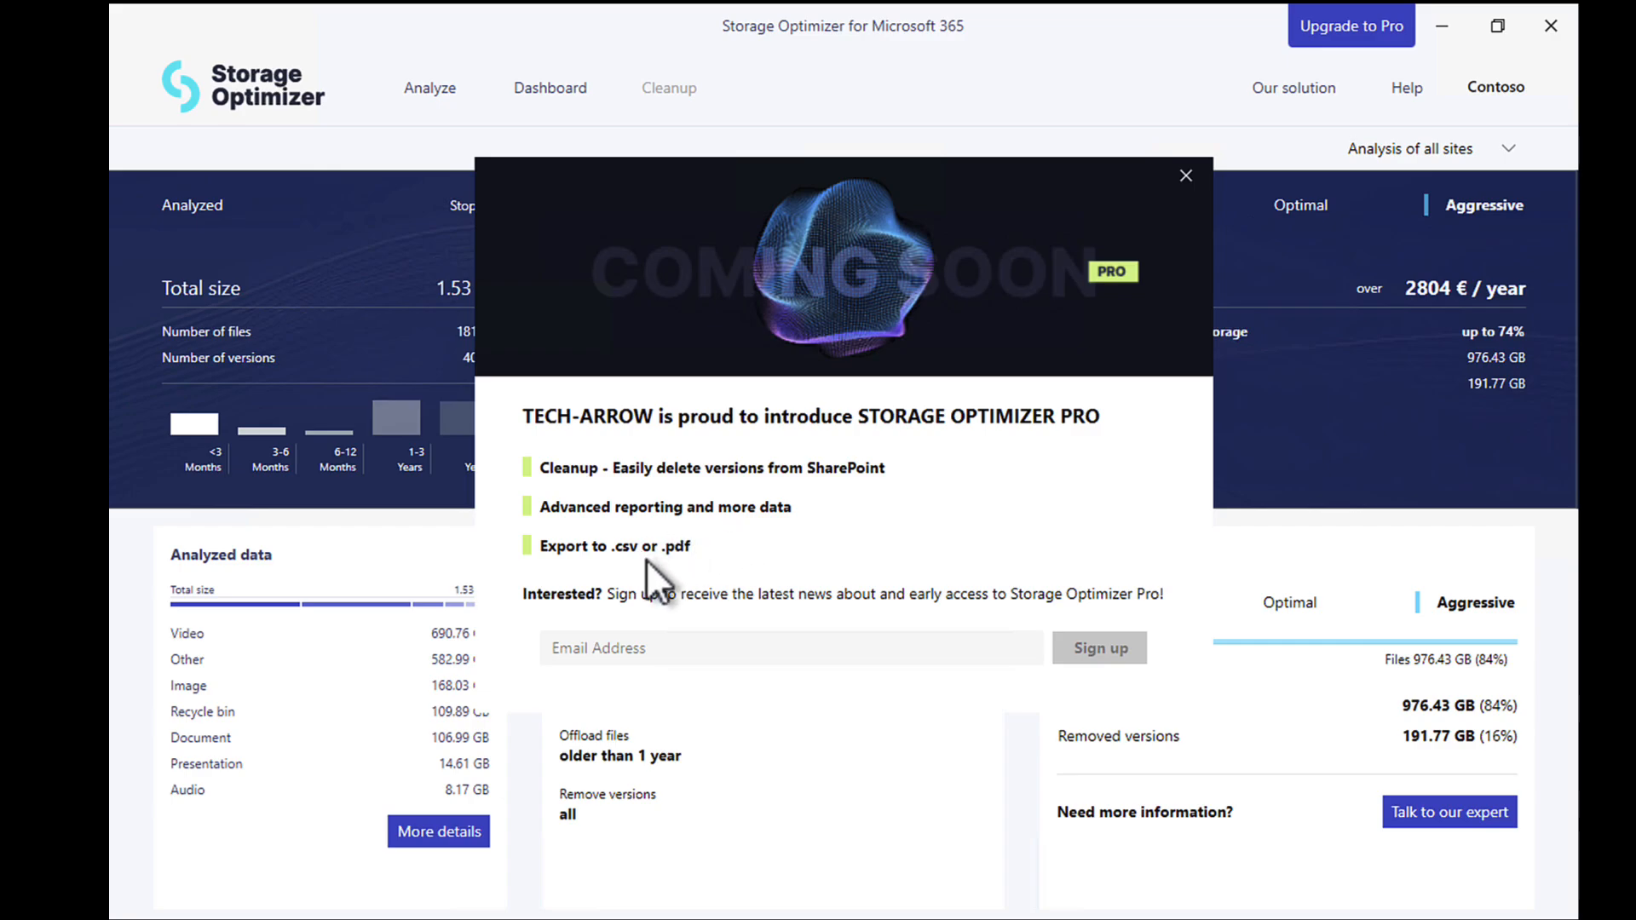
pyautogui.moveTo(666, 572)
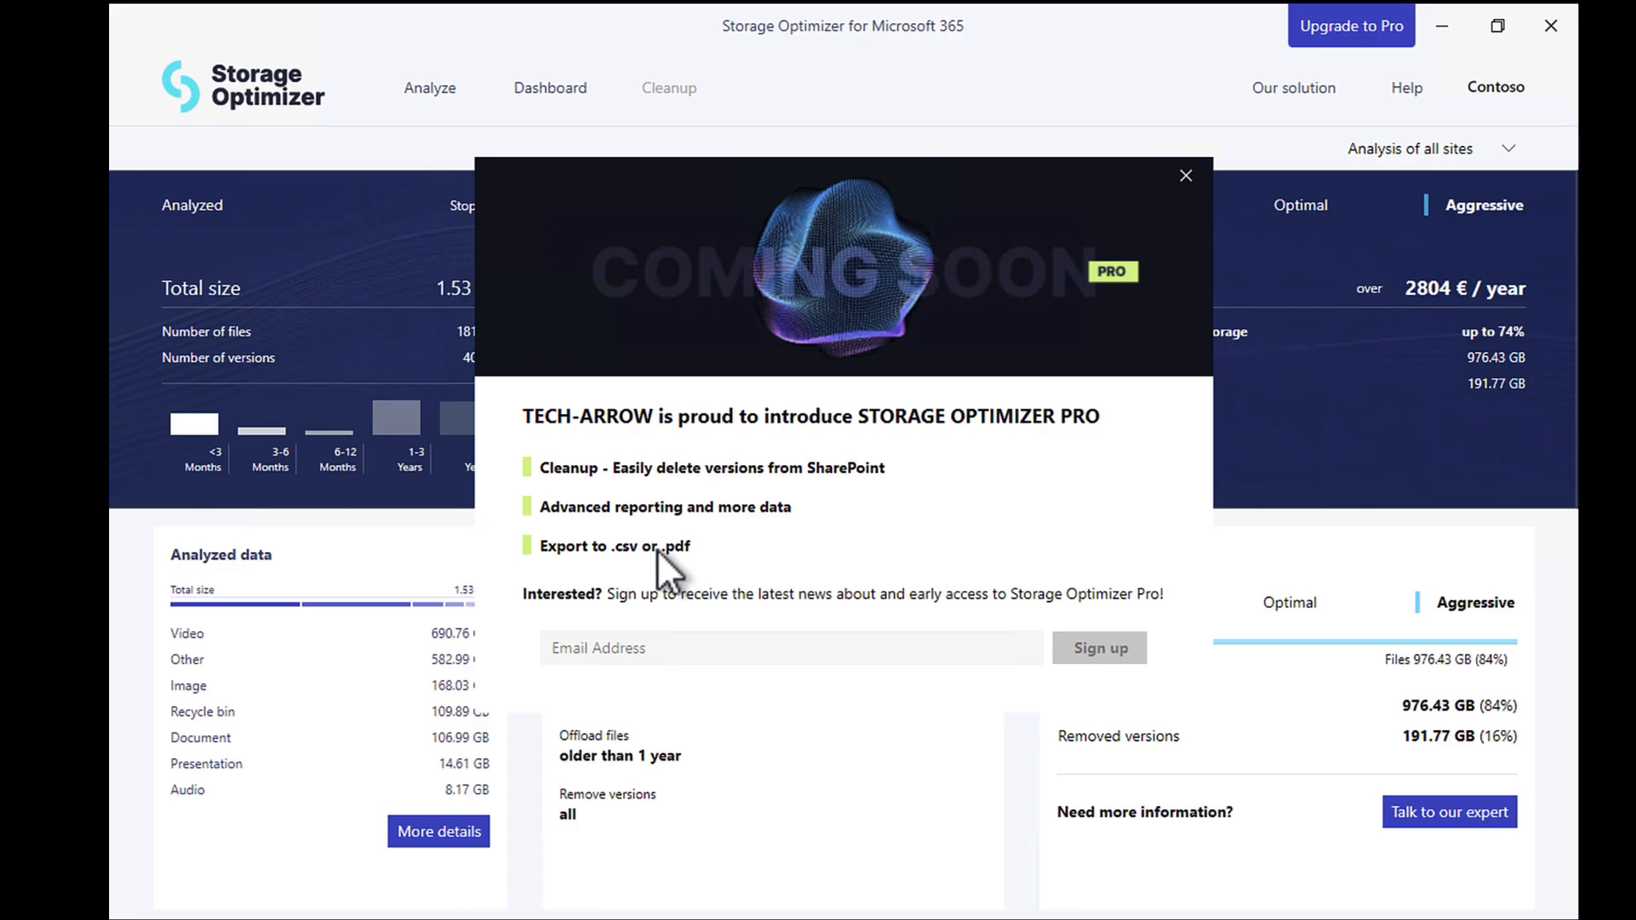
pyautogui.moveTo(606, 572)
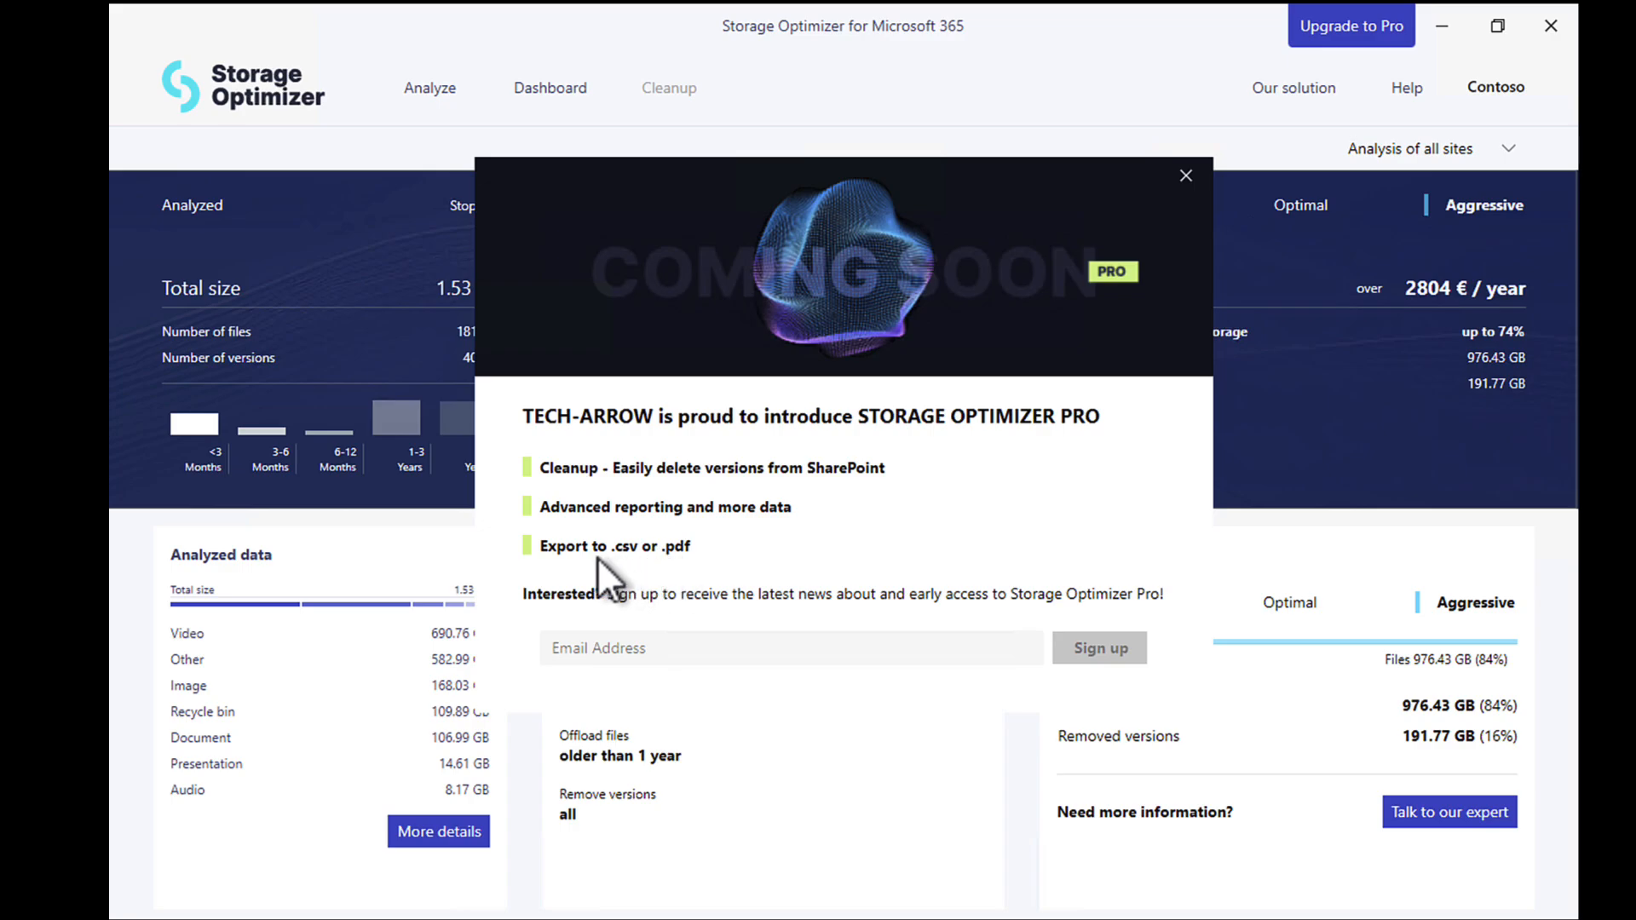
pyautogui.moveTo(962, 587)
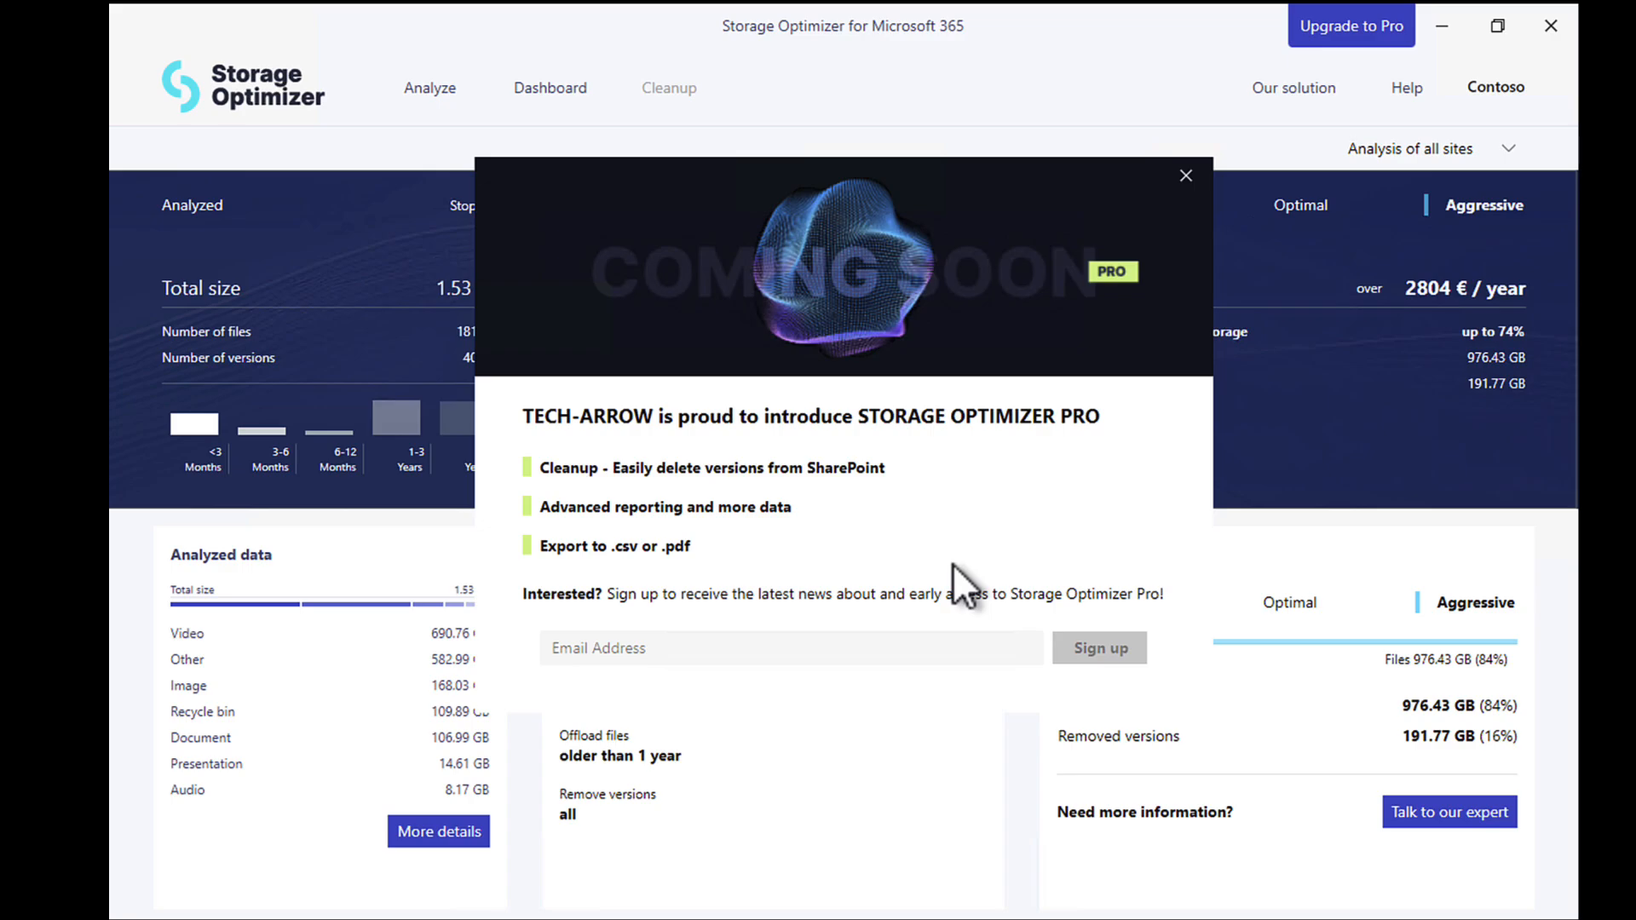
pyautogui.moveTo(1186, 175)
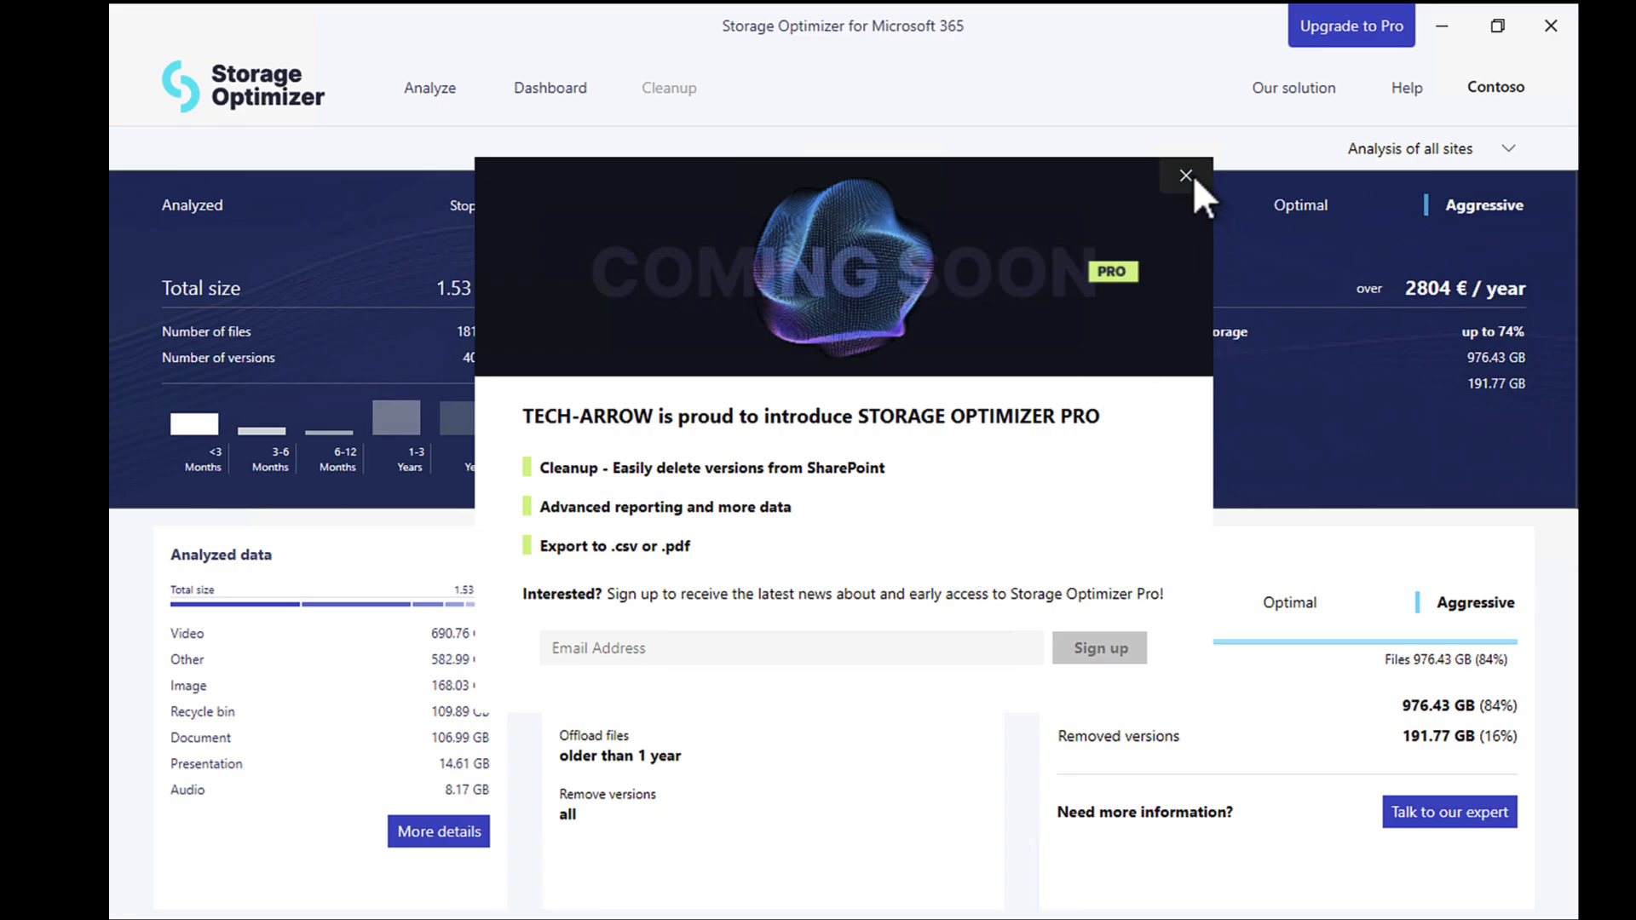
pyautogui.moveTo(1130, 307)
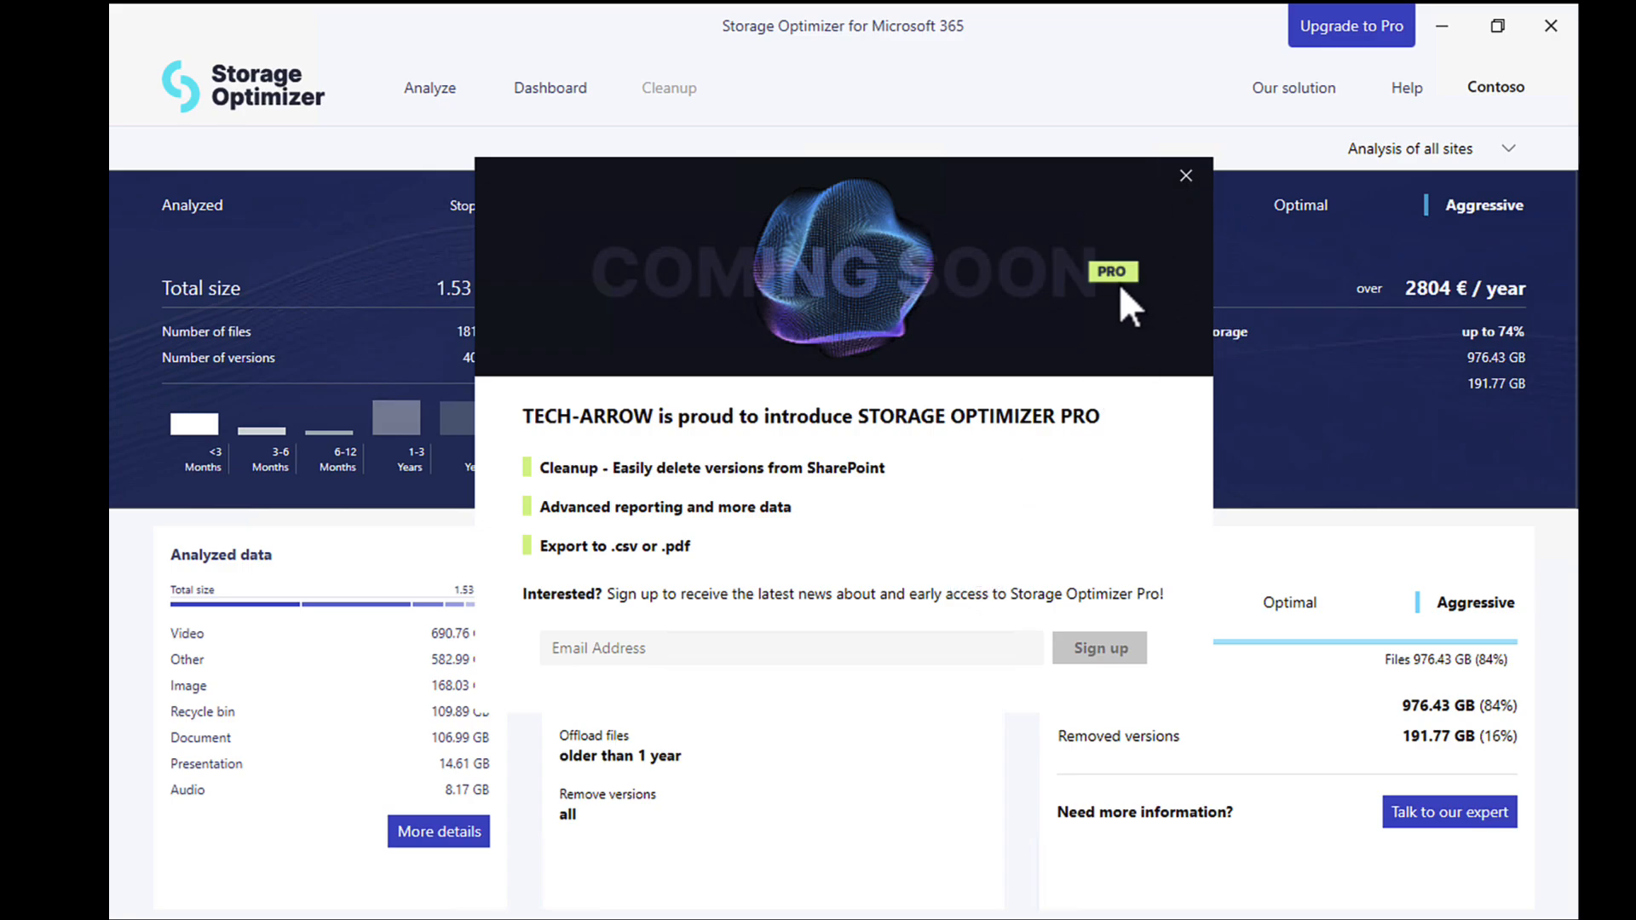
pyautogui.moveTo(1177, 276)
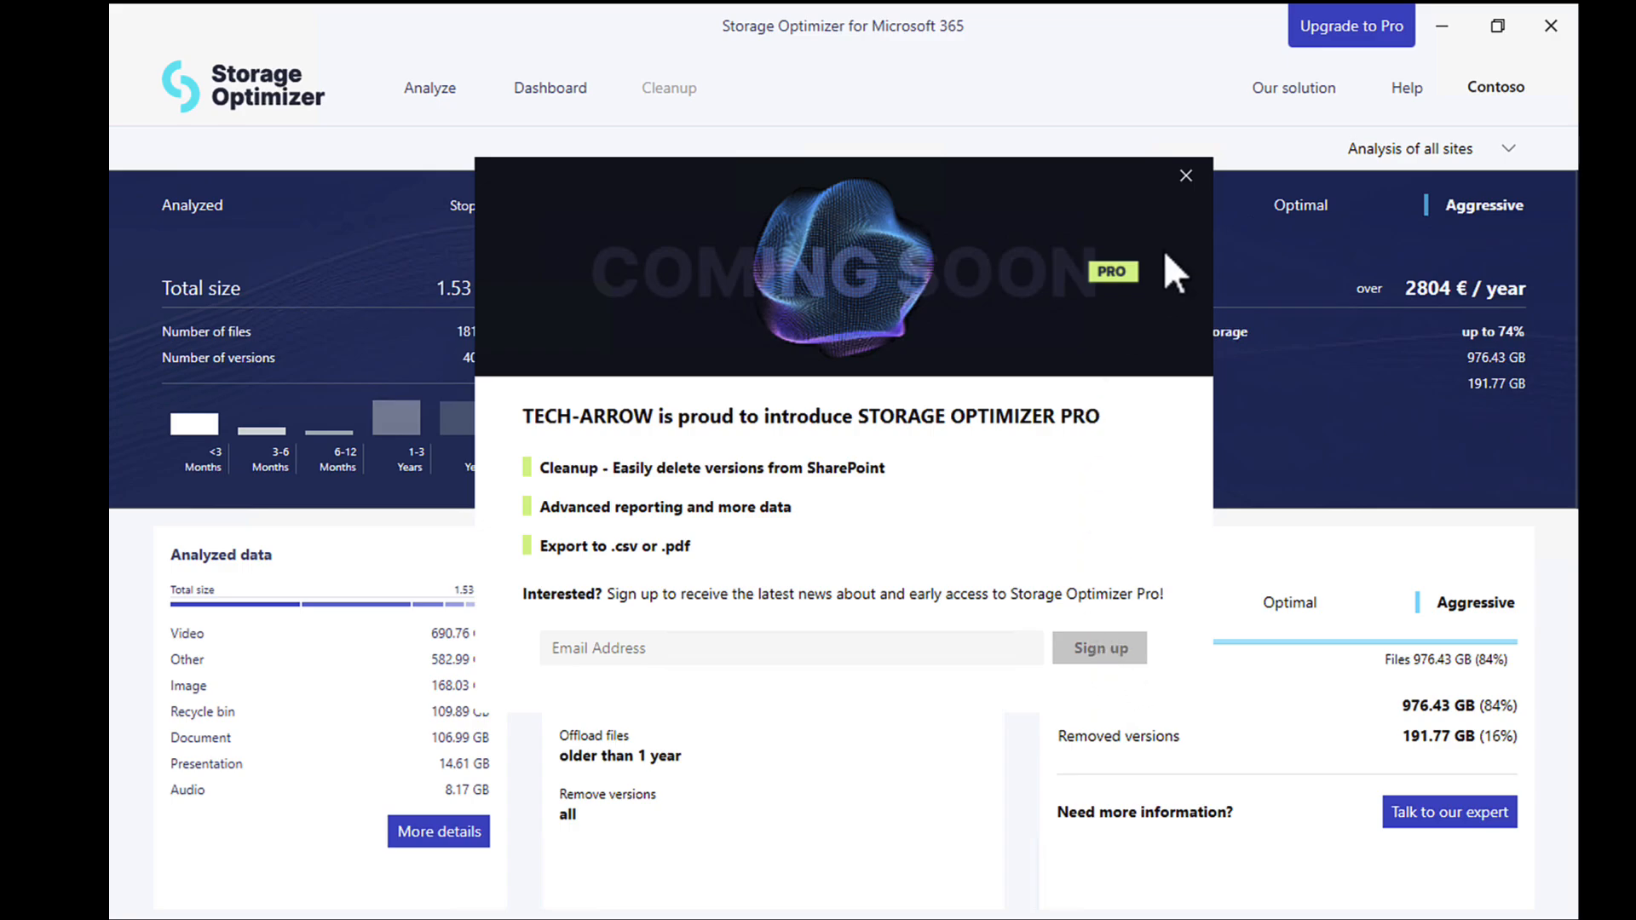
# Close the Pro popup to return to the Aggressive strategy dashboard
pyautogui.click(1185, 175)
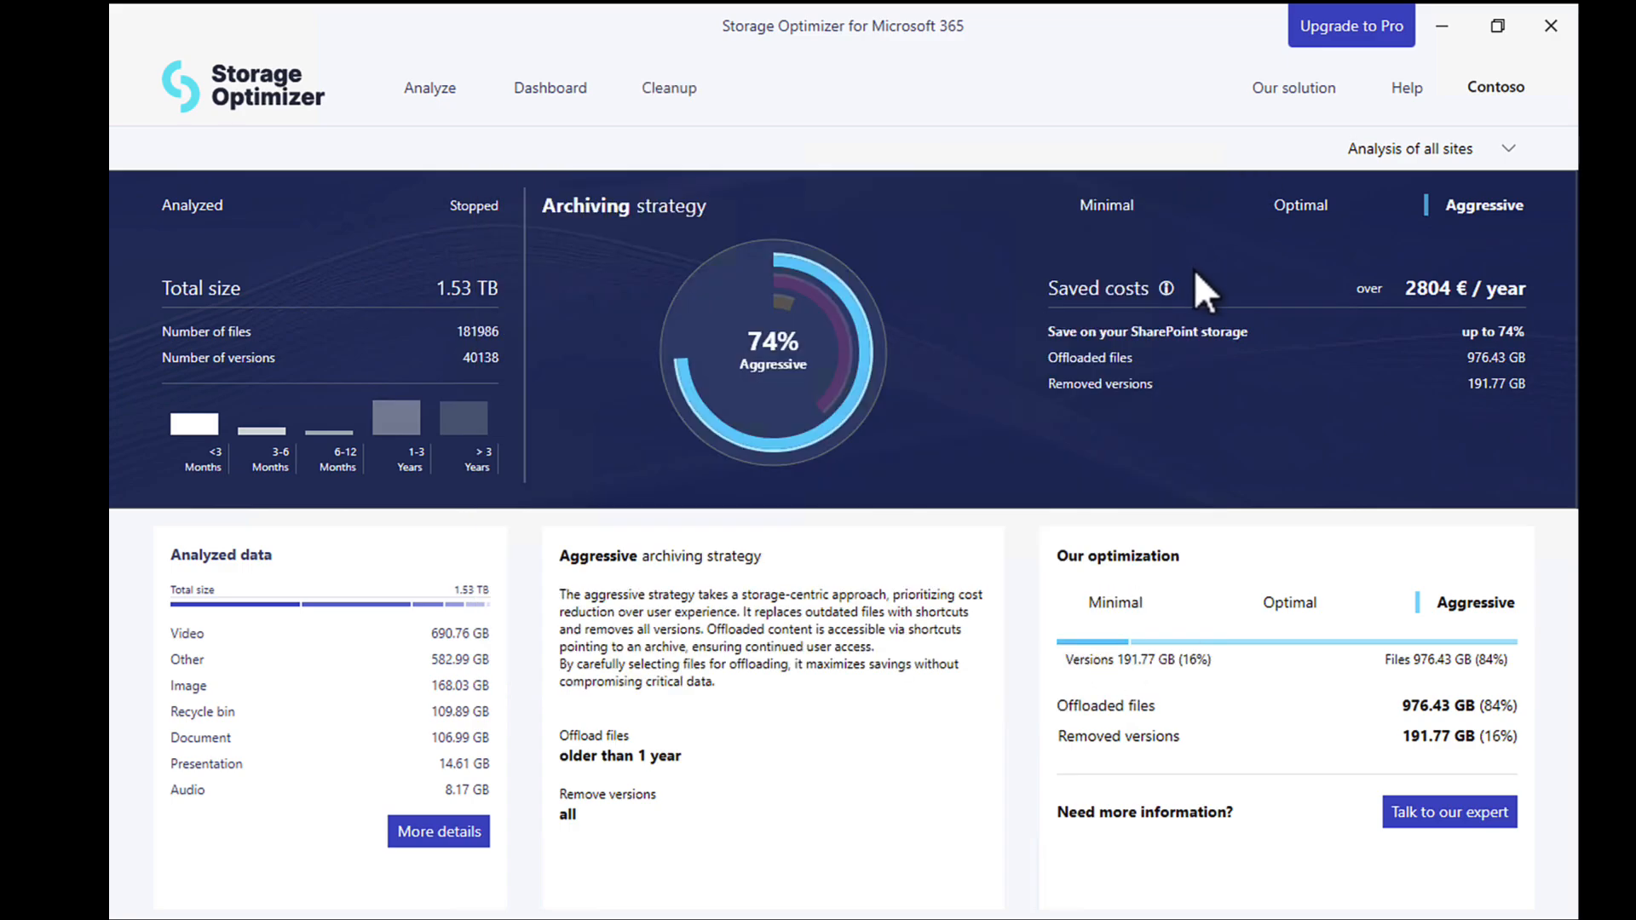
pyautogui.moveTo(1193, 302)
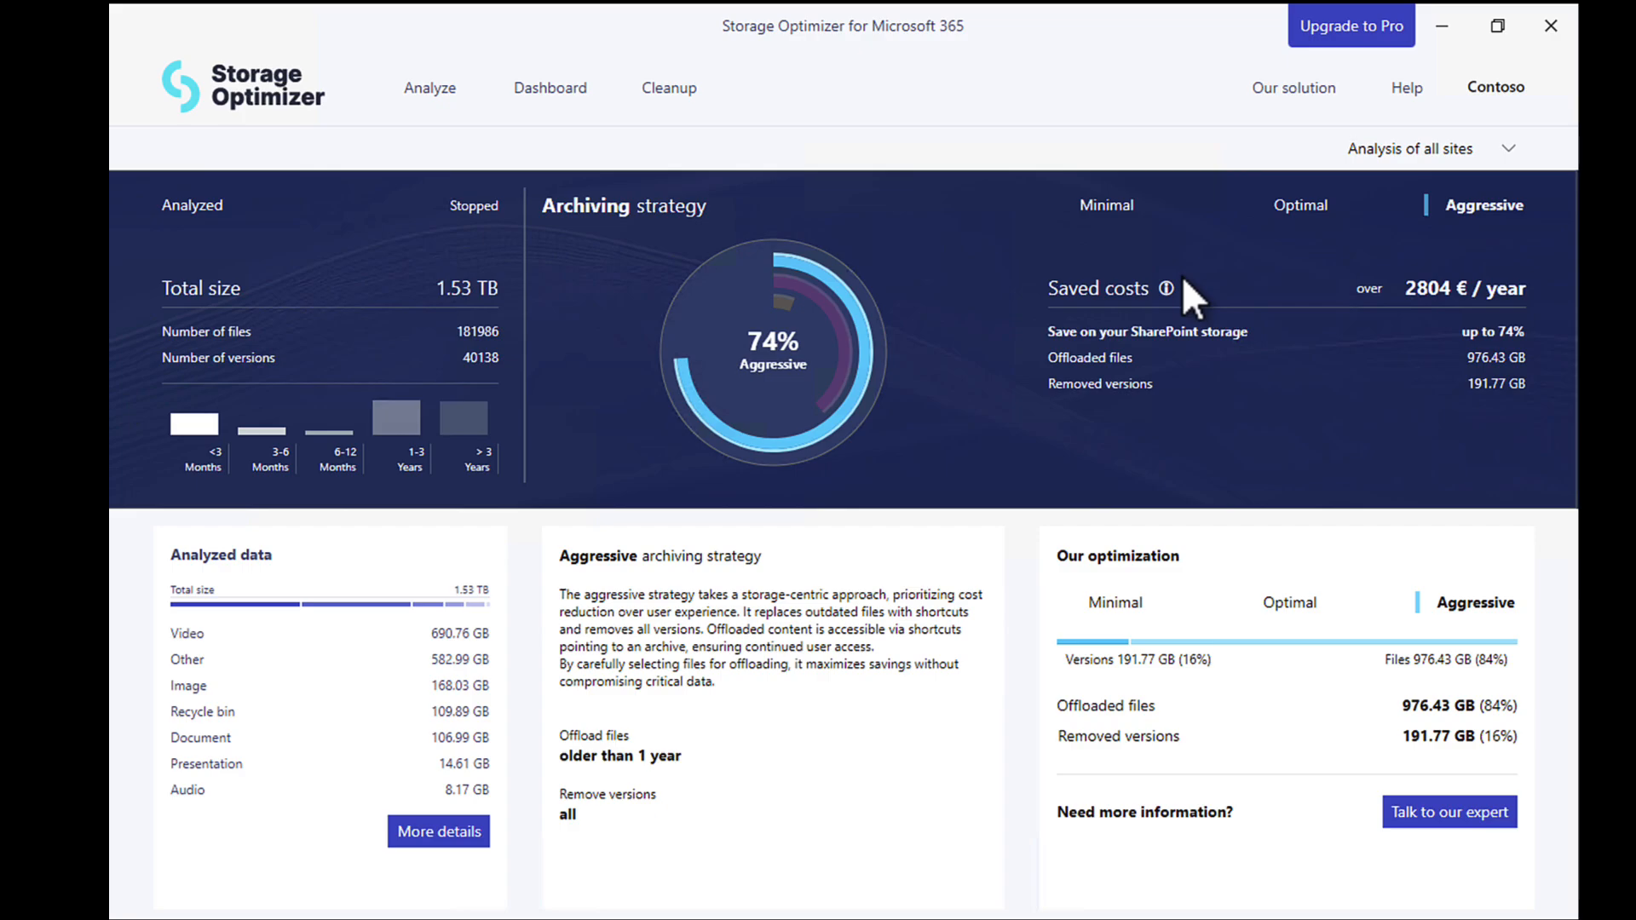
pyautogui.moveTo(1310, 68)
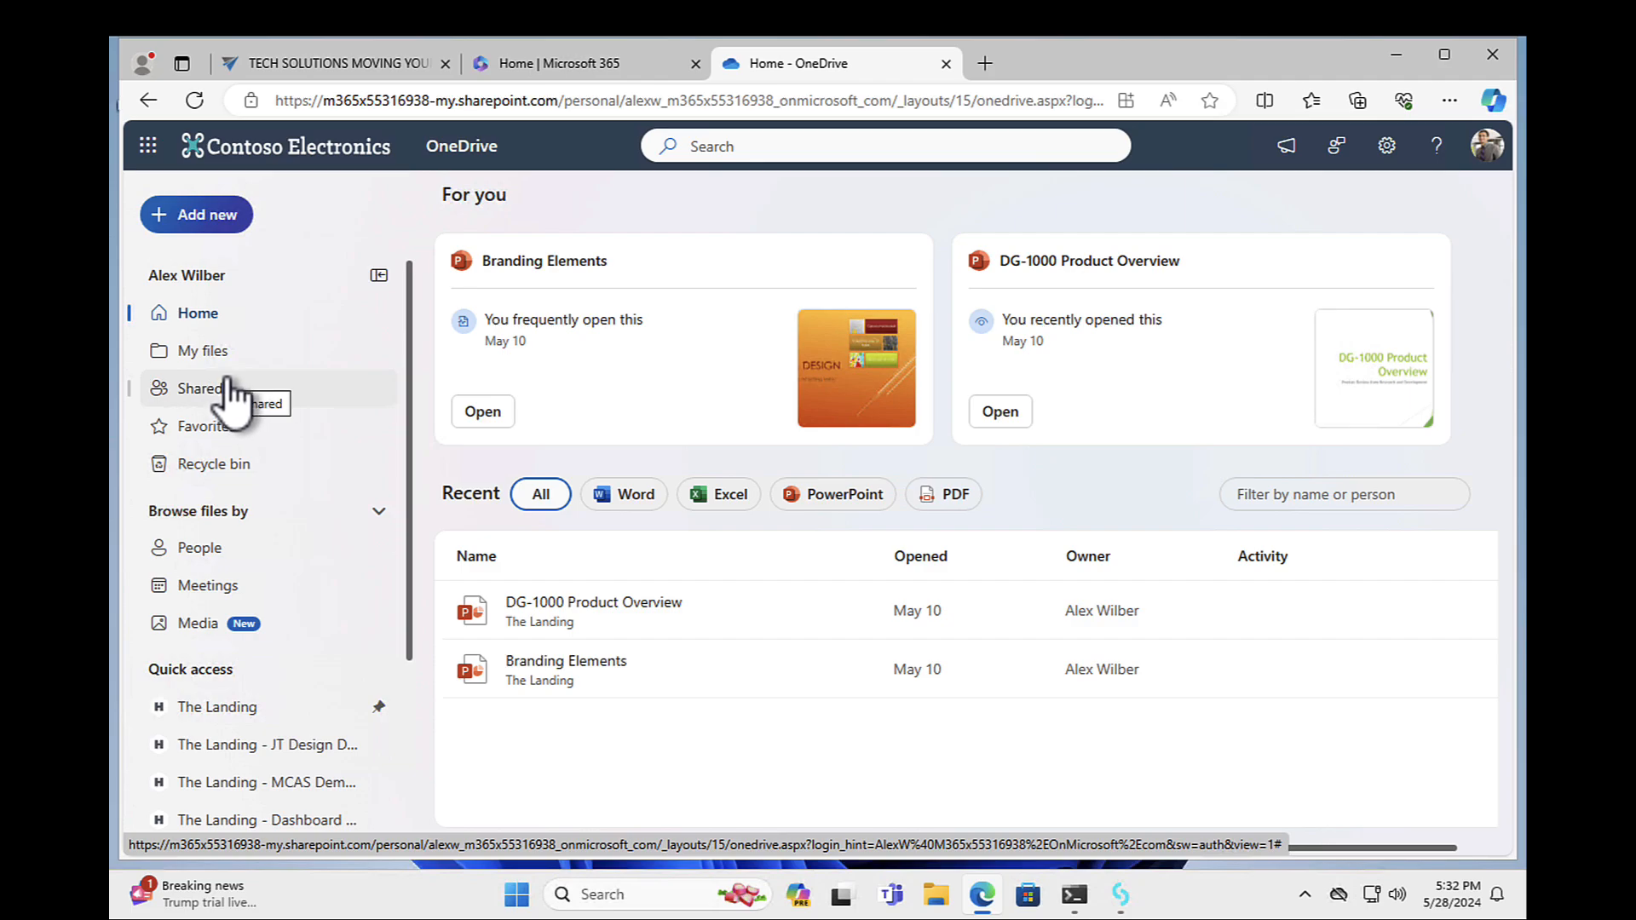
pyautogui.moveTo(203, 350)
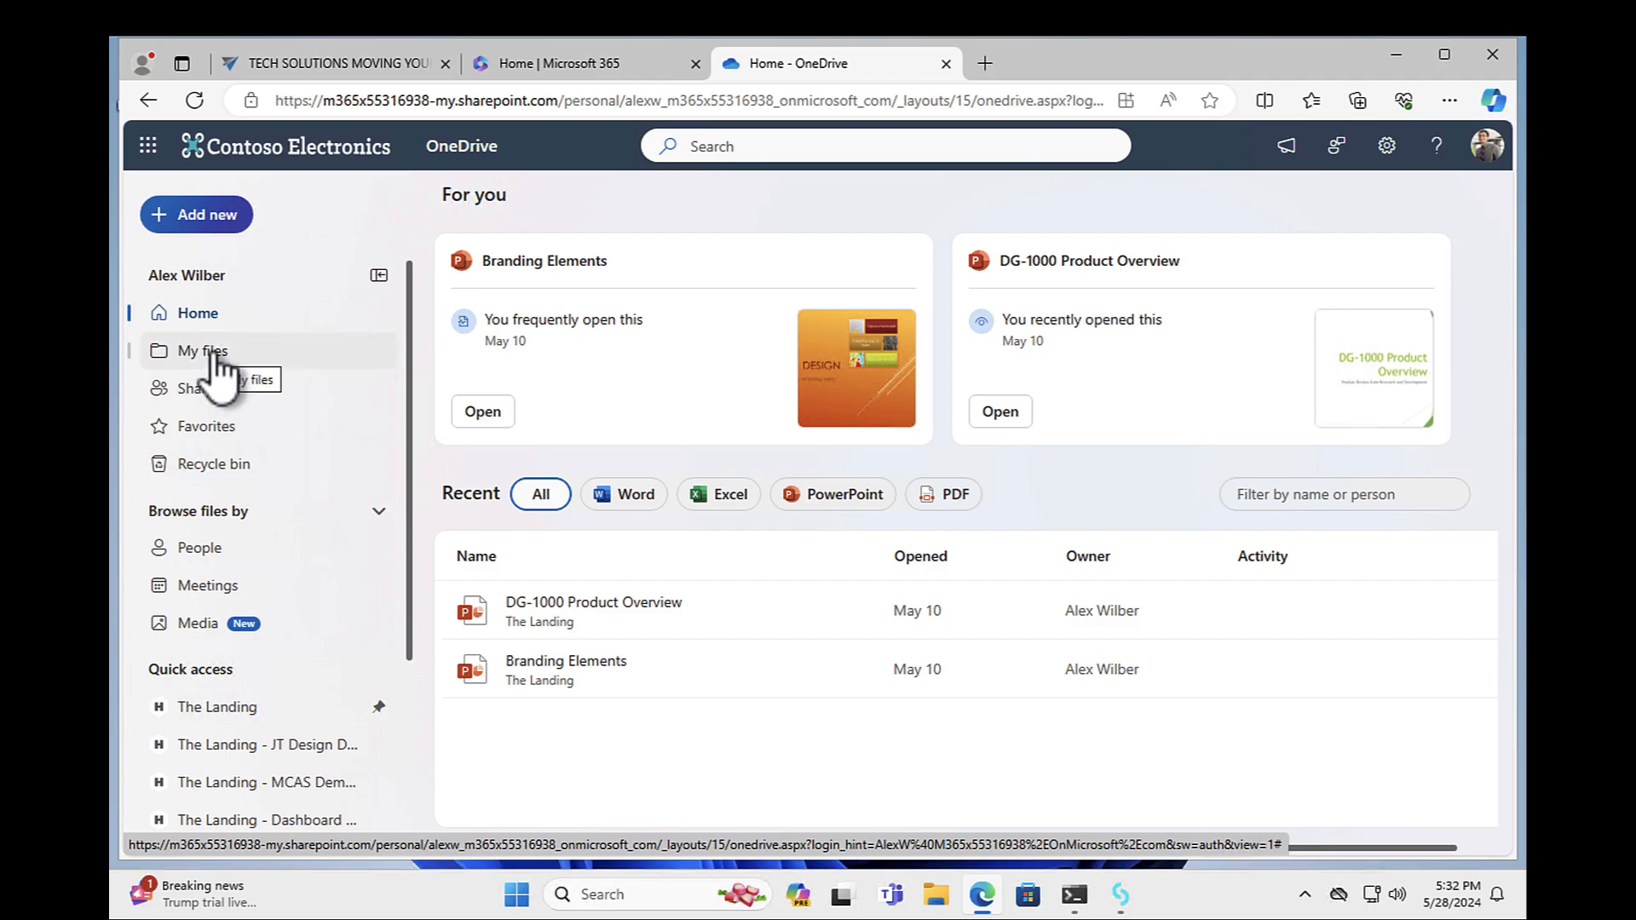
pyautogui.moveTo(222, 663)
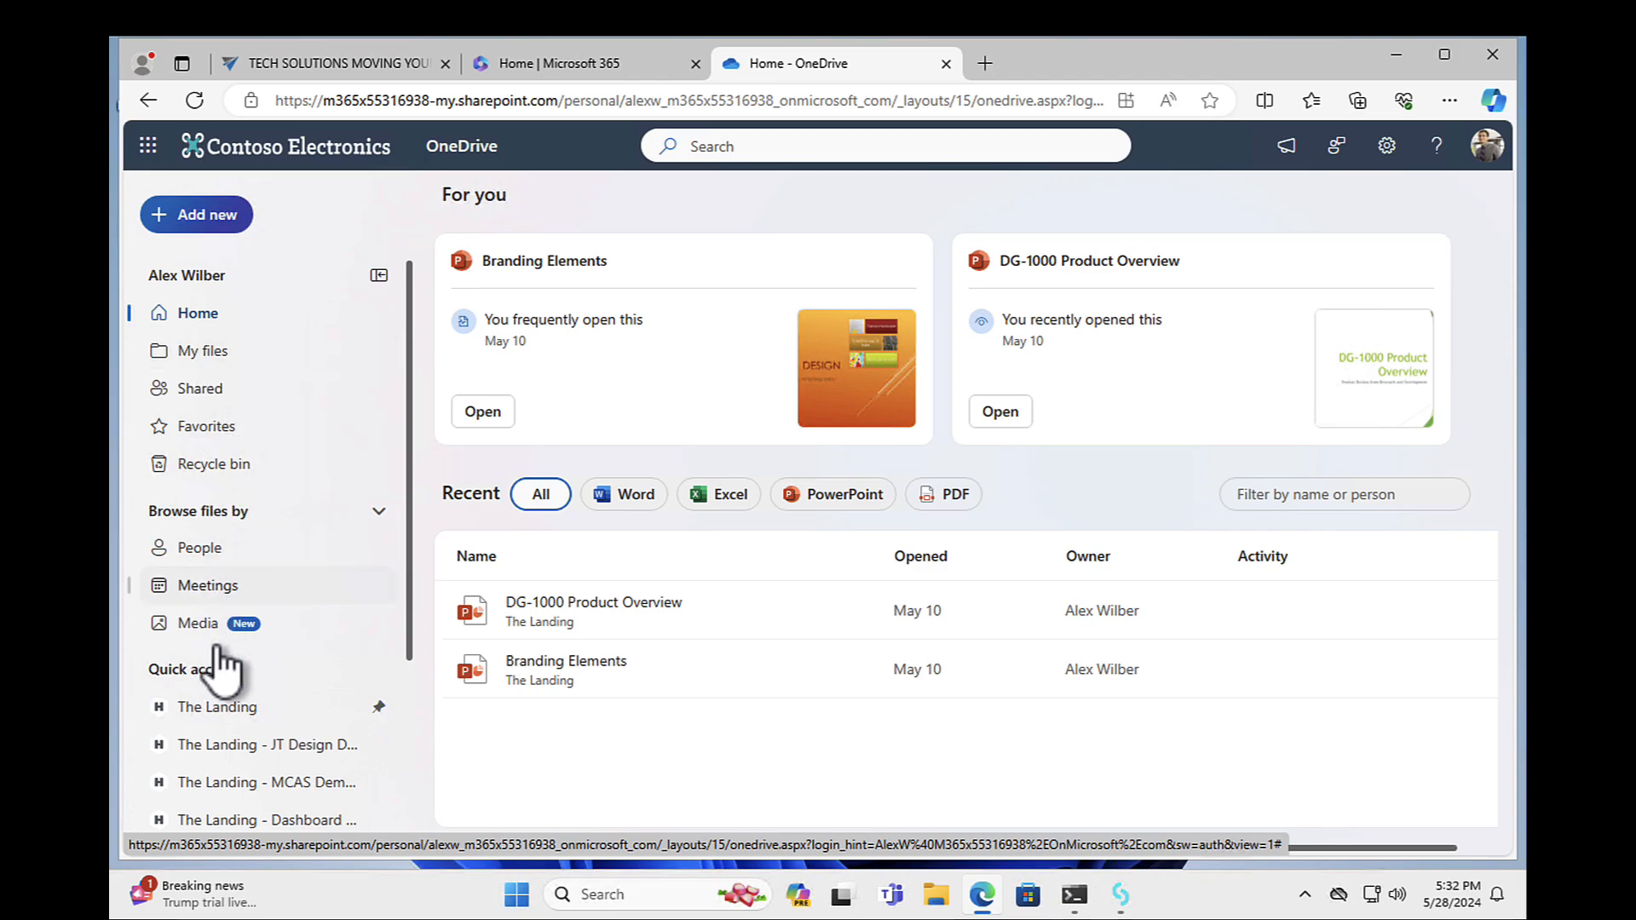
pyautogui.moveTo(215, 707)
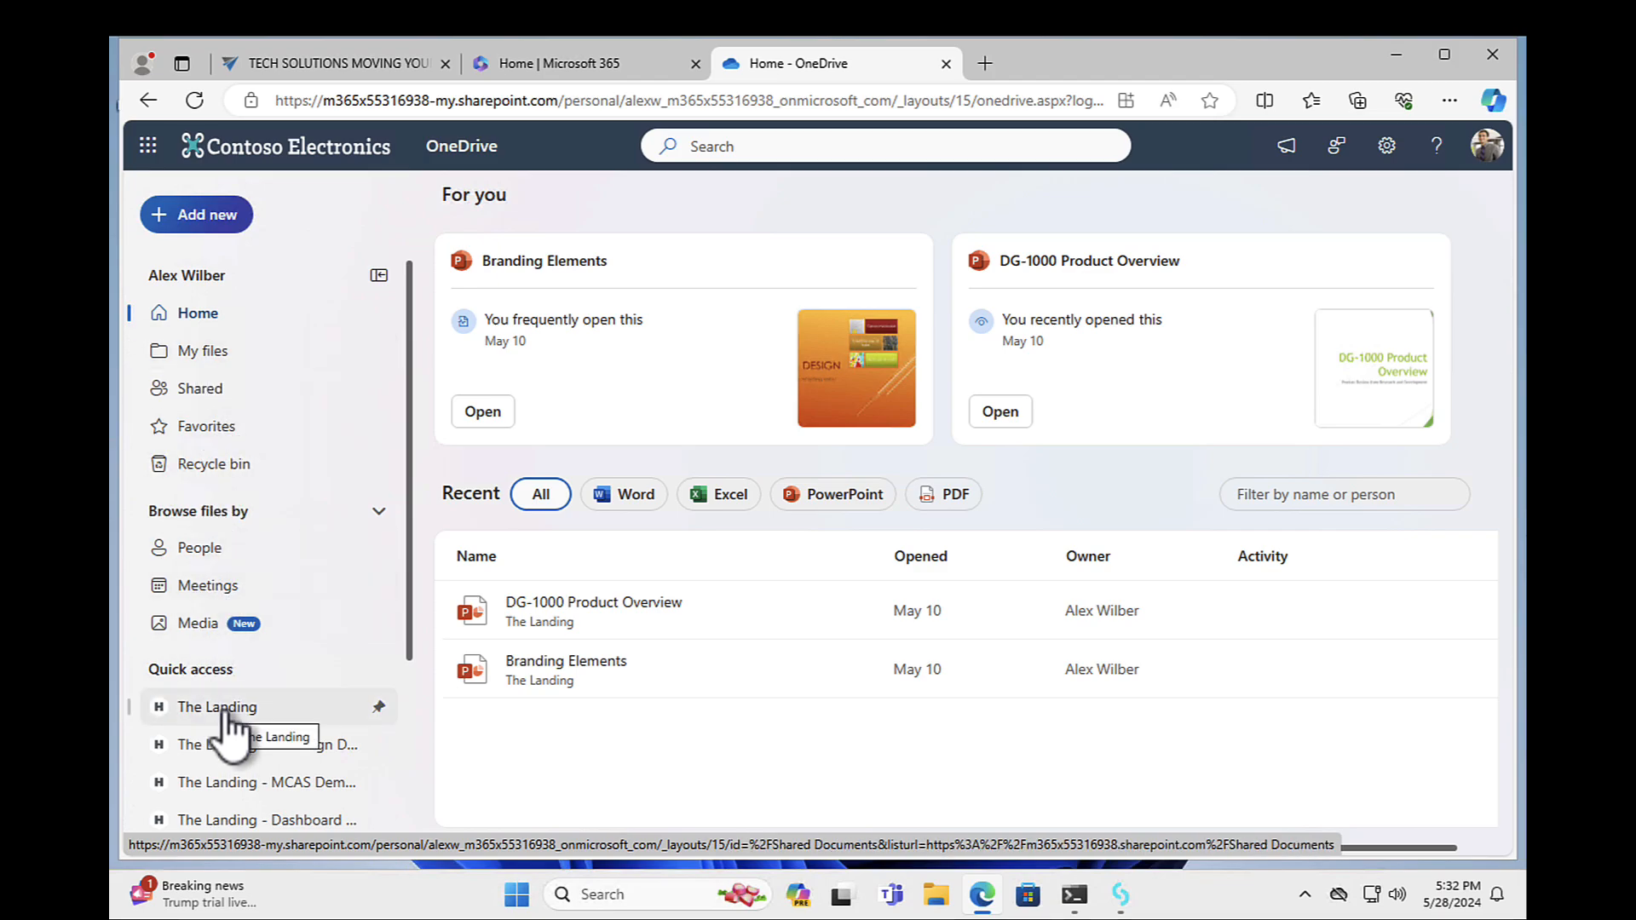
# Open The Landing's Documents library, then its Shortcuts folder
pyautogui.click(217, 707)
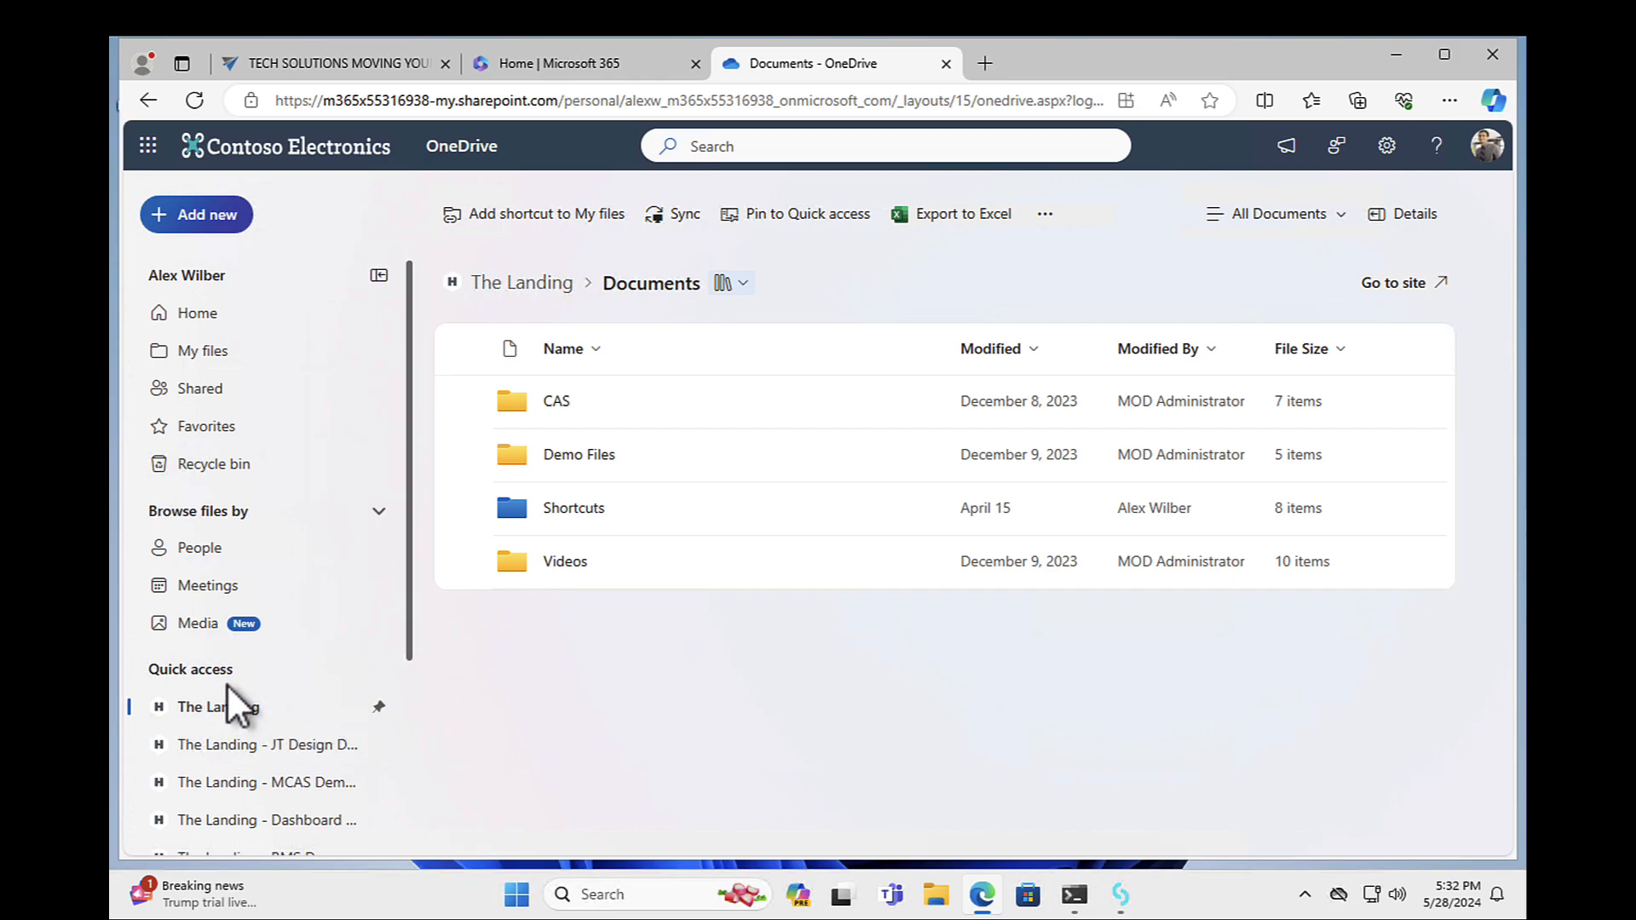
pyautogui.moveTo(519, 569)
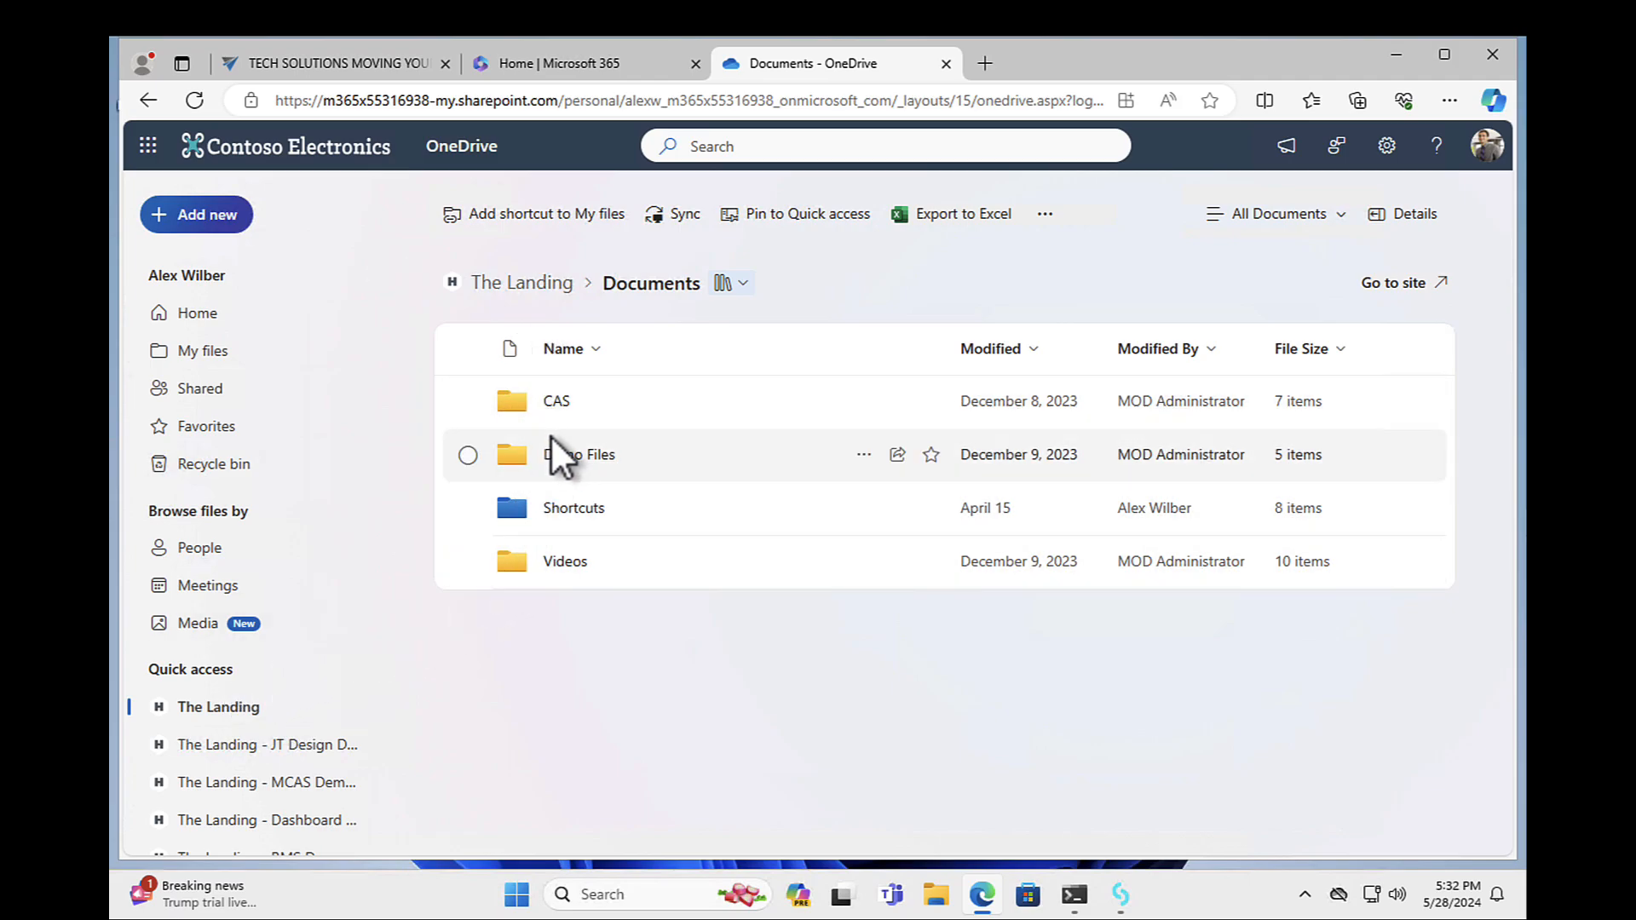
pyautogui.moveTo(572, 508)
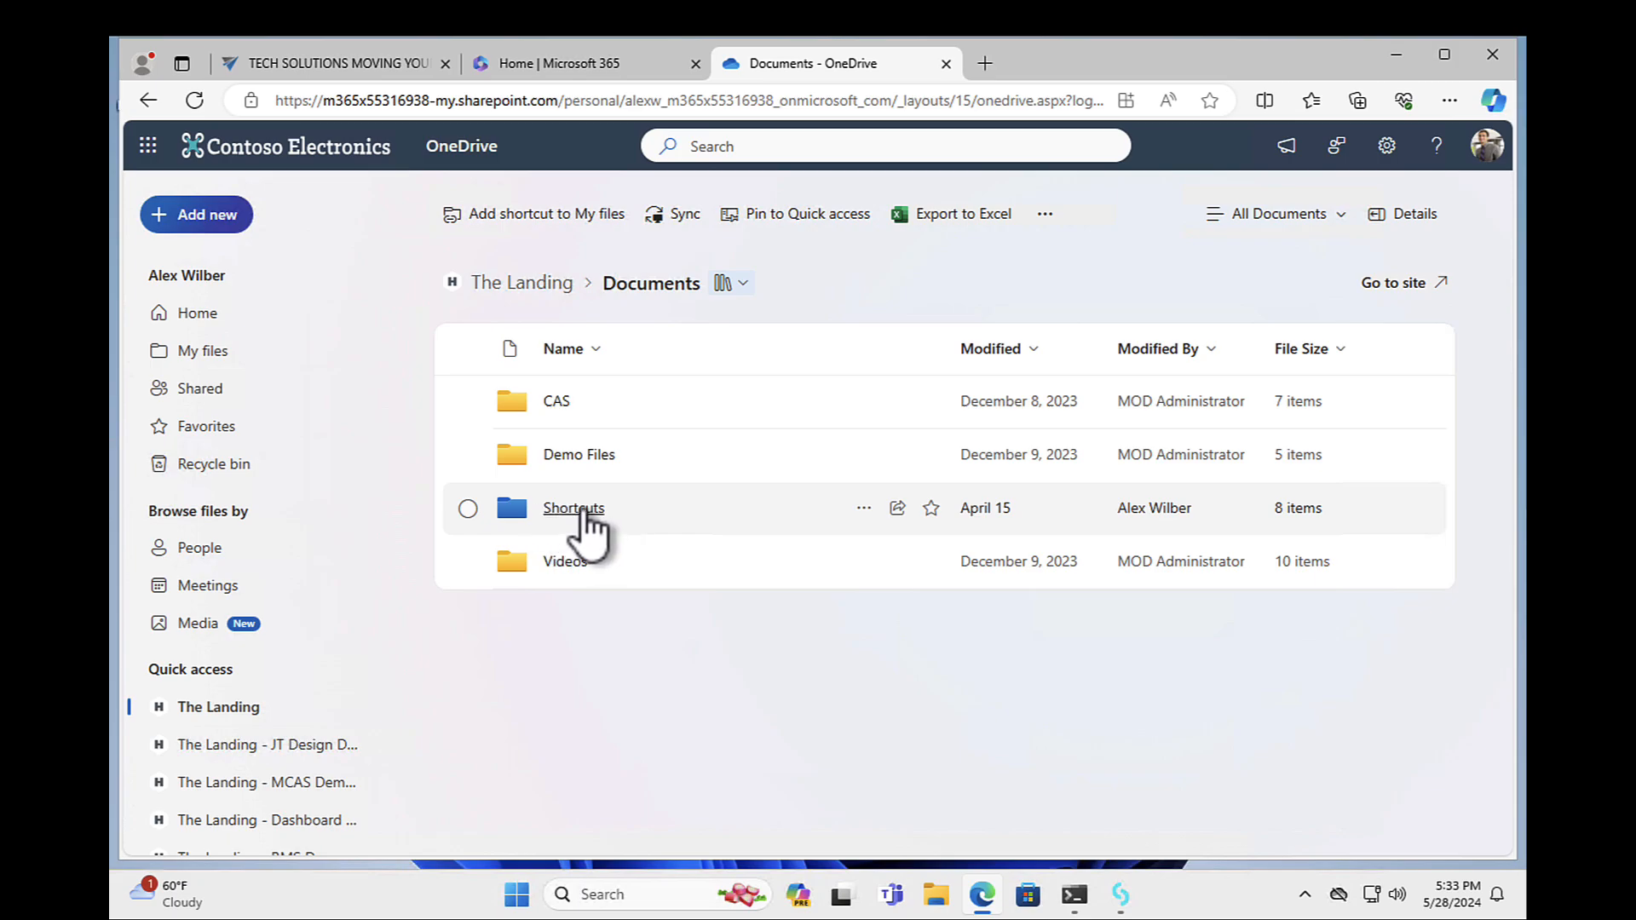
pyautogui.click(573, 508)
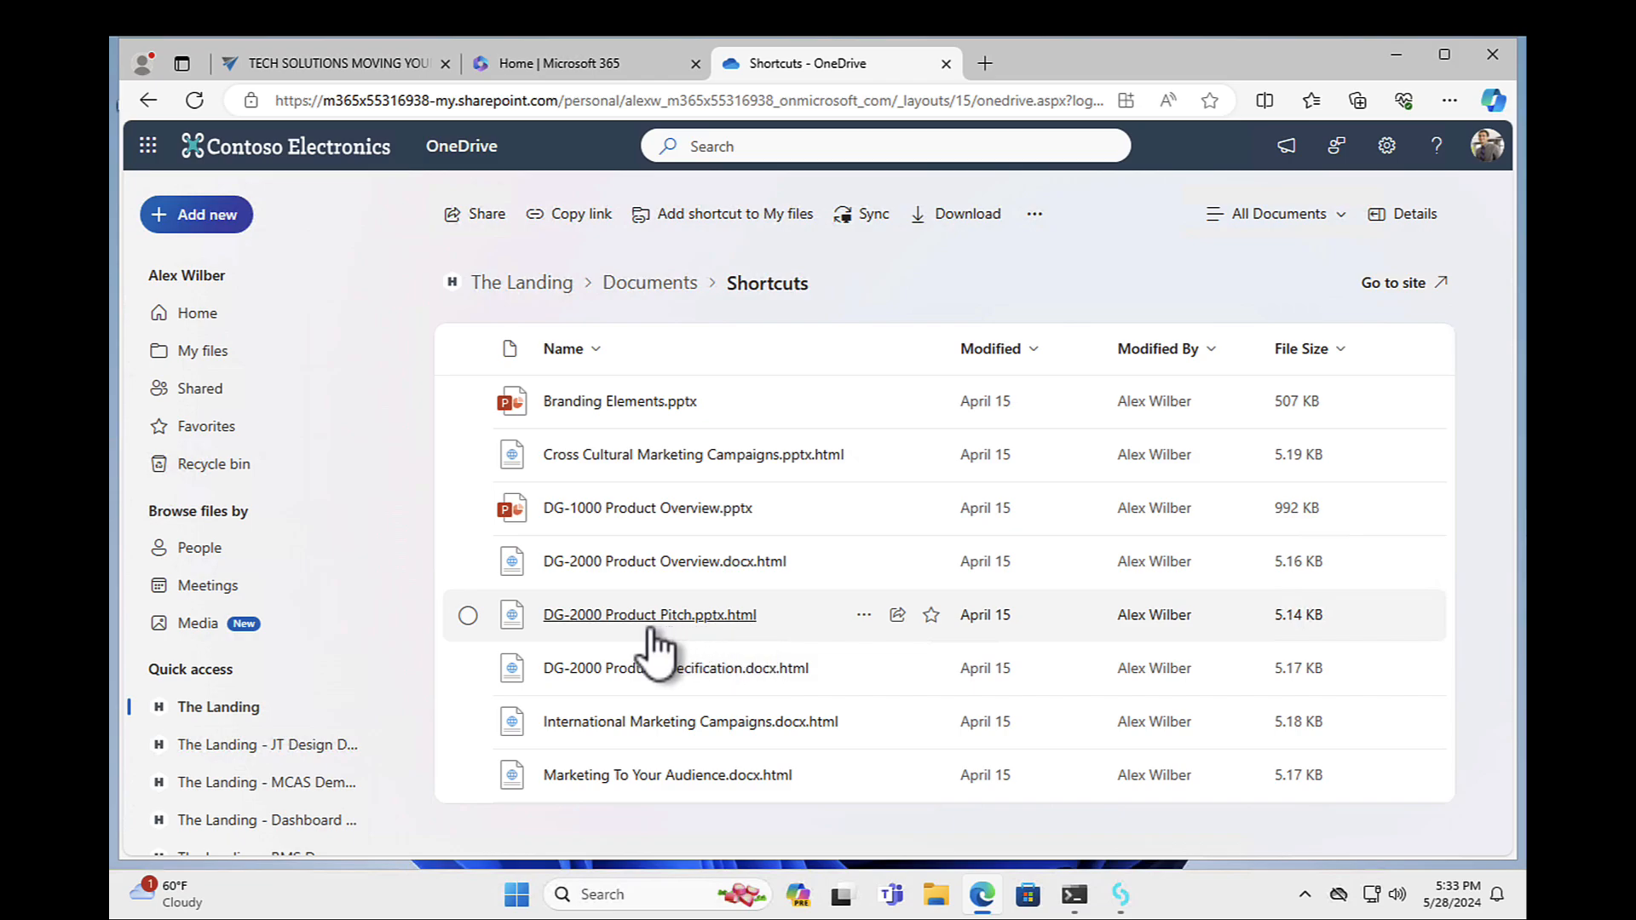
pyautogui.moveTo(571, 614)
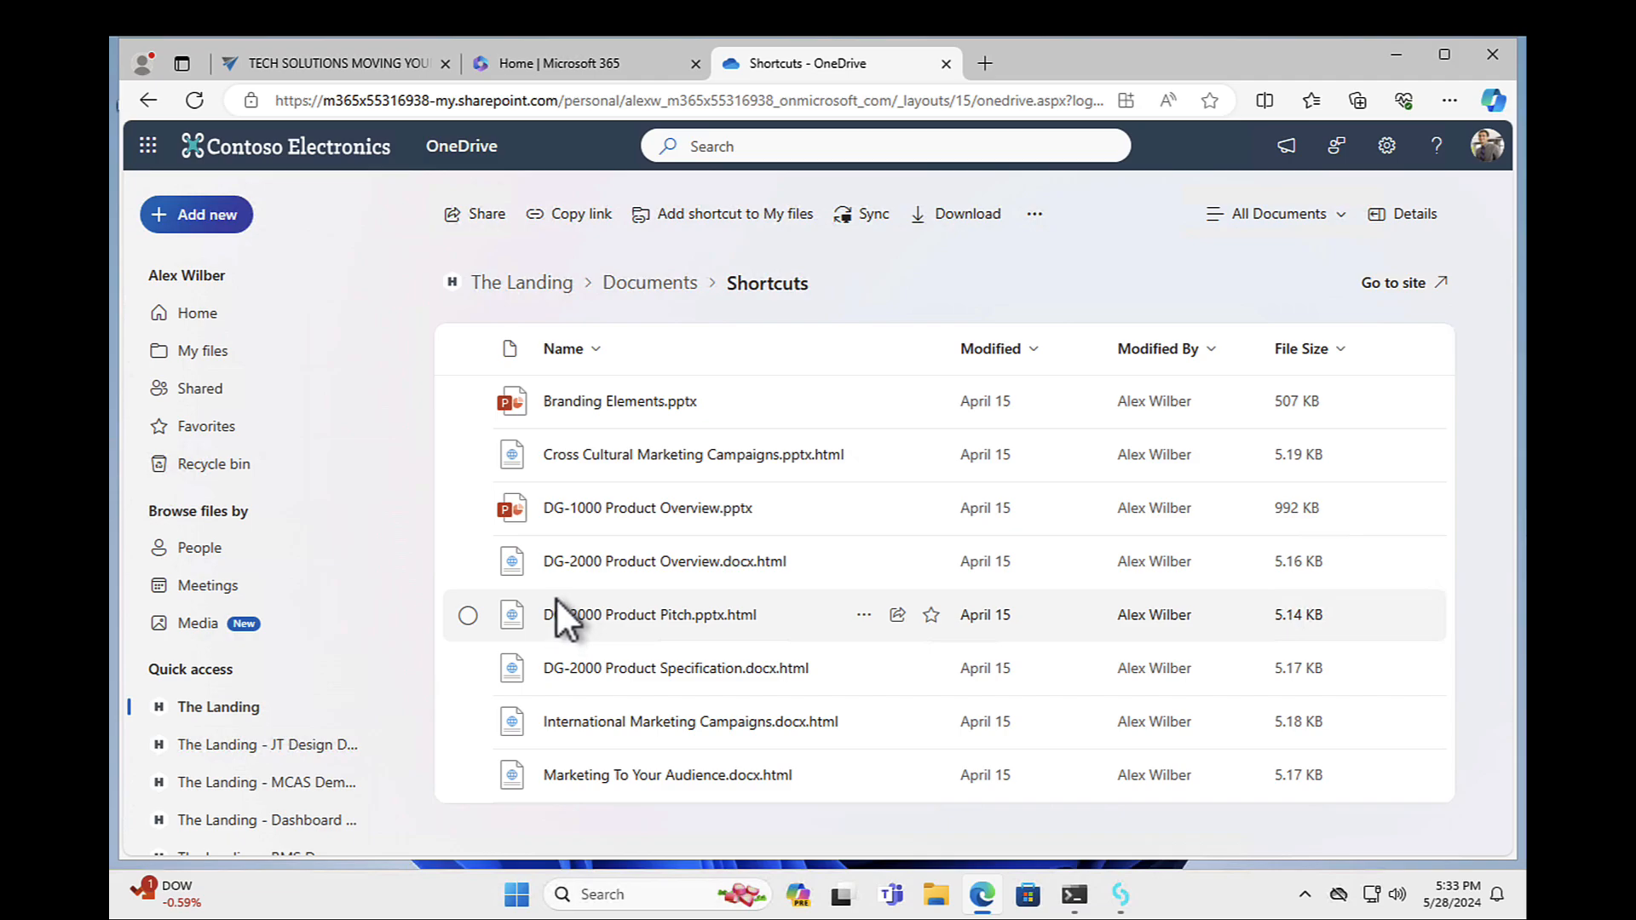
pyautogui.moveTo(647, 507)
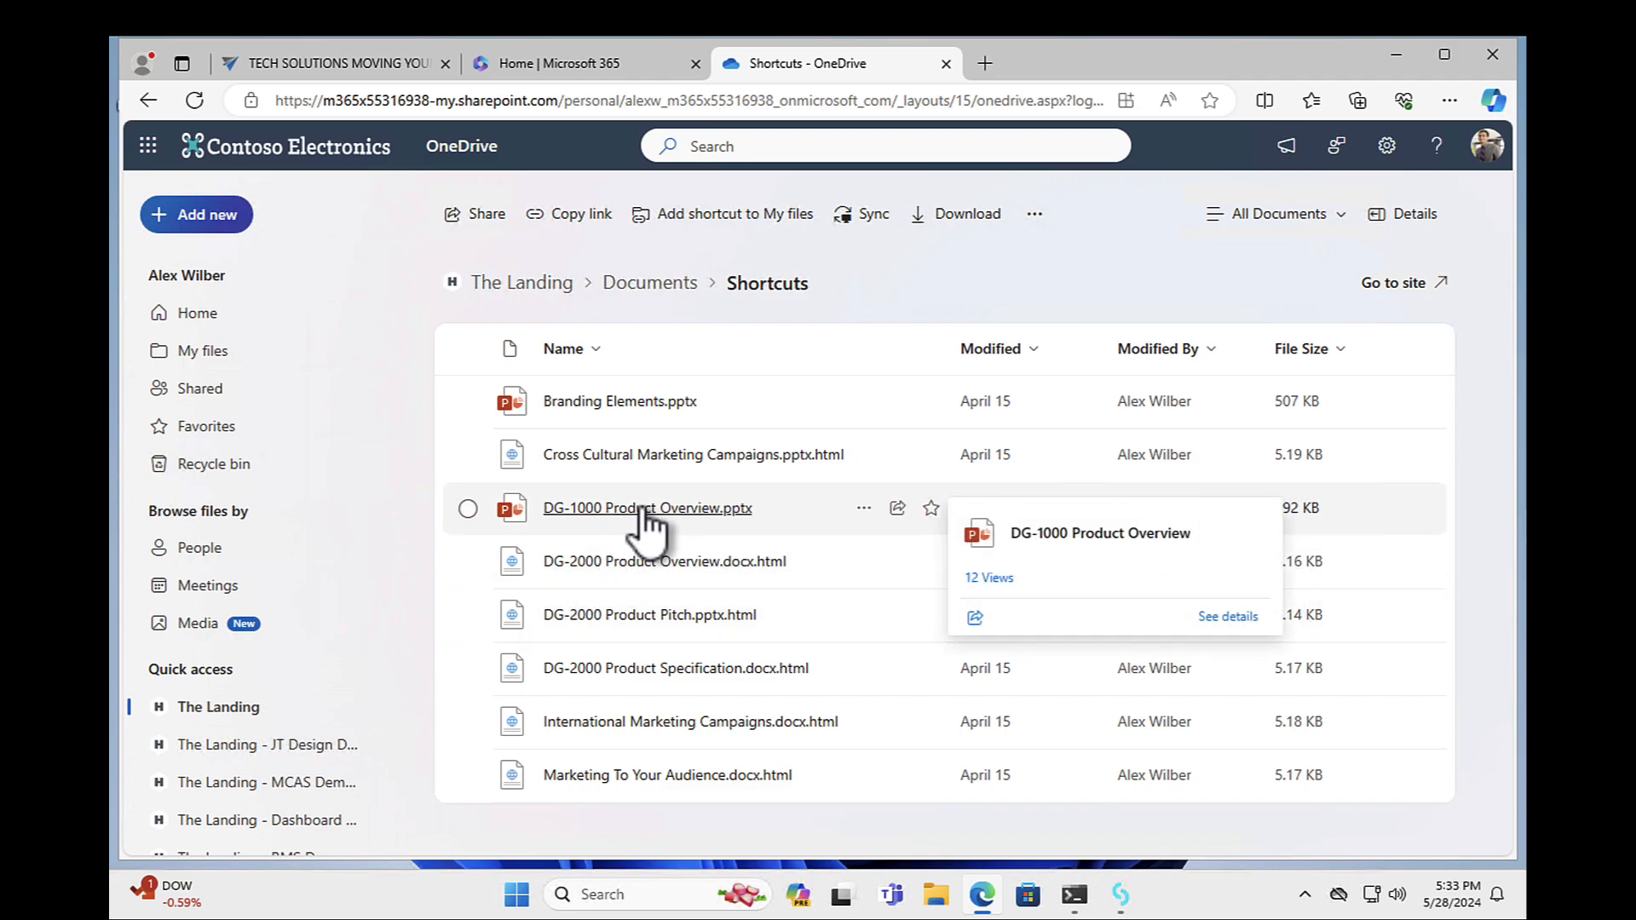
pyautogui.moveTo(693, 454)
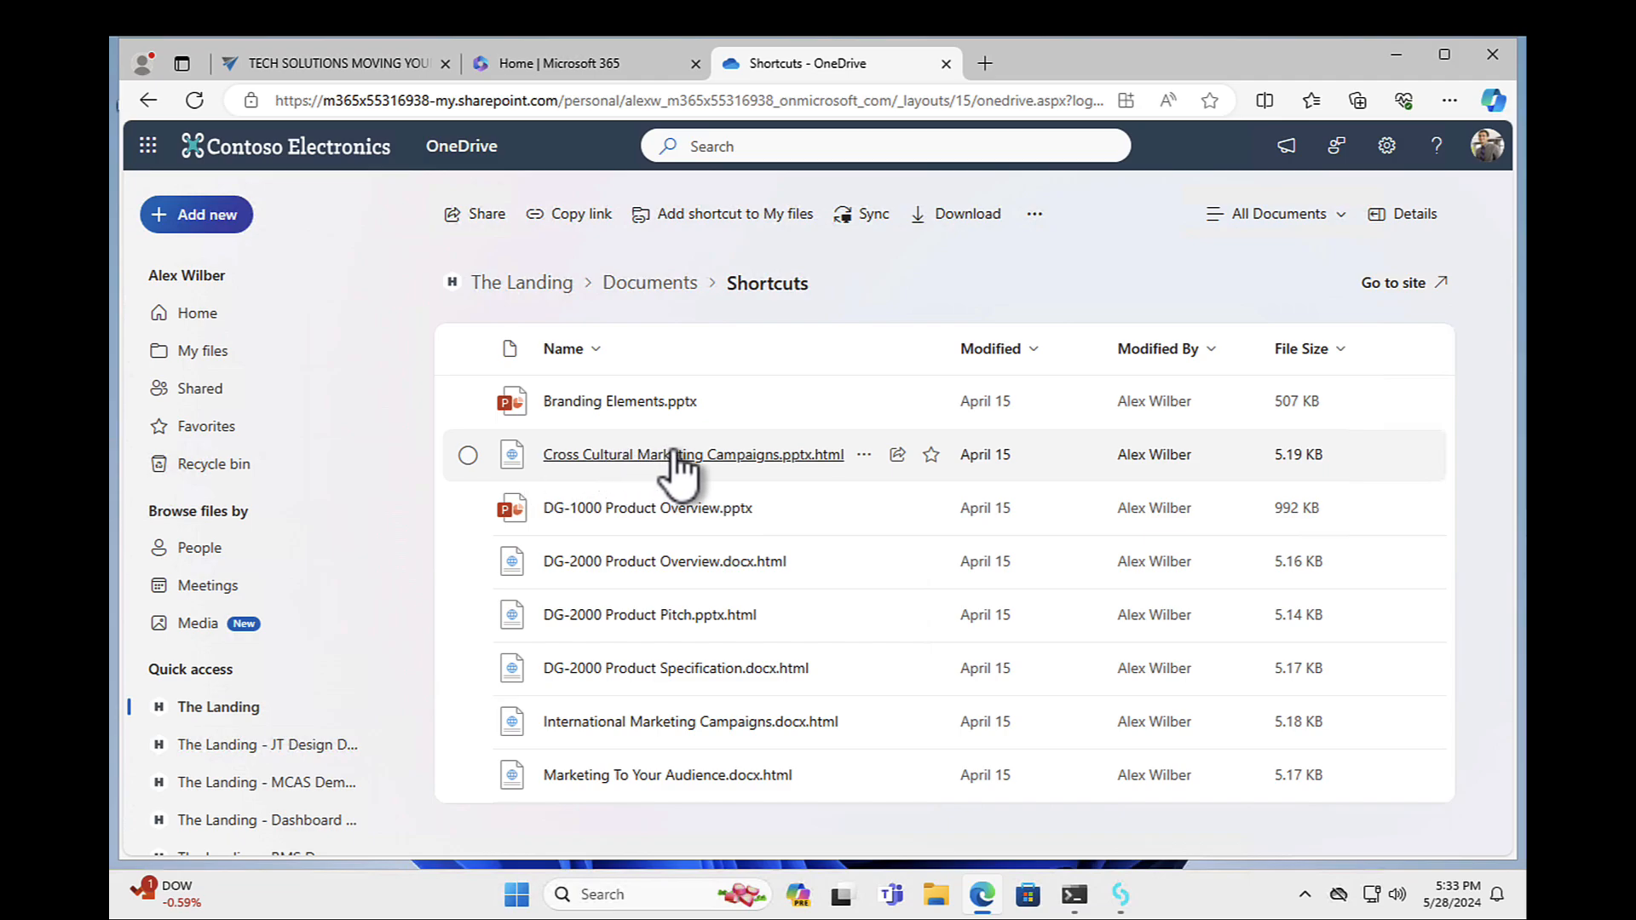
# Open Cross Cultural Marketing Campaigns.pptx.html from the Shortcuts folder
pyautogui.click(693, 454)
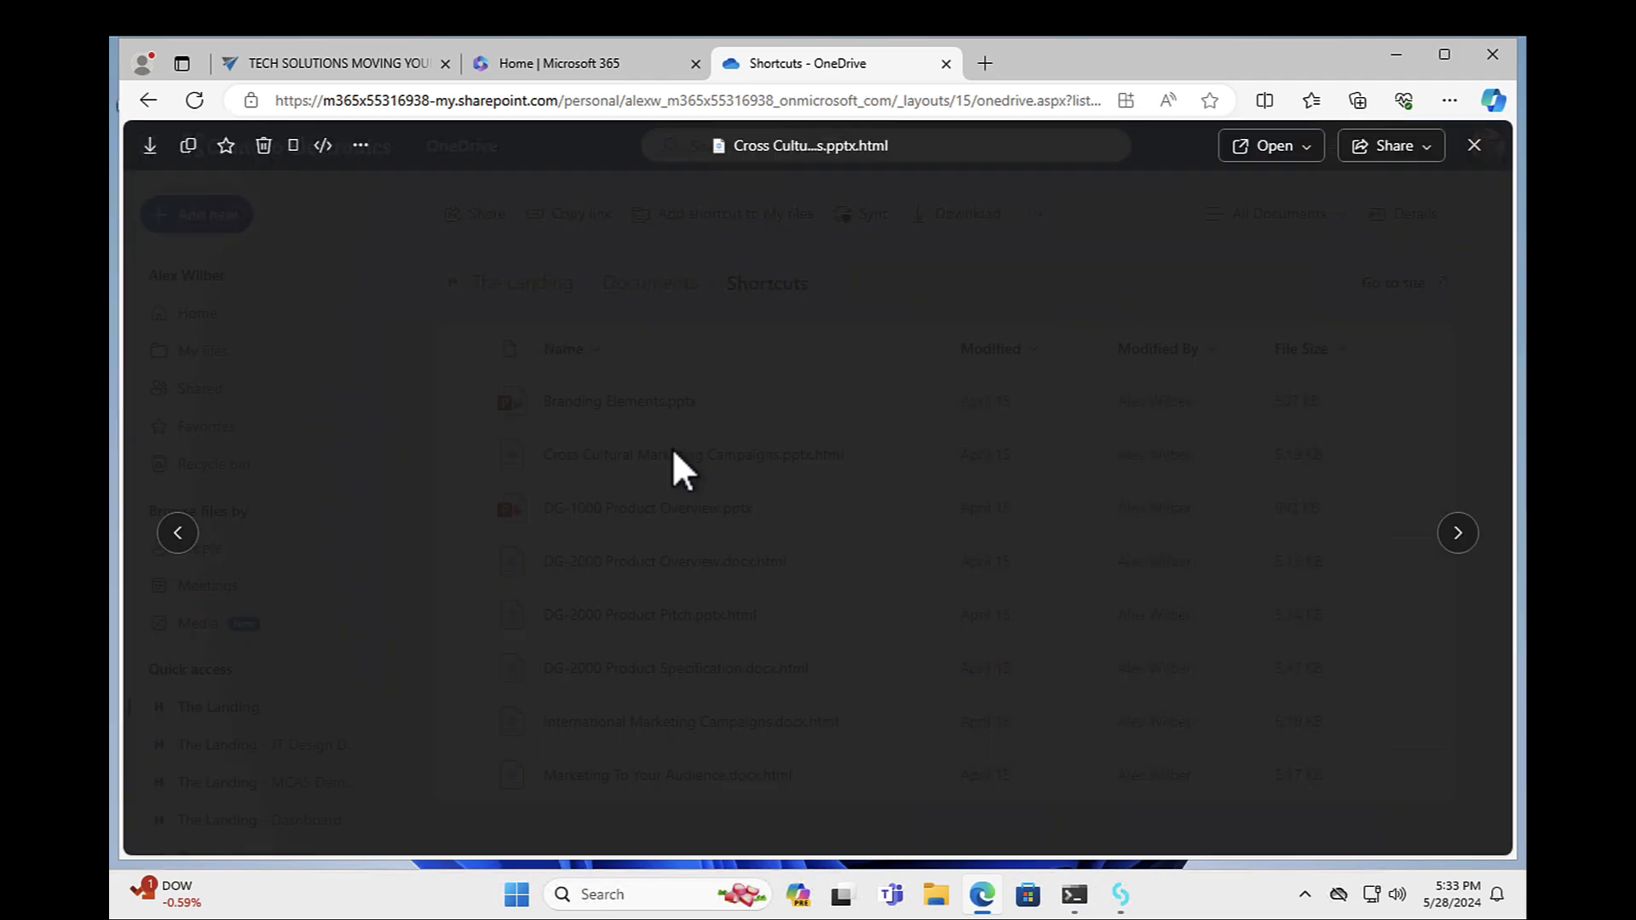
# Open the archived file's Preview link in a new tab, reaching the contentACCESS Cloud login
pyautogui.click(692, 454)
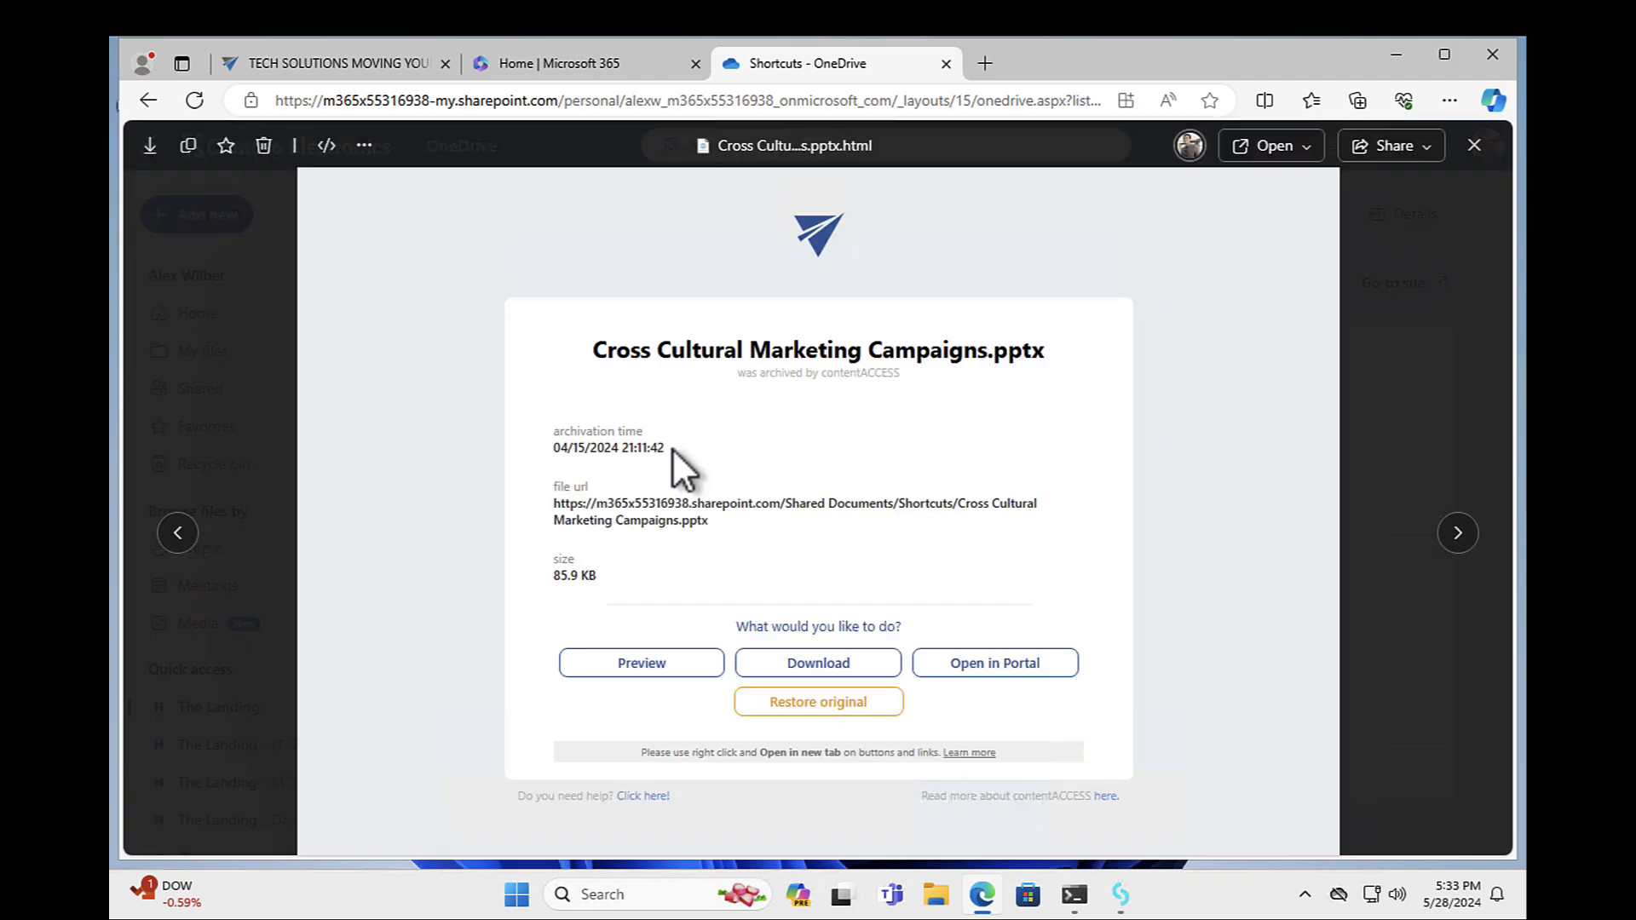
pyautogui.moveTo(745, 507)
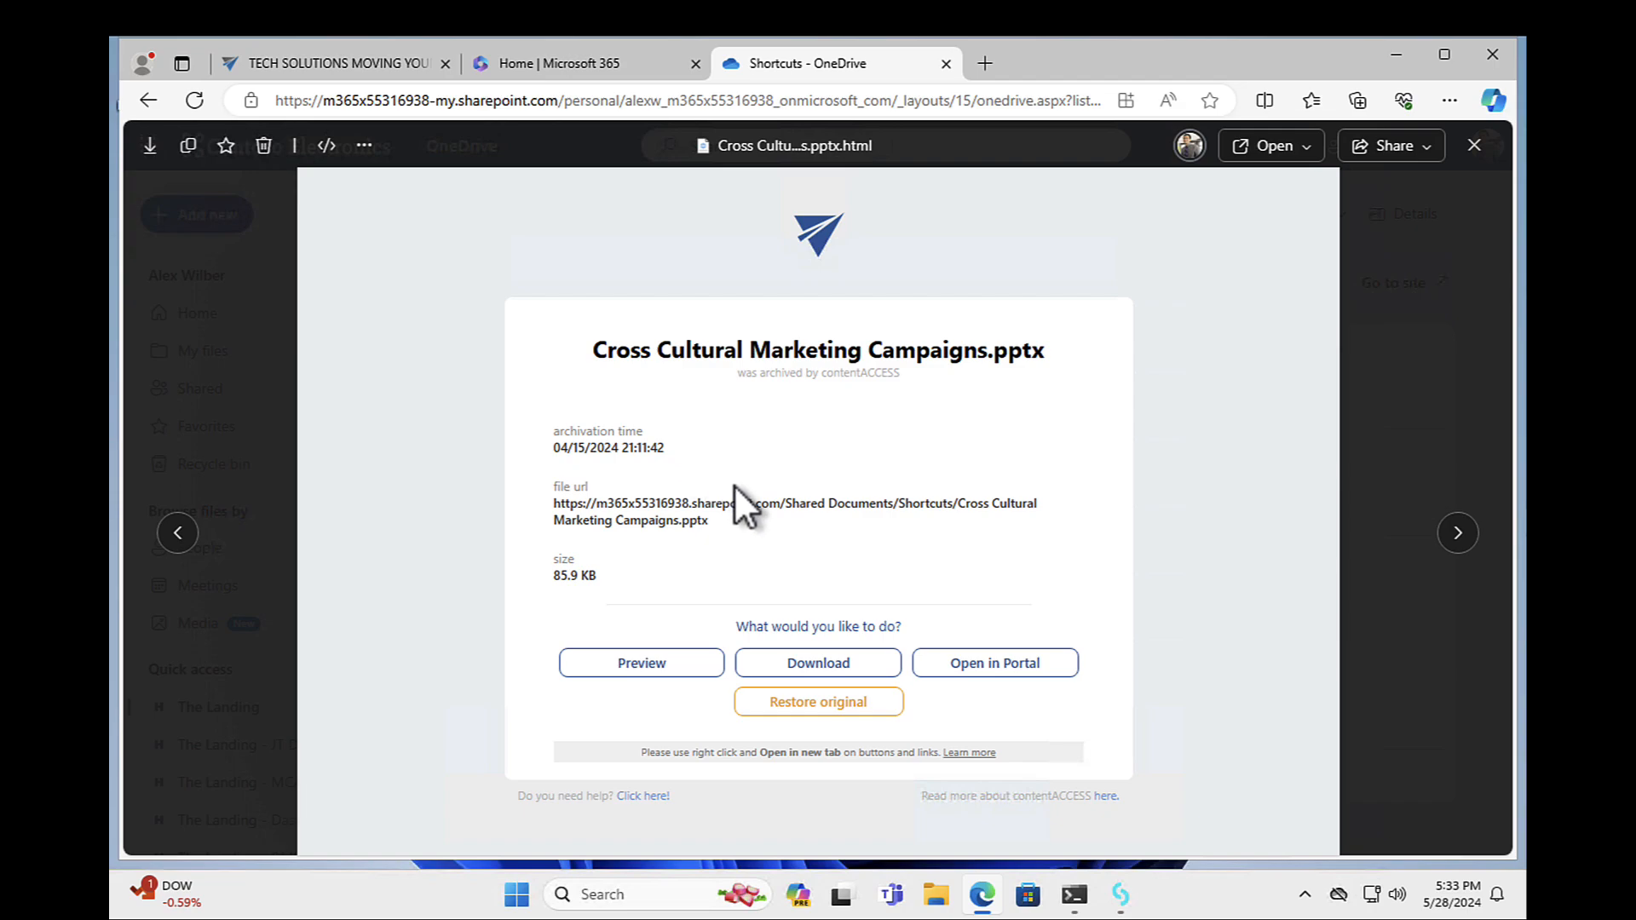
pyautogui.moveTo(553, 538)
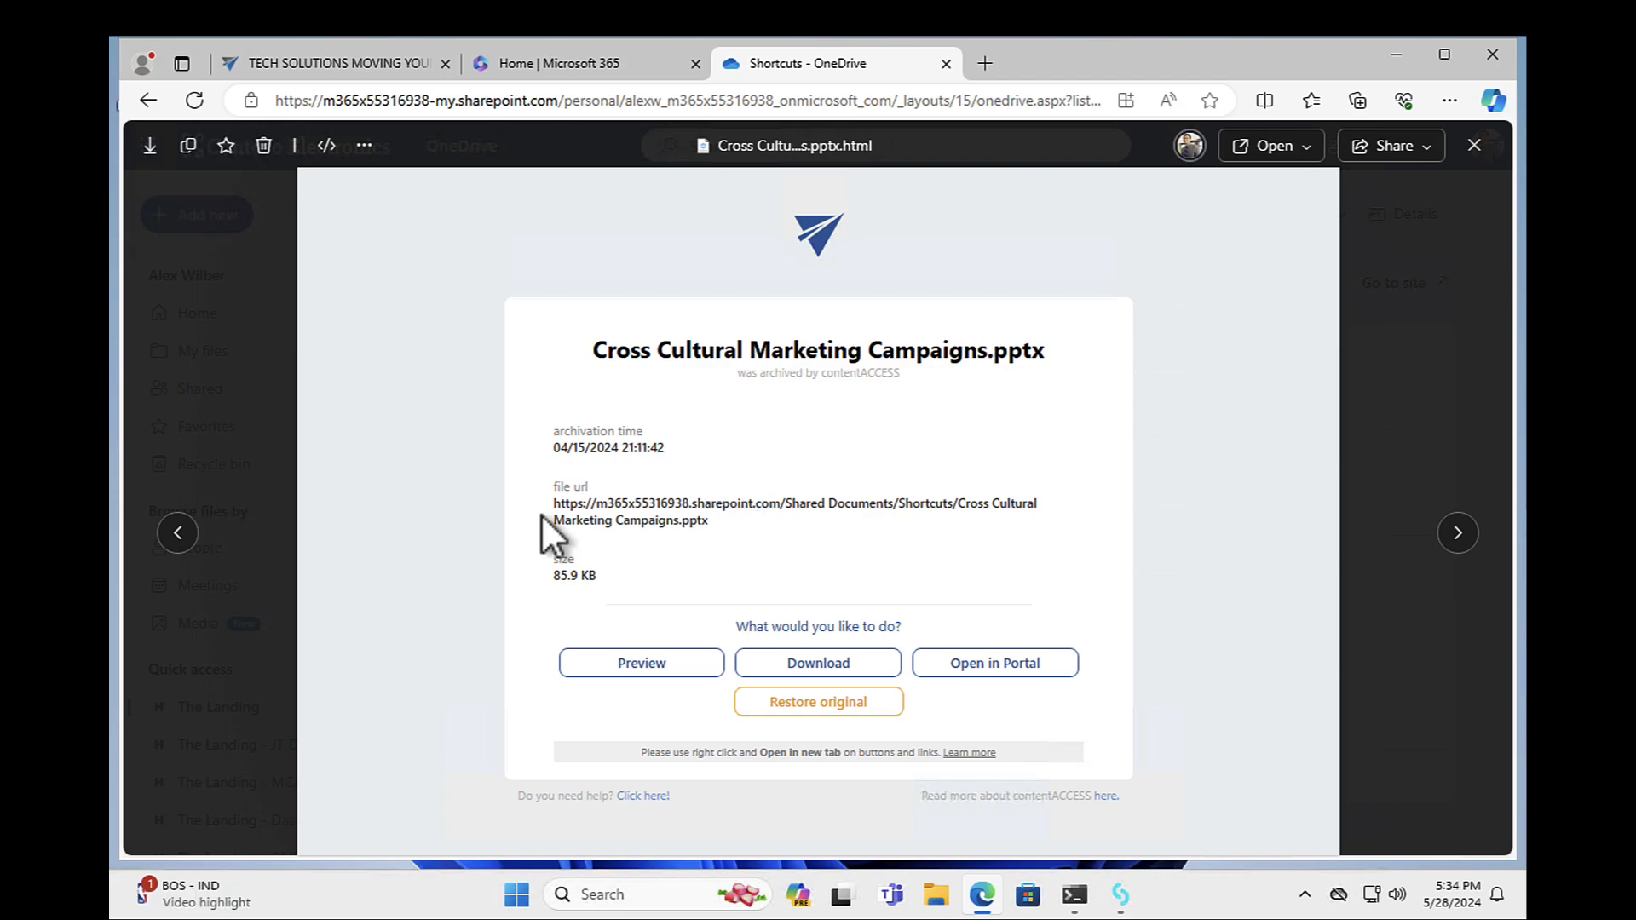
pyautogui.moveTo(642, 688)
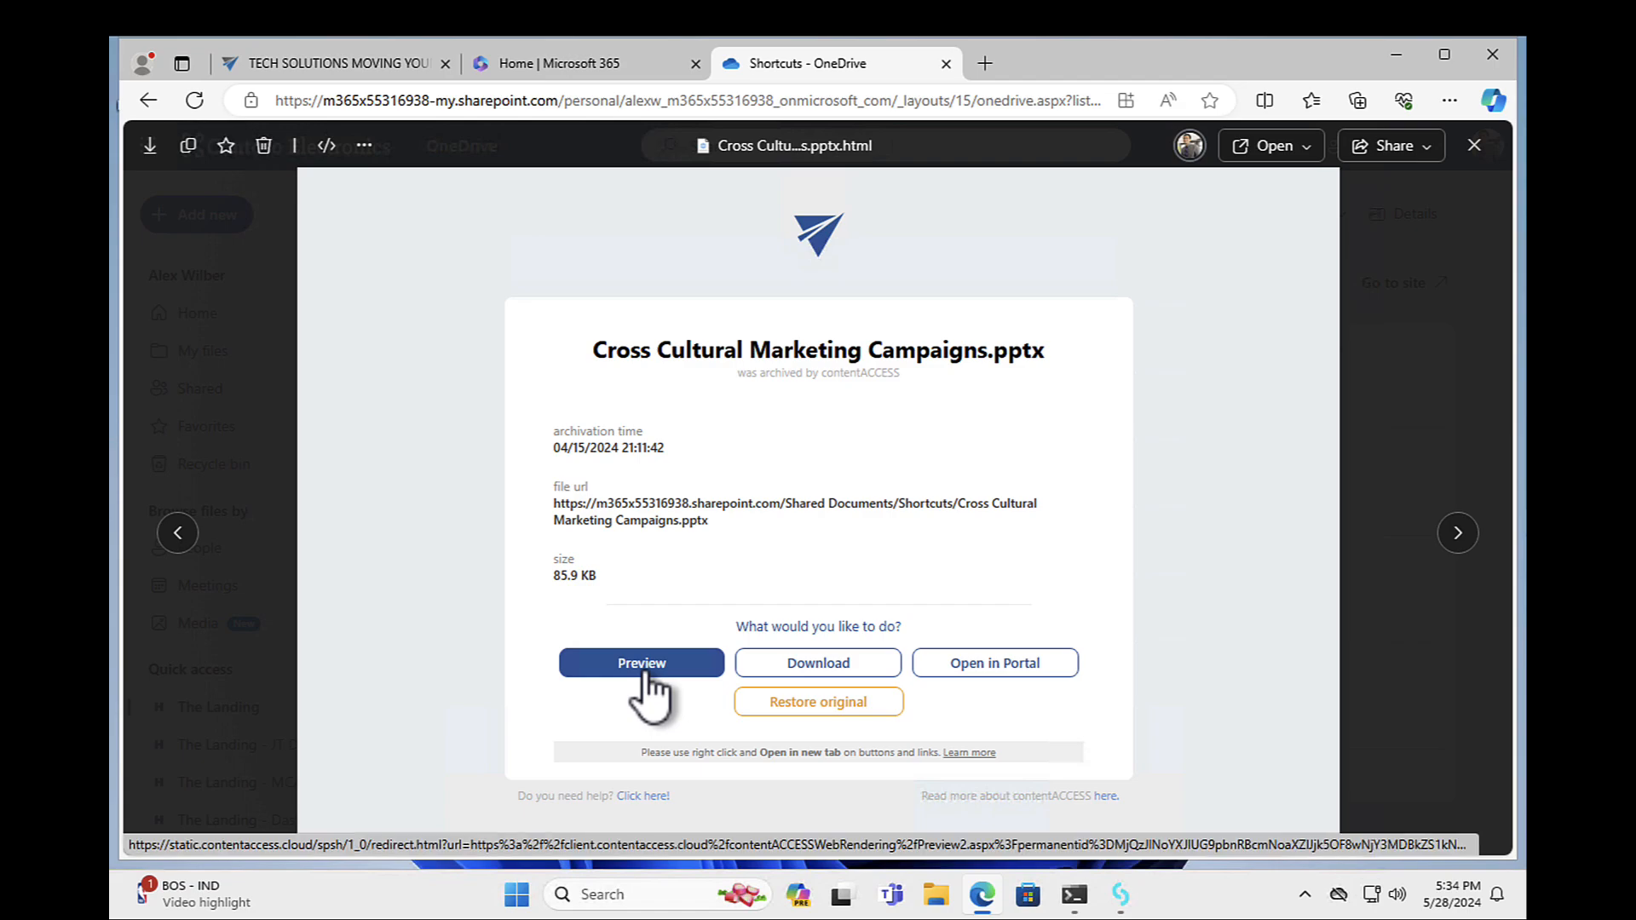
pyautogui.moveTo(818, 663)
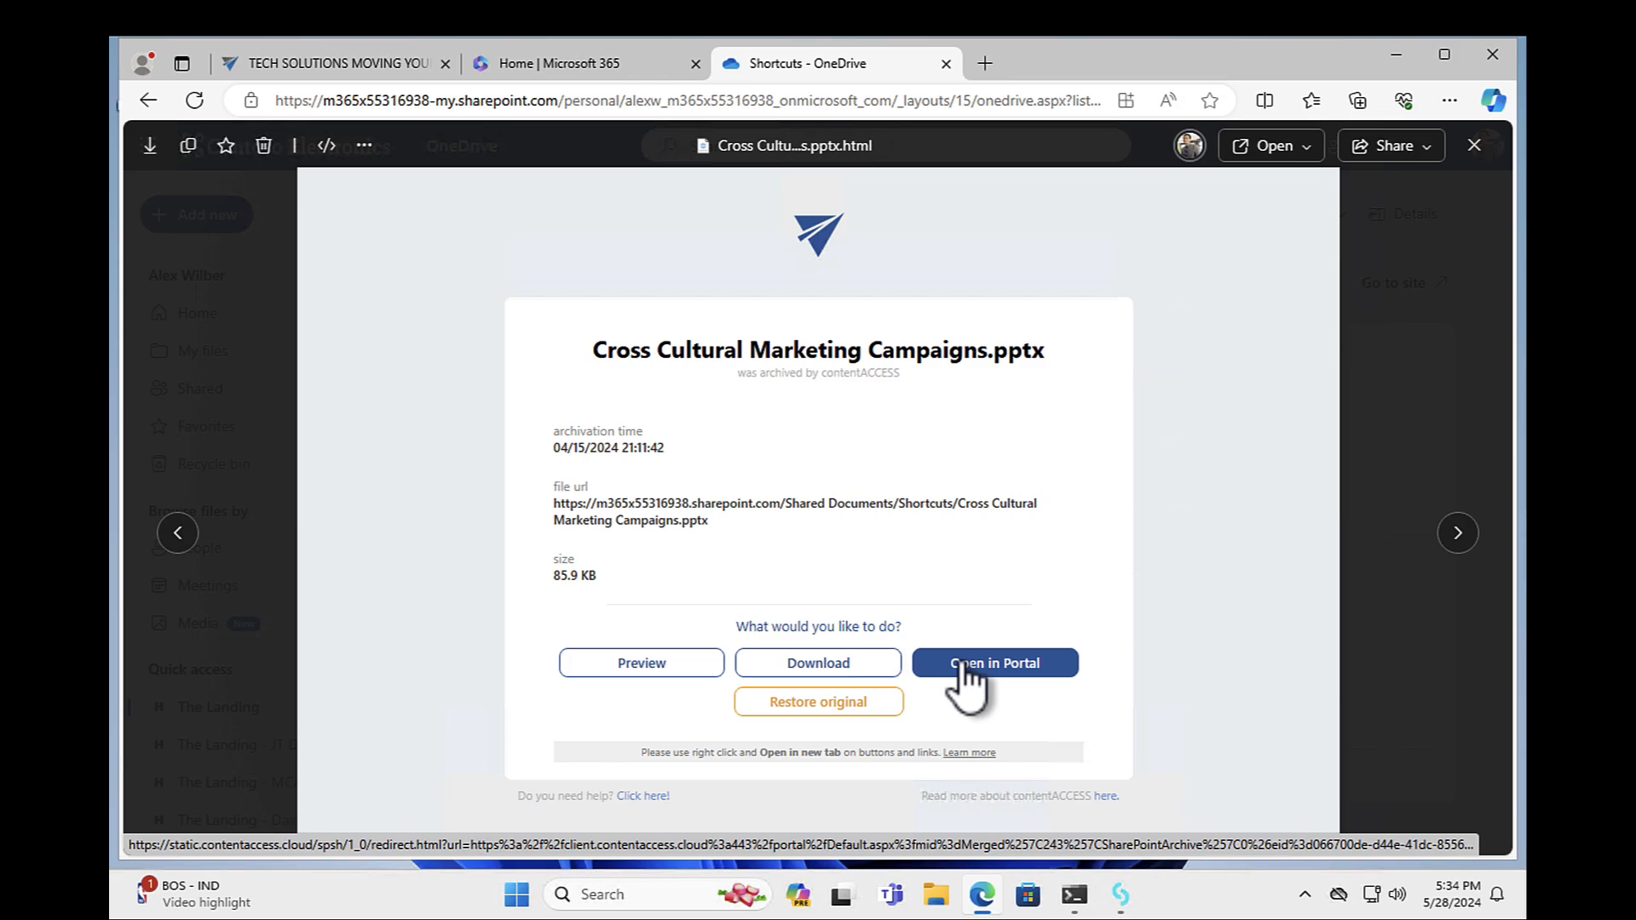
pyautogui.moveTo(818, 701)
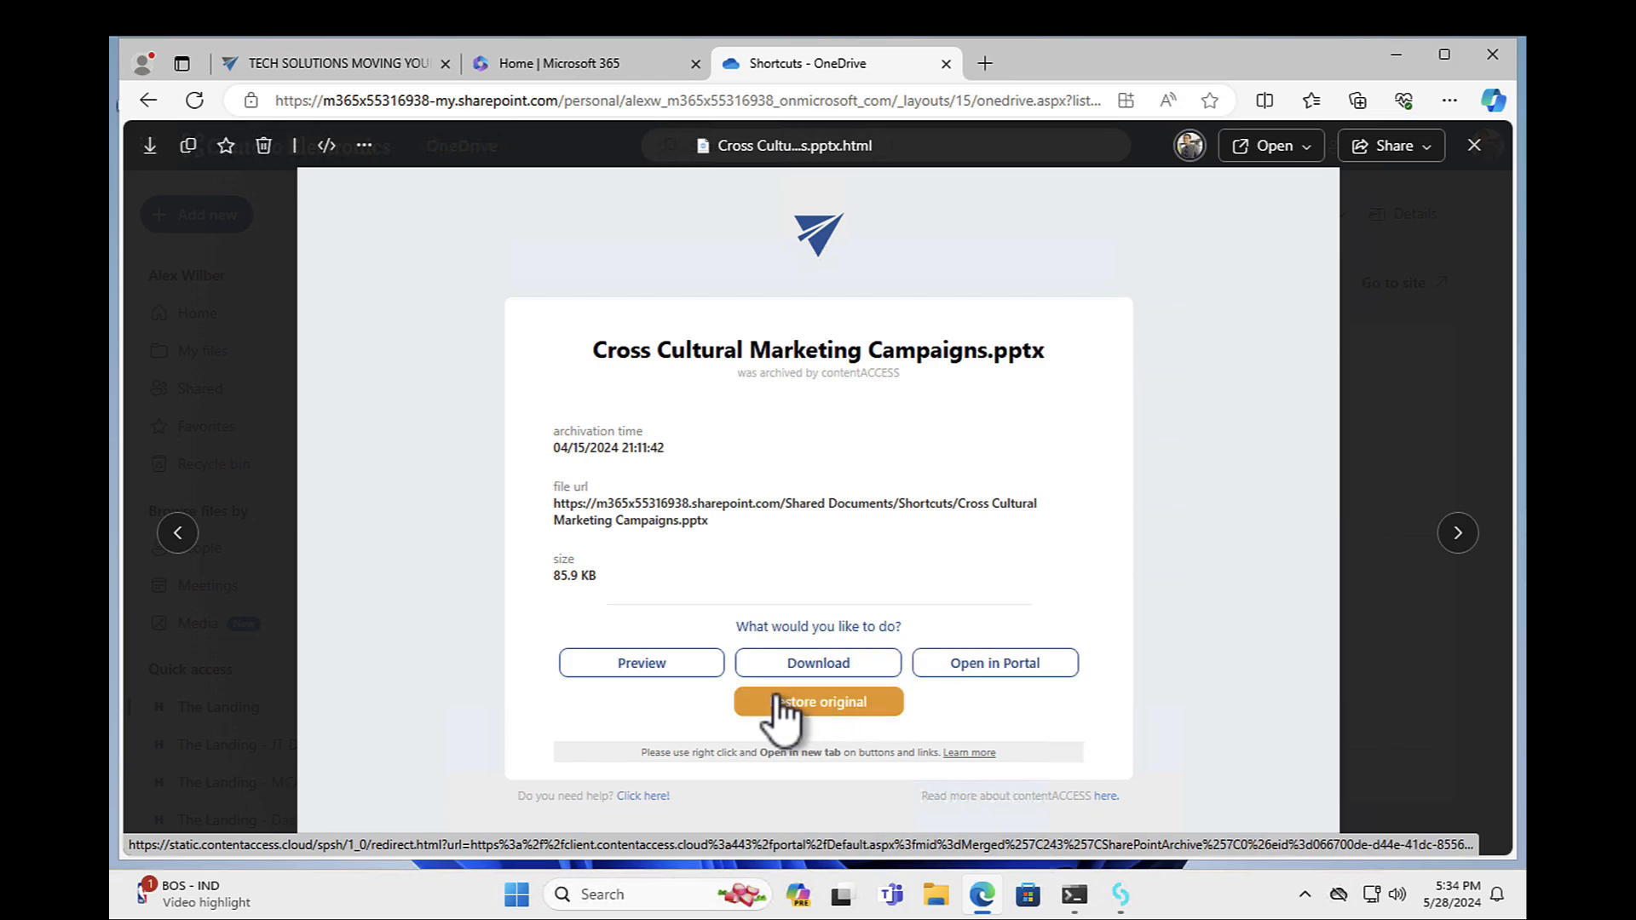
pyautogui.moveTo(641, 663)
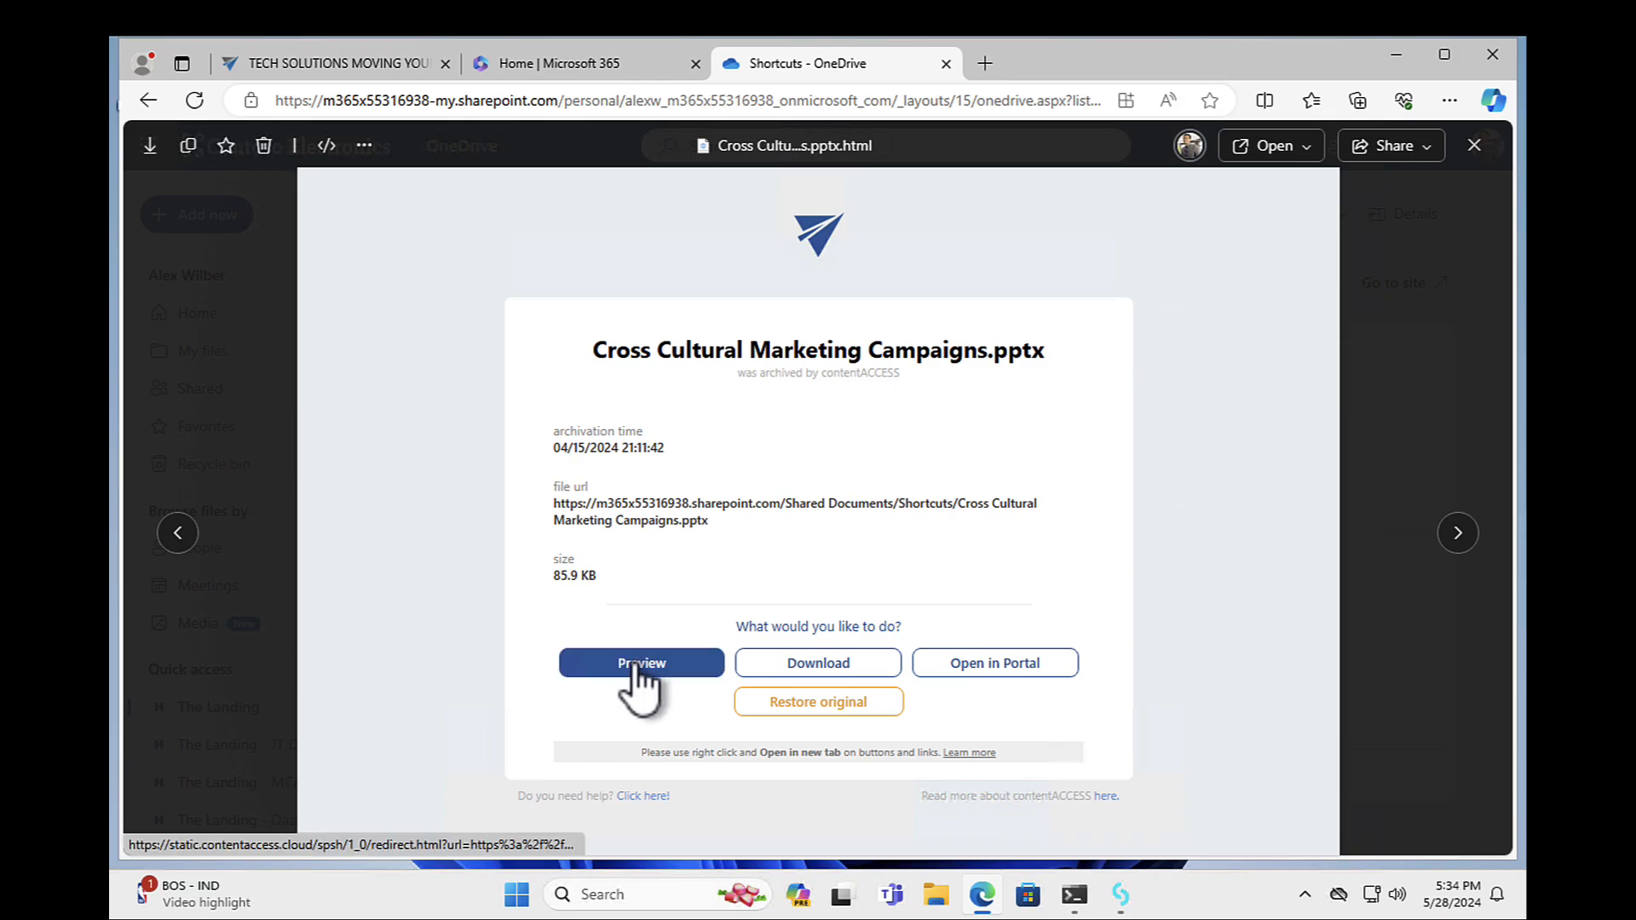
pyautogui.rightClick(641, 663)
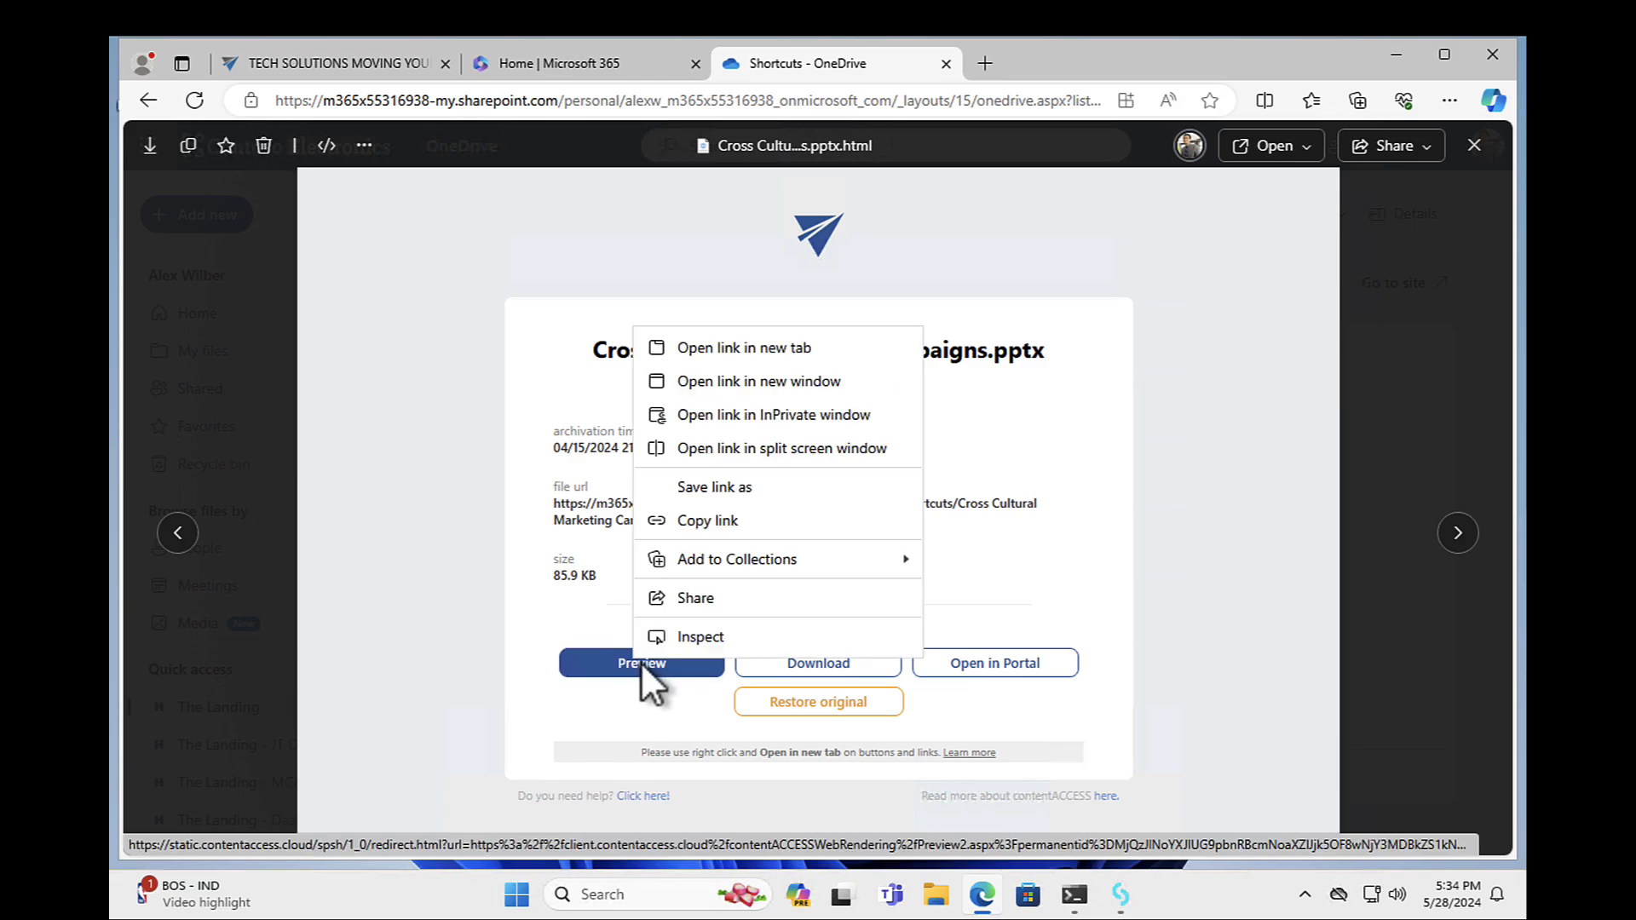
pyautogui.moveTo(730, 414)
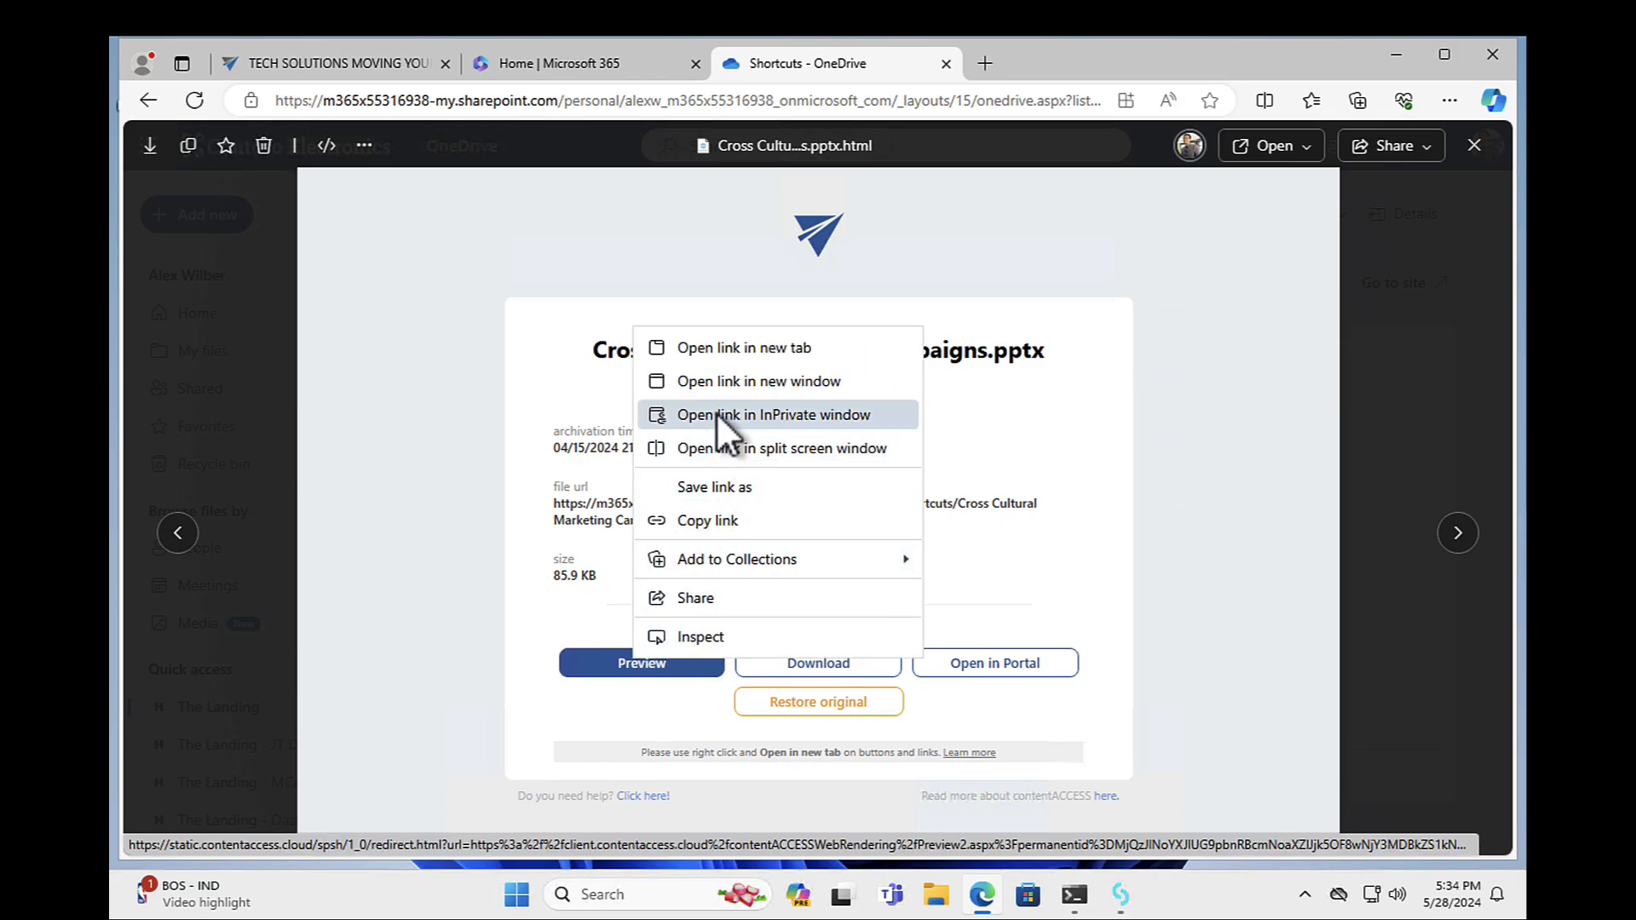
pyautogui.click(744, 348)
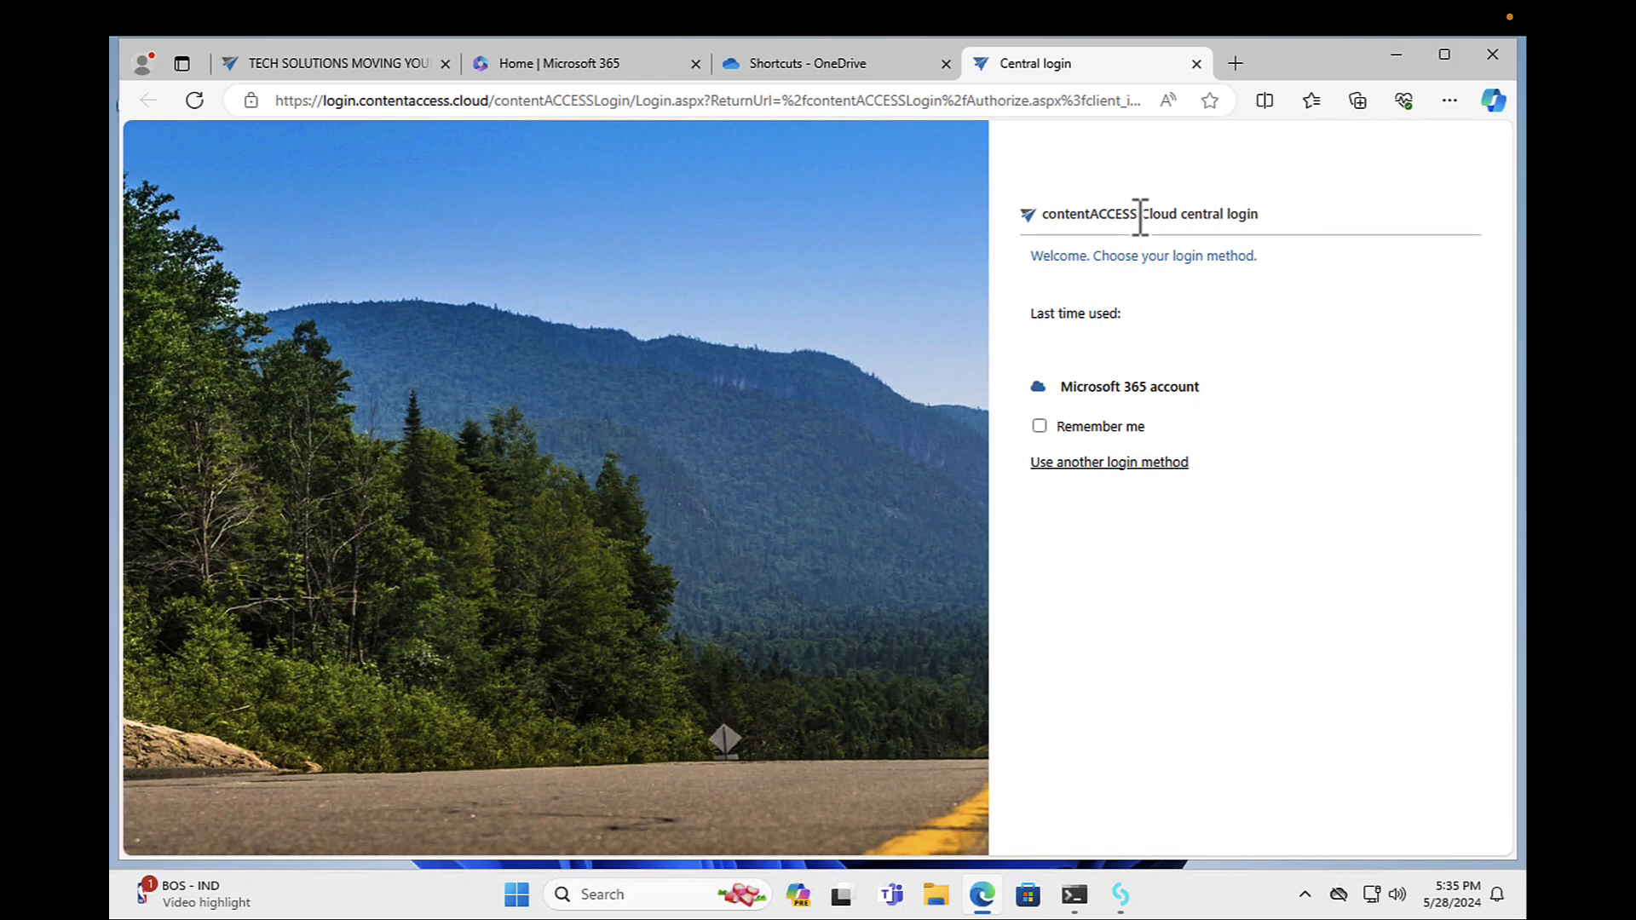
pyautogui.moveTo(1129, 387)
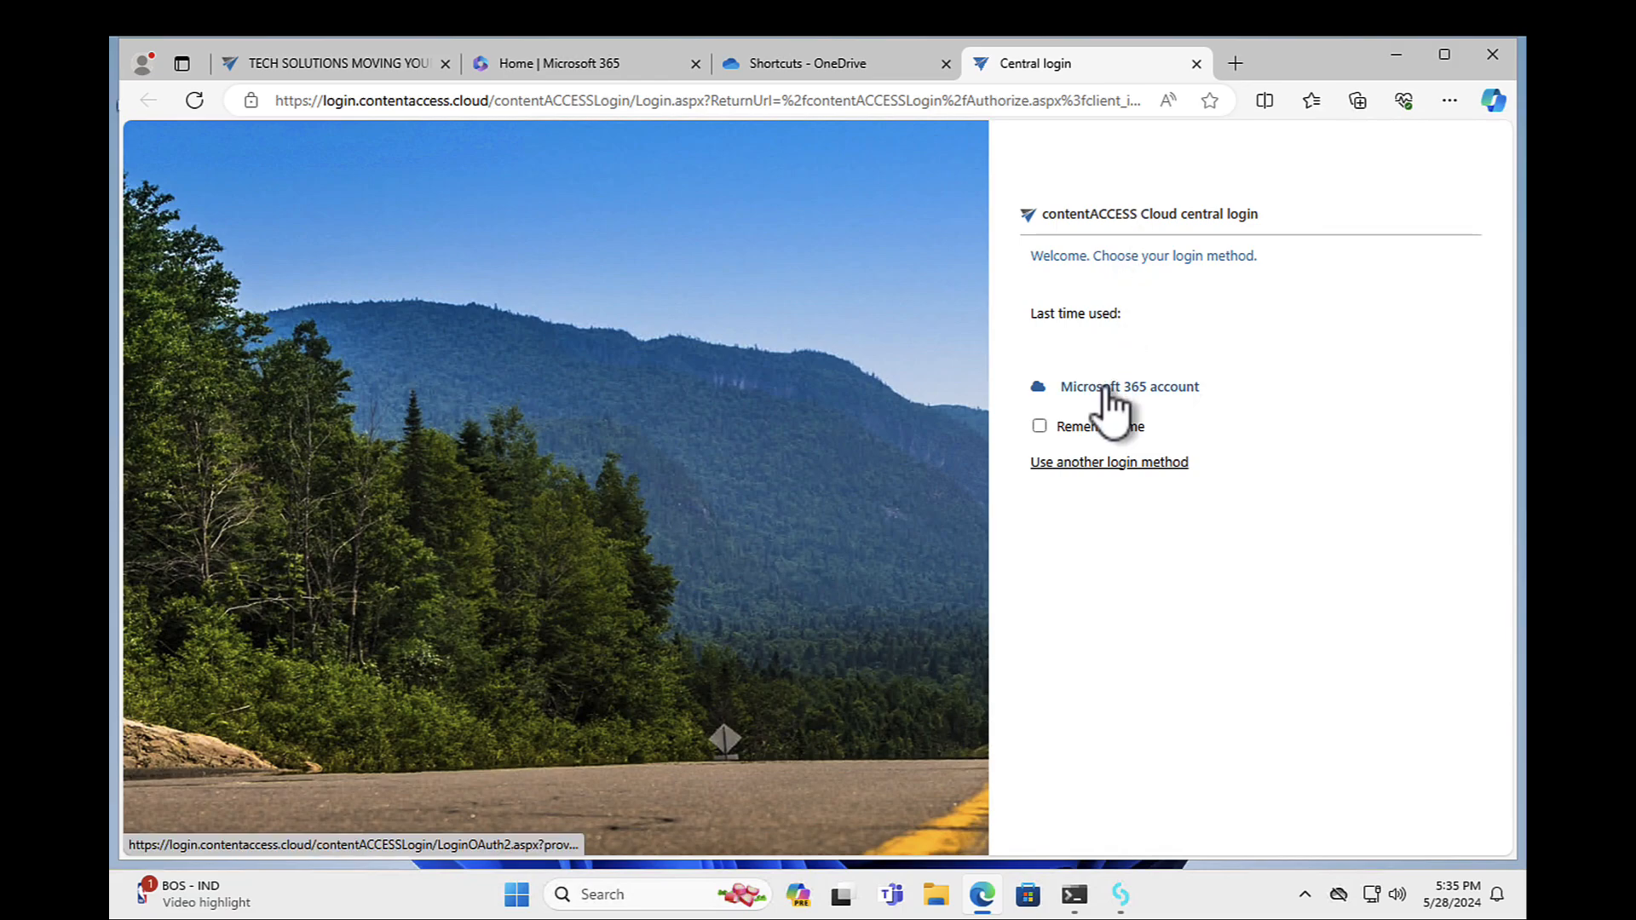
# Sign in to contentACCESS Central login with the first listed Microsoft 365 account
pyautogui.click(1129, 386)
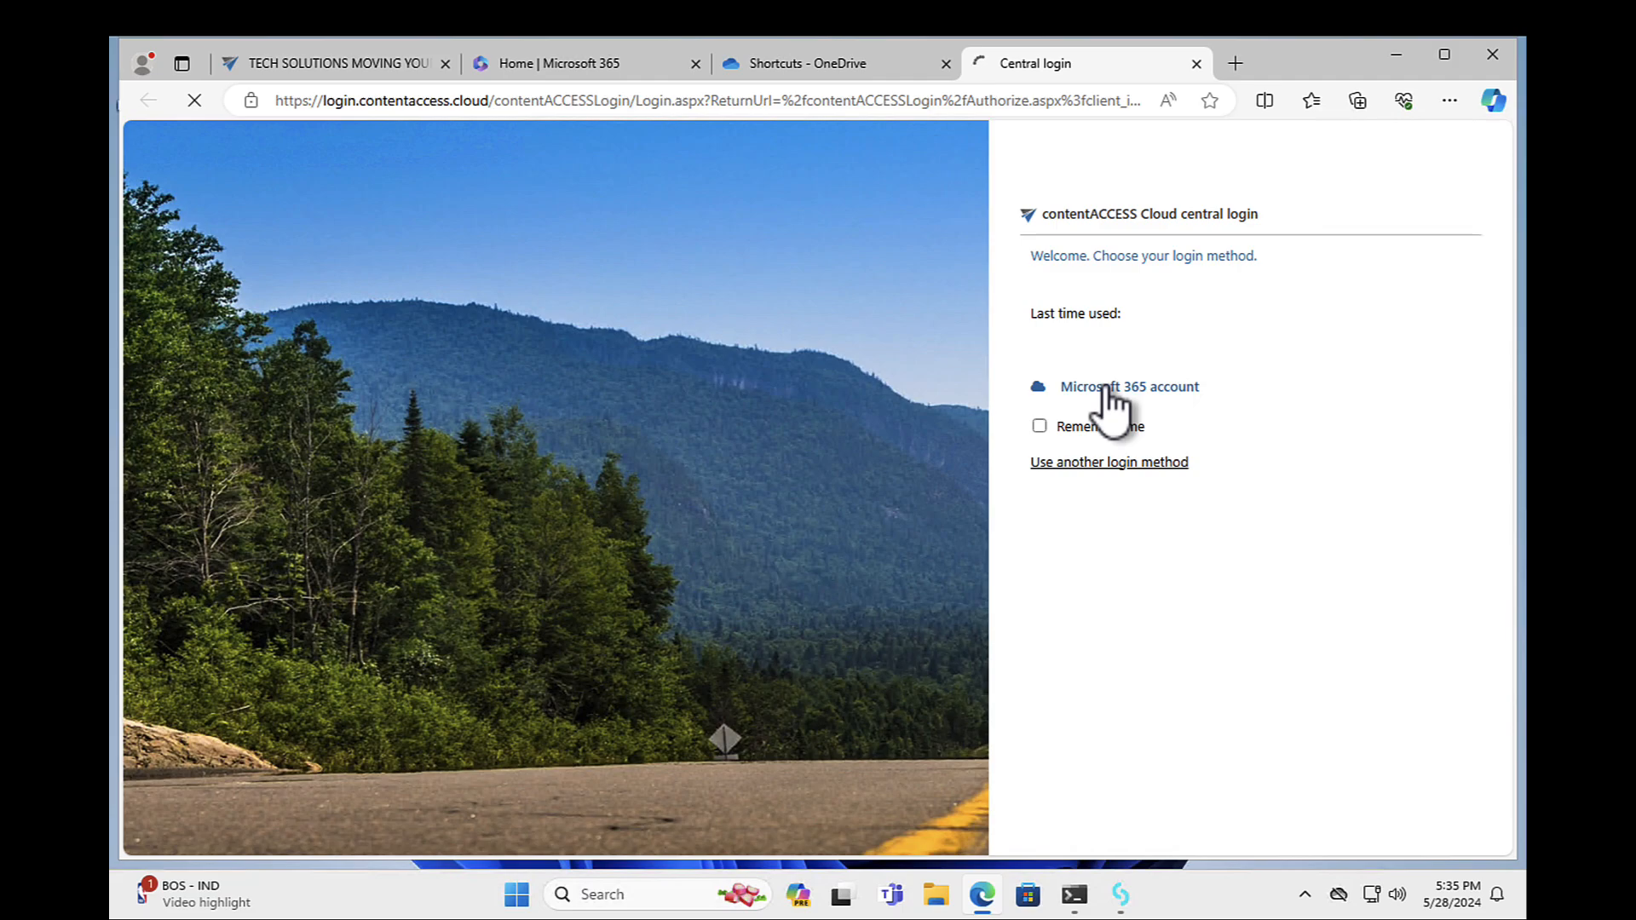
pyautogui.click(1129, 386)
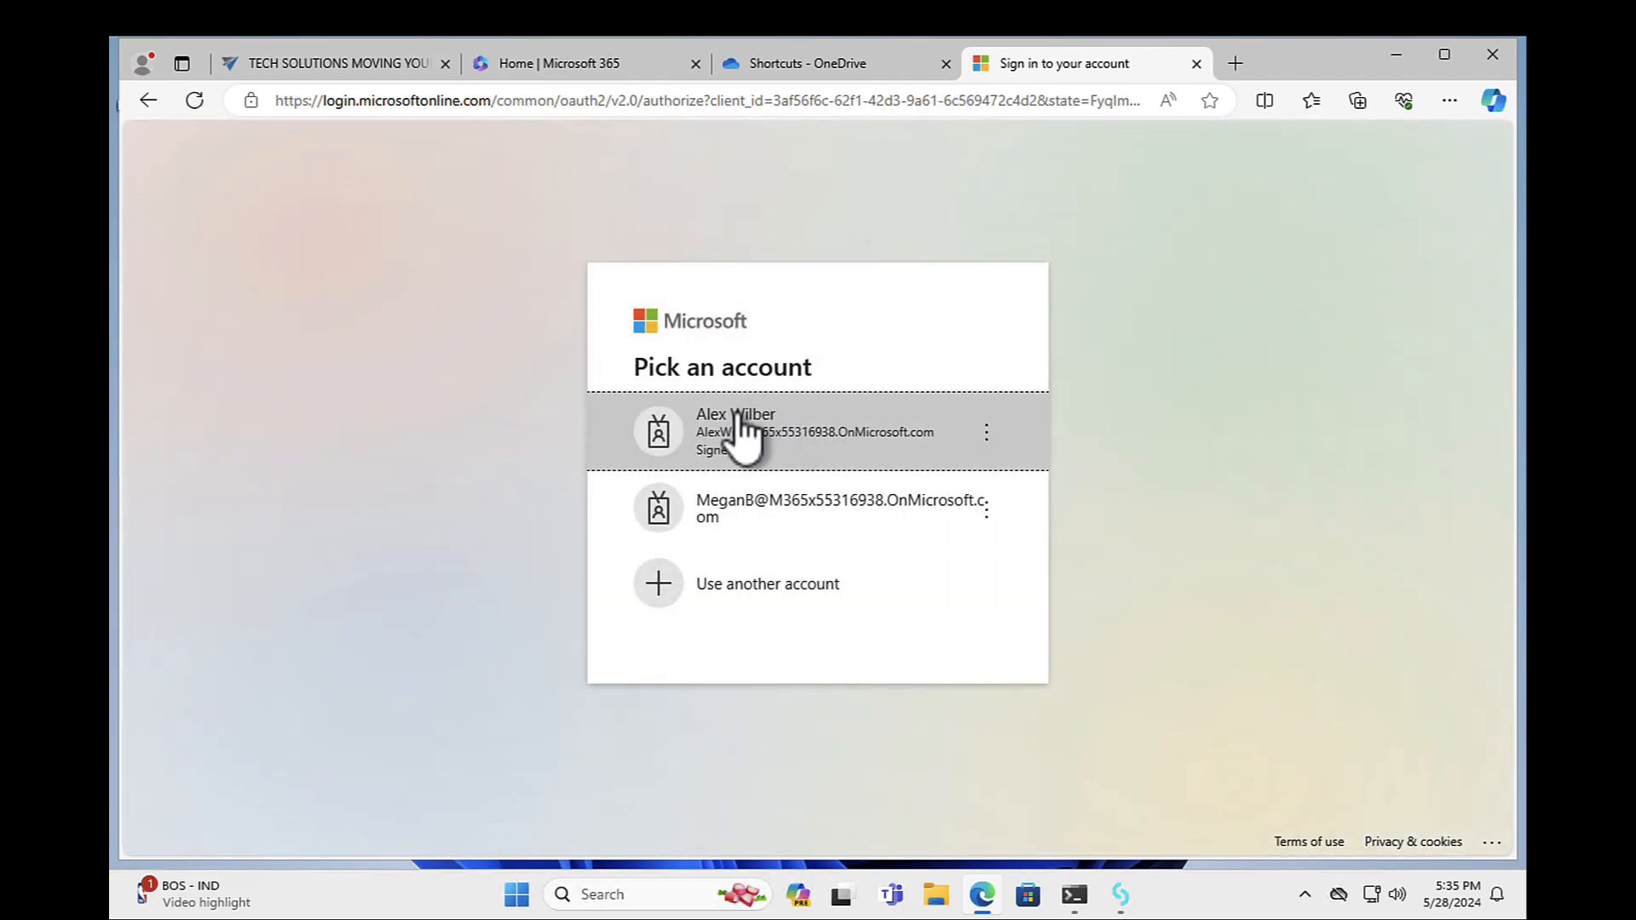
pyautogui.click(814, 431)
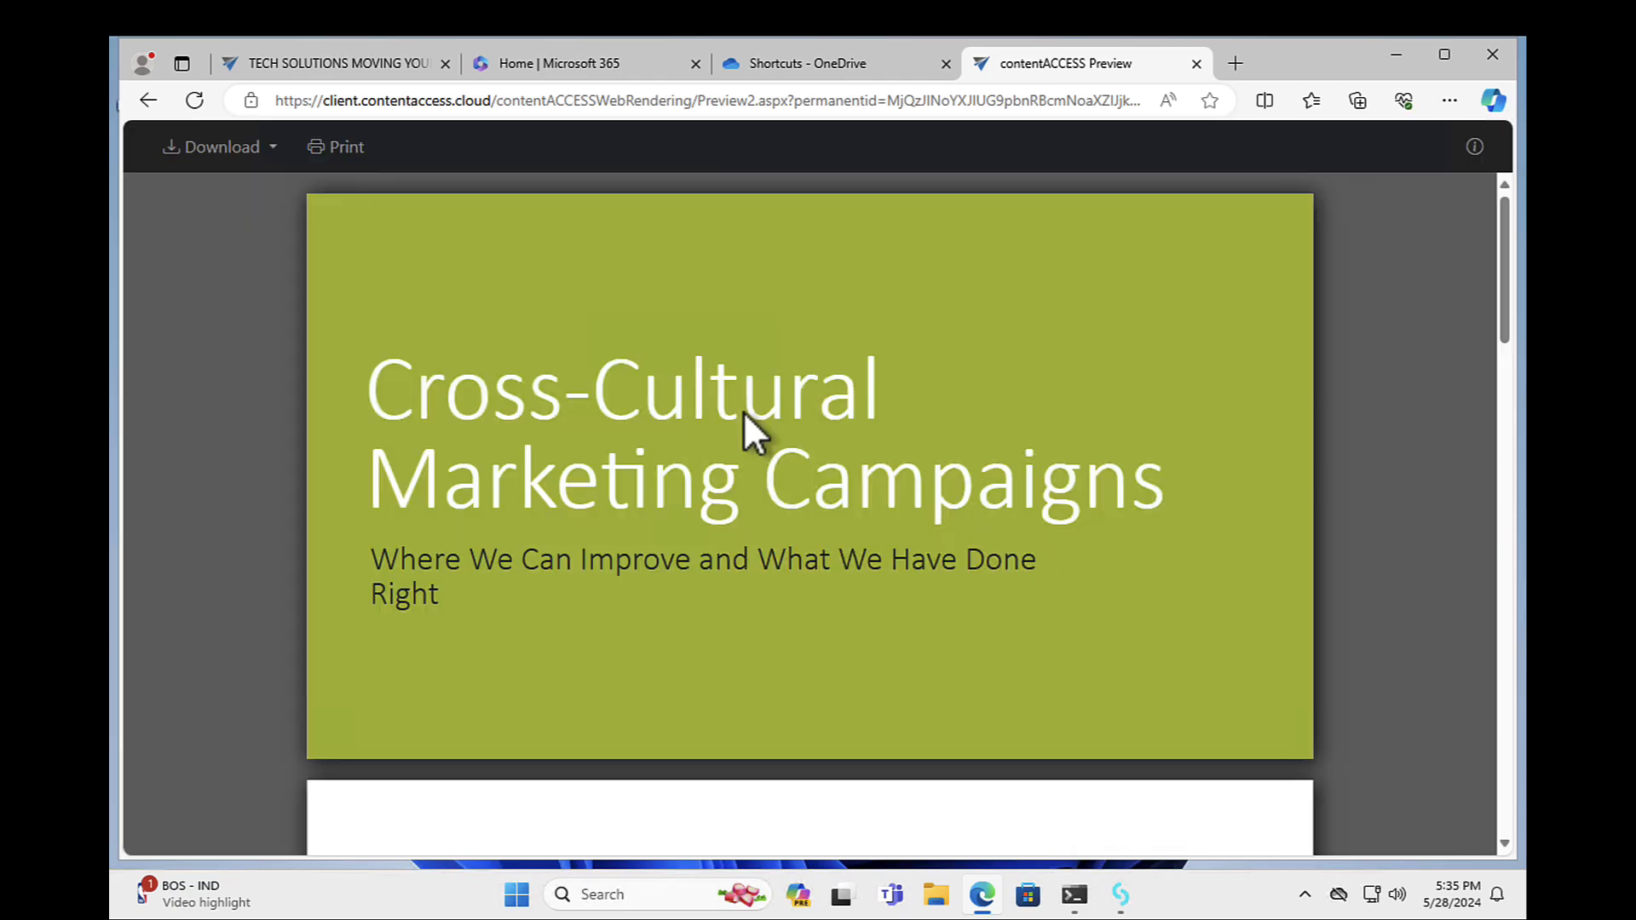
pyautogui.scroll(-3)
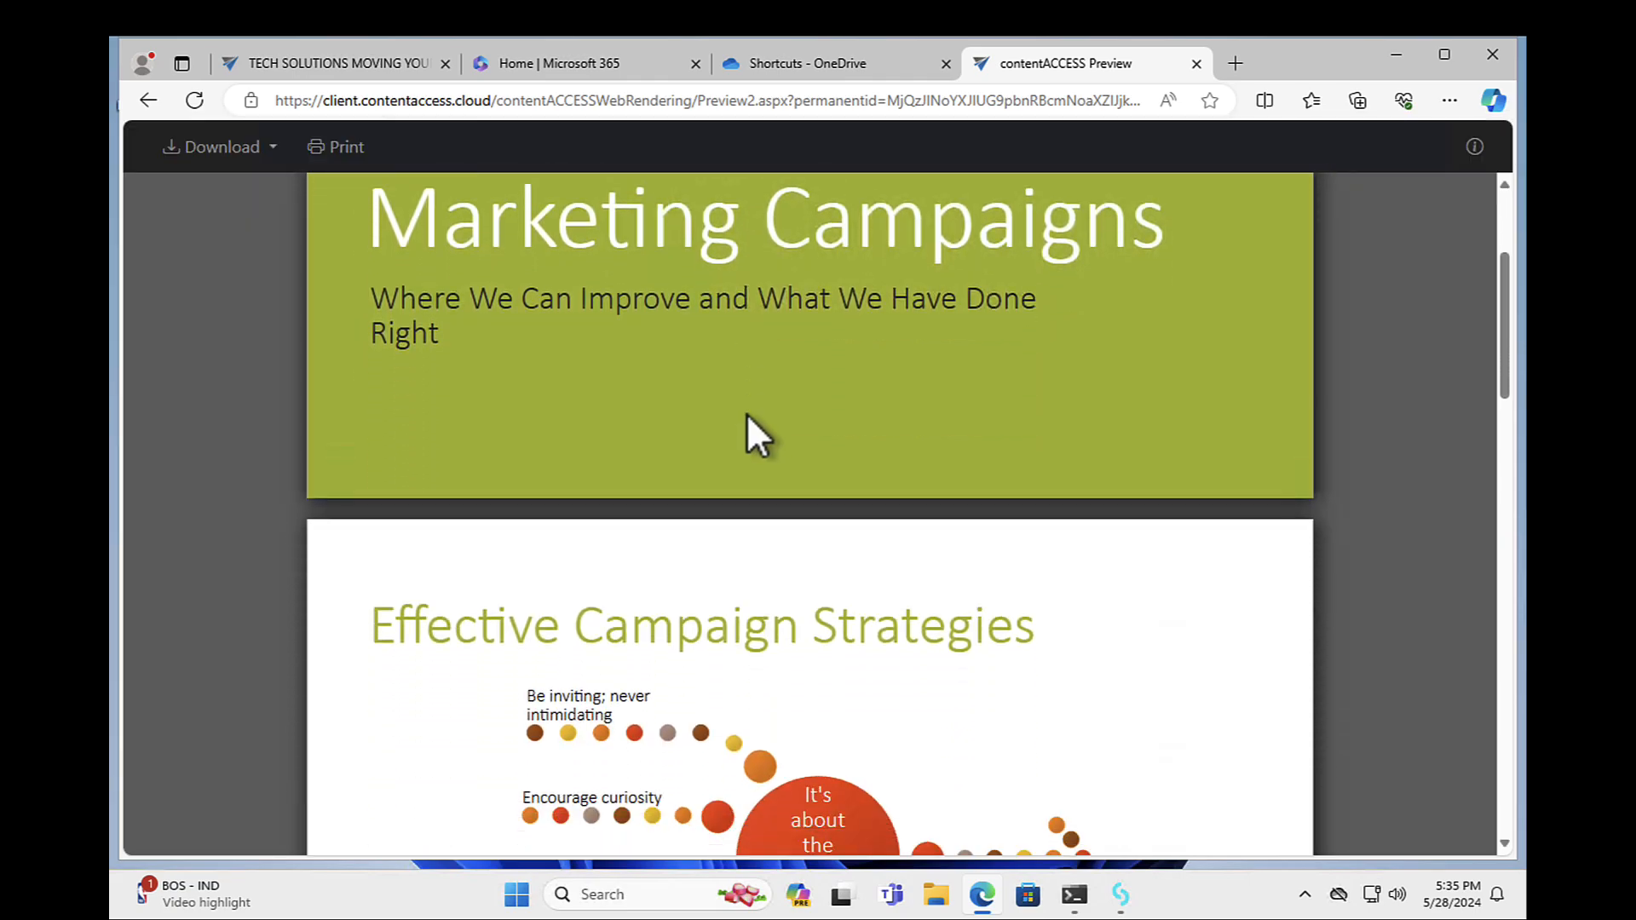
pyautogui.scroll(-3)
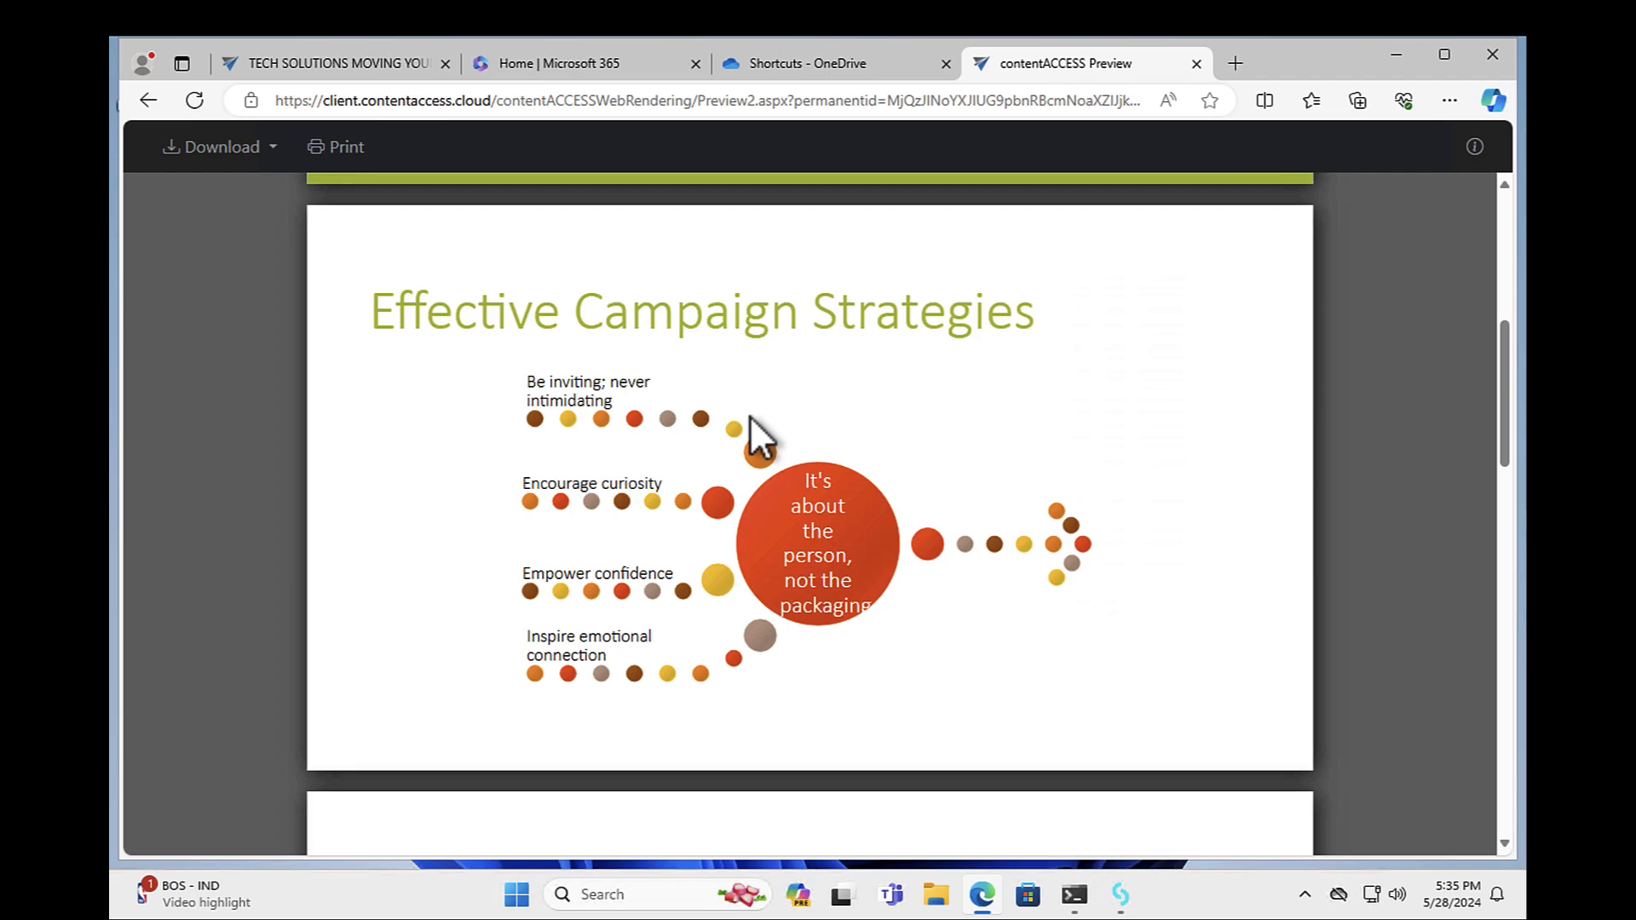
pyautogui.scroll(-3)
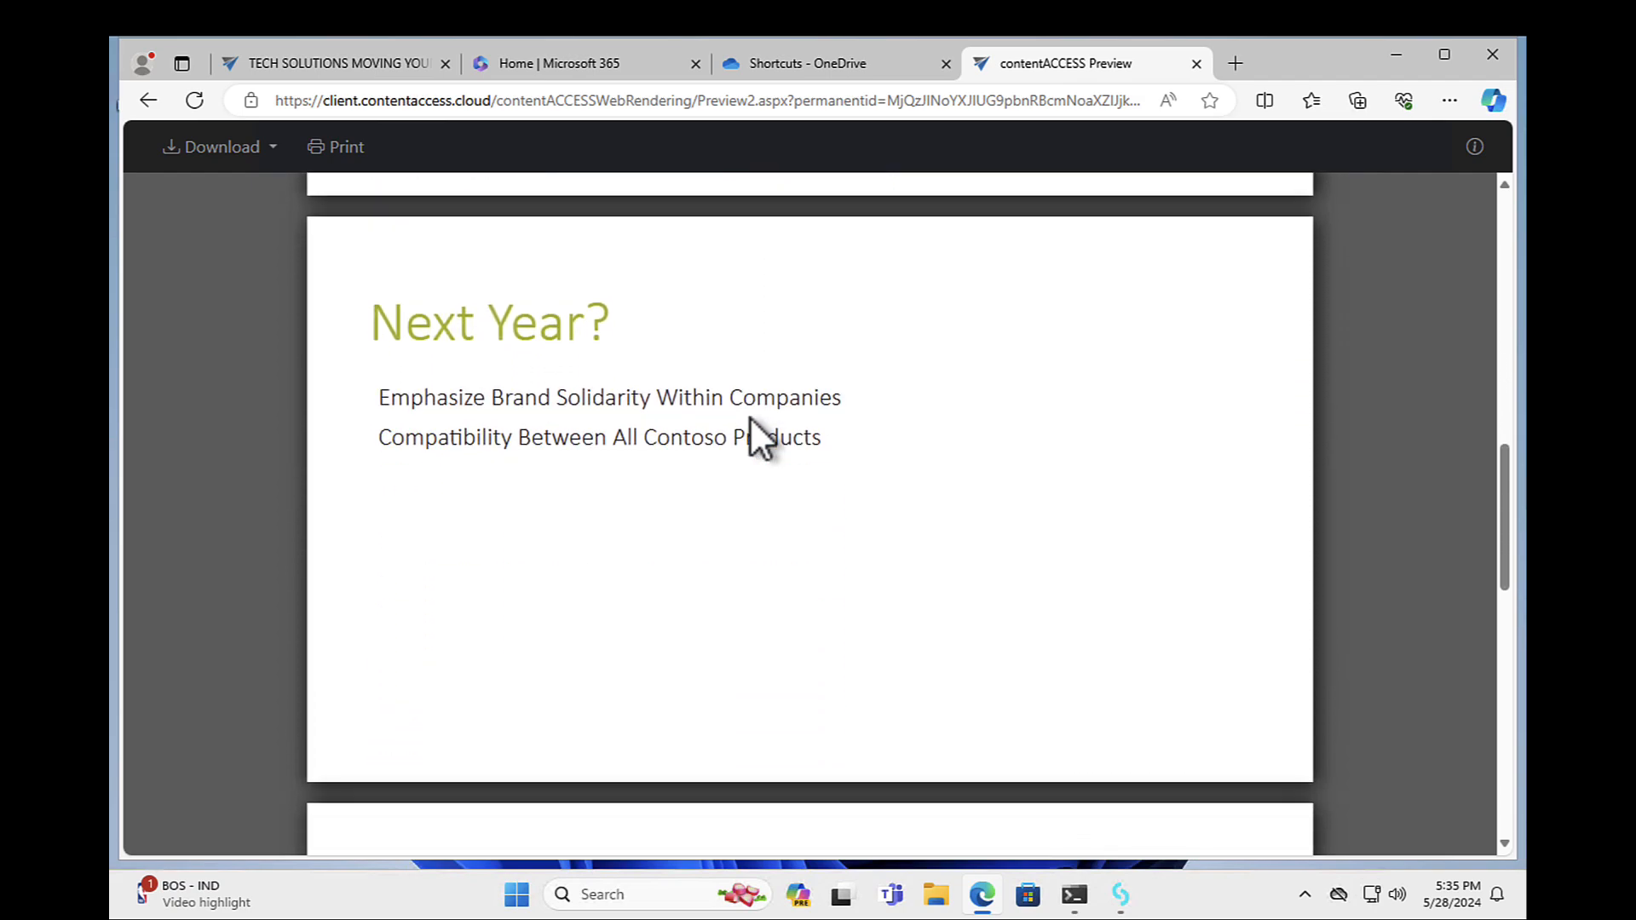
pyautogui.scroll(-3)
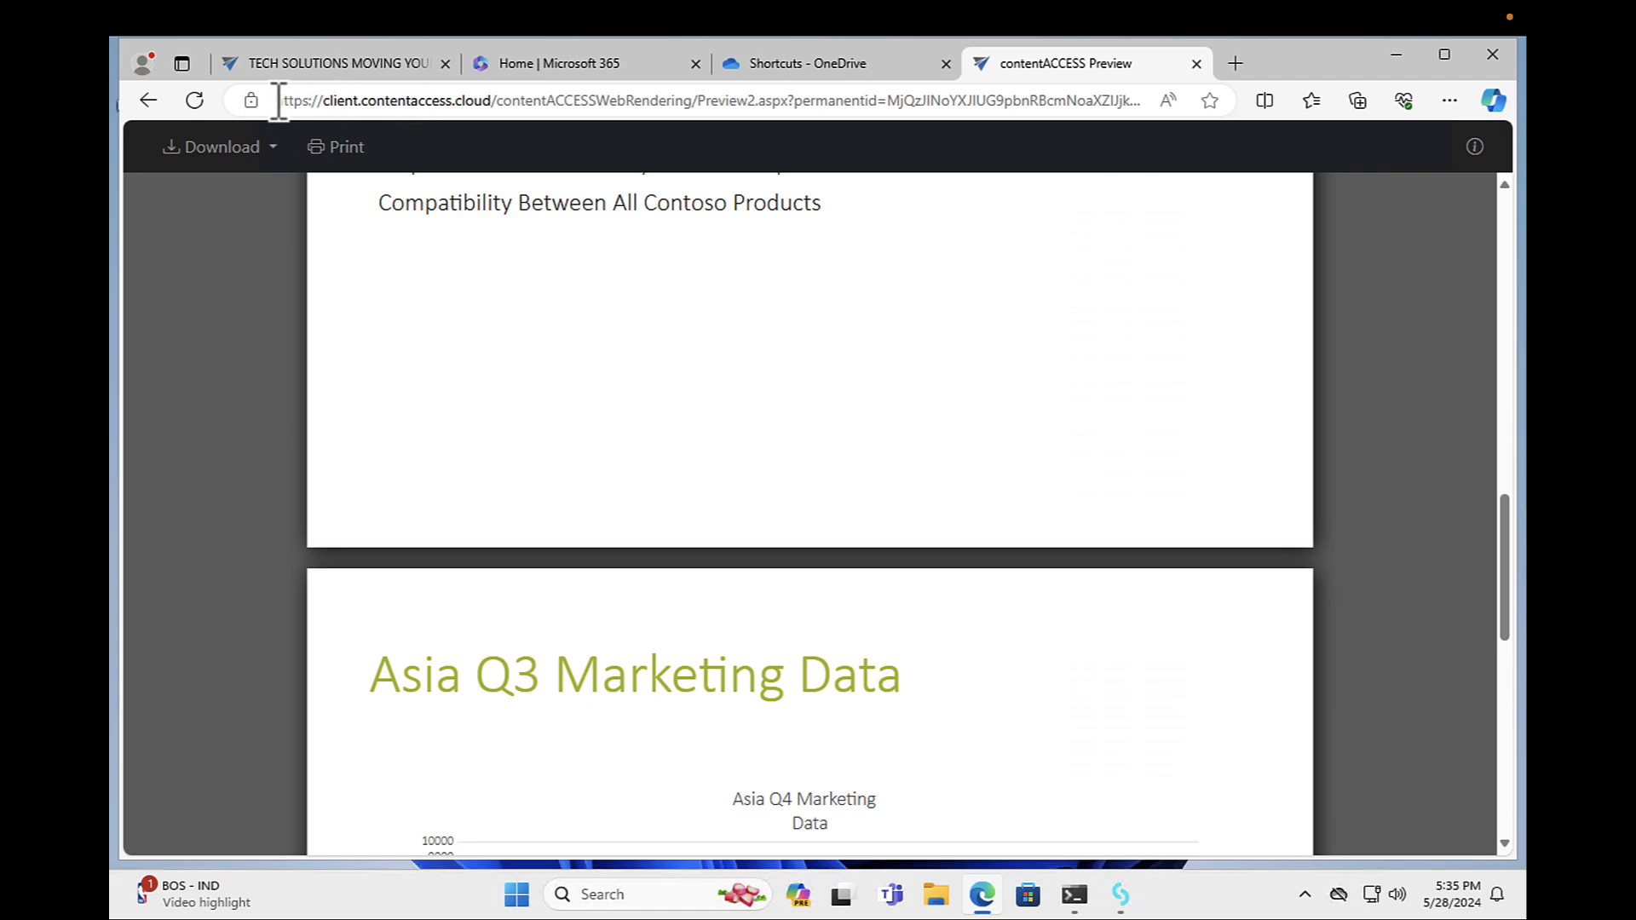
pyautogui.click(668, 100)
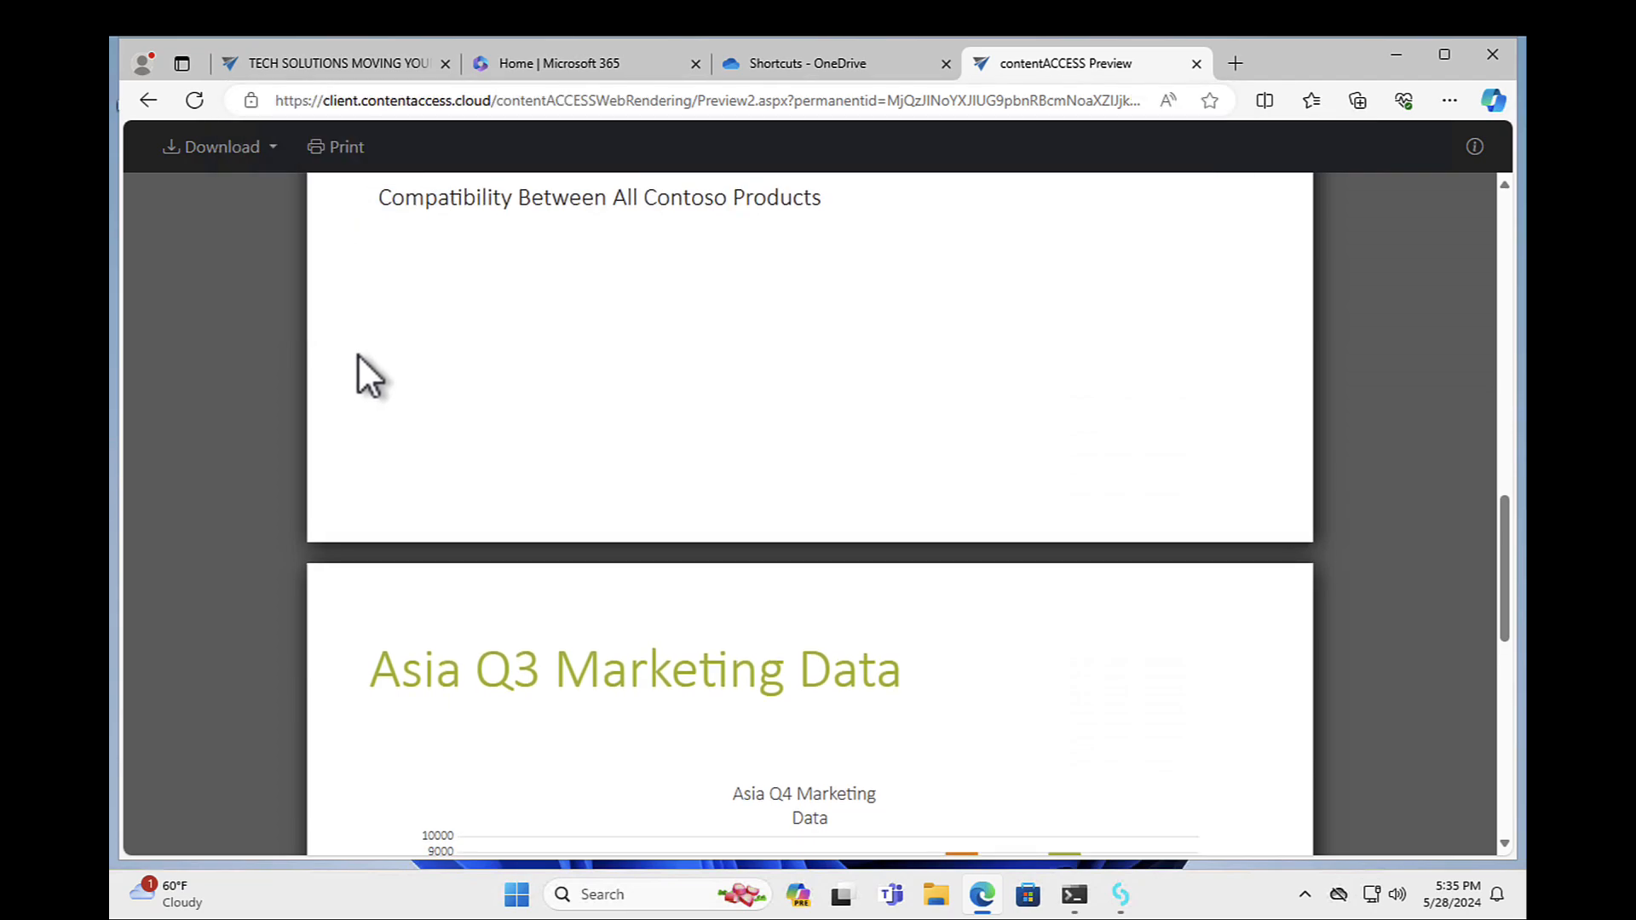
pyautogui.moveTo(214, 145)
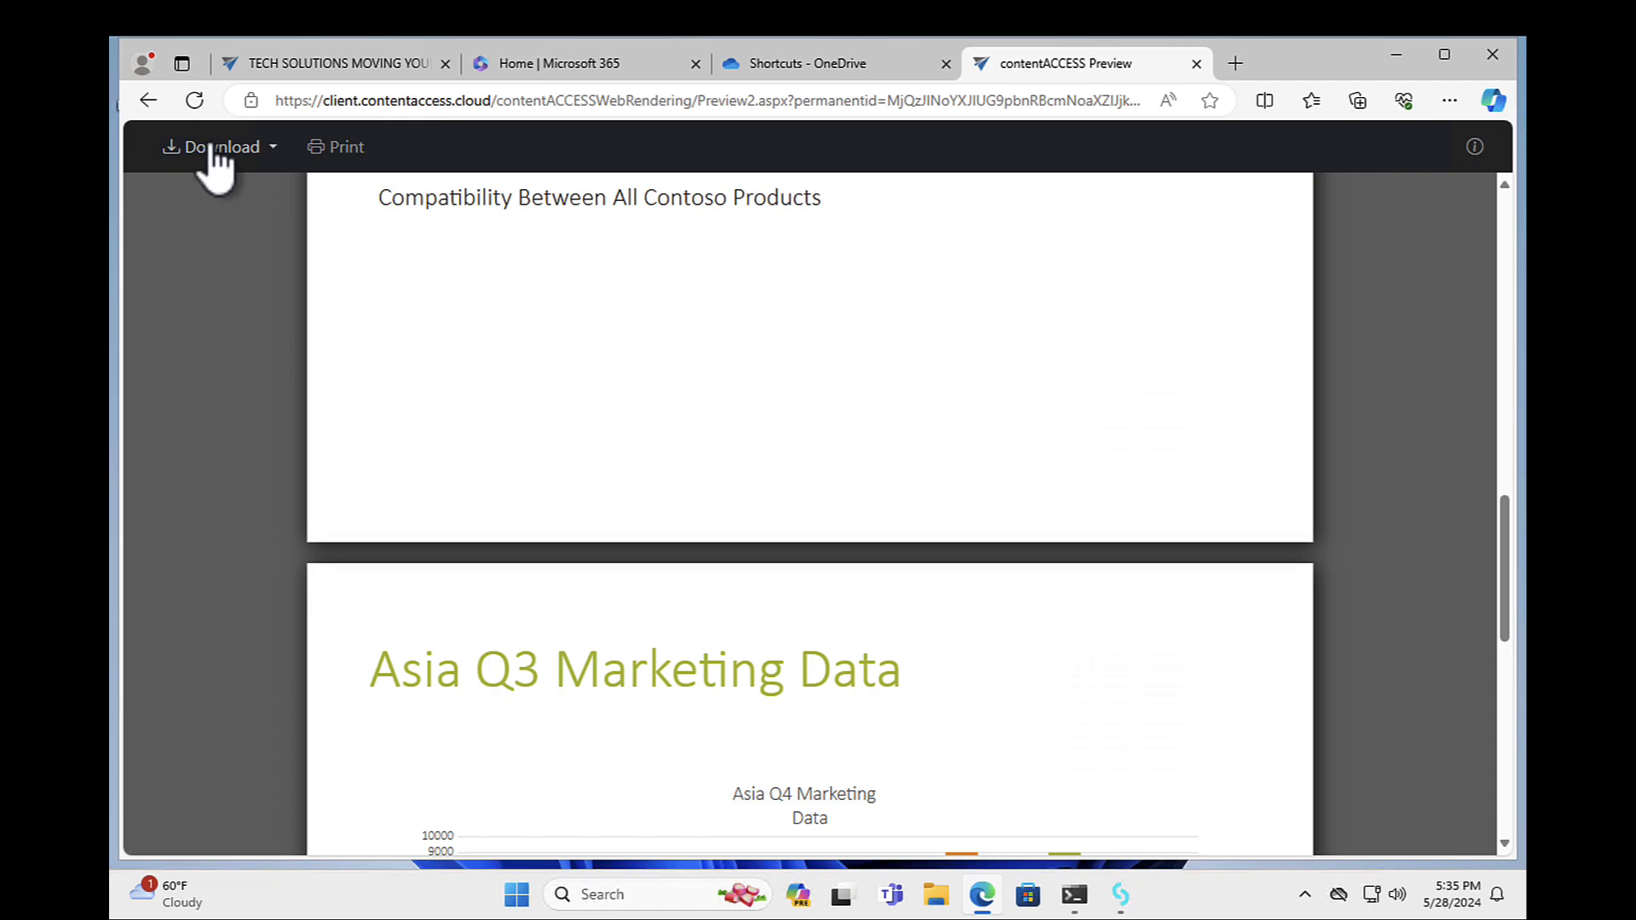
pyautogui.moveTo(598, 395)
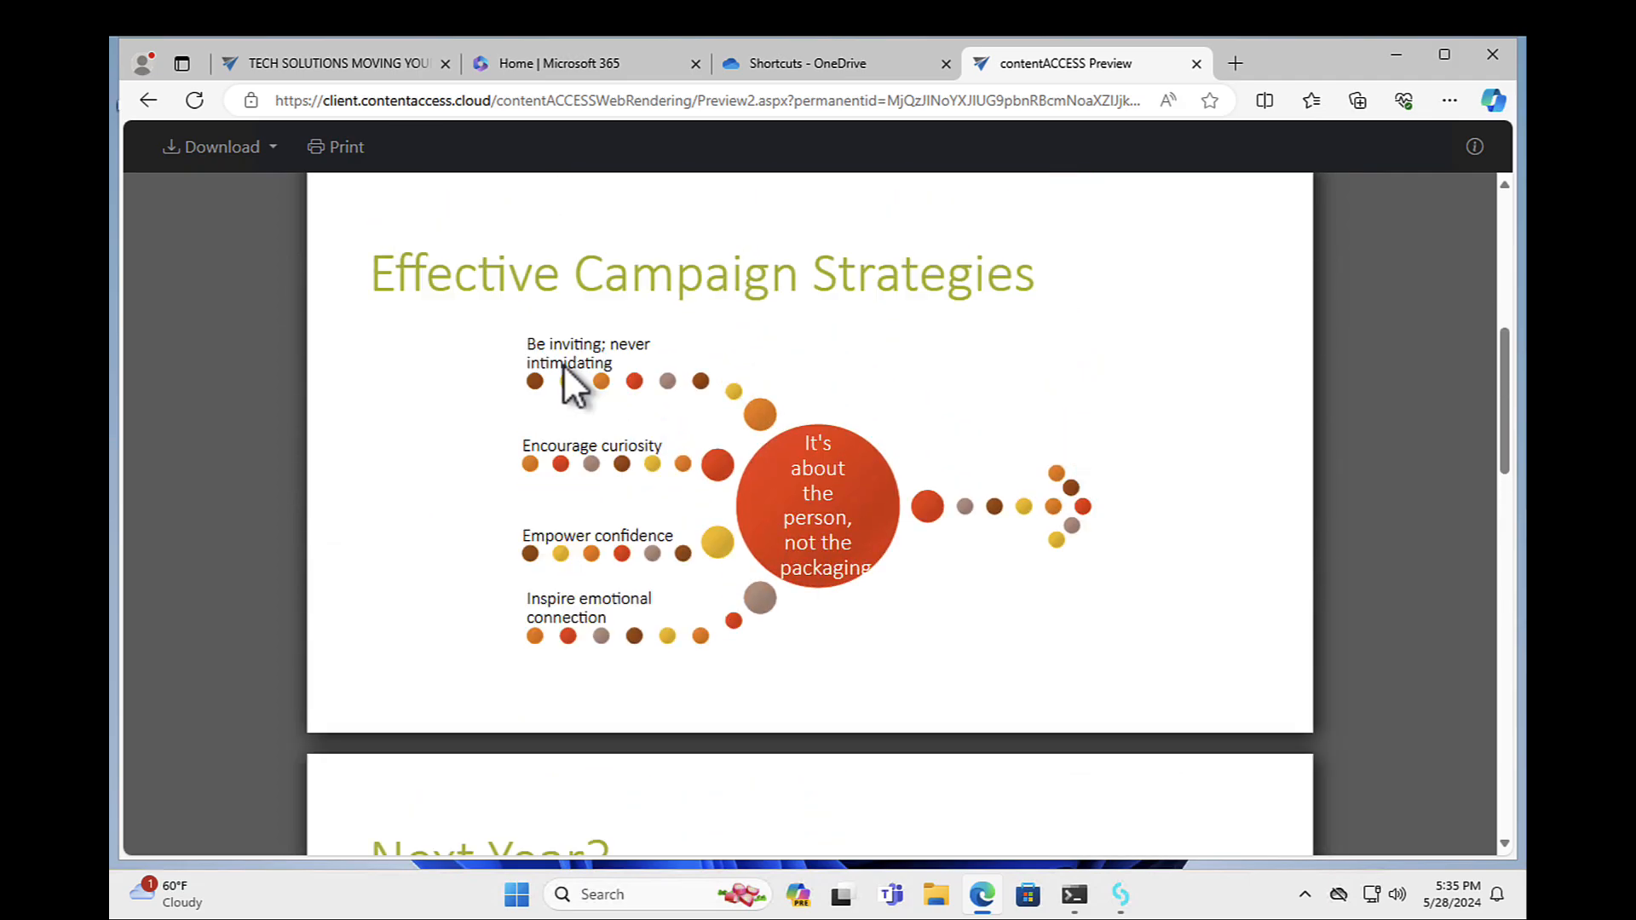
pyautogui.scroll(3)
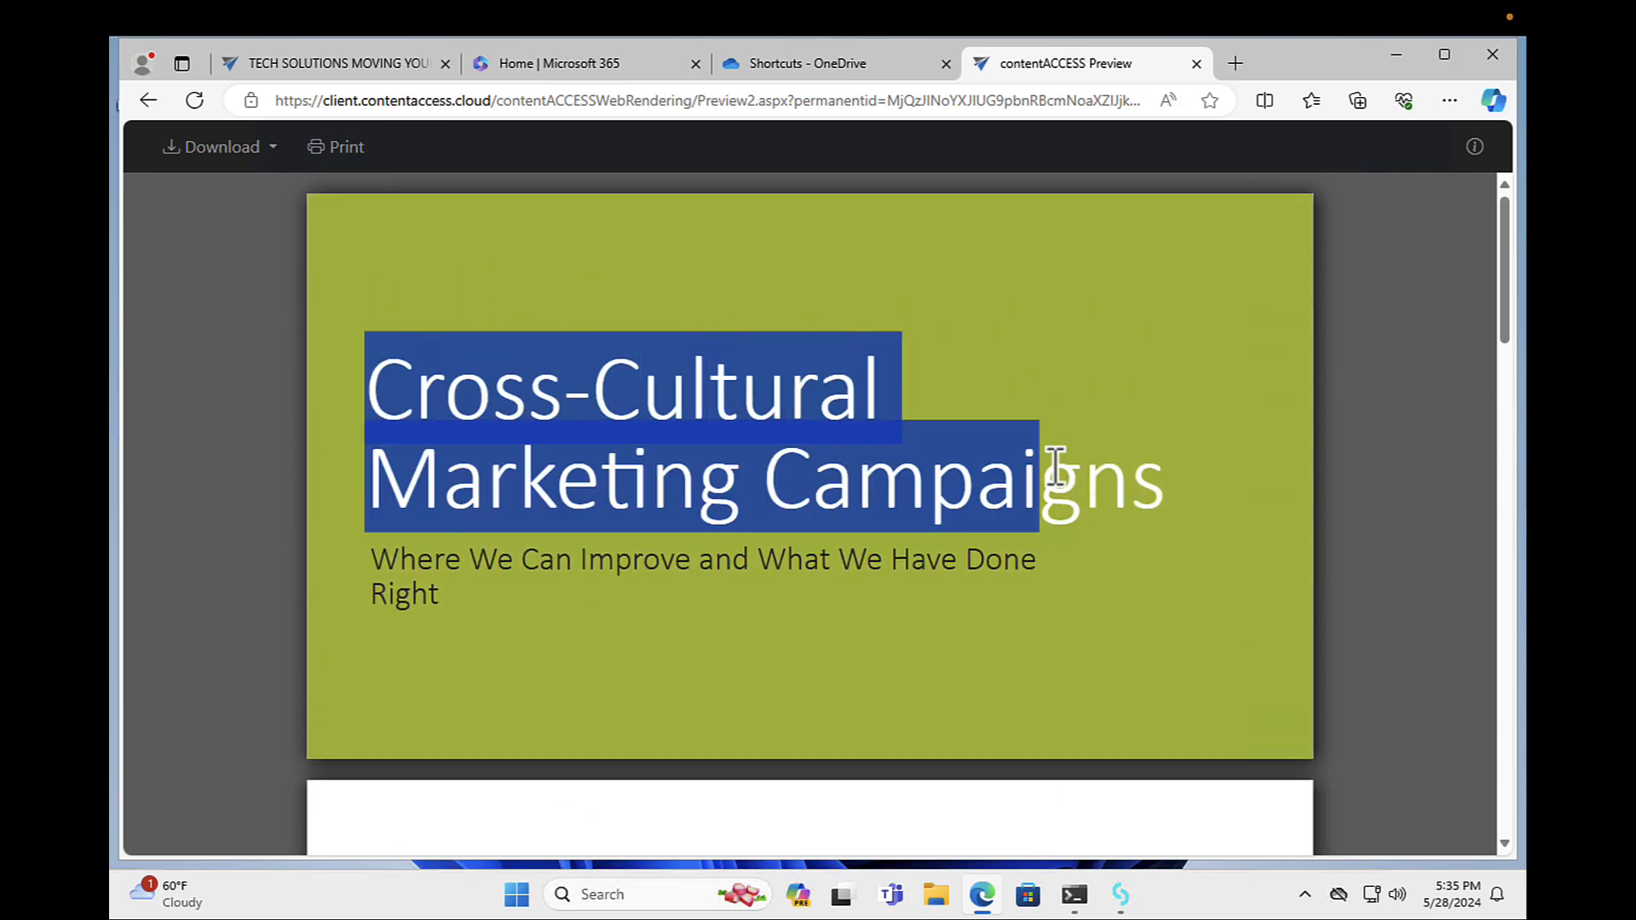
pyautogui.click(809, 381)
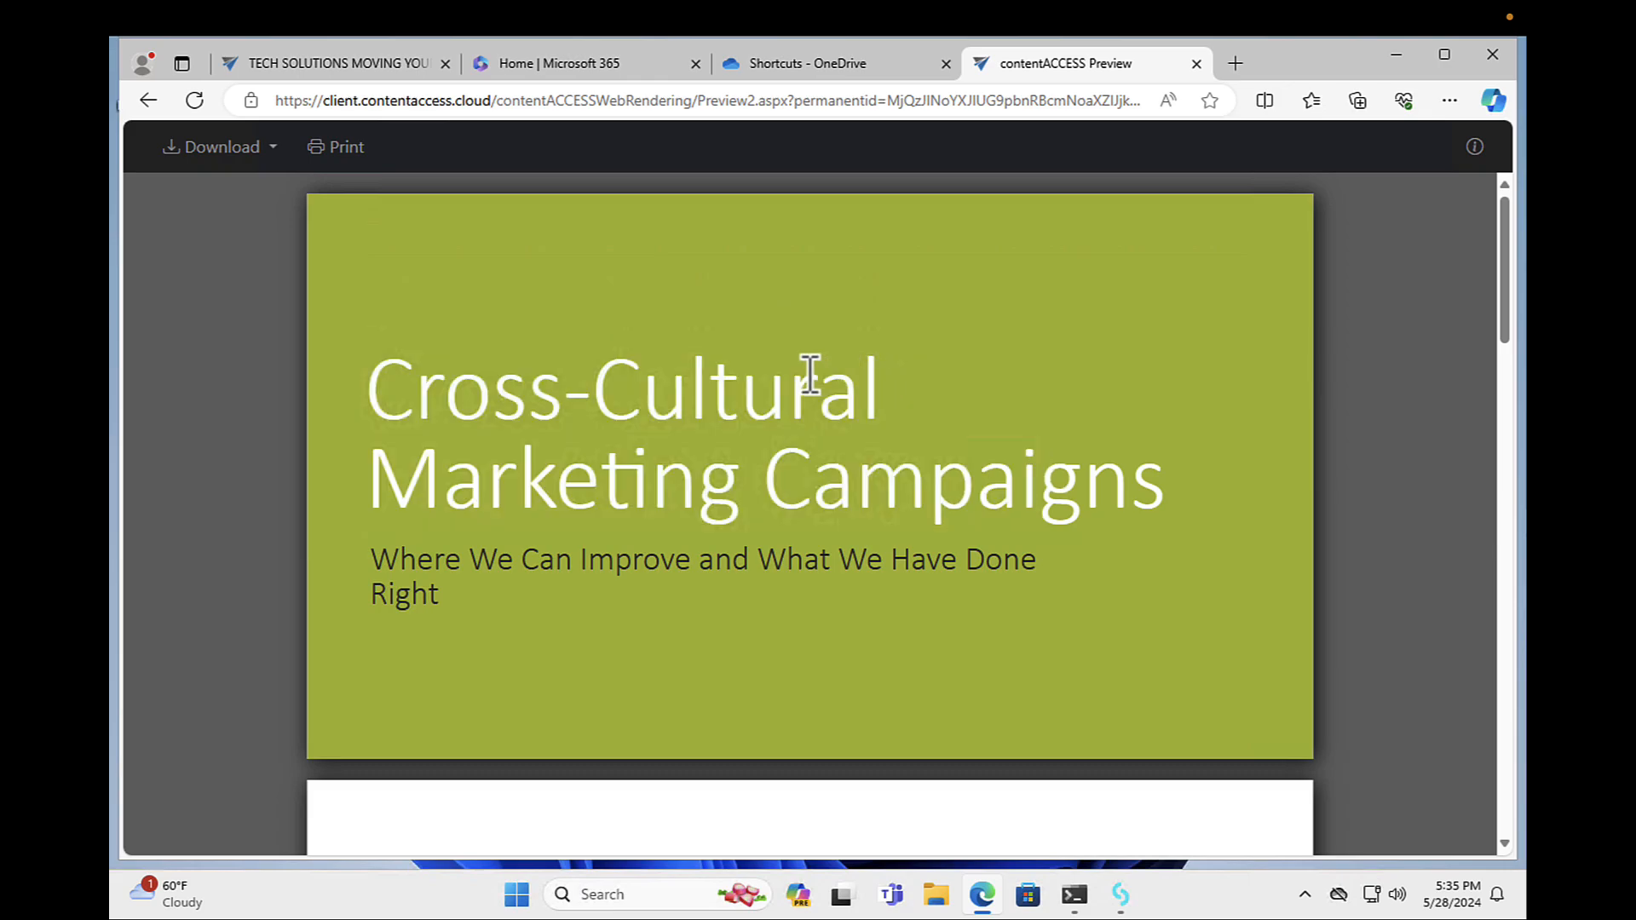
pyautogui.scroll(-3)
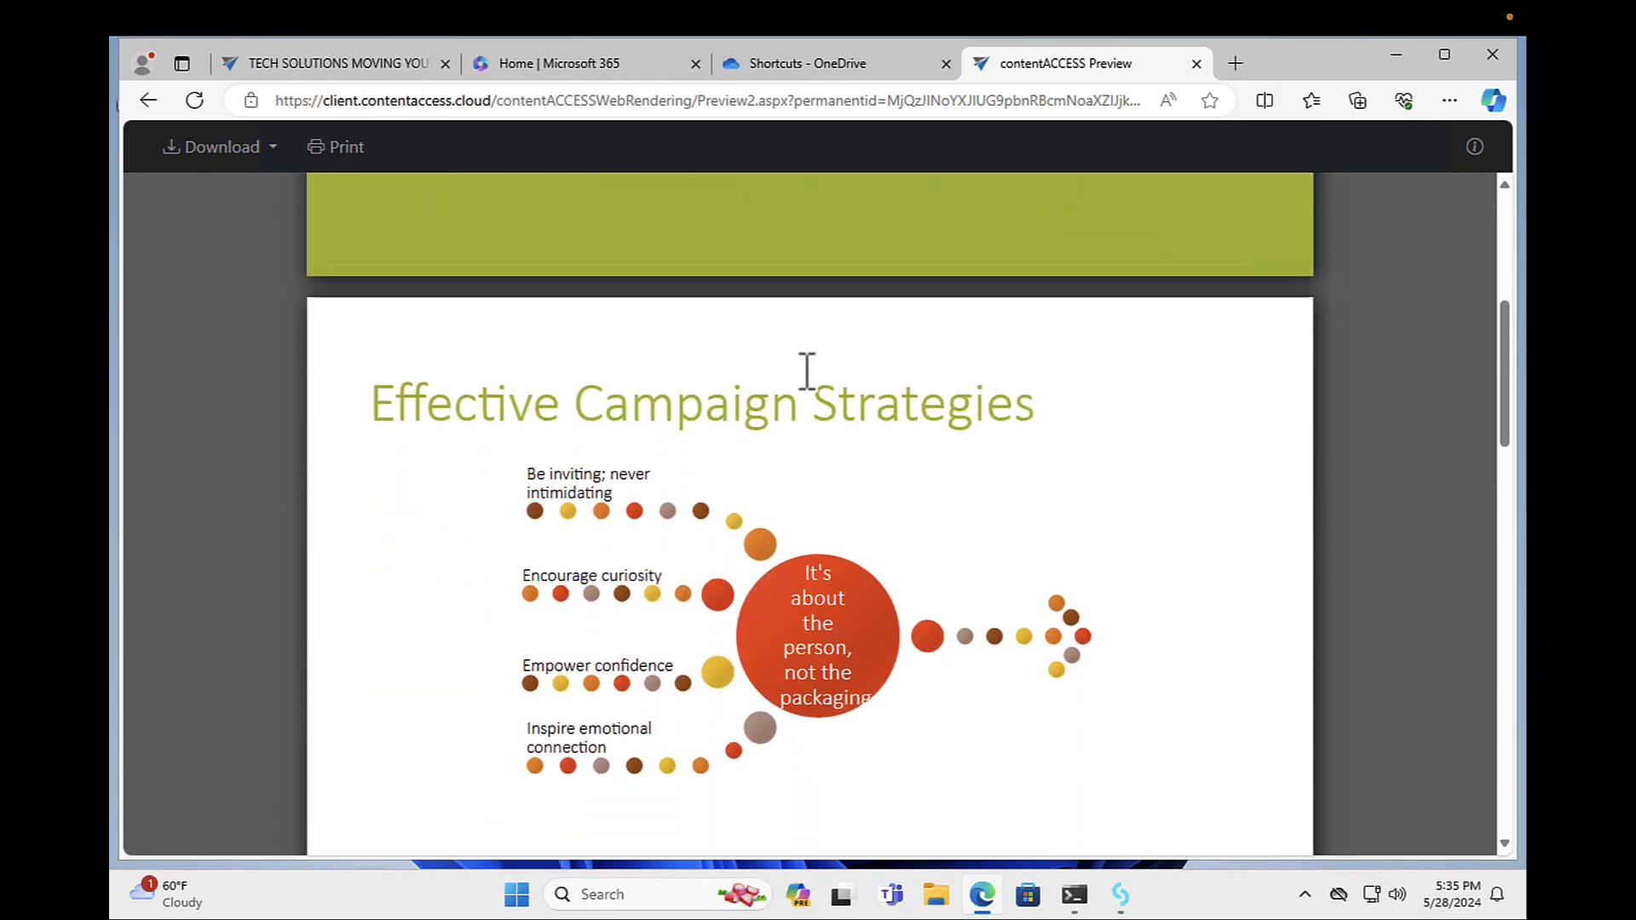
pyautogui.moveTo(1196, 64)
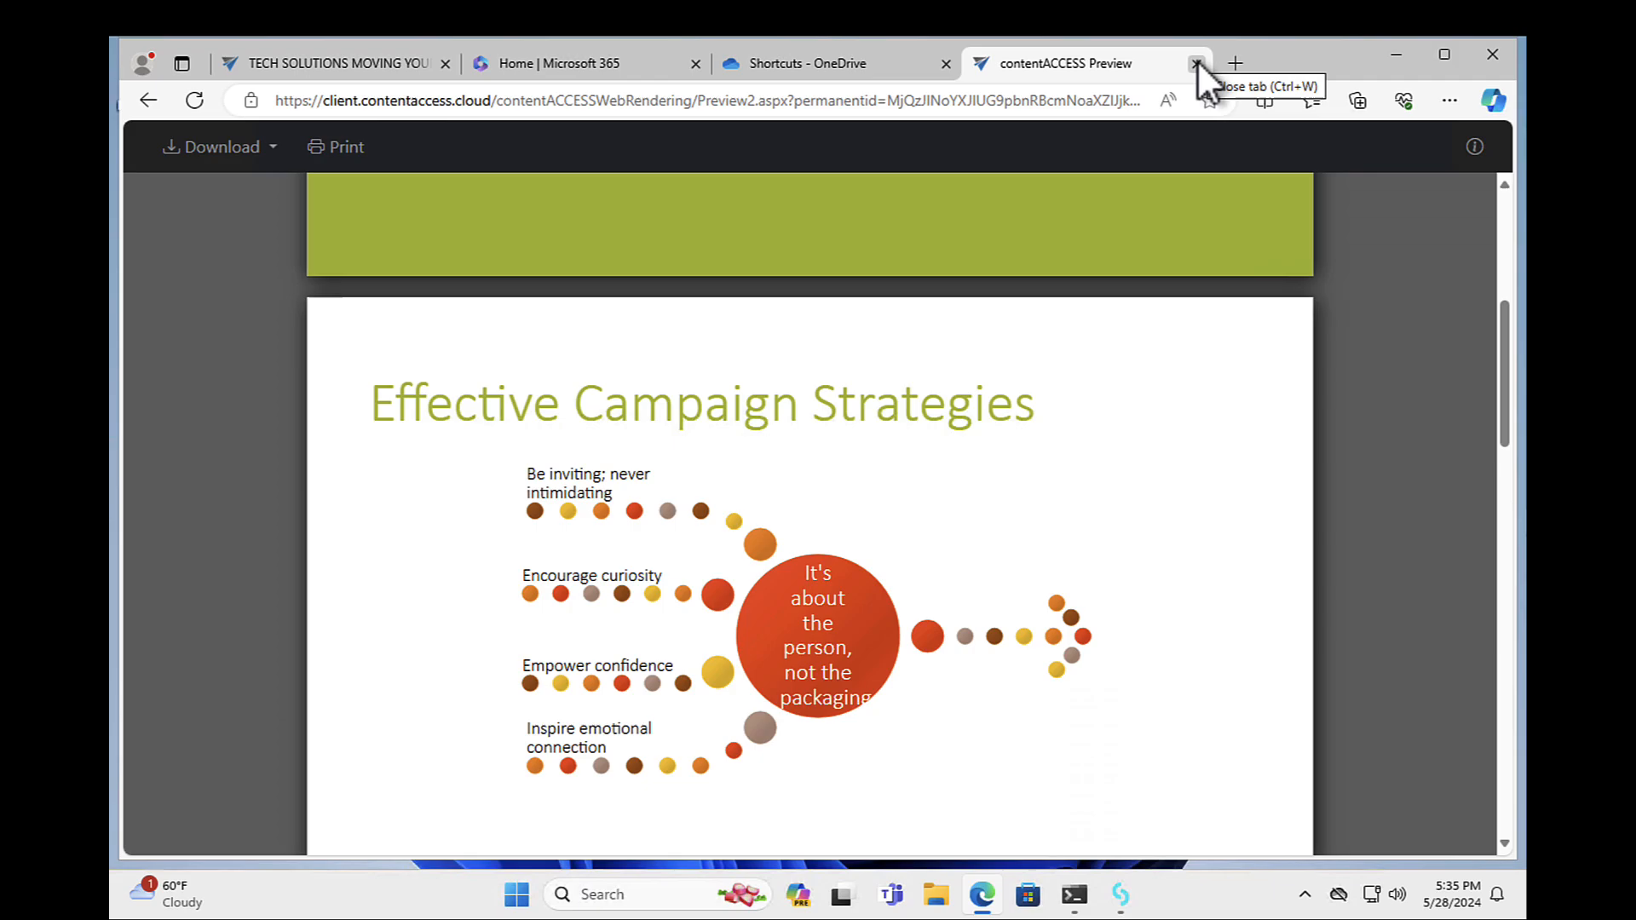
# Close the Preview tab and open the Restore original link's context menu
pyautogui.click(1196, 64)
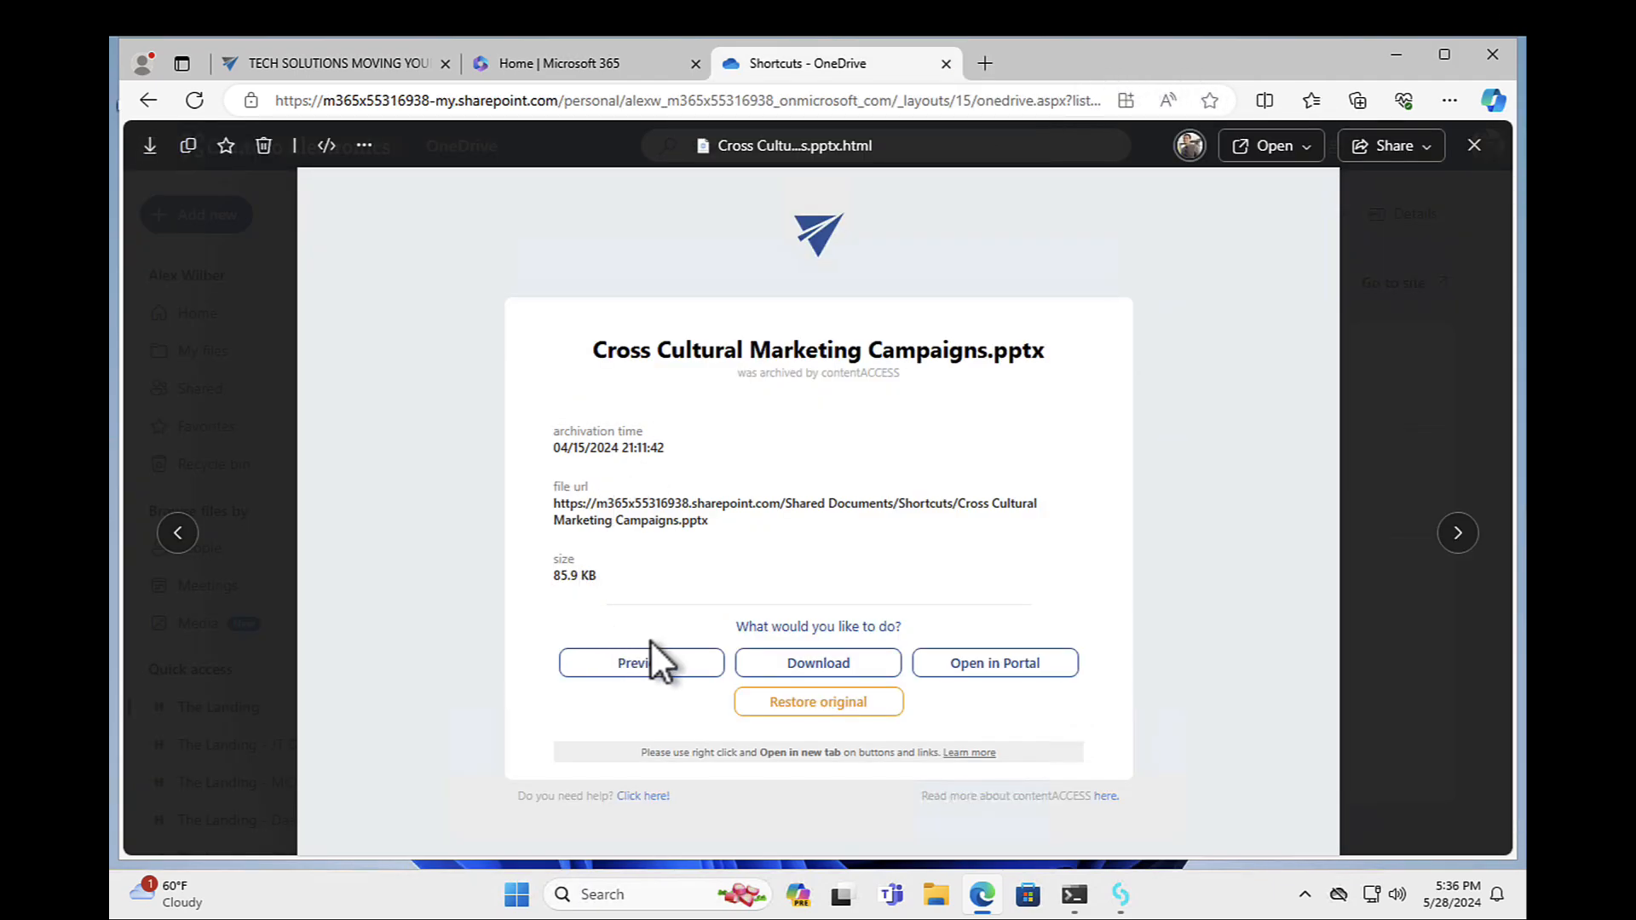
pyautogui.moveTo(673, 705)
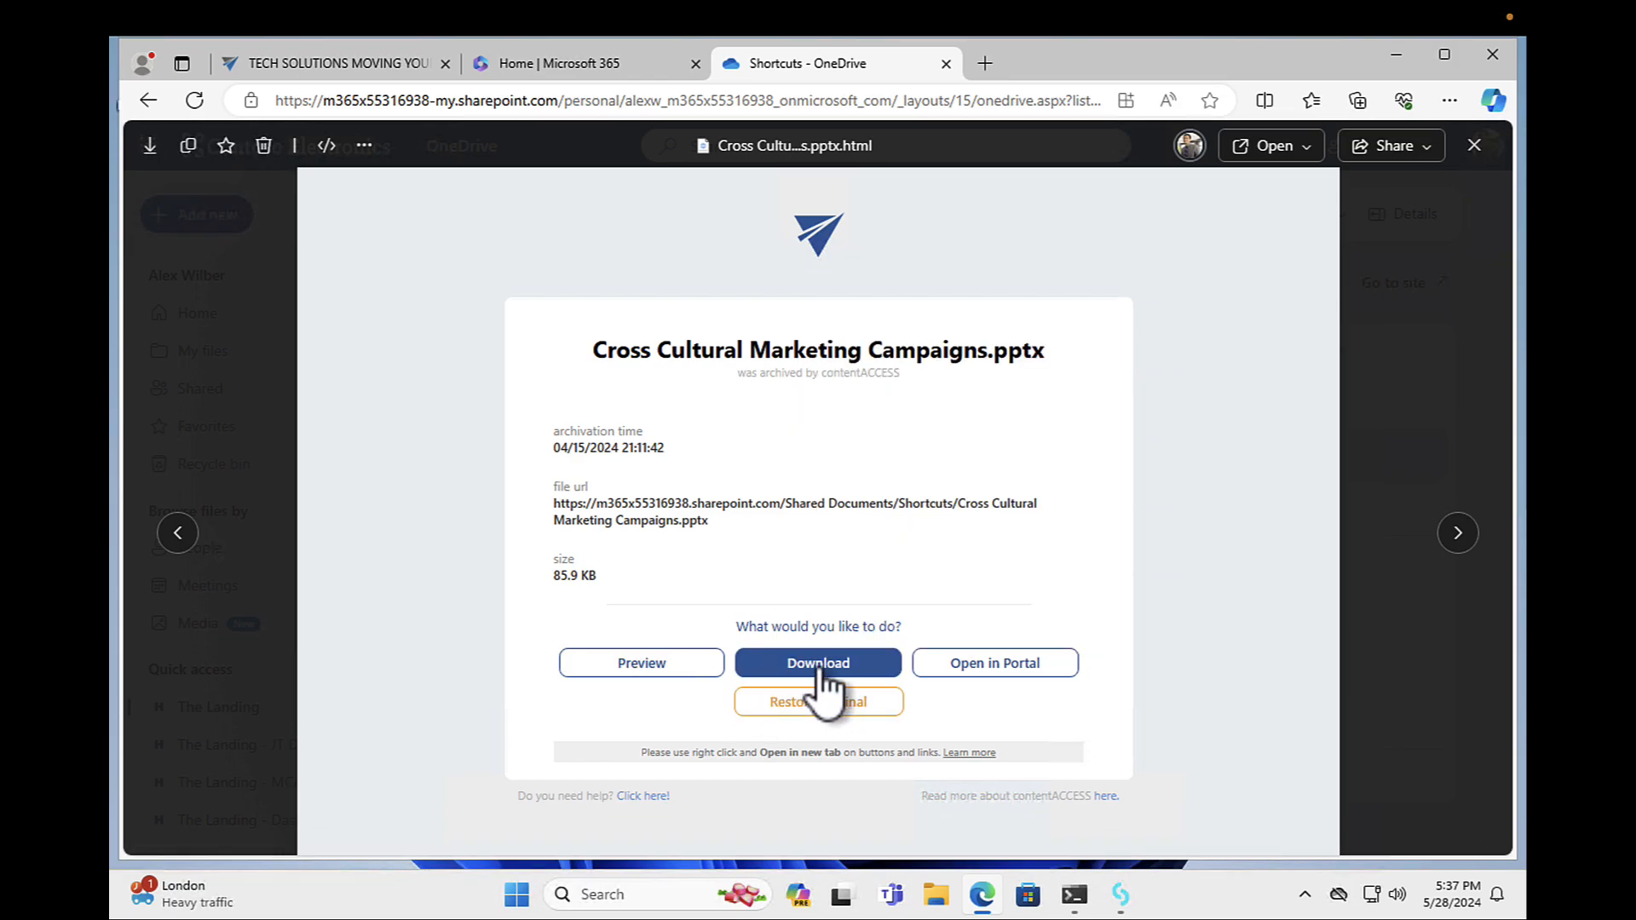
pyautogui.moveTo(818, 663)
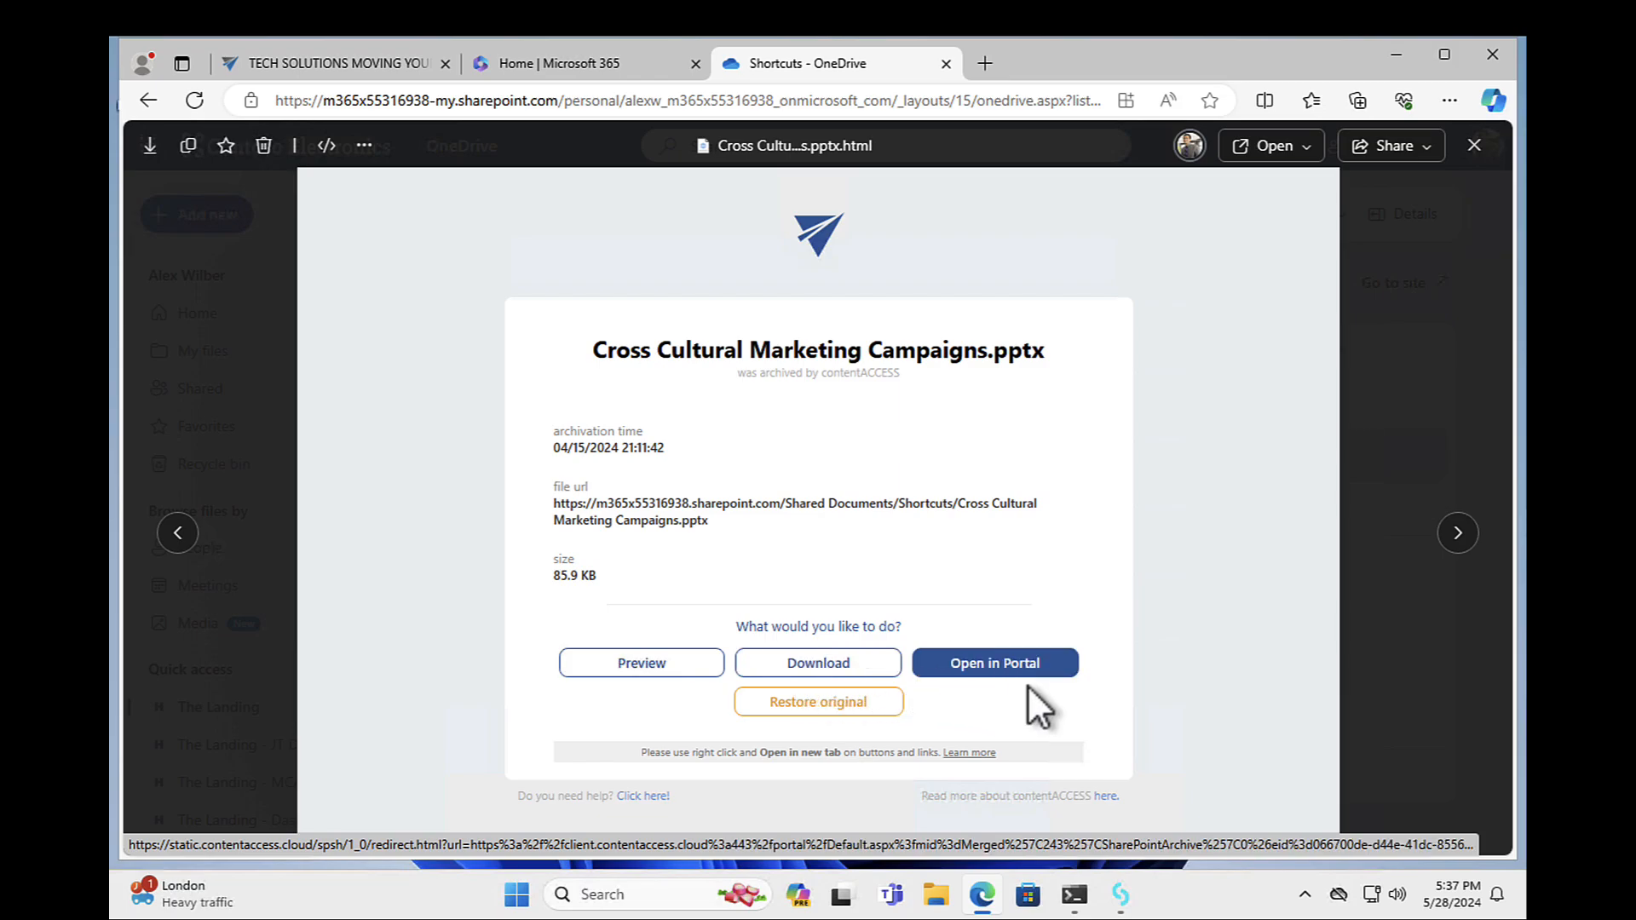
pyautogui.moveTo(918, 720)
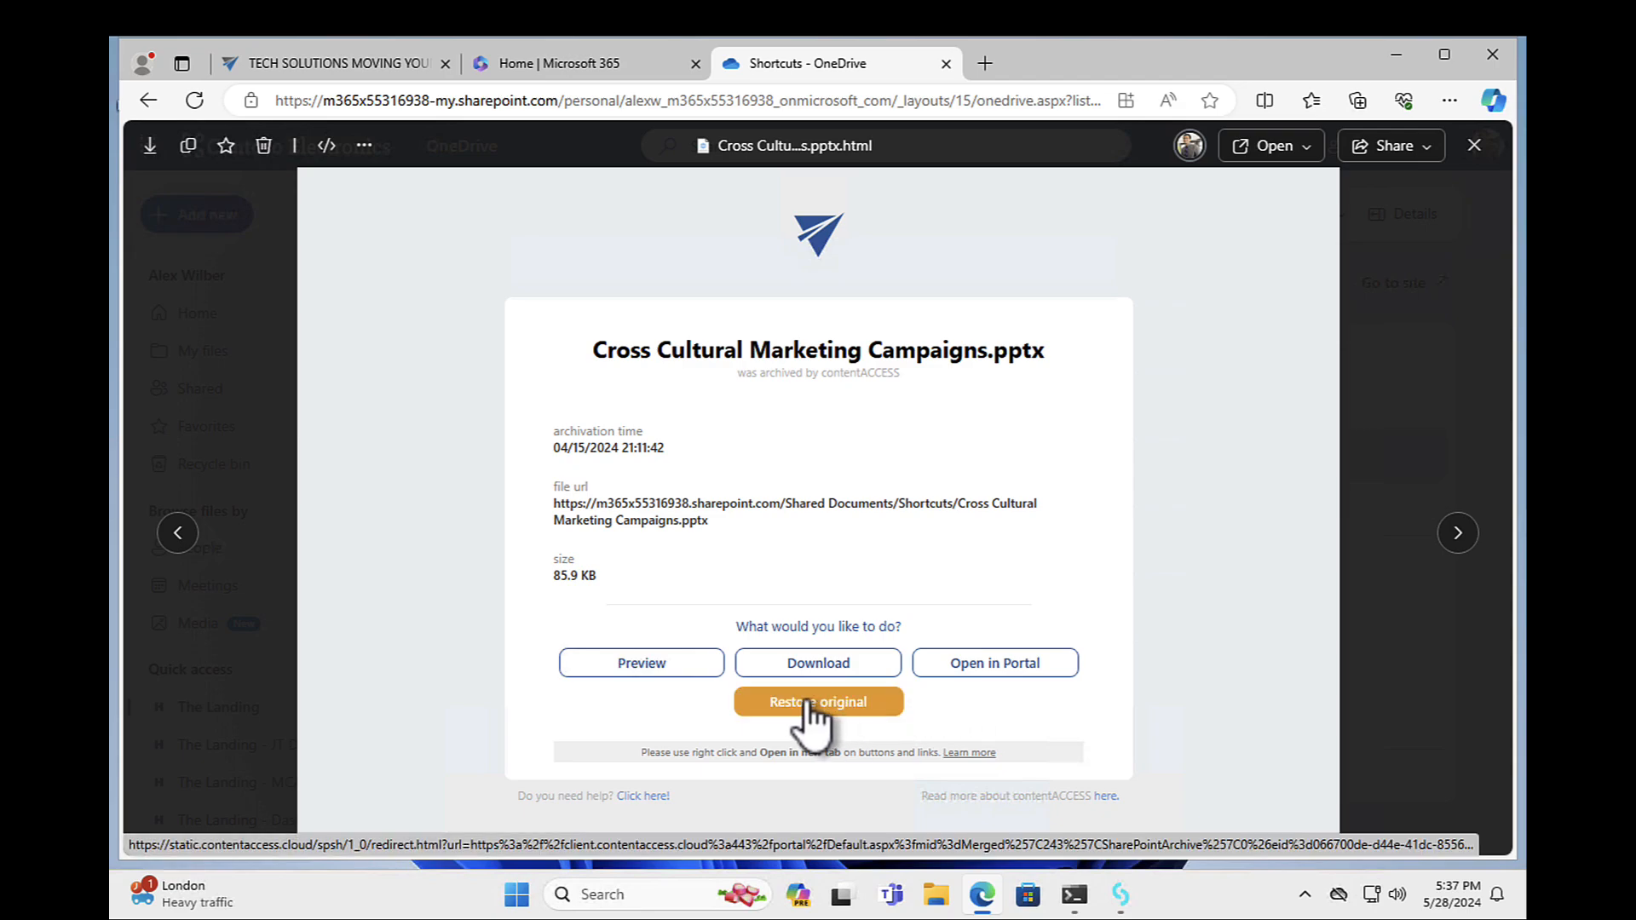
pyautogui.rightClick(819, 702)
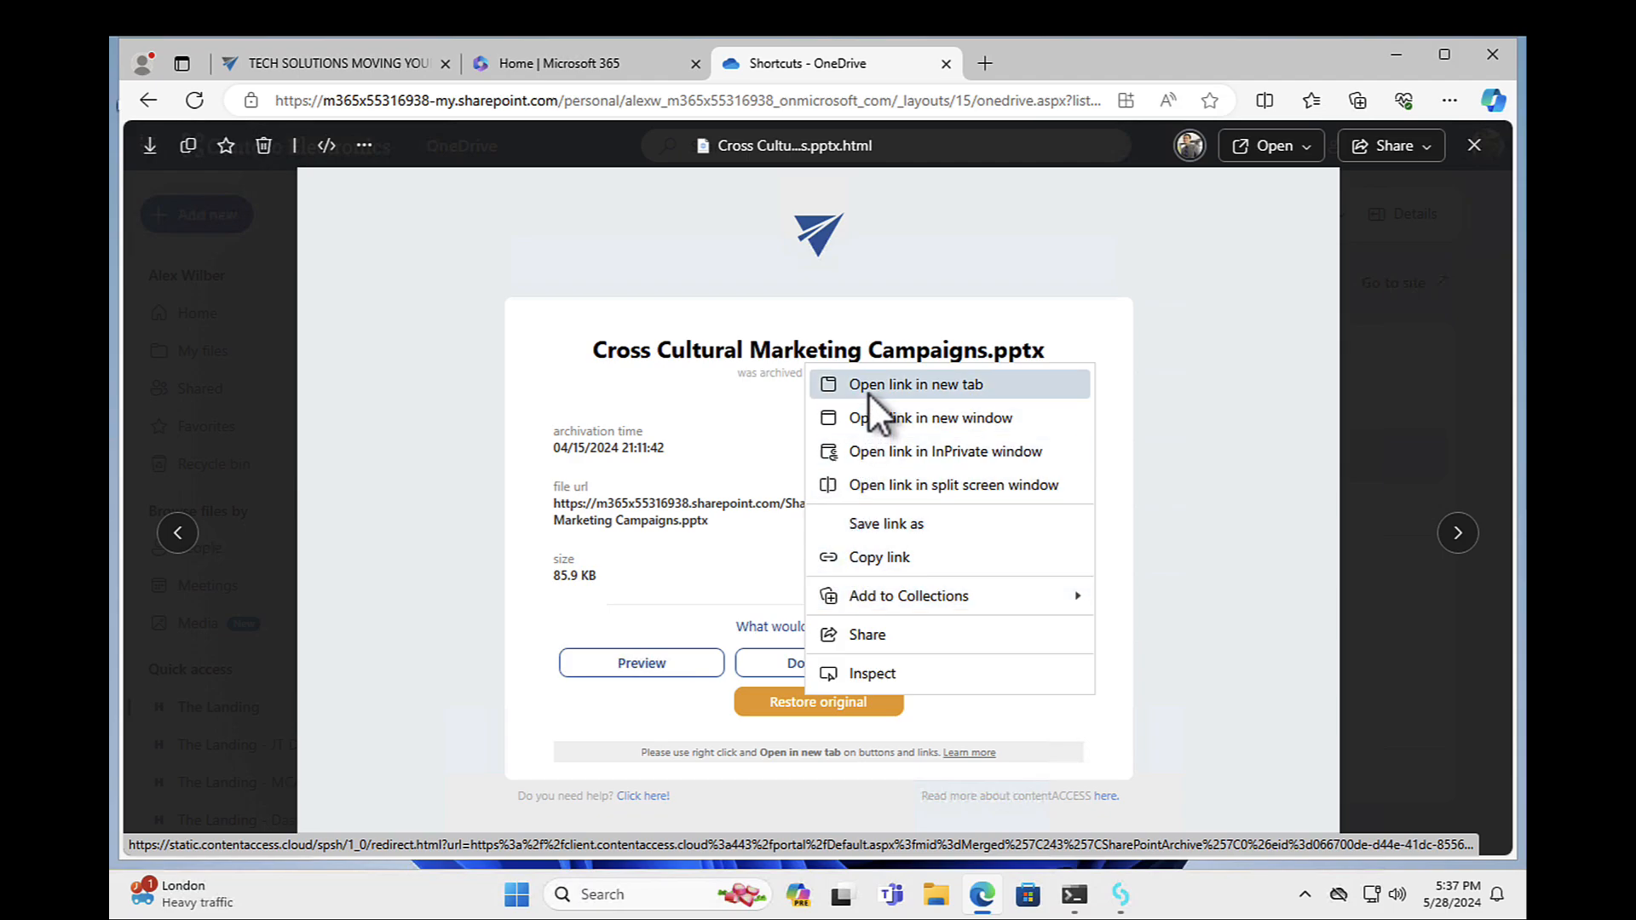
pyautogui.moveTo(918, 422)
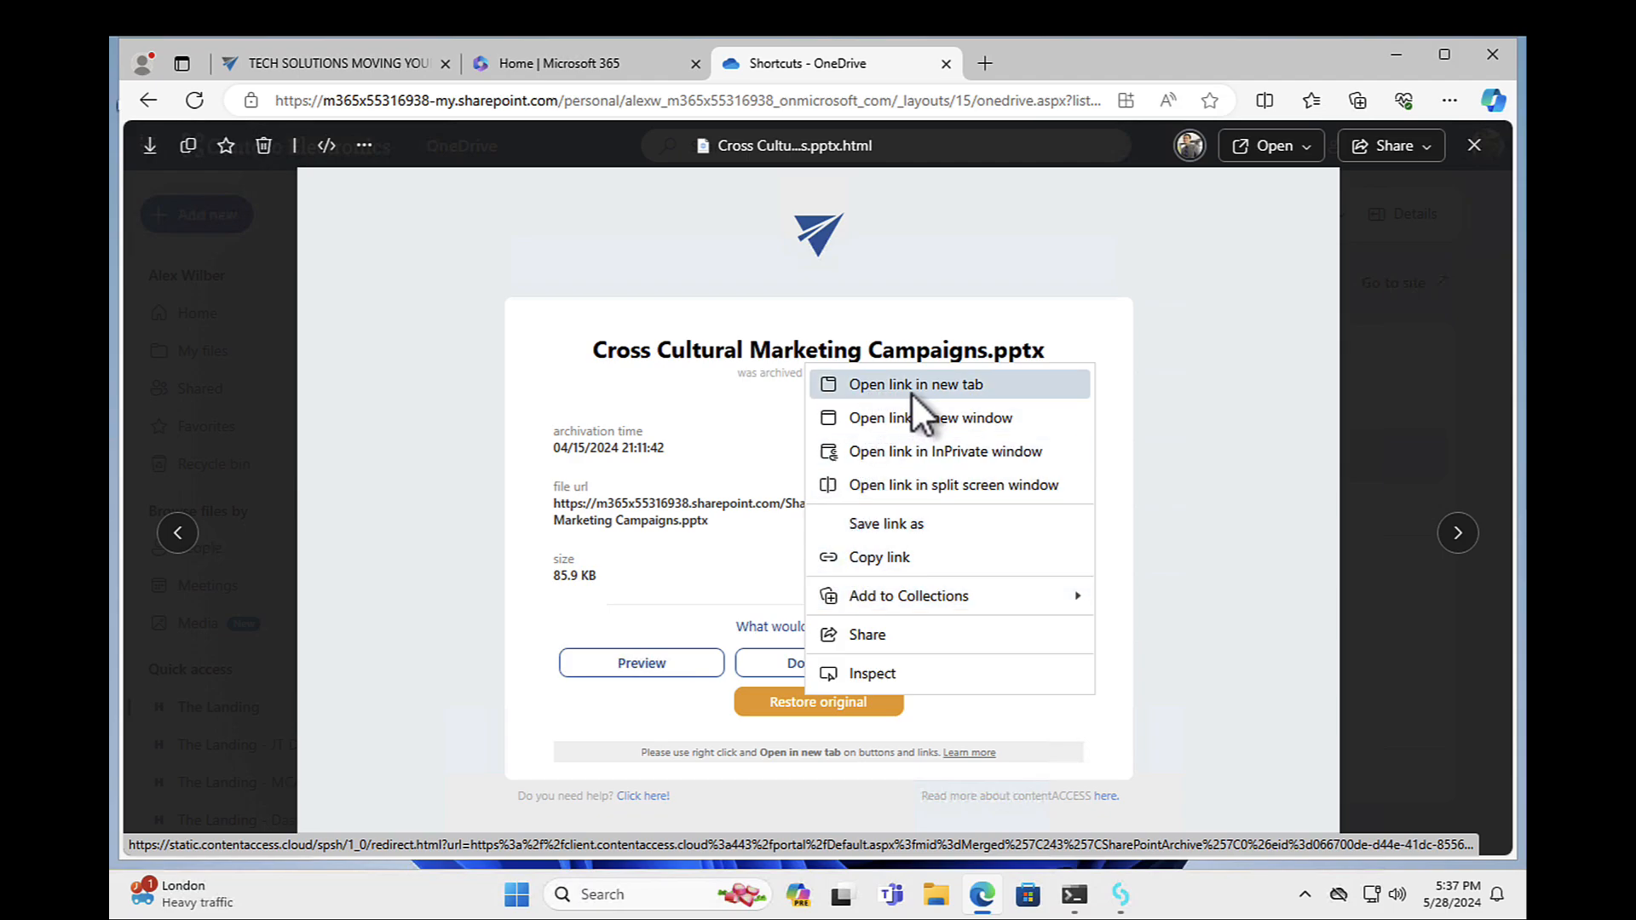
# Restore the original presentation in a new tab and open it in SharePoint
pyautogui.click(916, 384)
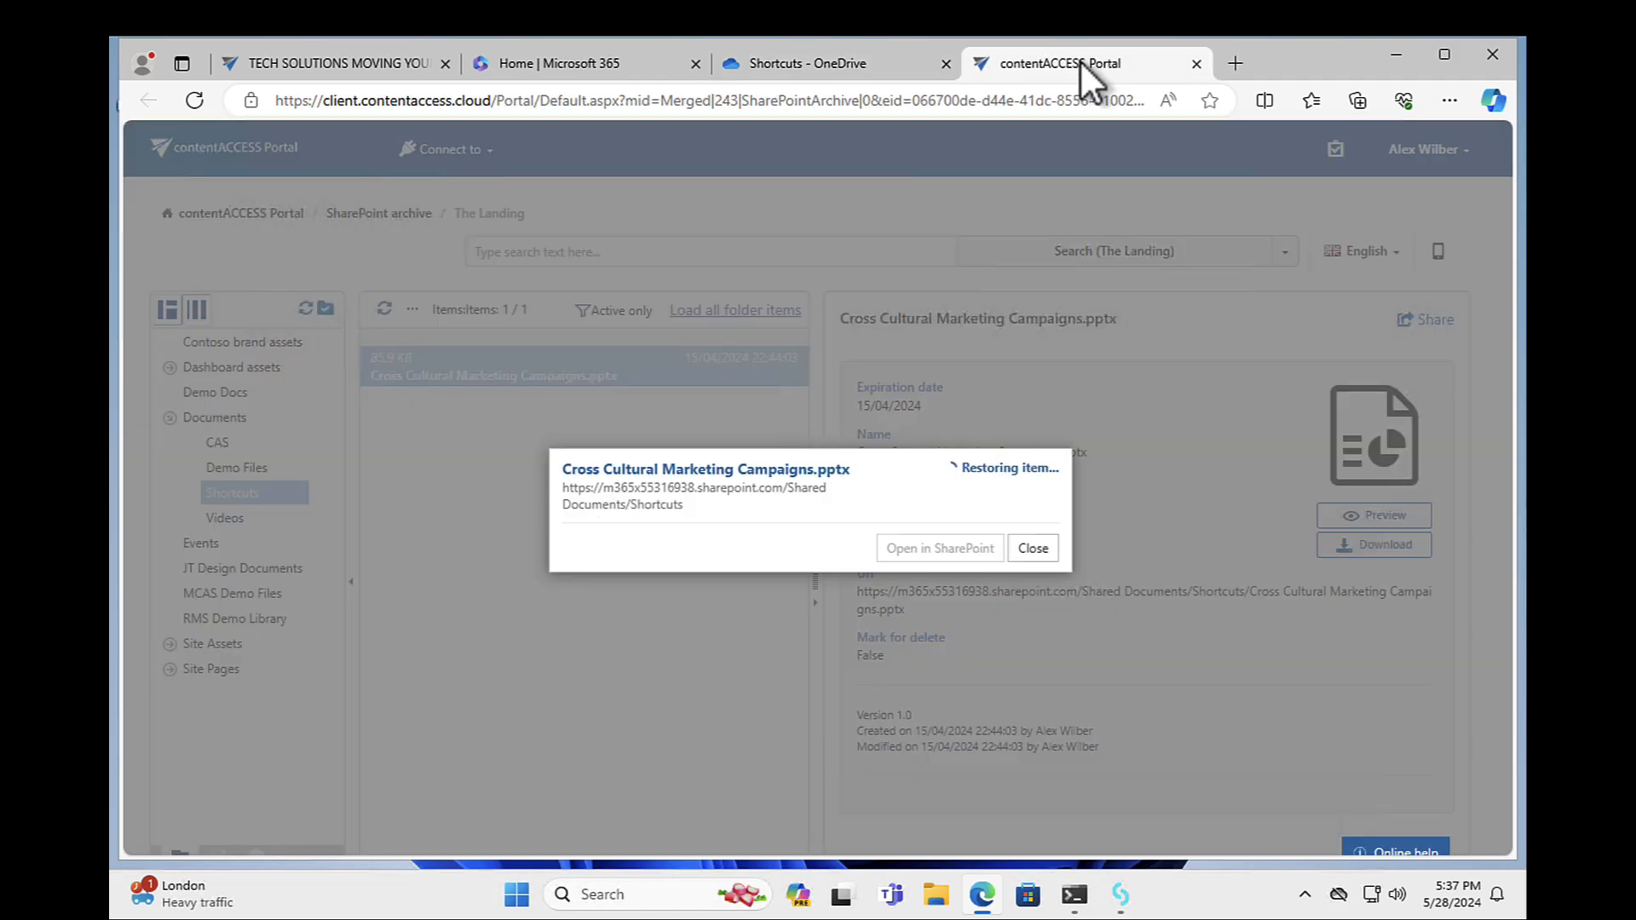
pyautogui.moveTo(759, 534)
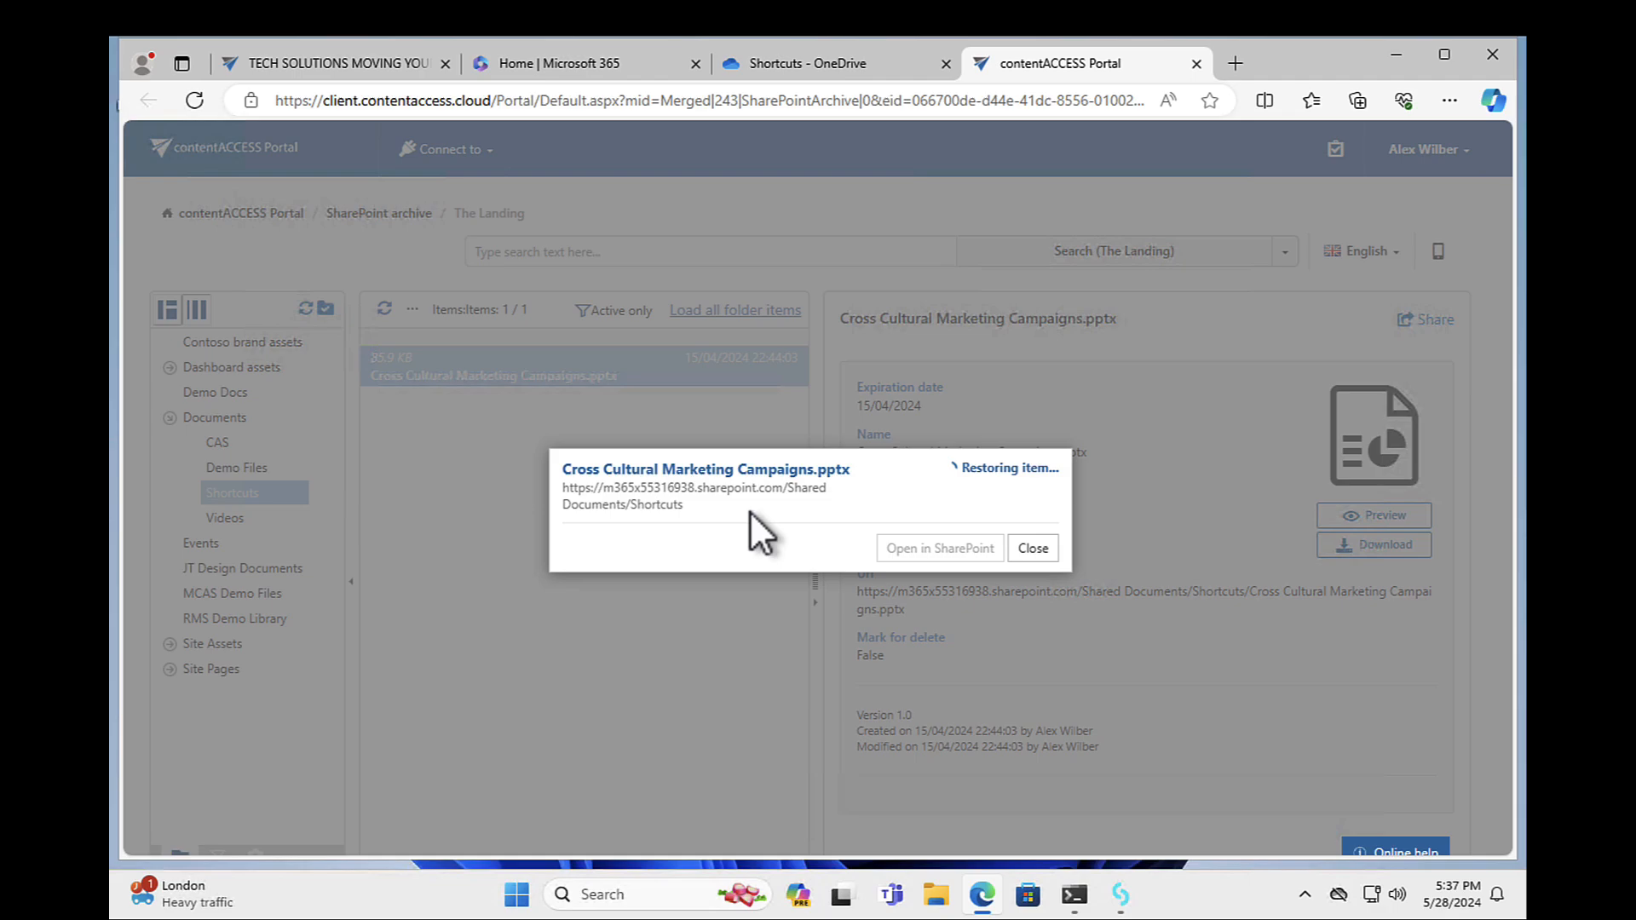
pyautogui.moveTo(824, 543)
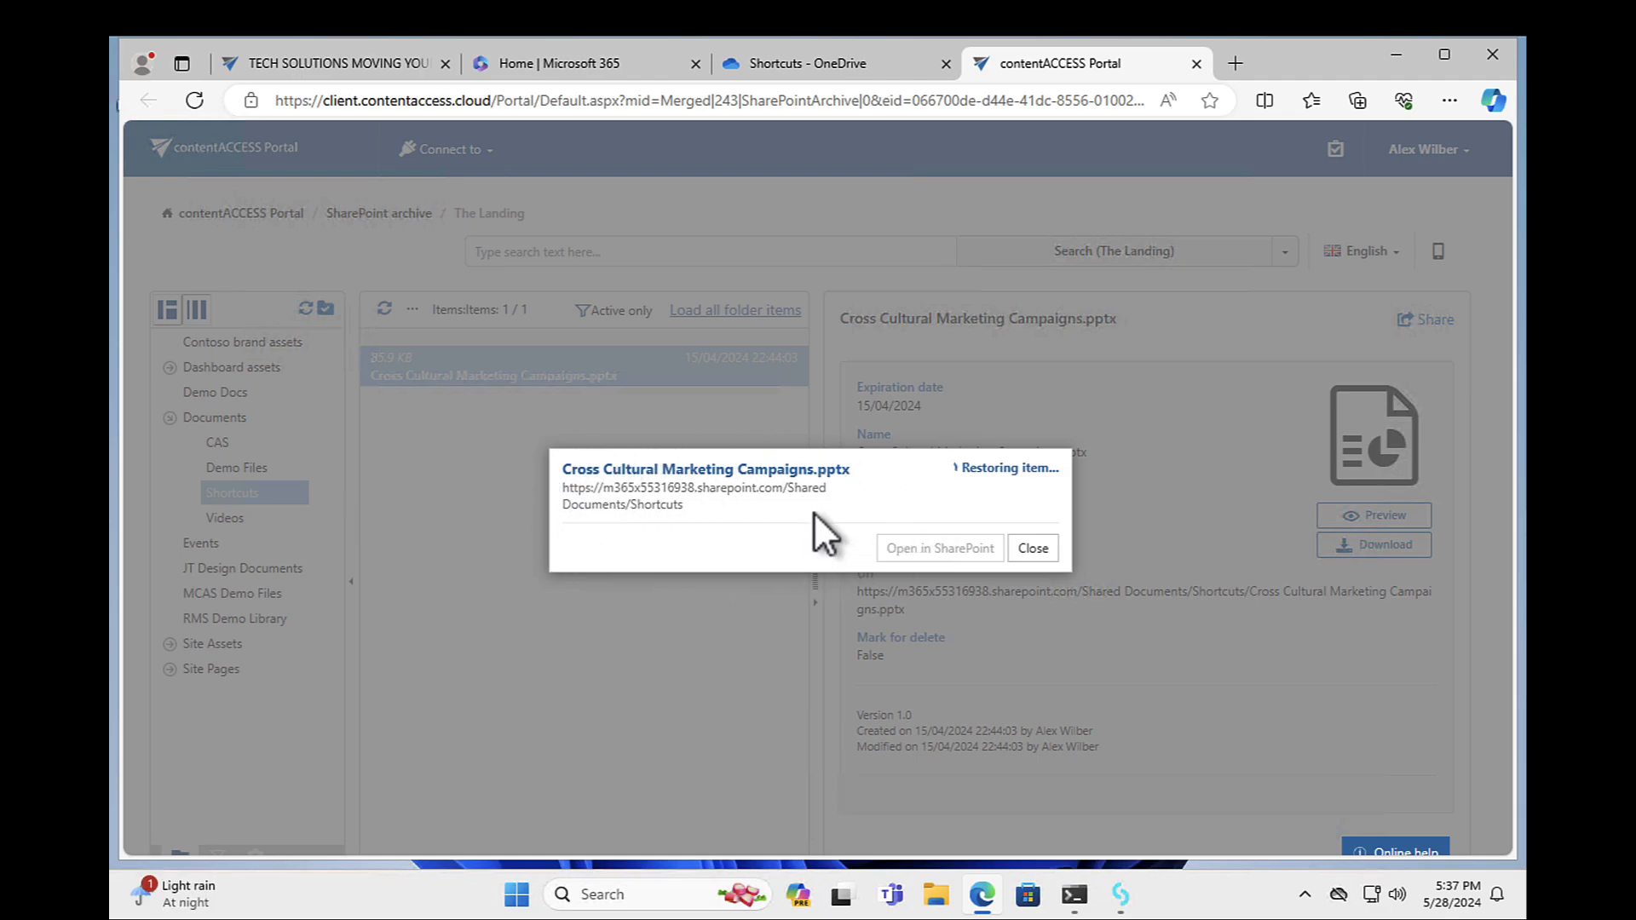
pyautogui.moveTo(824, 521)
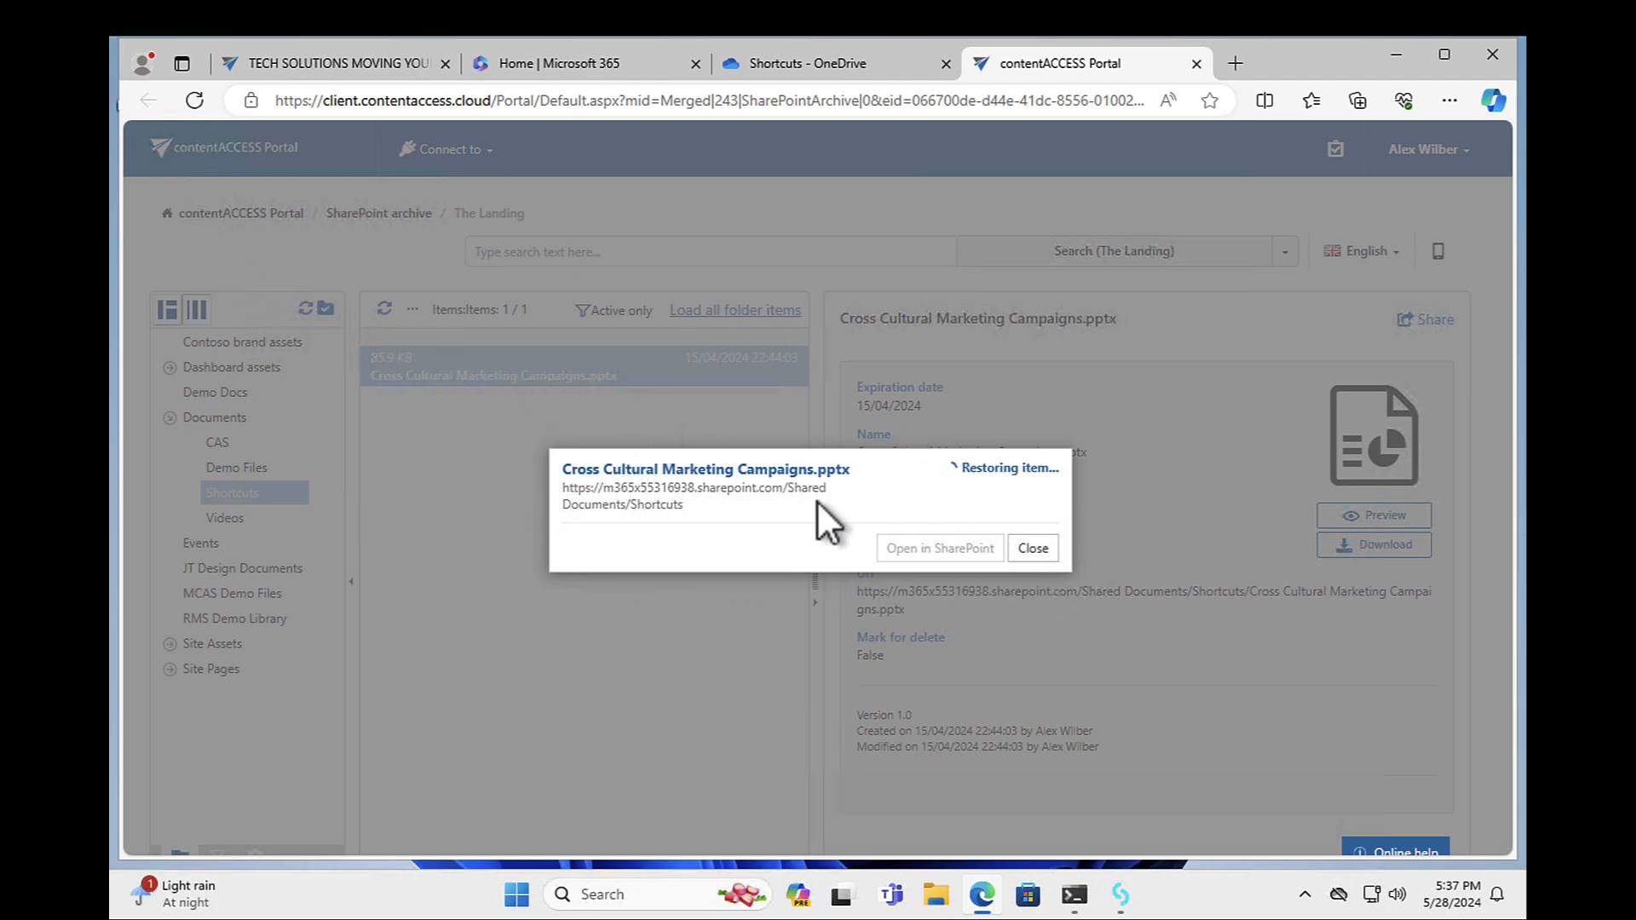
pyautogui.moveTo(689, 527)
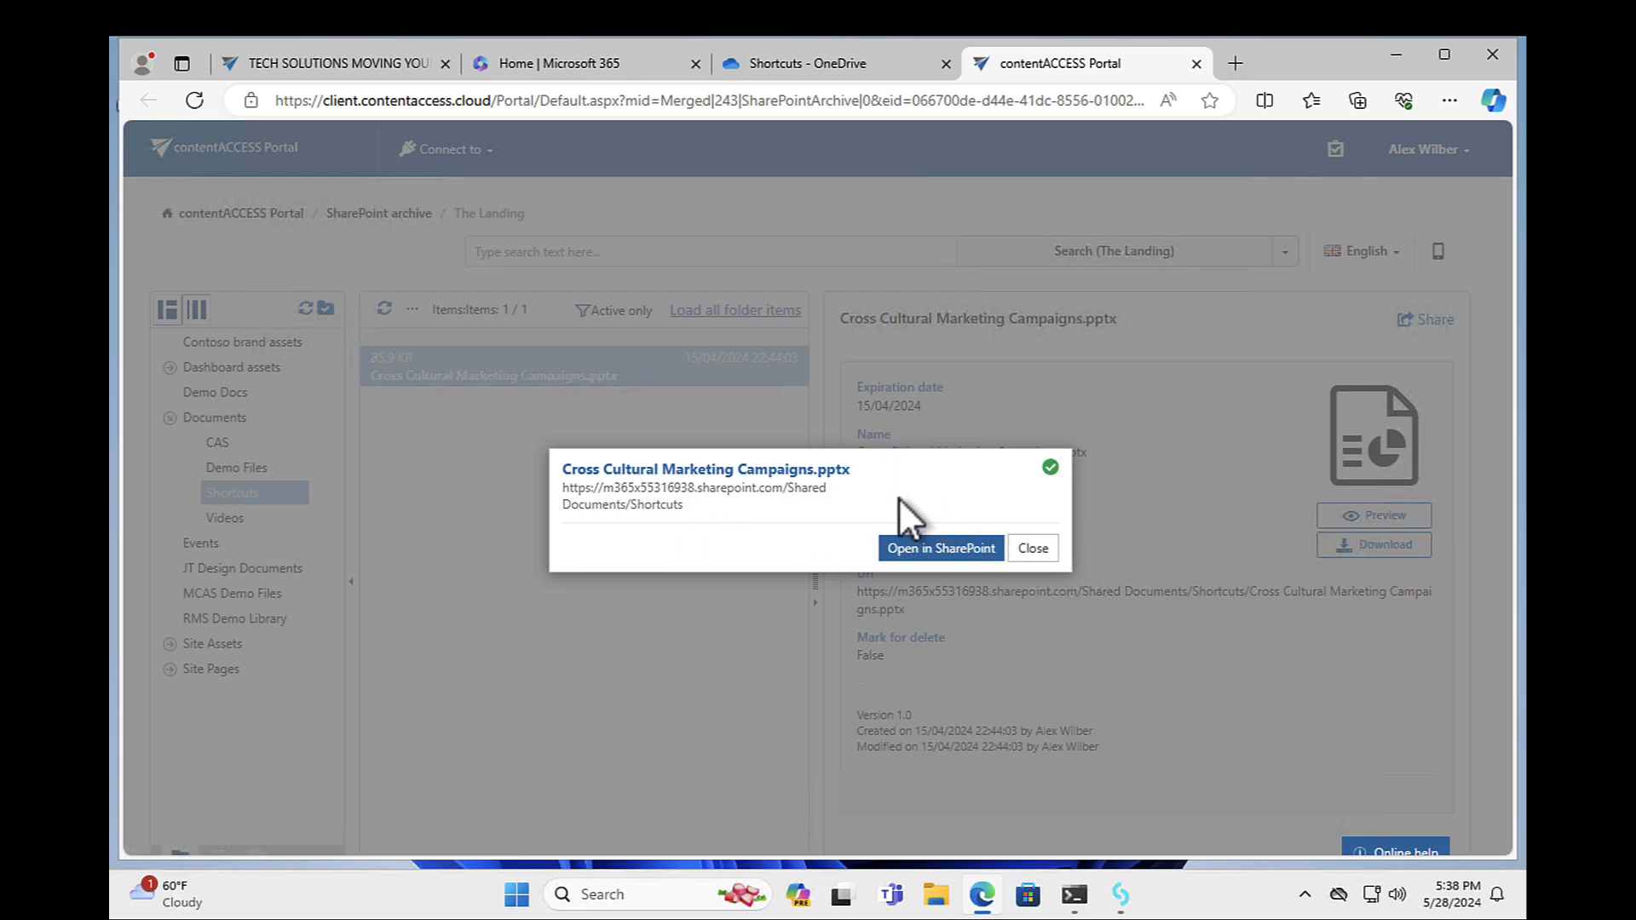
pyautogui.moveTo(736, 522)
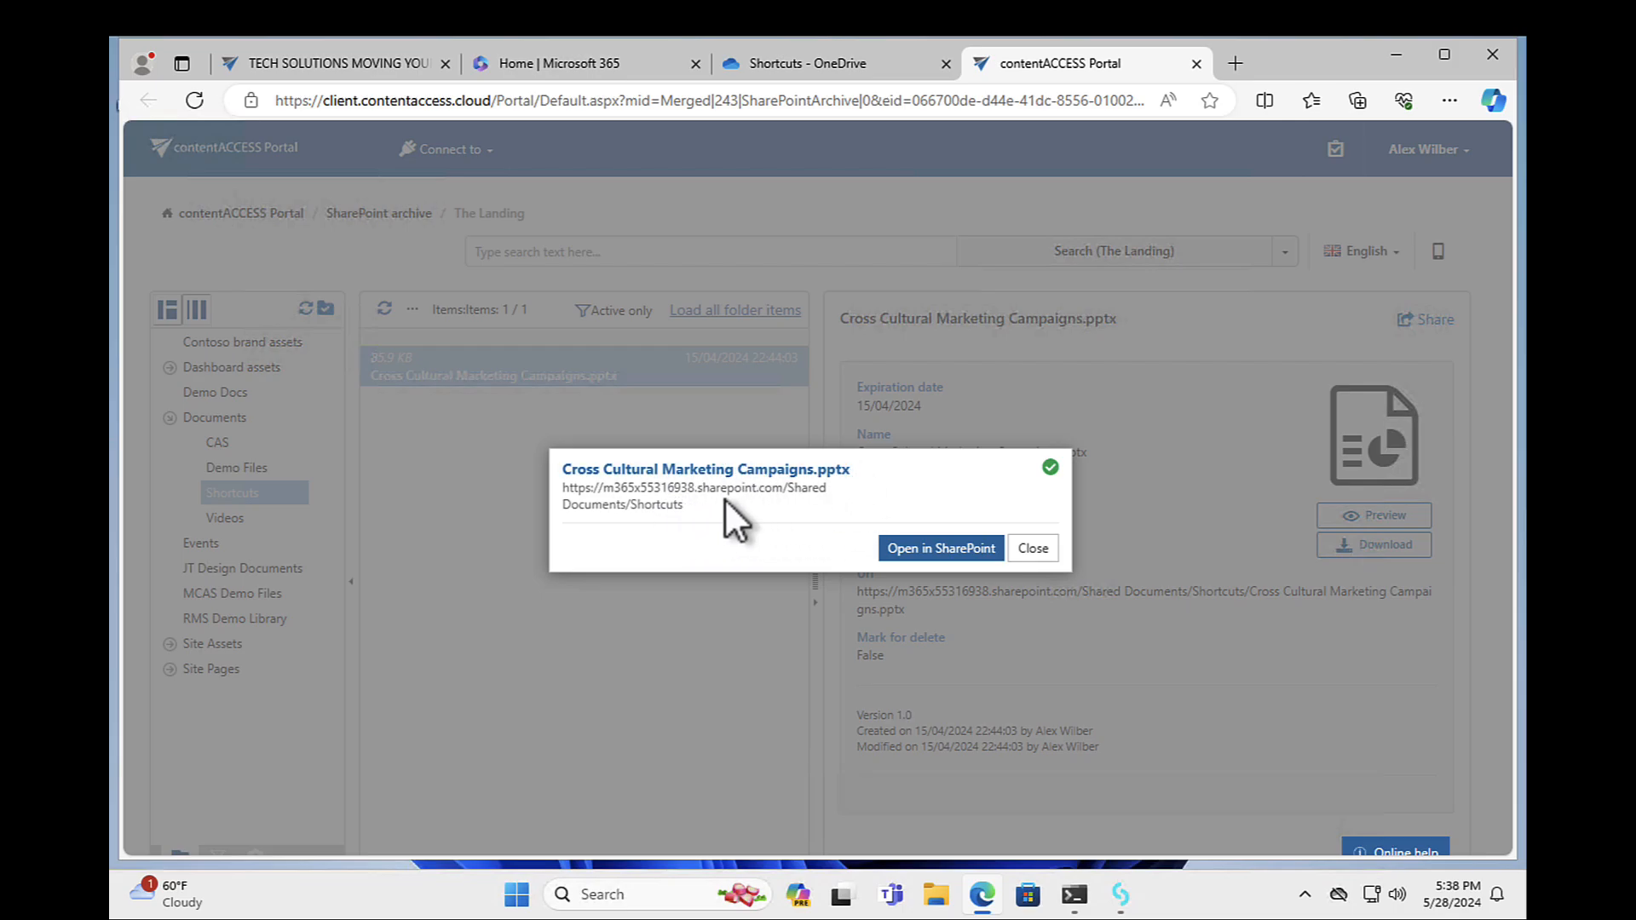
pyautogui.moveTo(939, 548)
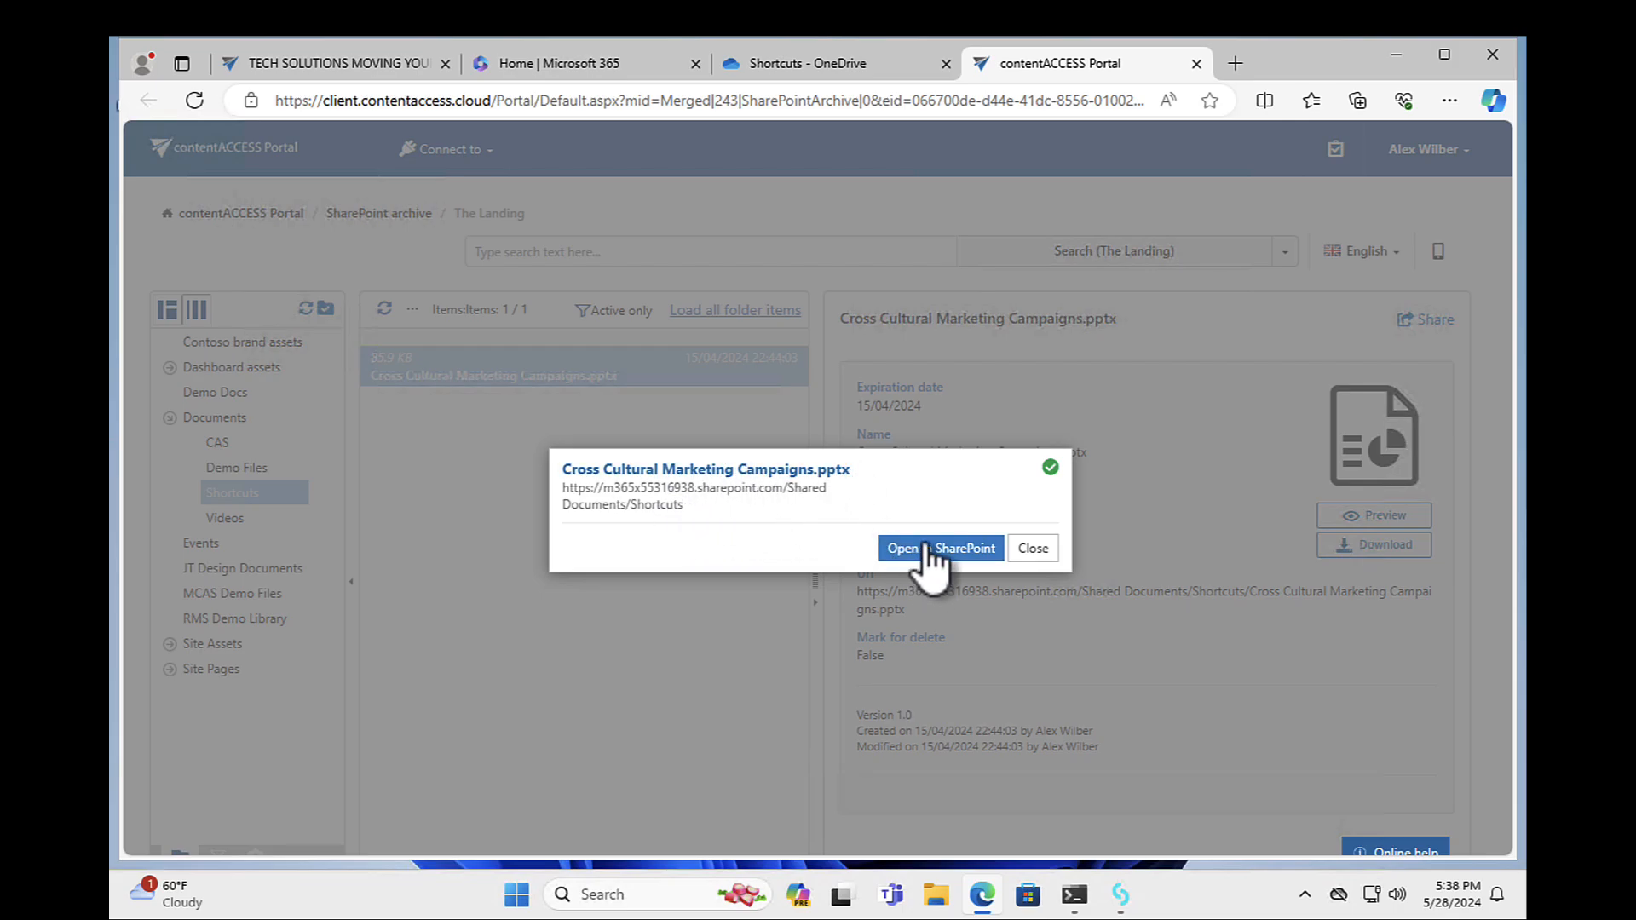
pyautogui.click(940, 548)
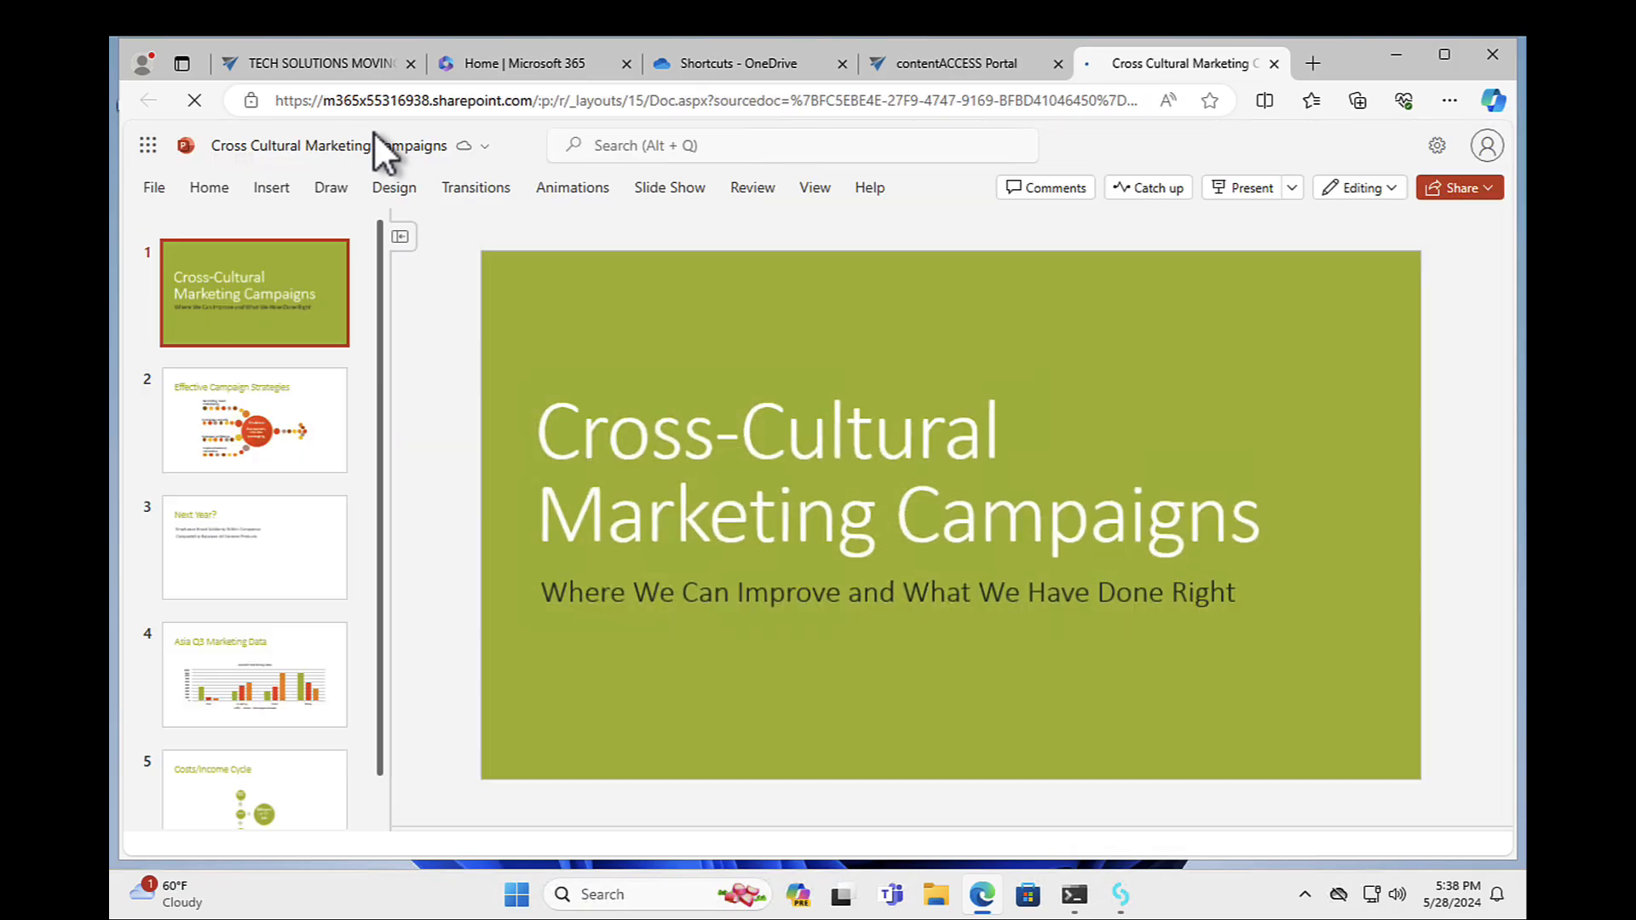
# Browse the restored slides, dismiss the privacy notice, and close the PowerPoint tab
pyautogui.click(254, 419)
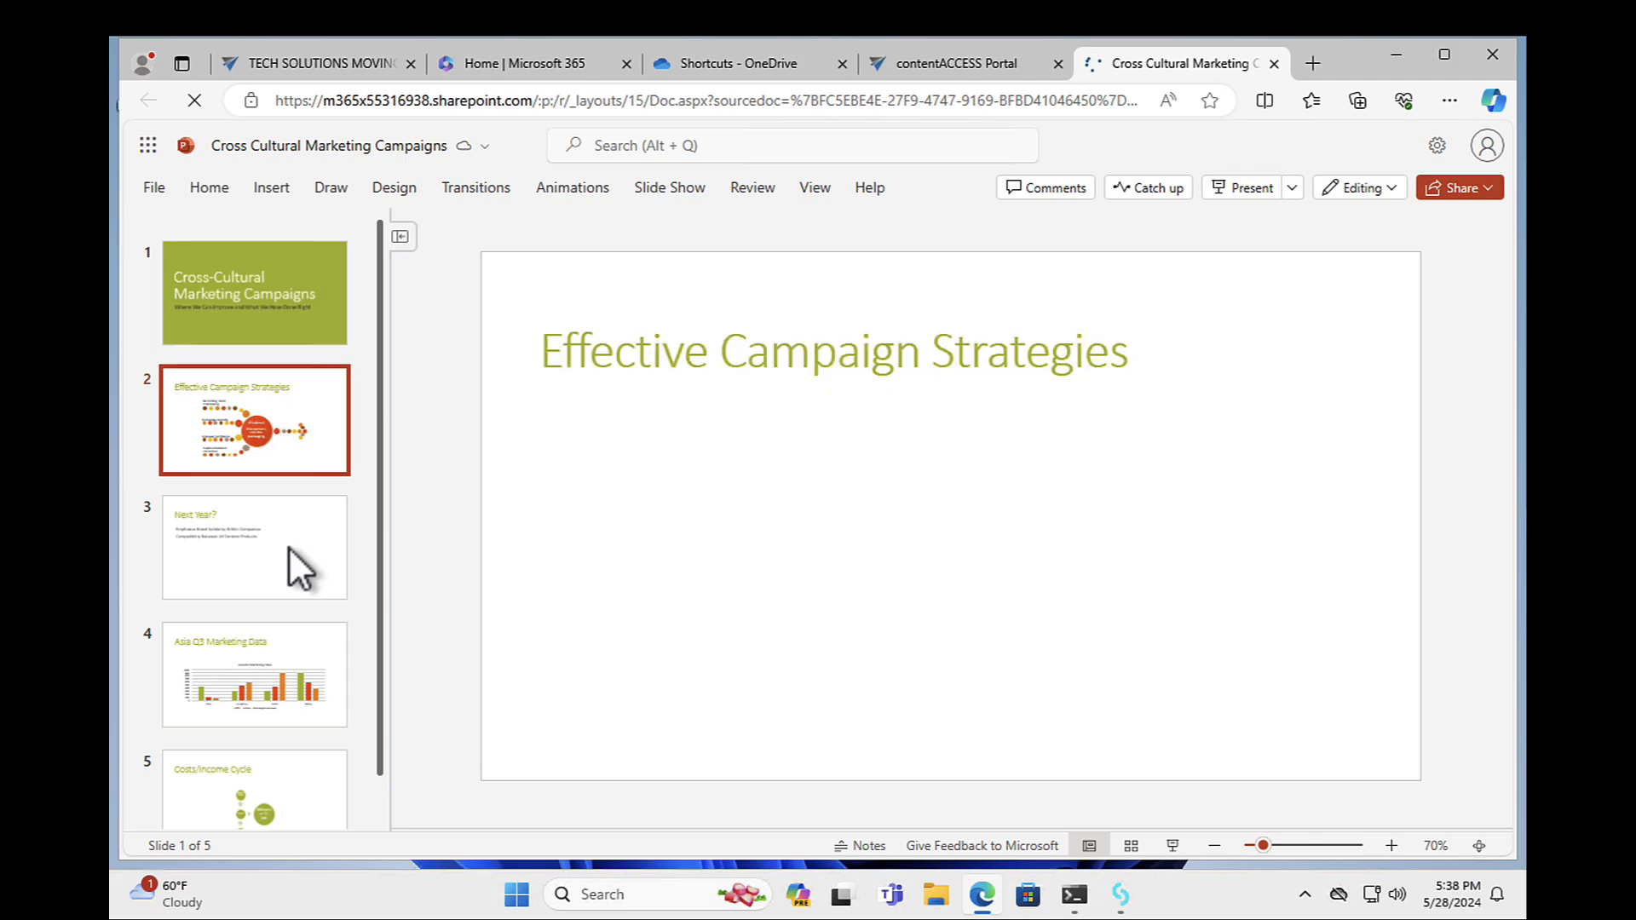
pyautogui.click(253, 674)
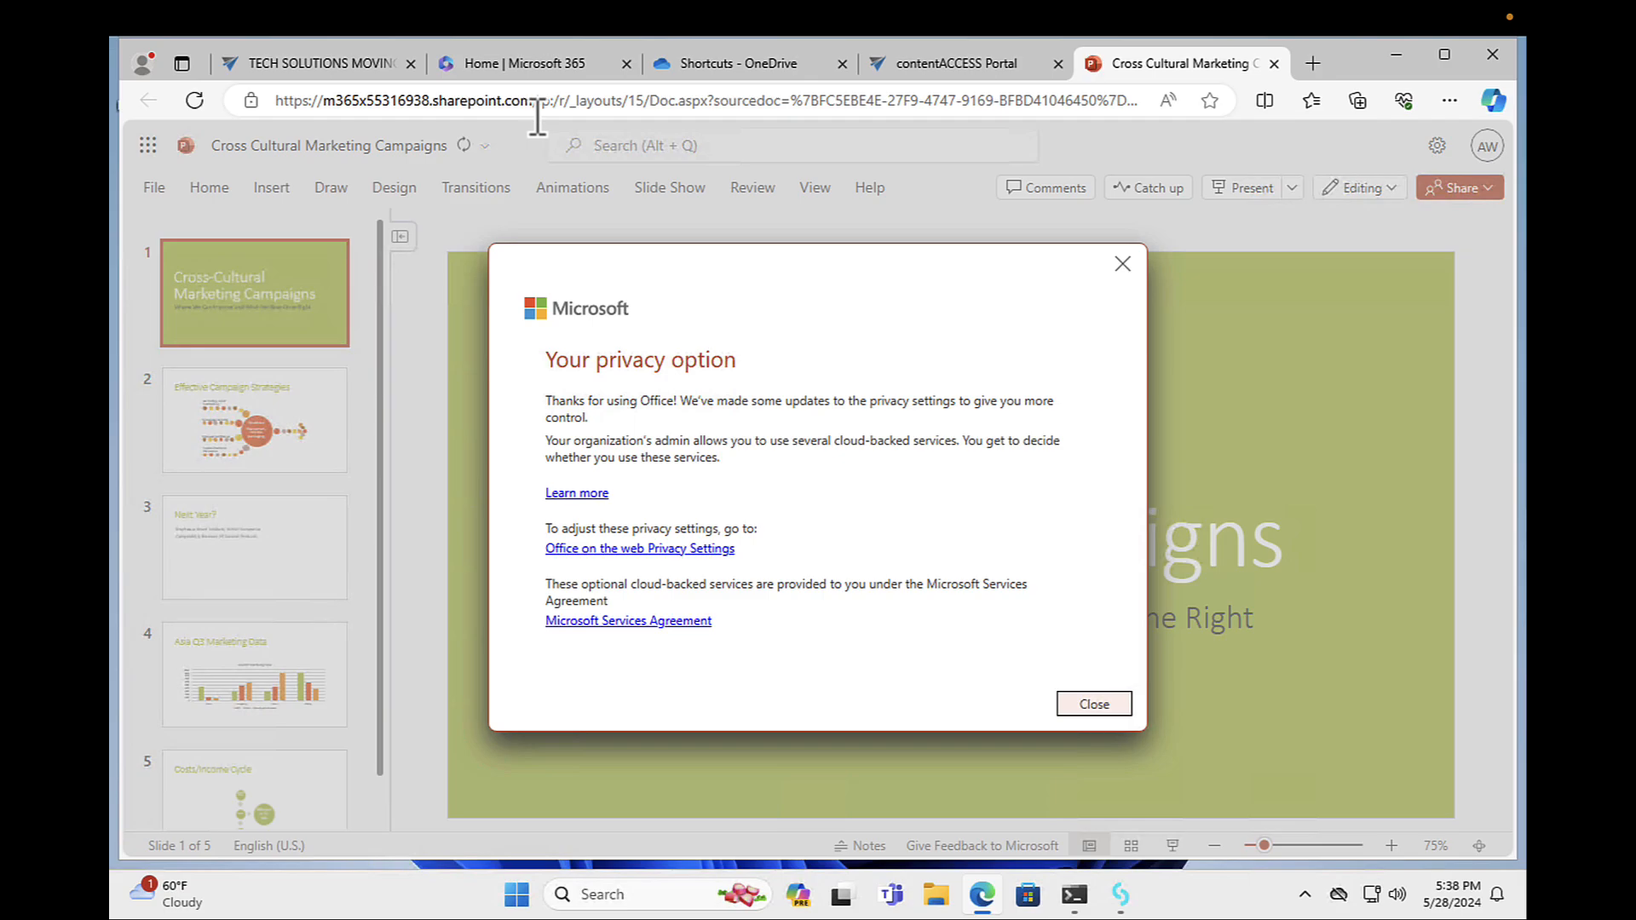
pyautogui.moveTo(1123, 264)
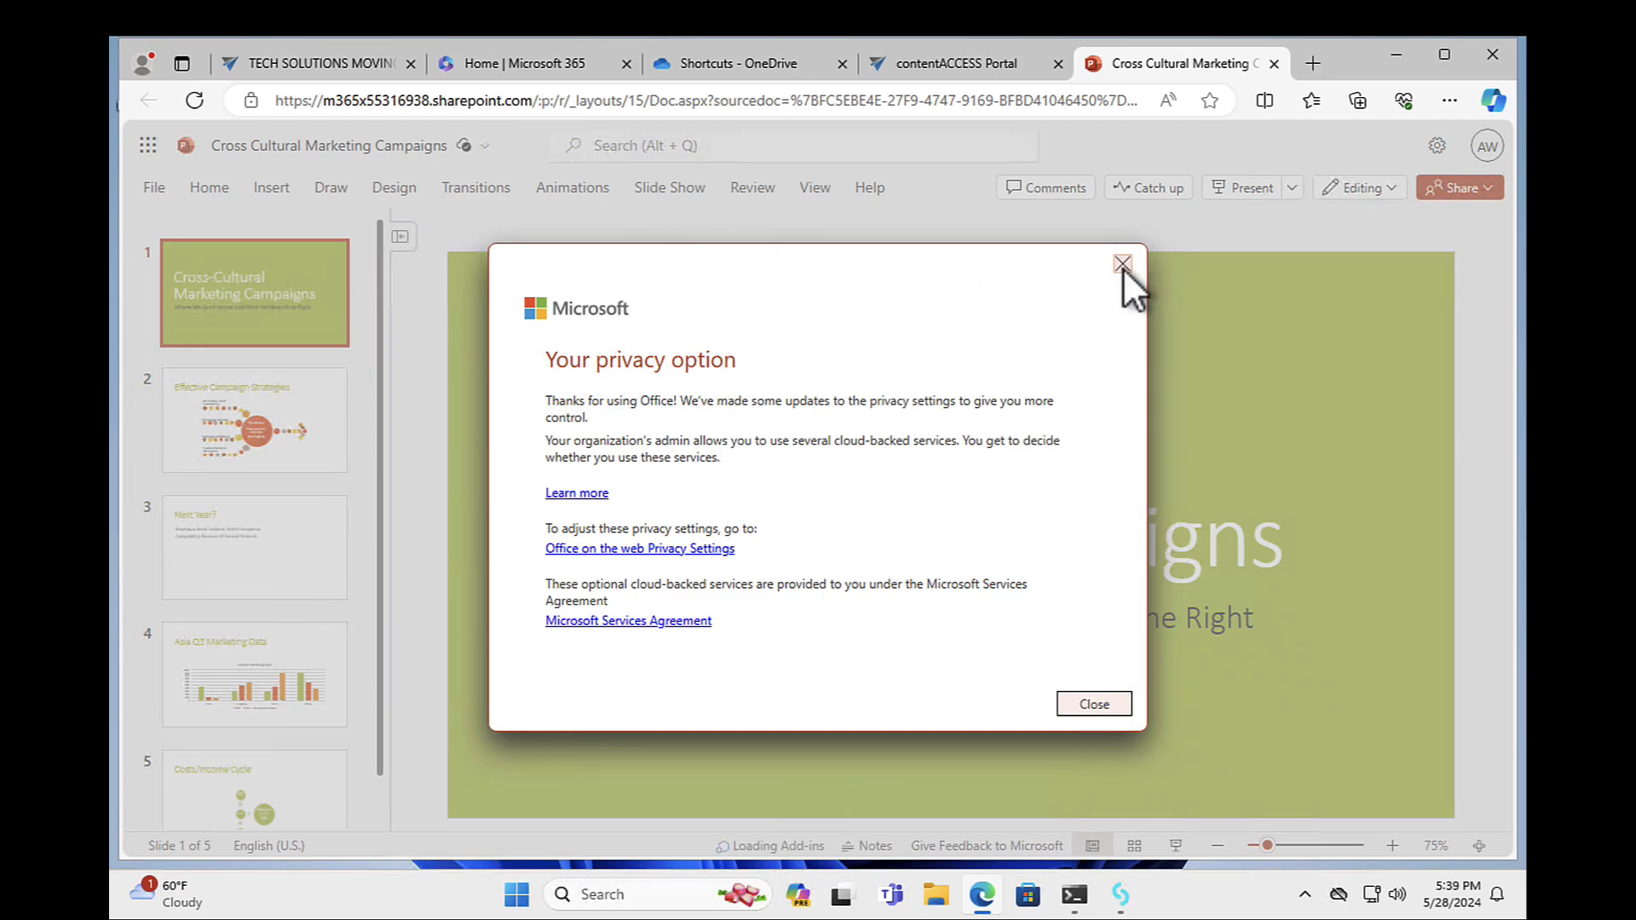
pyautogui.click(1124, 263)
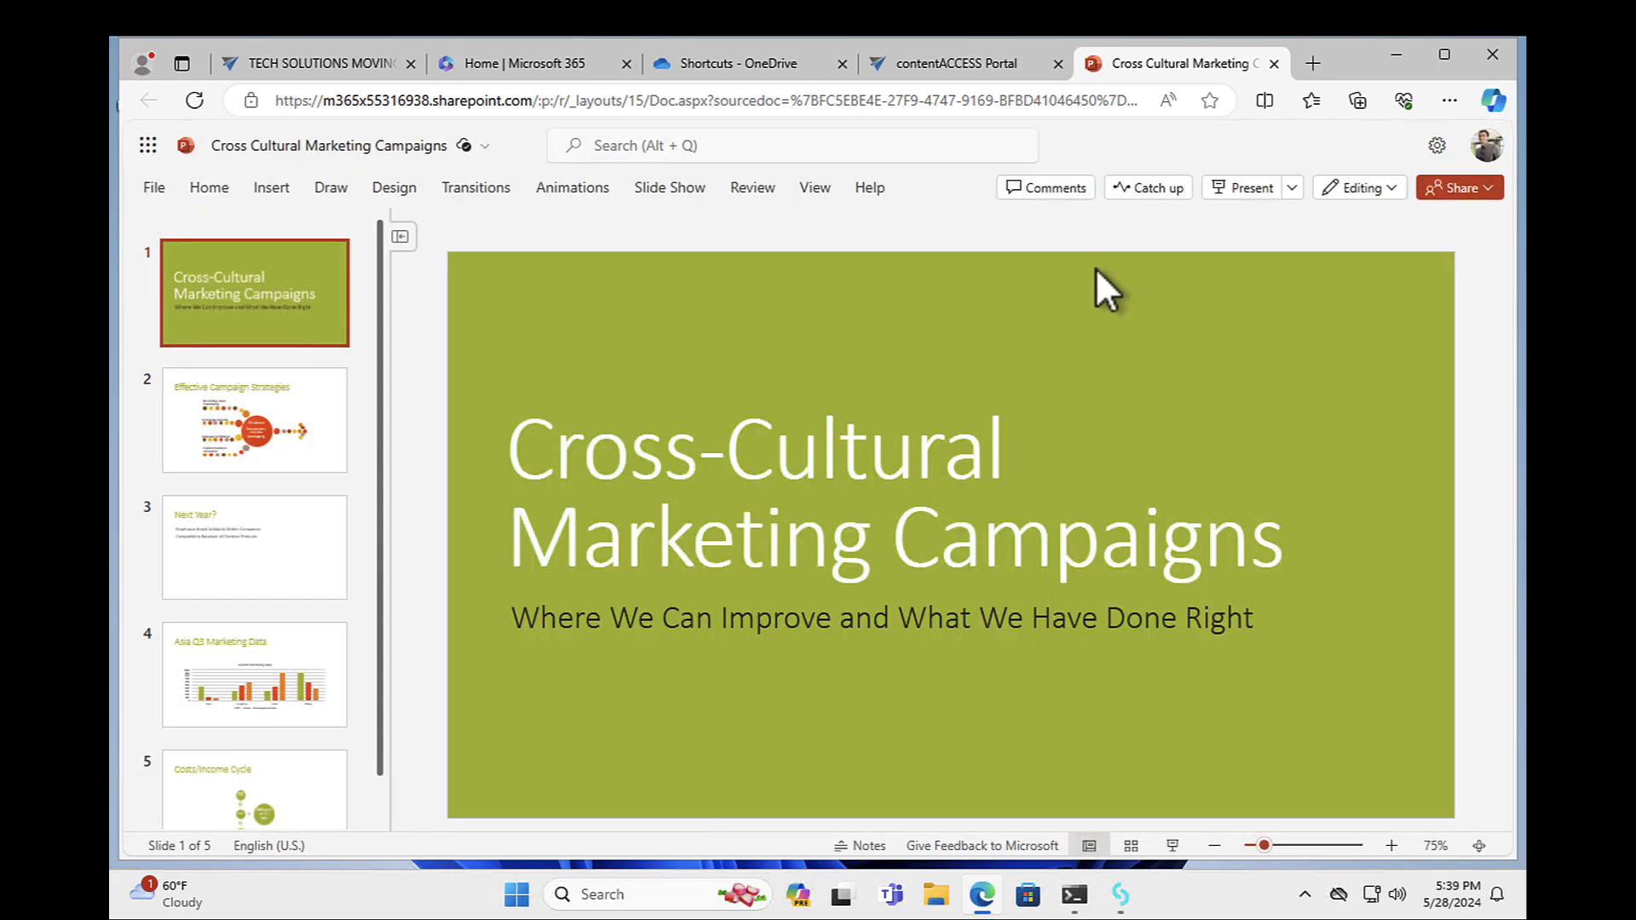
pyautogui.click(961, 64)
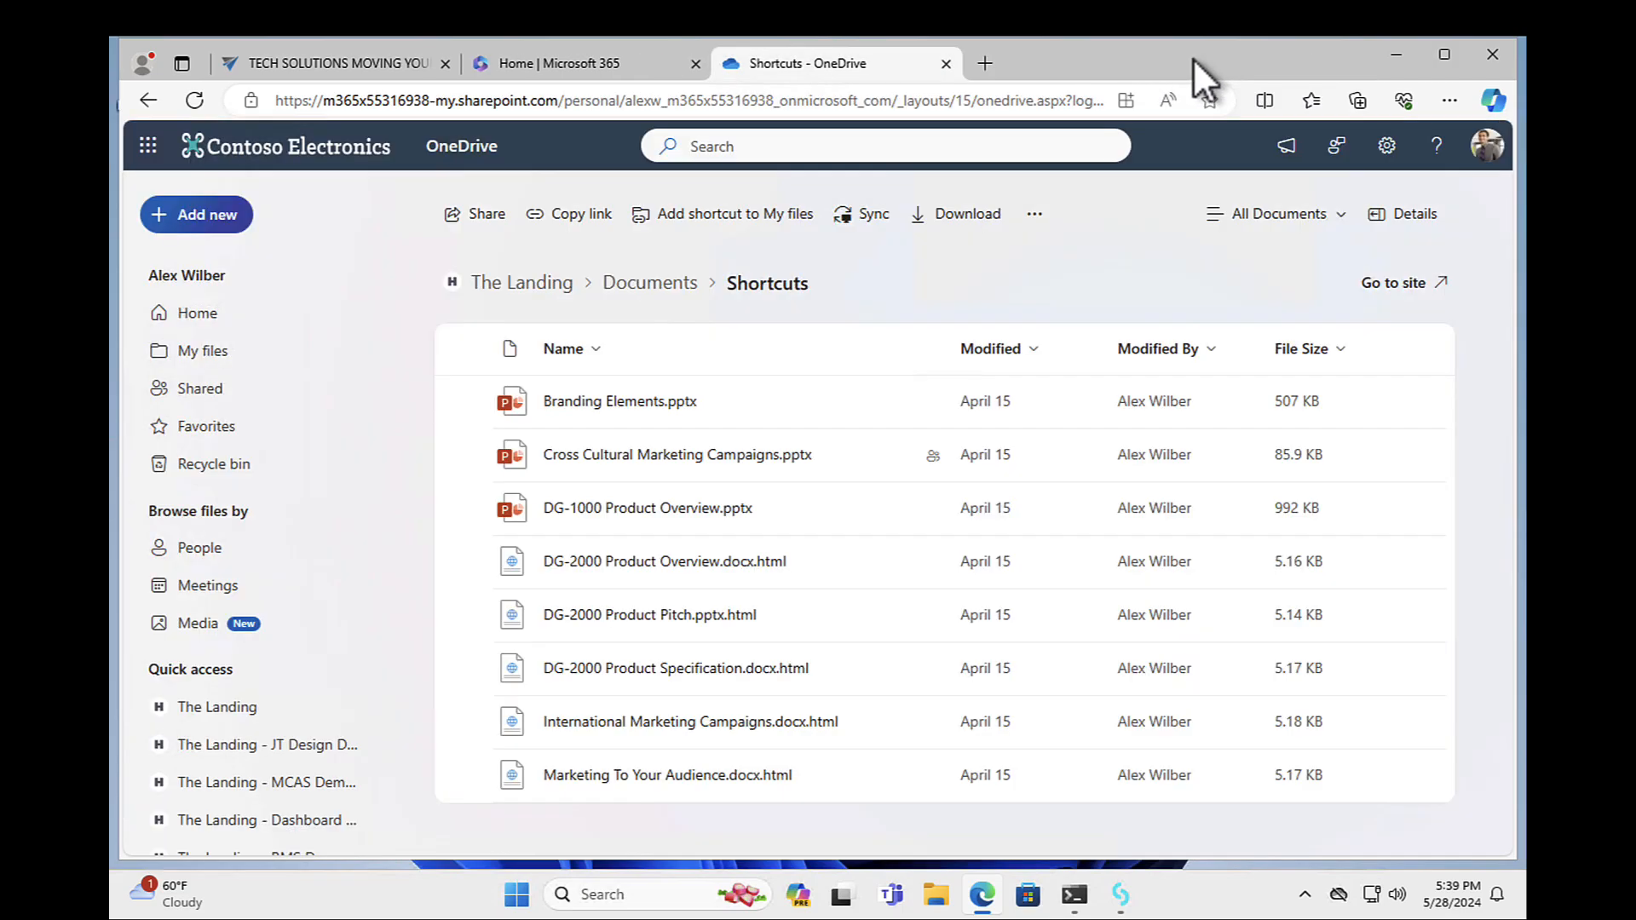
pyautogui.moveTo(605, 417)
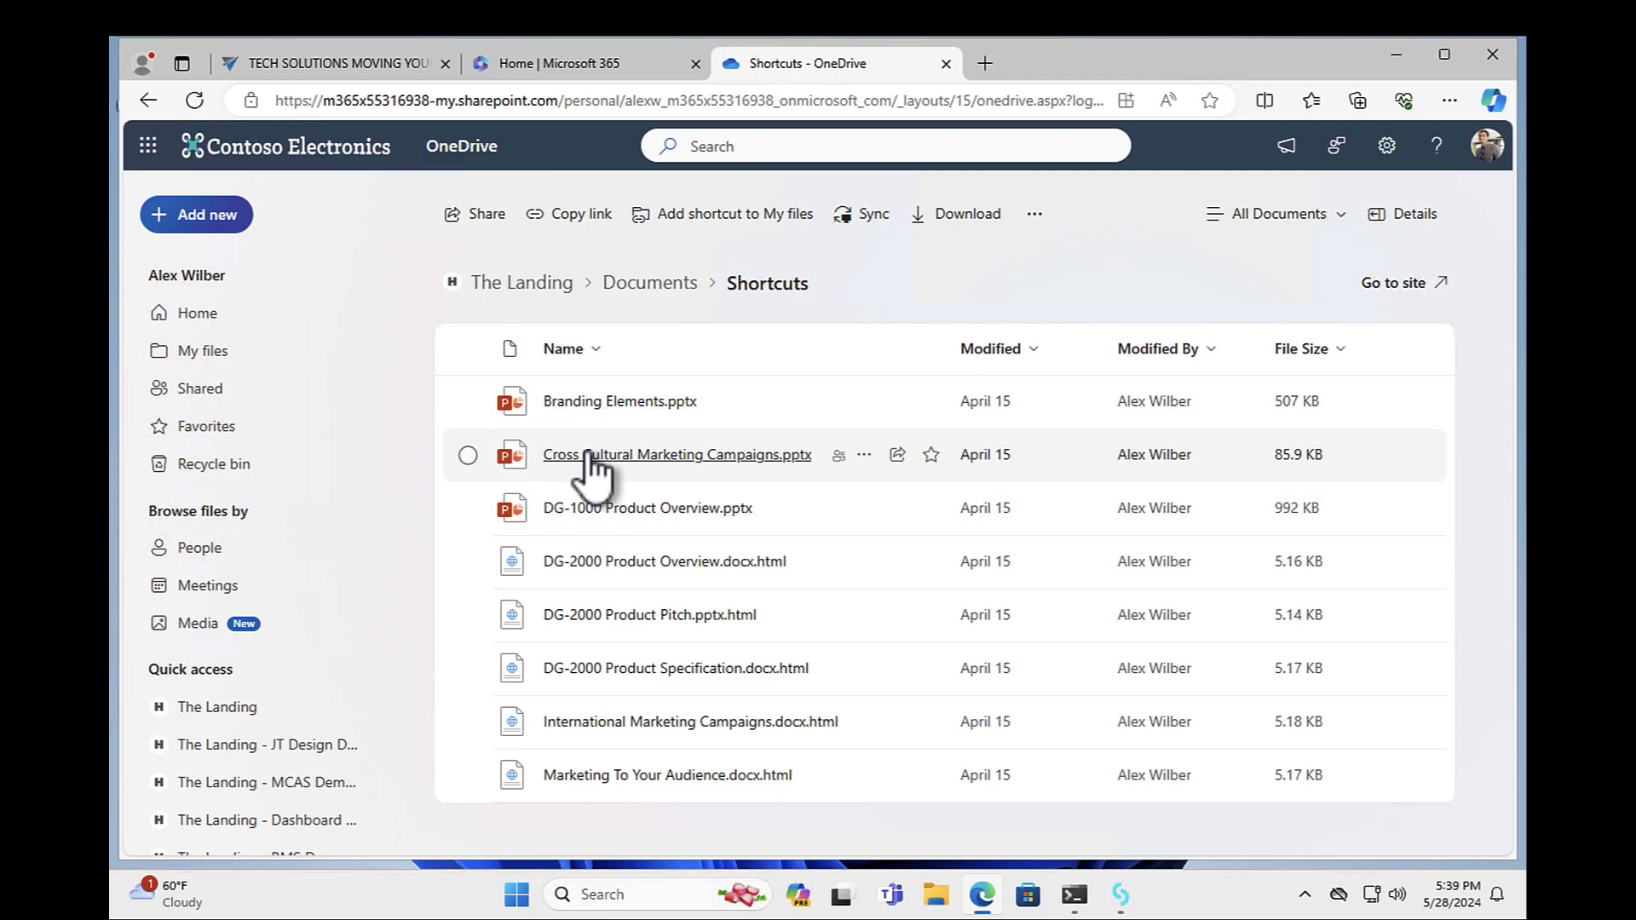
pyautogui.moveTo(677, 454)
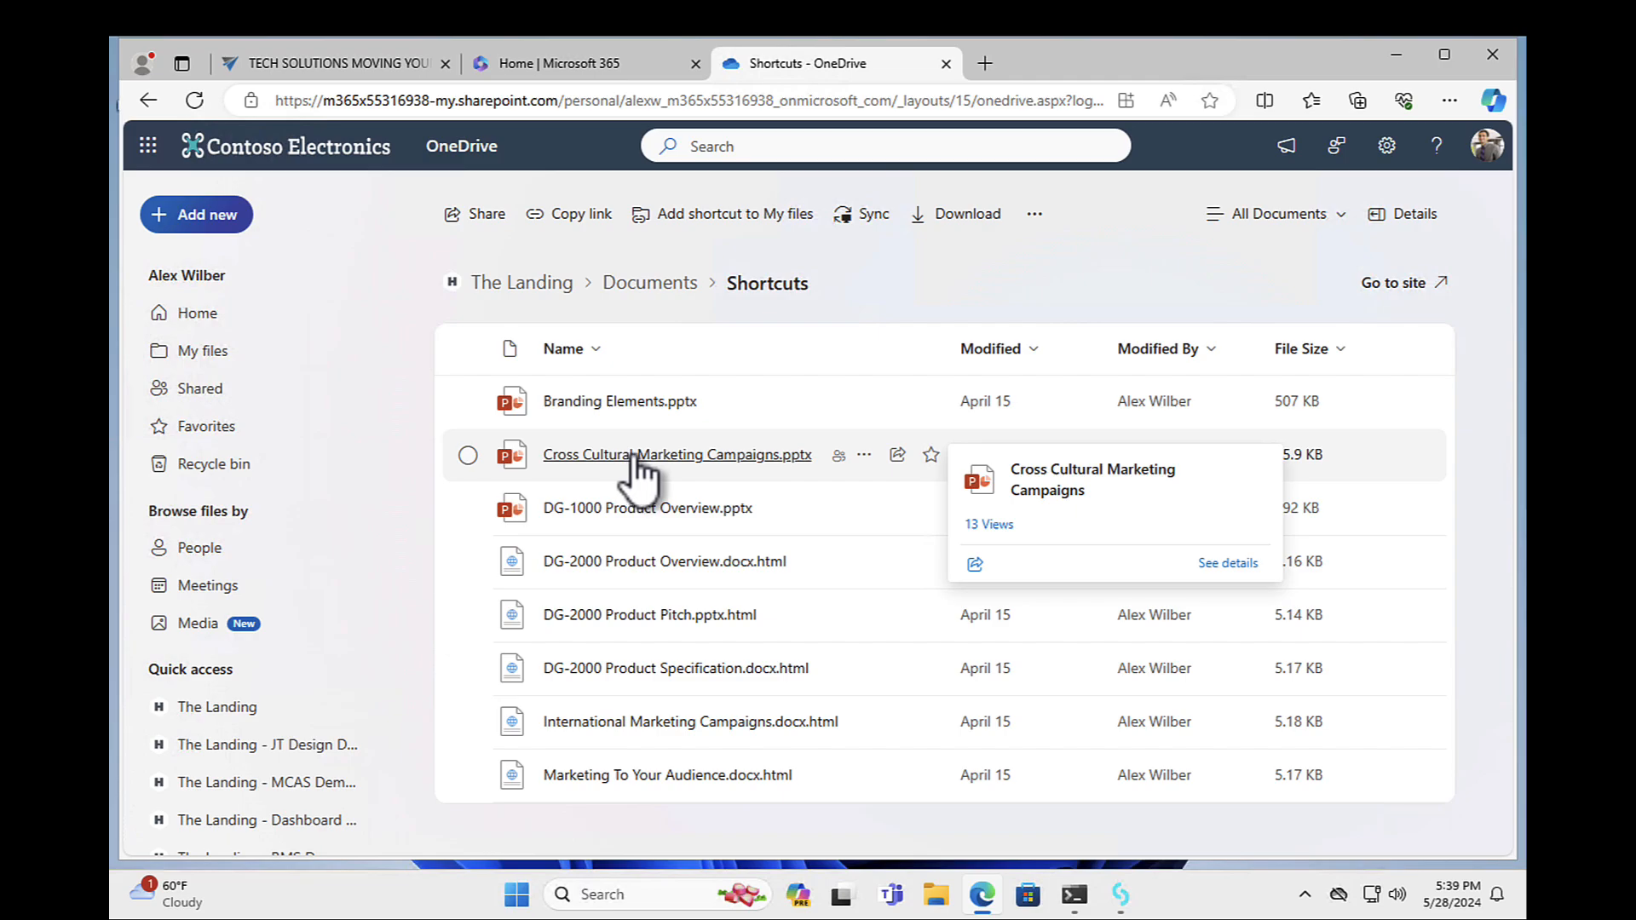
# Leave the Shortcuts folder for the Microsoft 365 home page
pyautogui.click(572, 50)
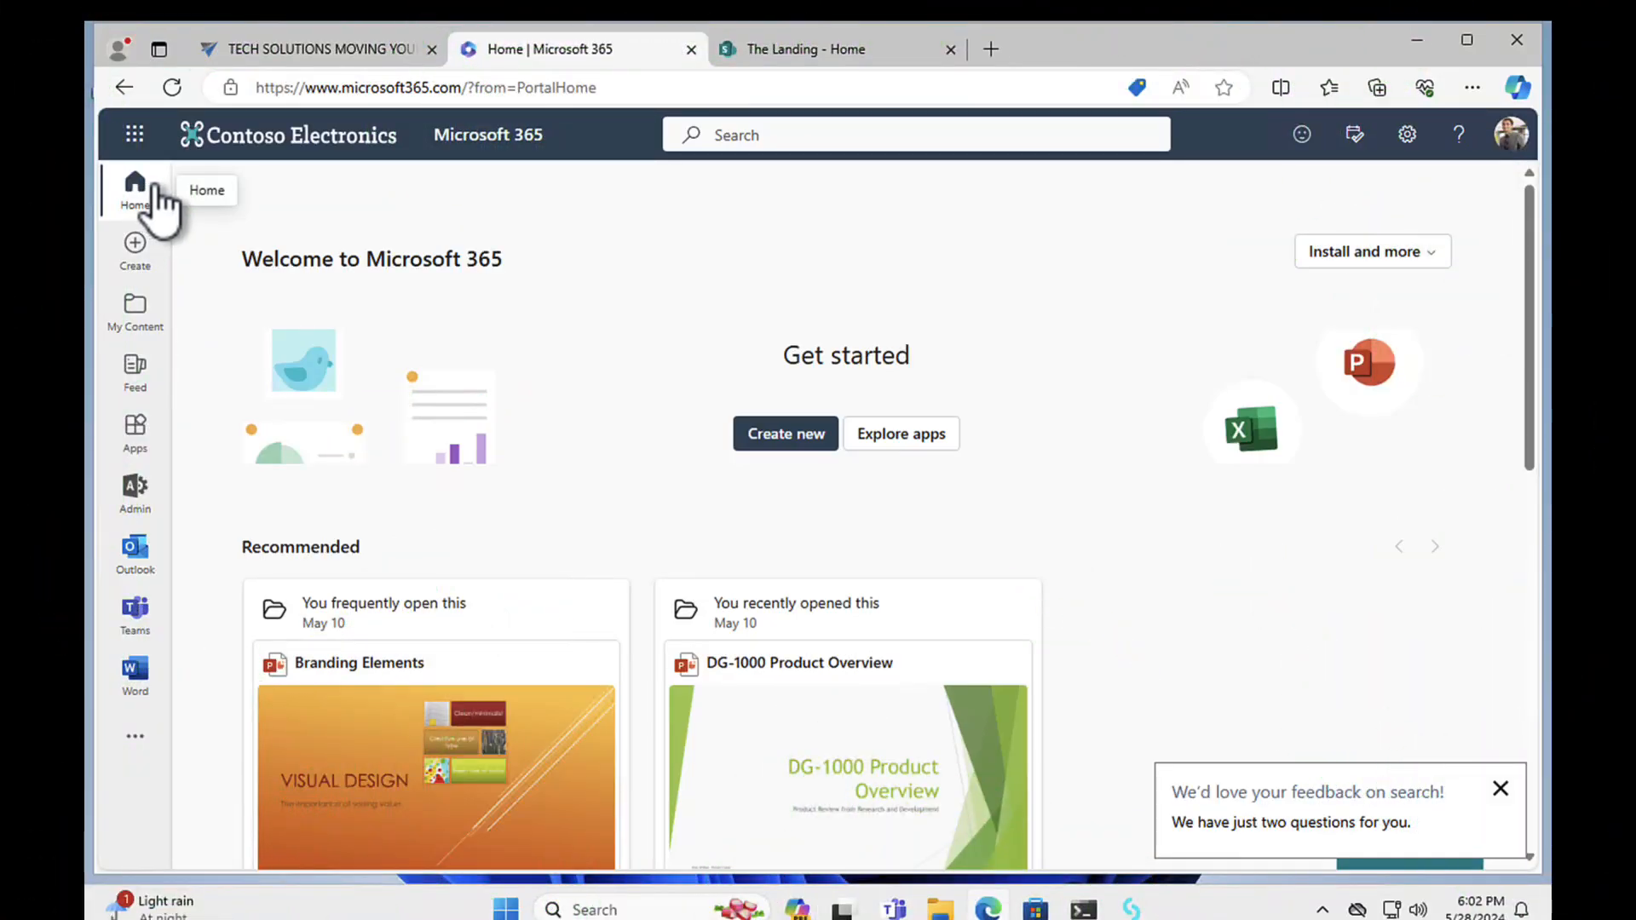
pyautogui.moveTo(767, 274)
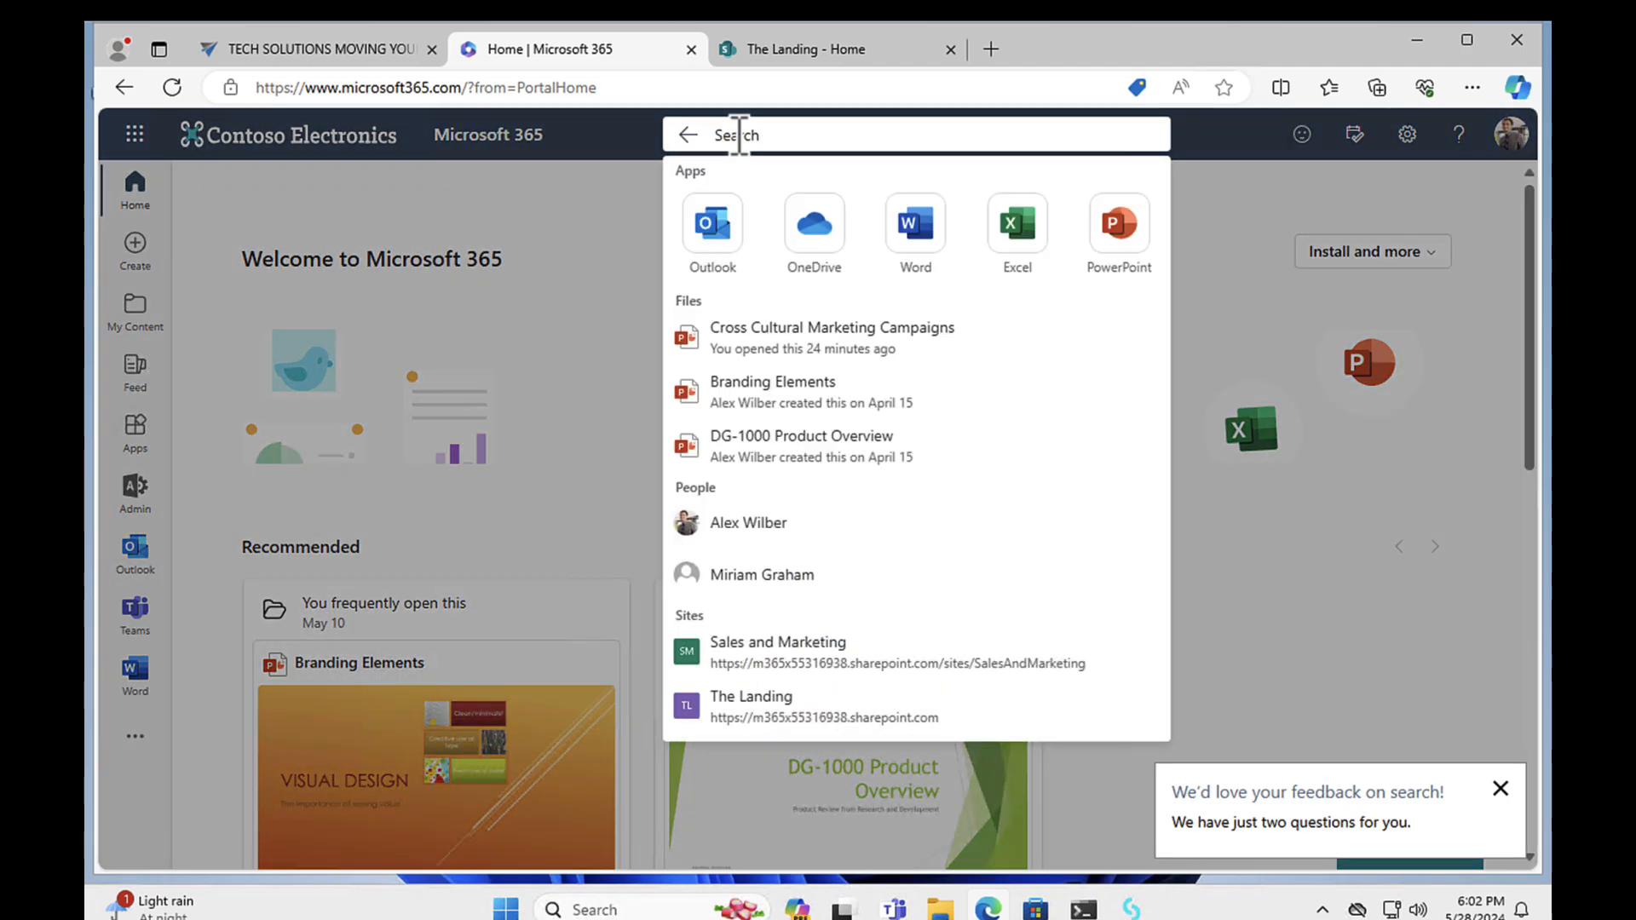
# Search Microsoft 365 for 'DG-2000' and show the full results
pyautogui.write('DG')
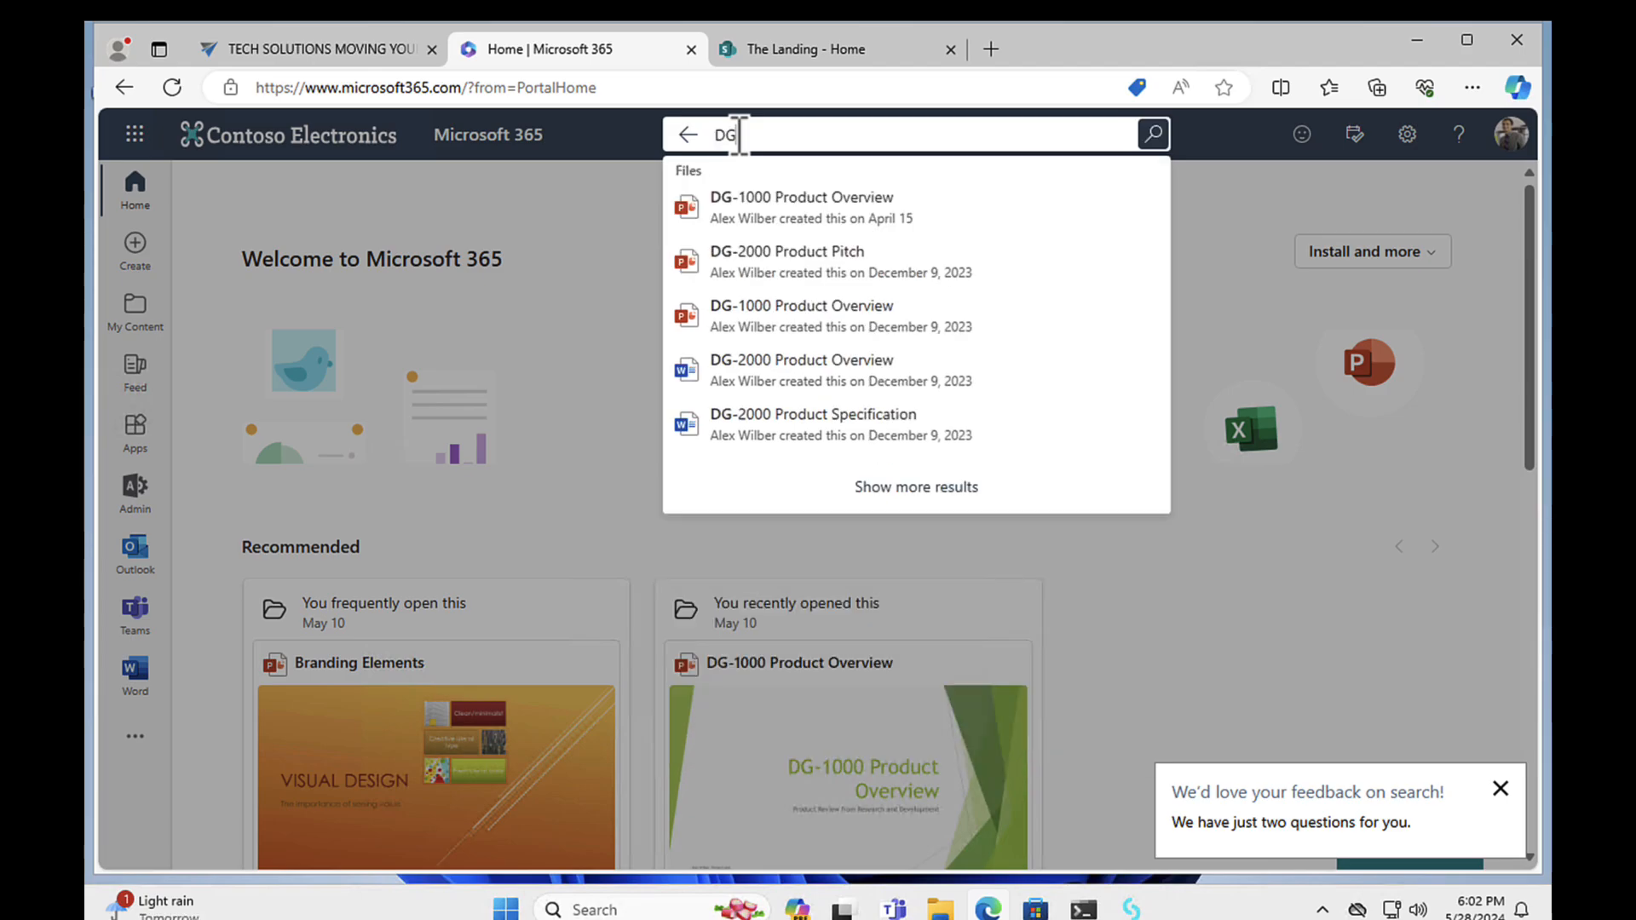
pyautogui.write('2000')
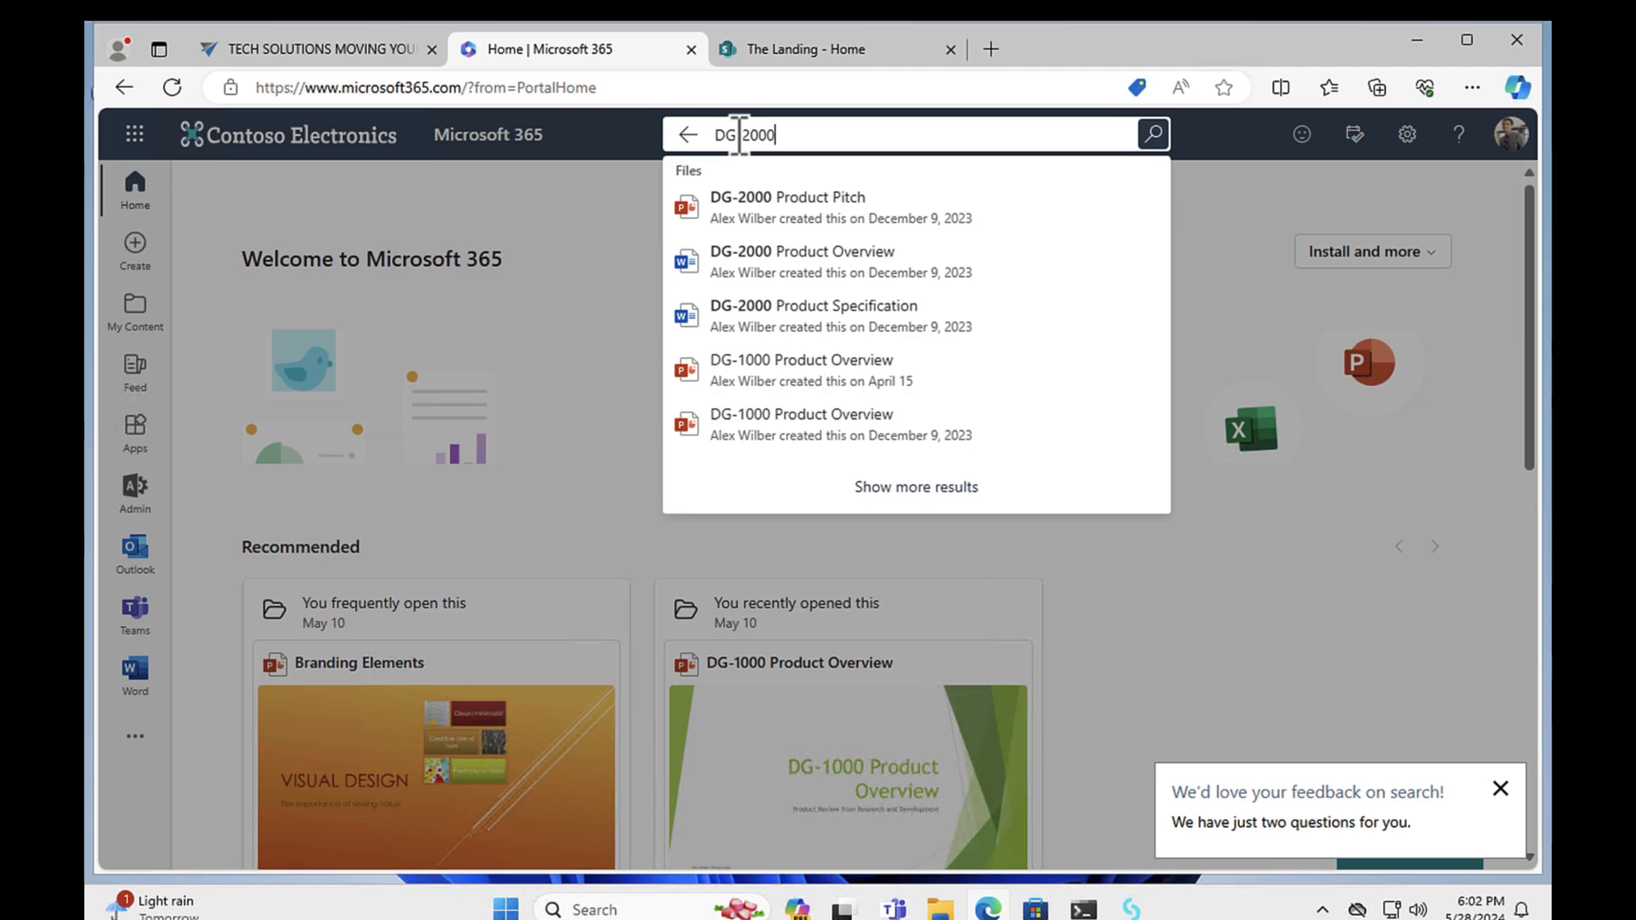
pyautogui.moveTo(804, 261)
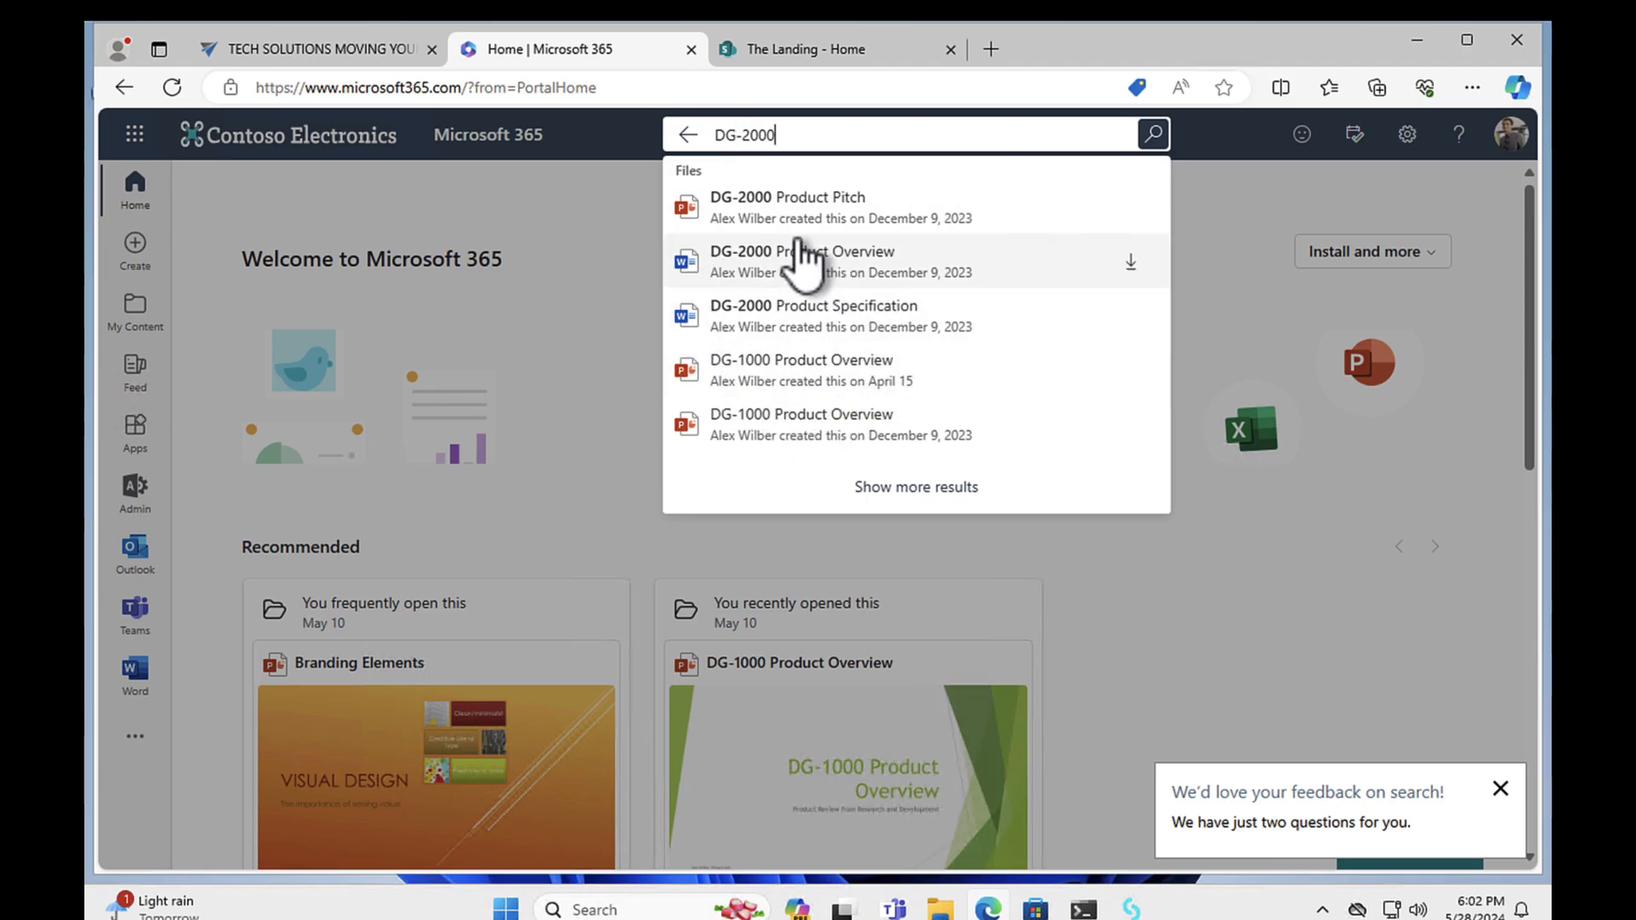
pyautogui.moveTo(693, 324)
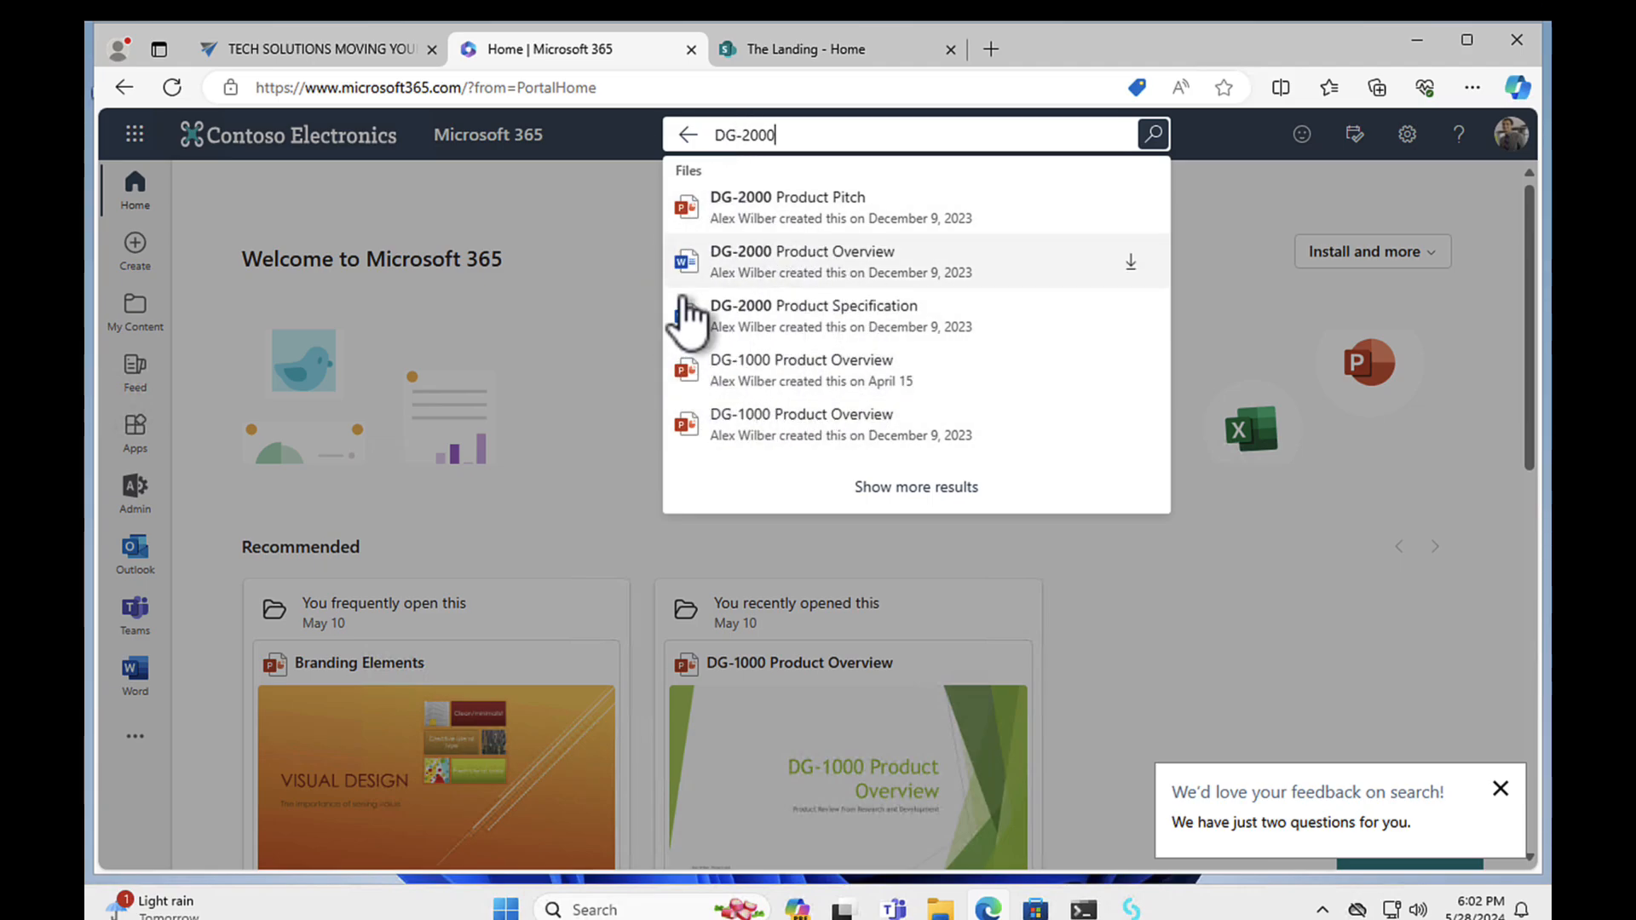
pyautogui.click(1153, 134)
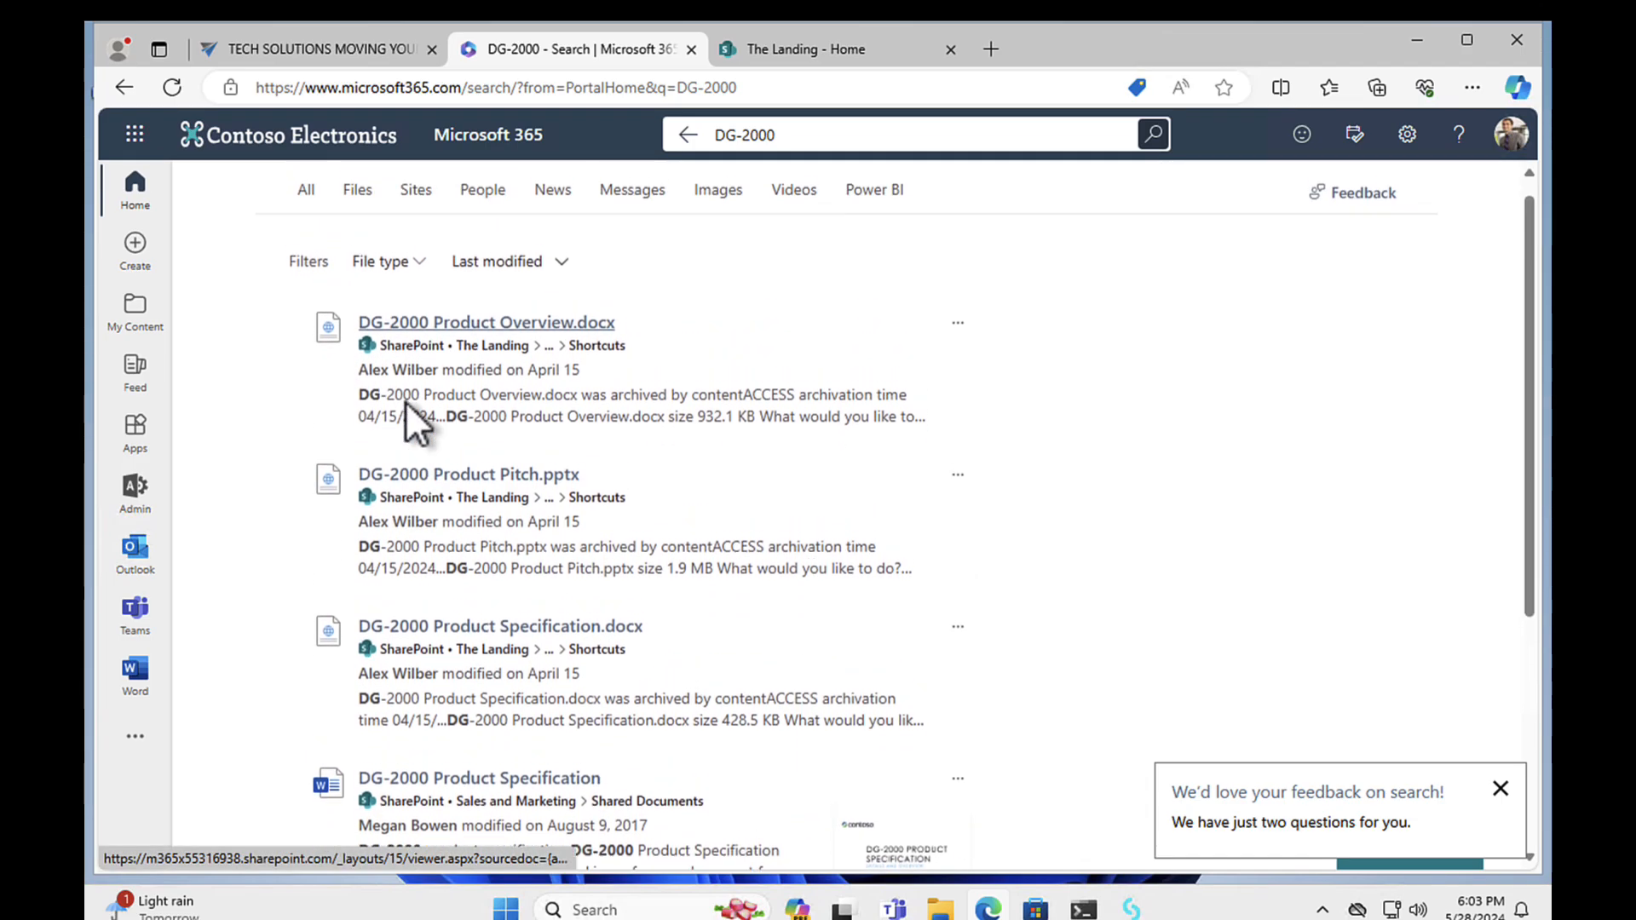
pyautogui.moveTo(417, 427)
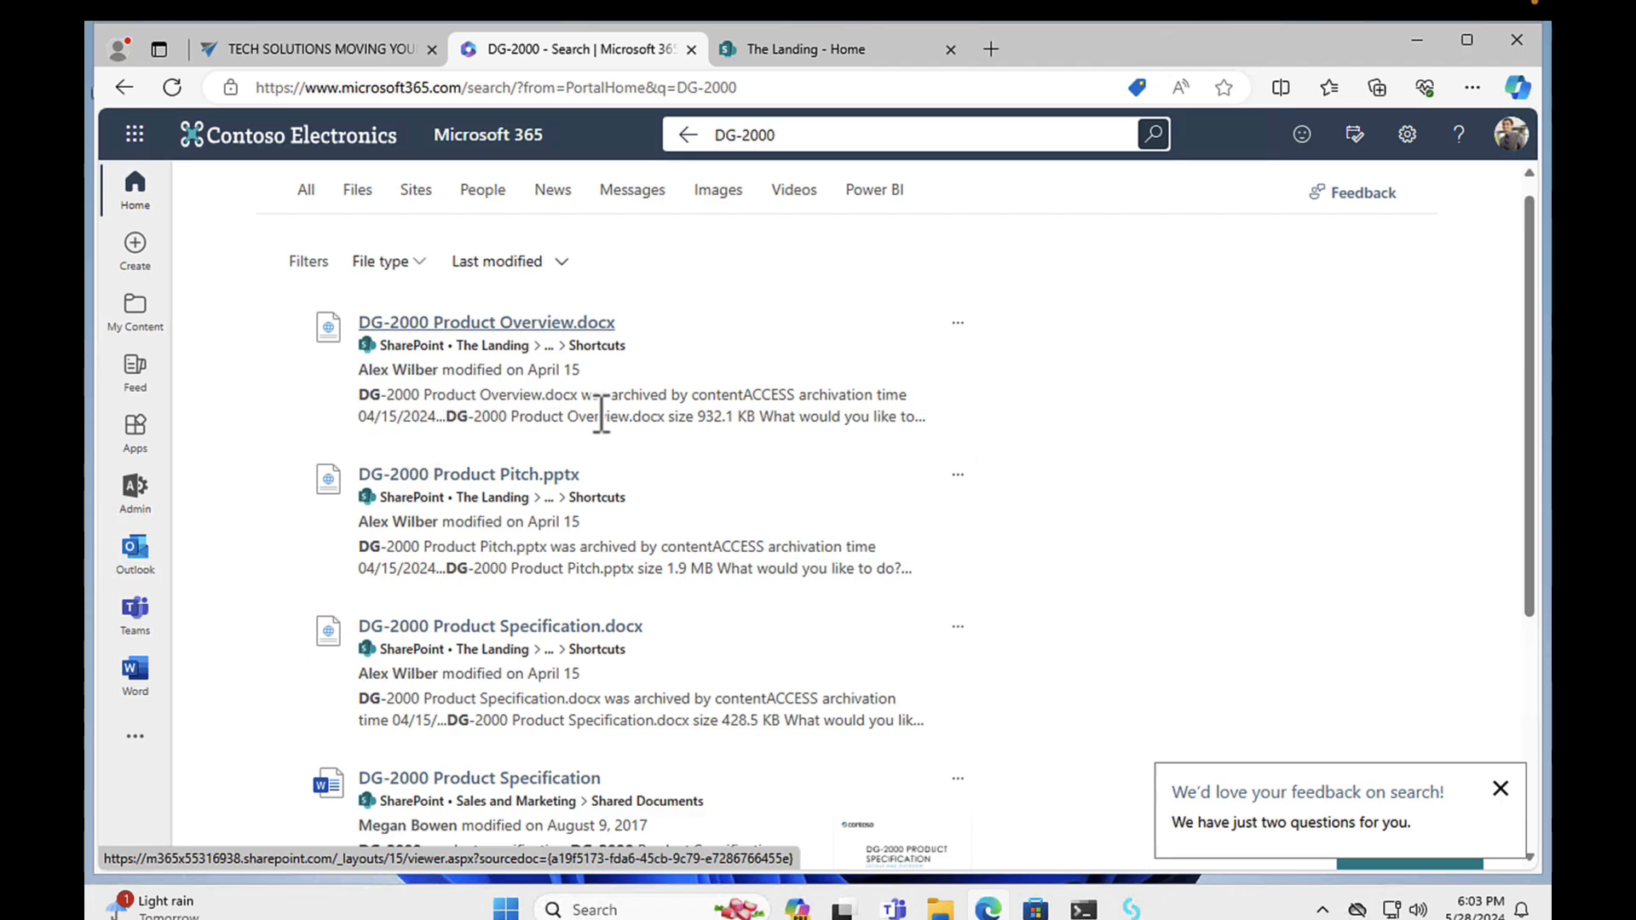
pyautogui.moveTo(595, 376)
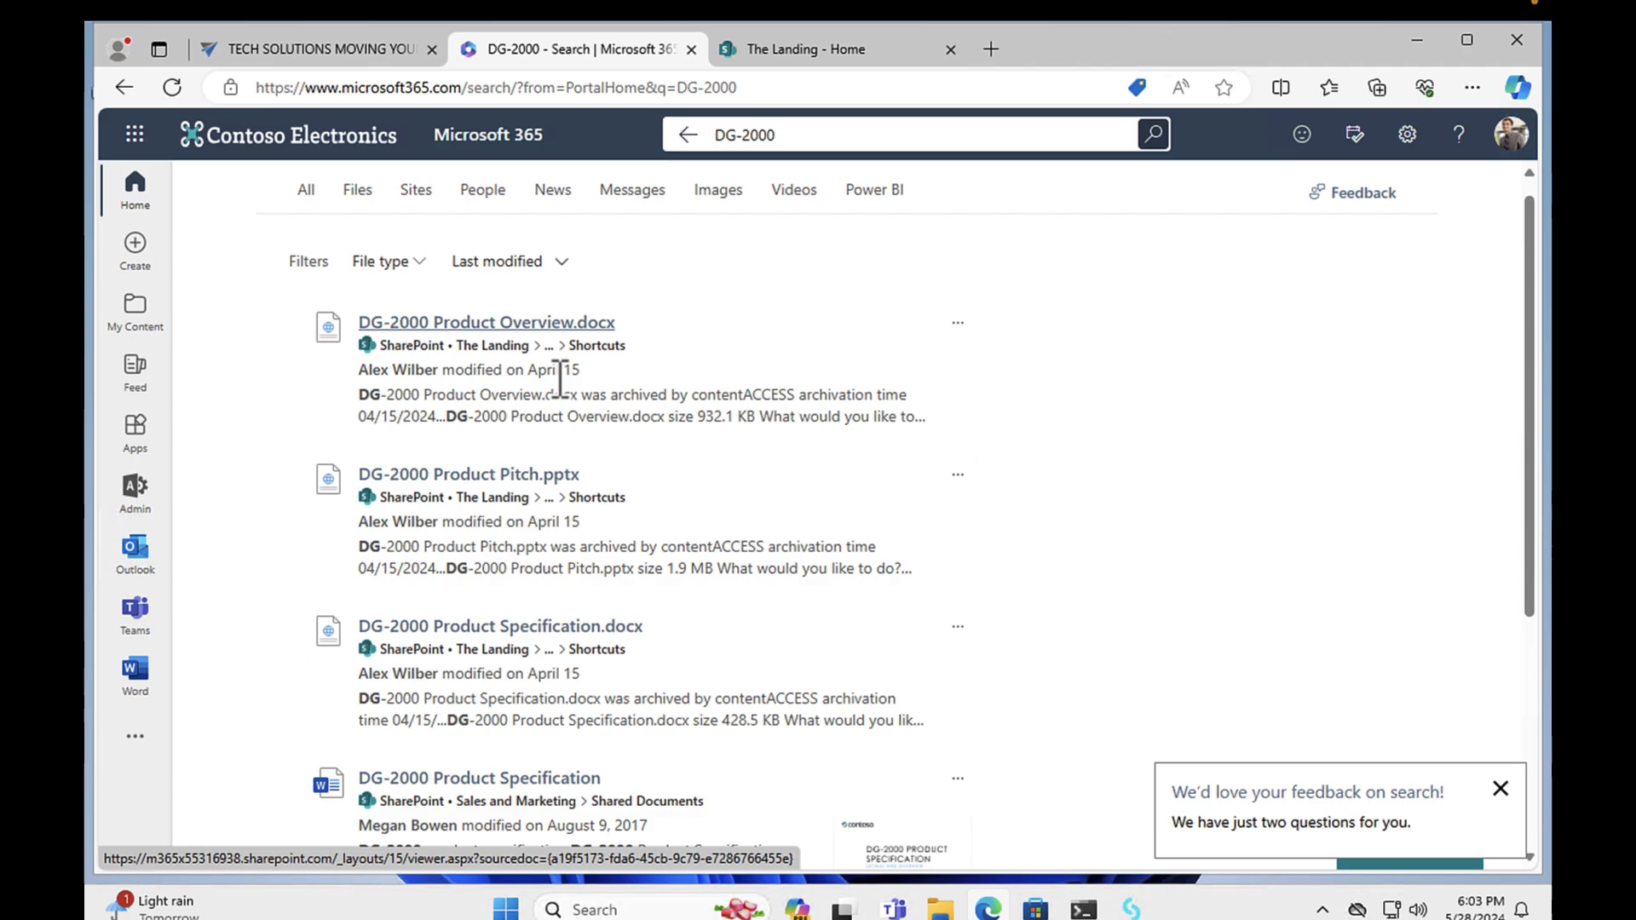
# Open the DG-2000 Product Pitch.pptx search result
pyautogui.click(468, 474)
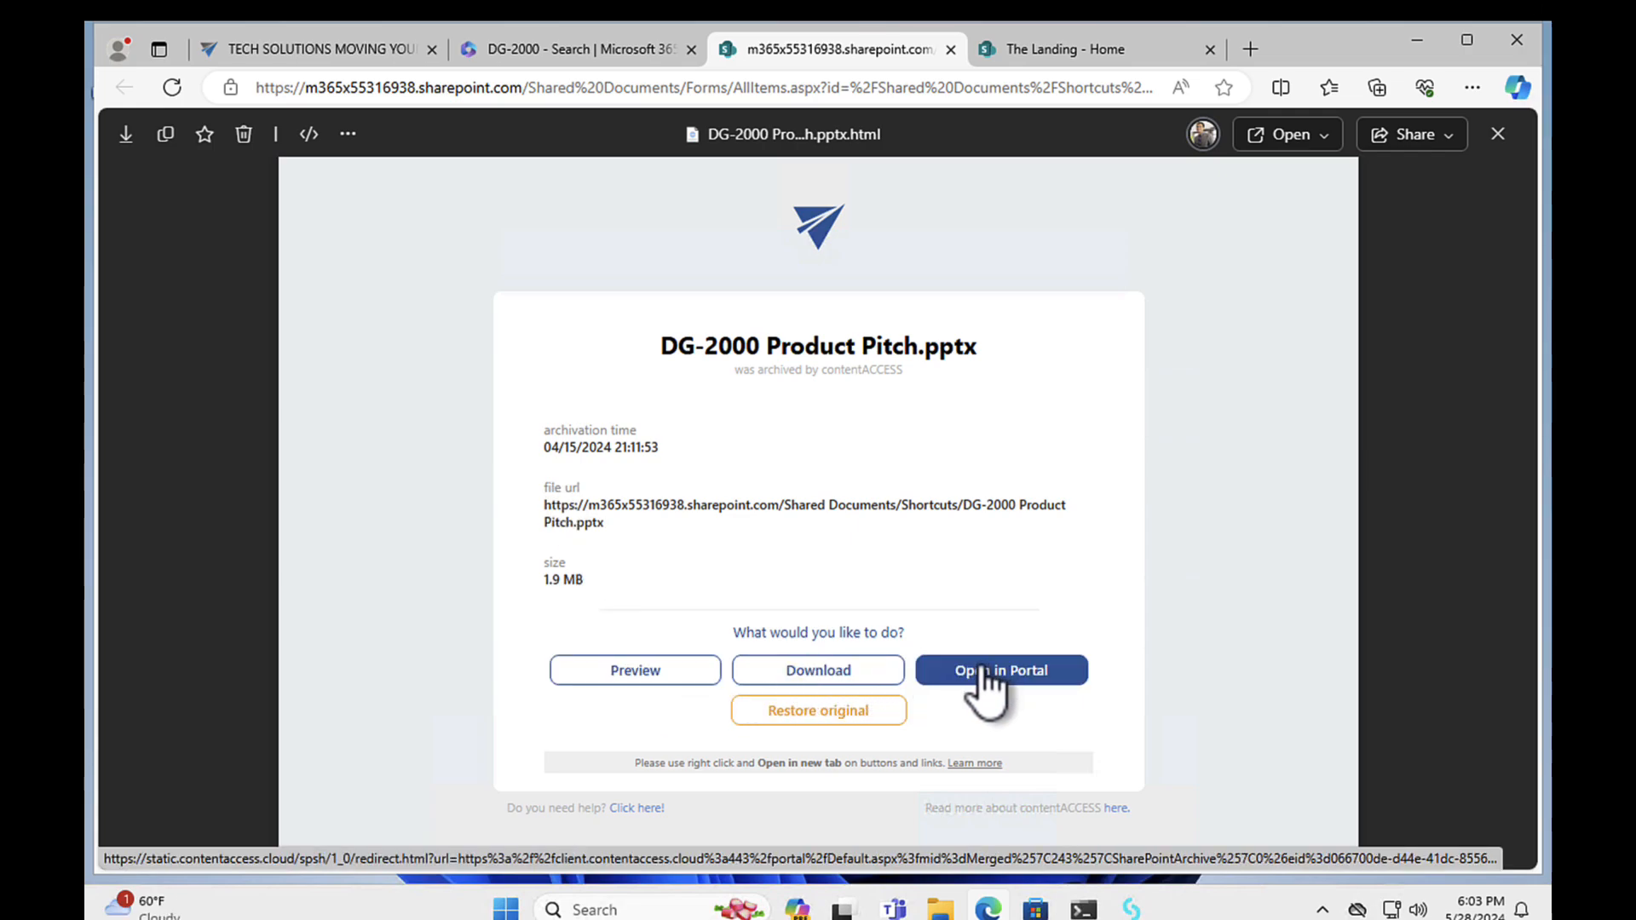
pyautogui.moveTo(818, 711)
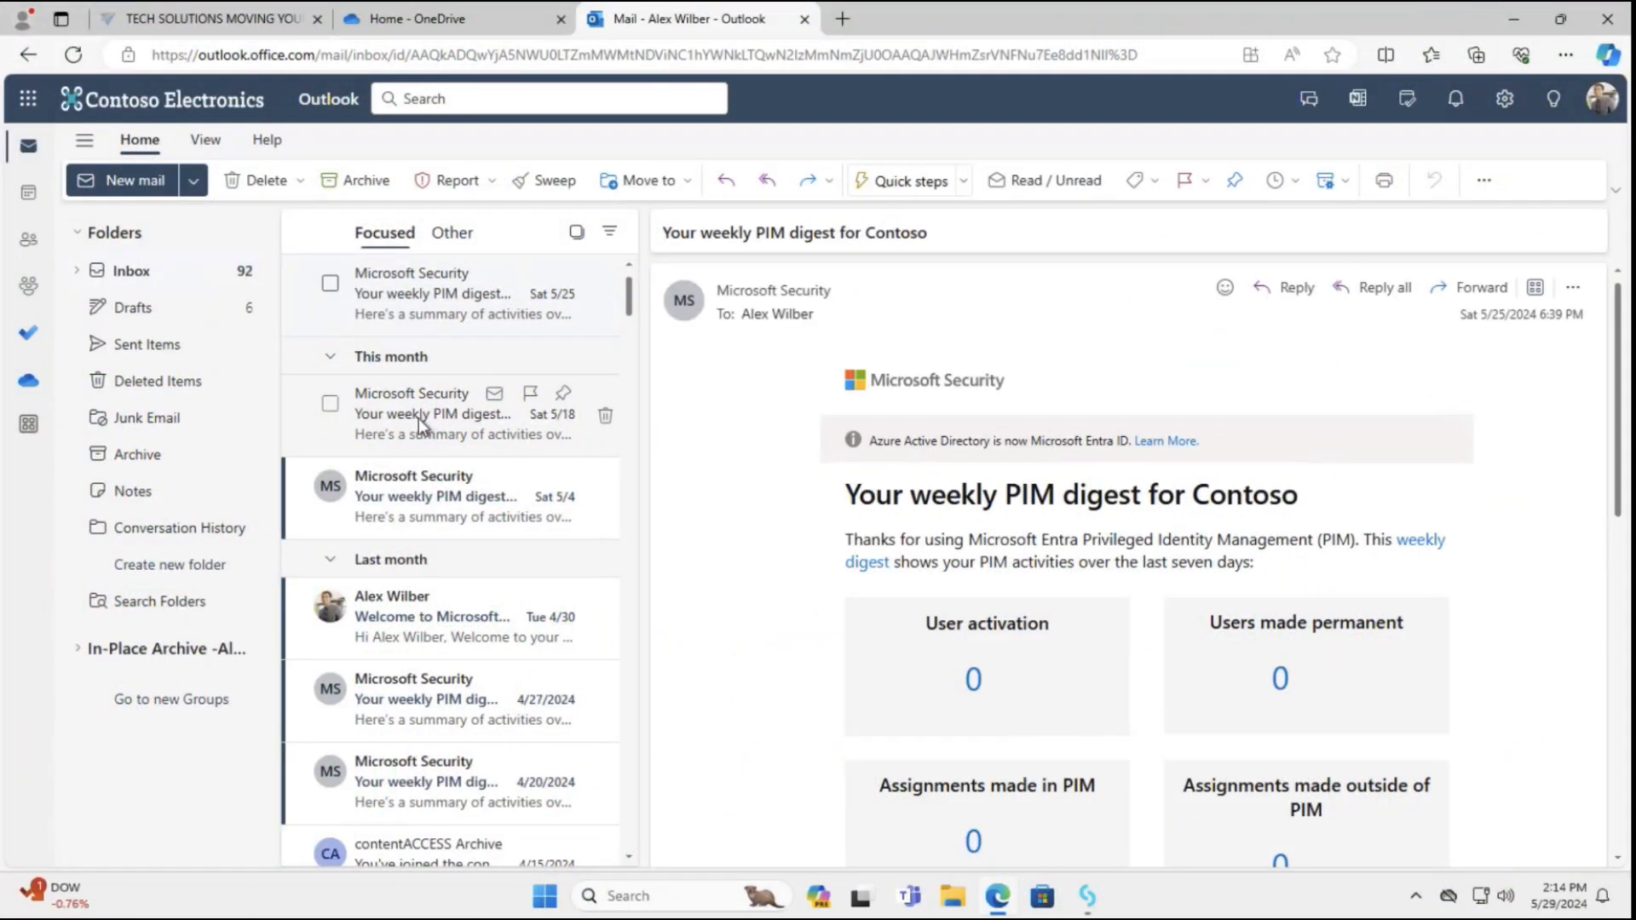
# Open the contentACCESS add-in pane beside the weekly PIM digest
pyautogui.click(433, 413)
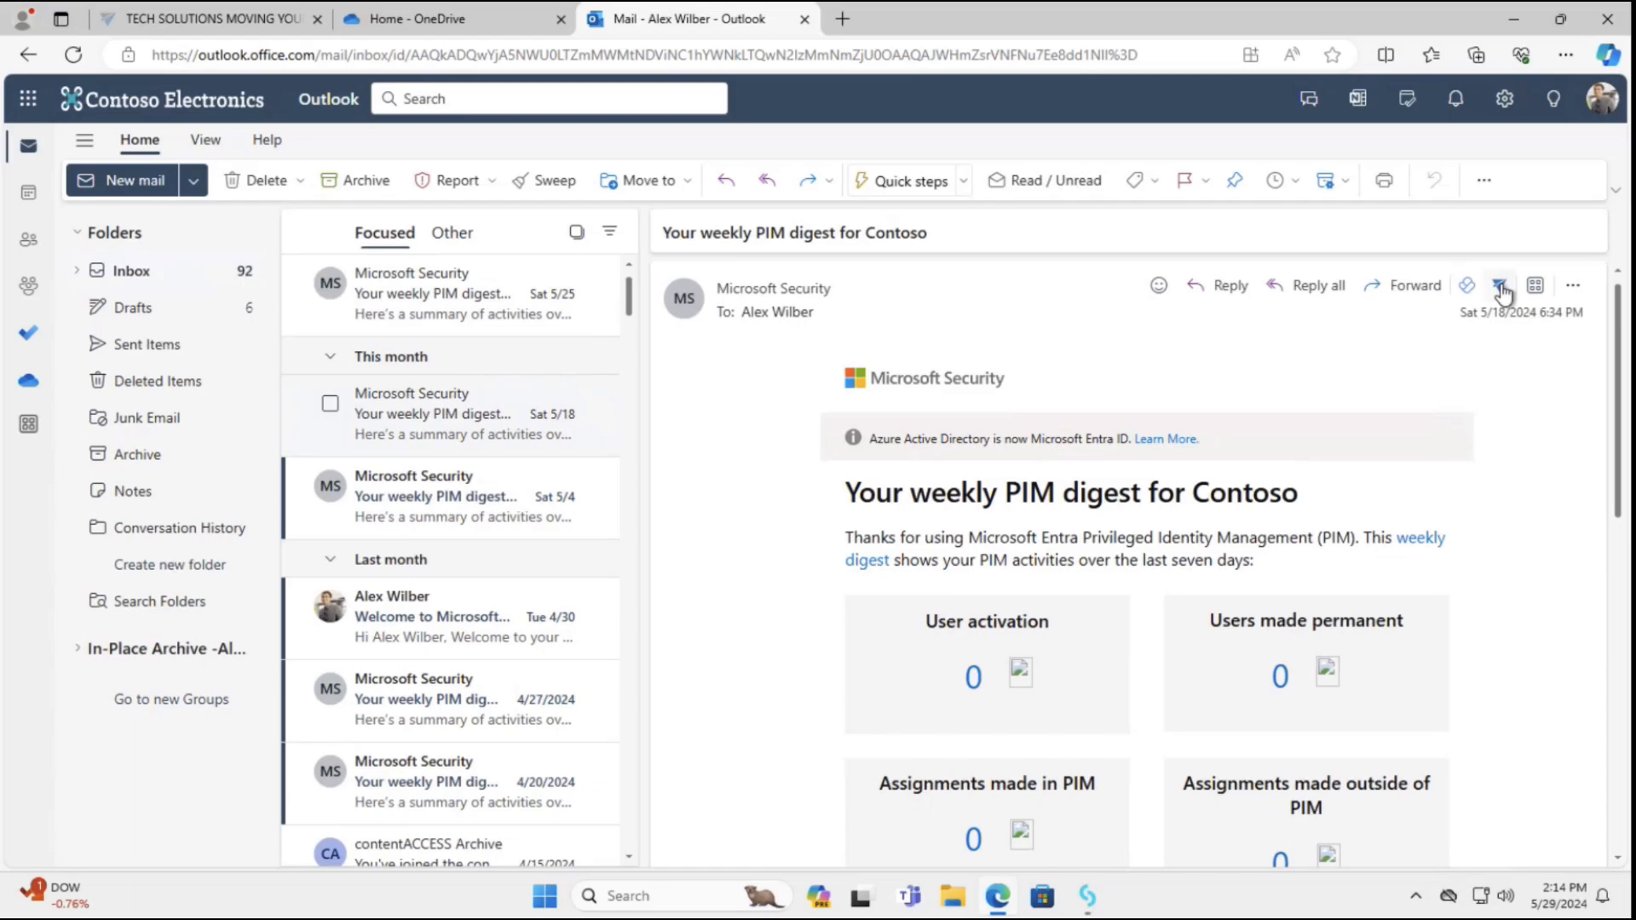
pyautogui.click(1501, 284)
pyautogui.write('review')
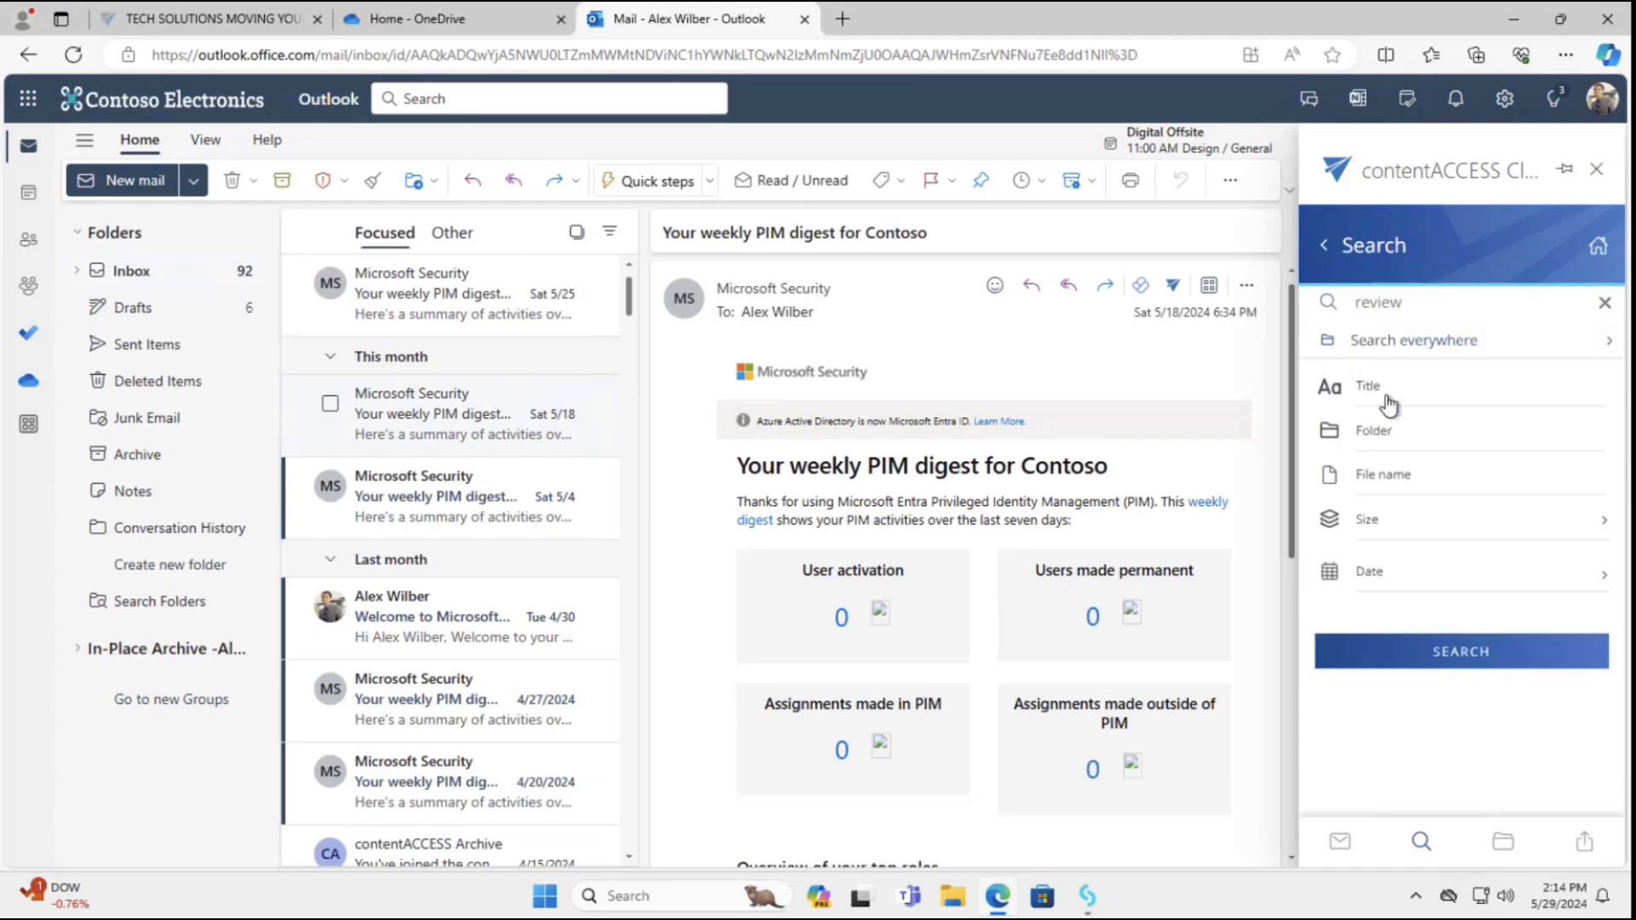
# Search the archive for 'review' and preview DG-1000 Product Overview.pptx
pyautogui.click(1459, 651)
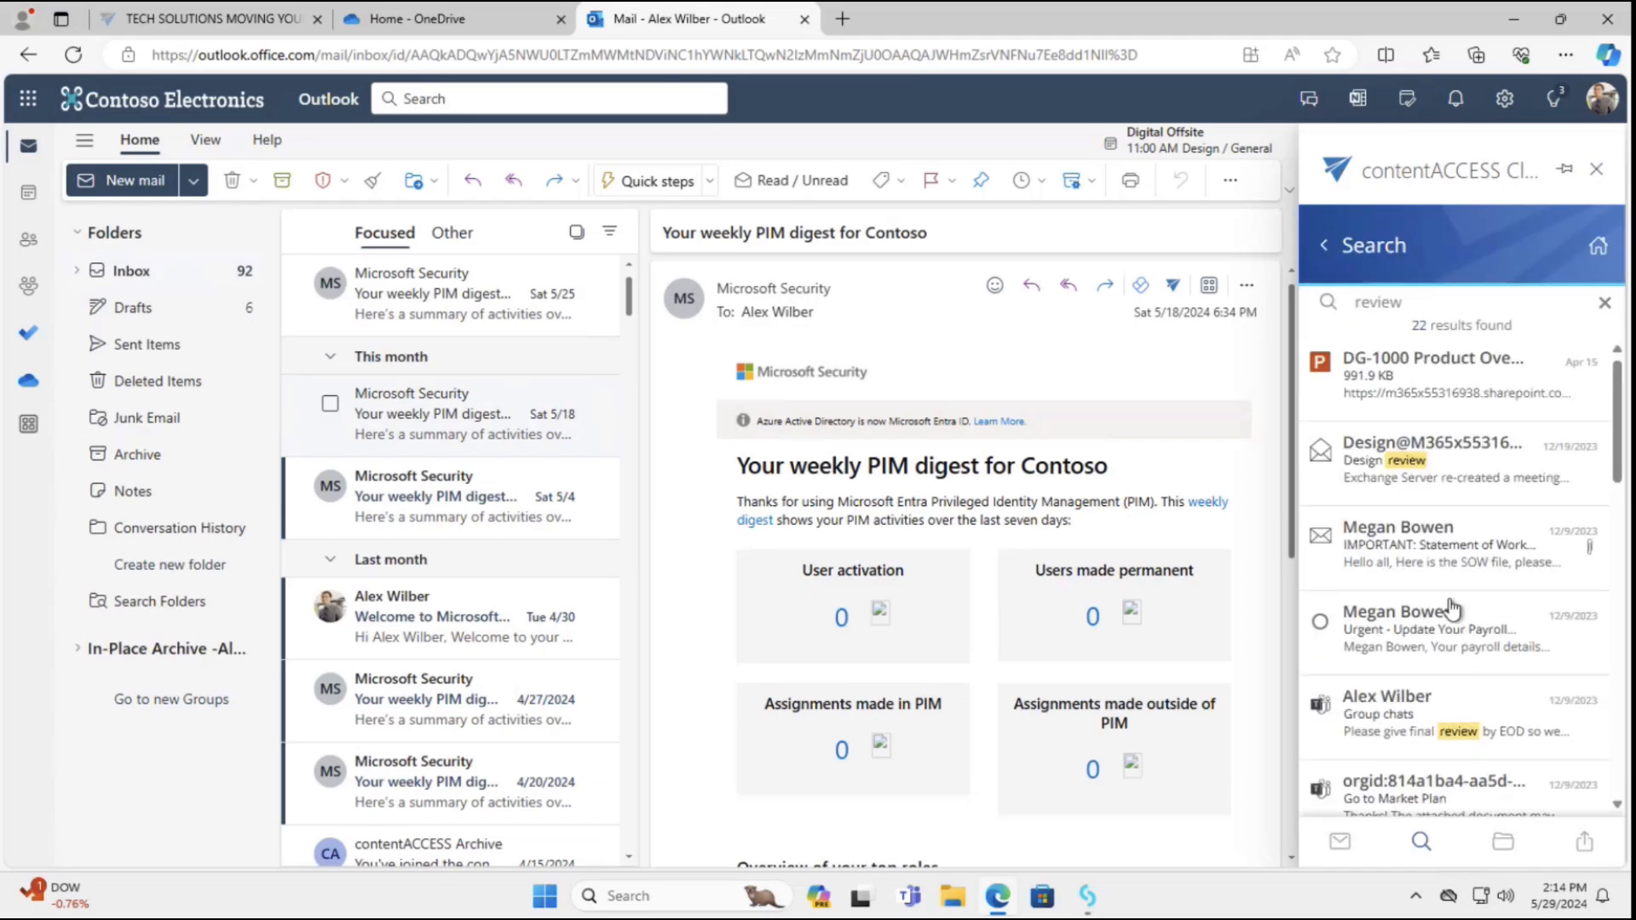
pyautogui.click(1432, 358)
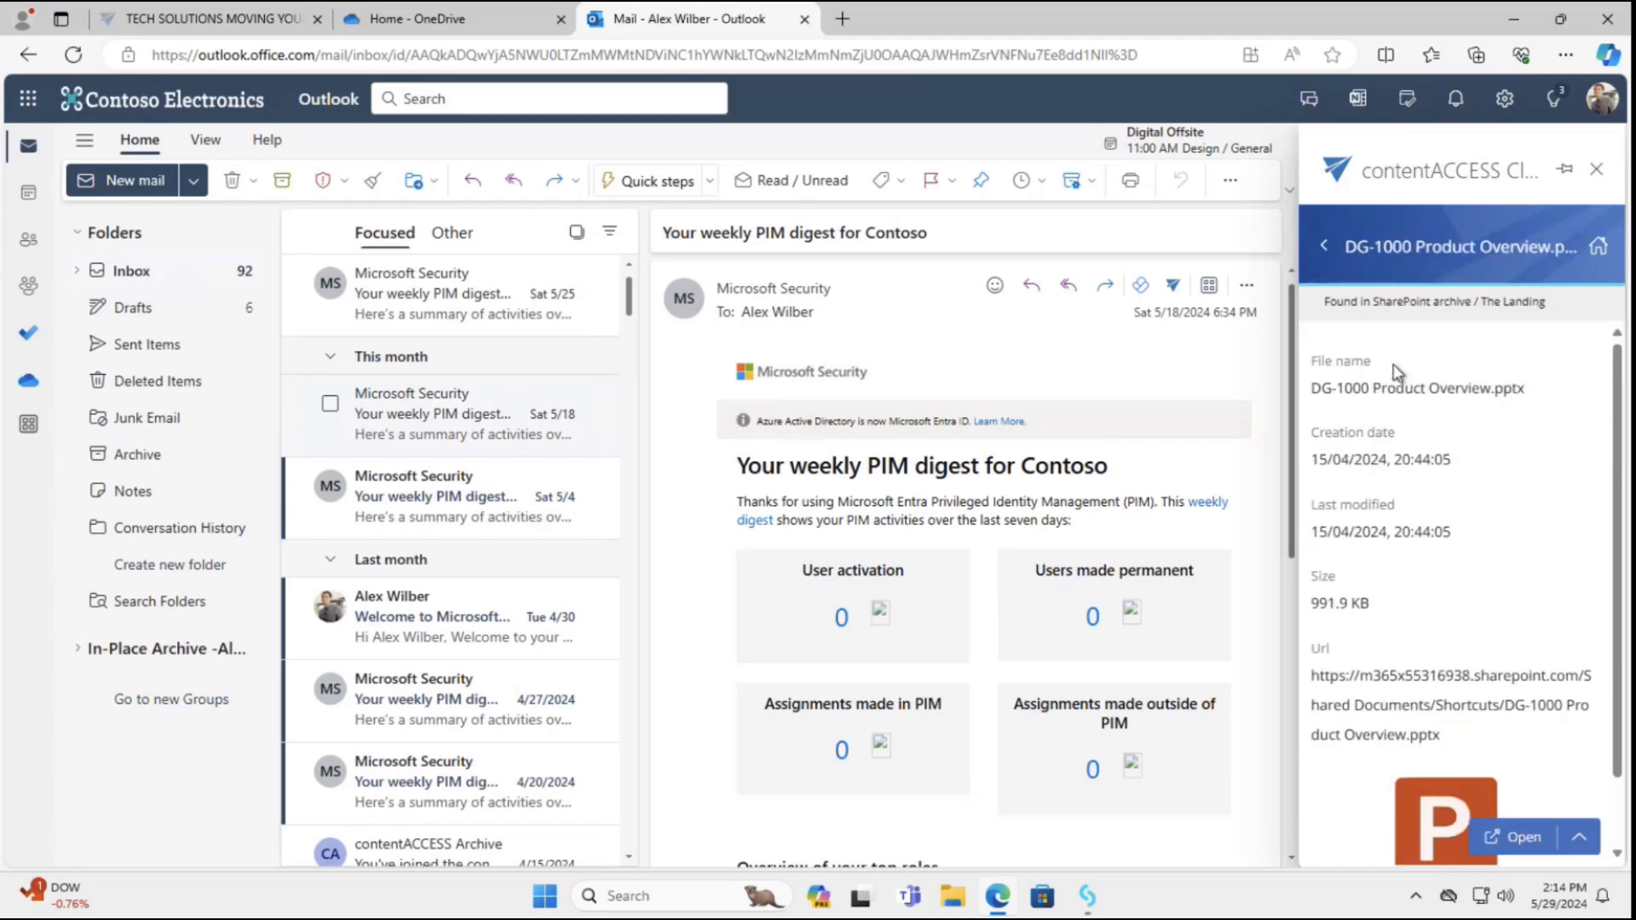
pyautogui.click(1514, 837)
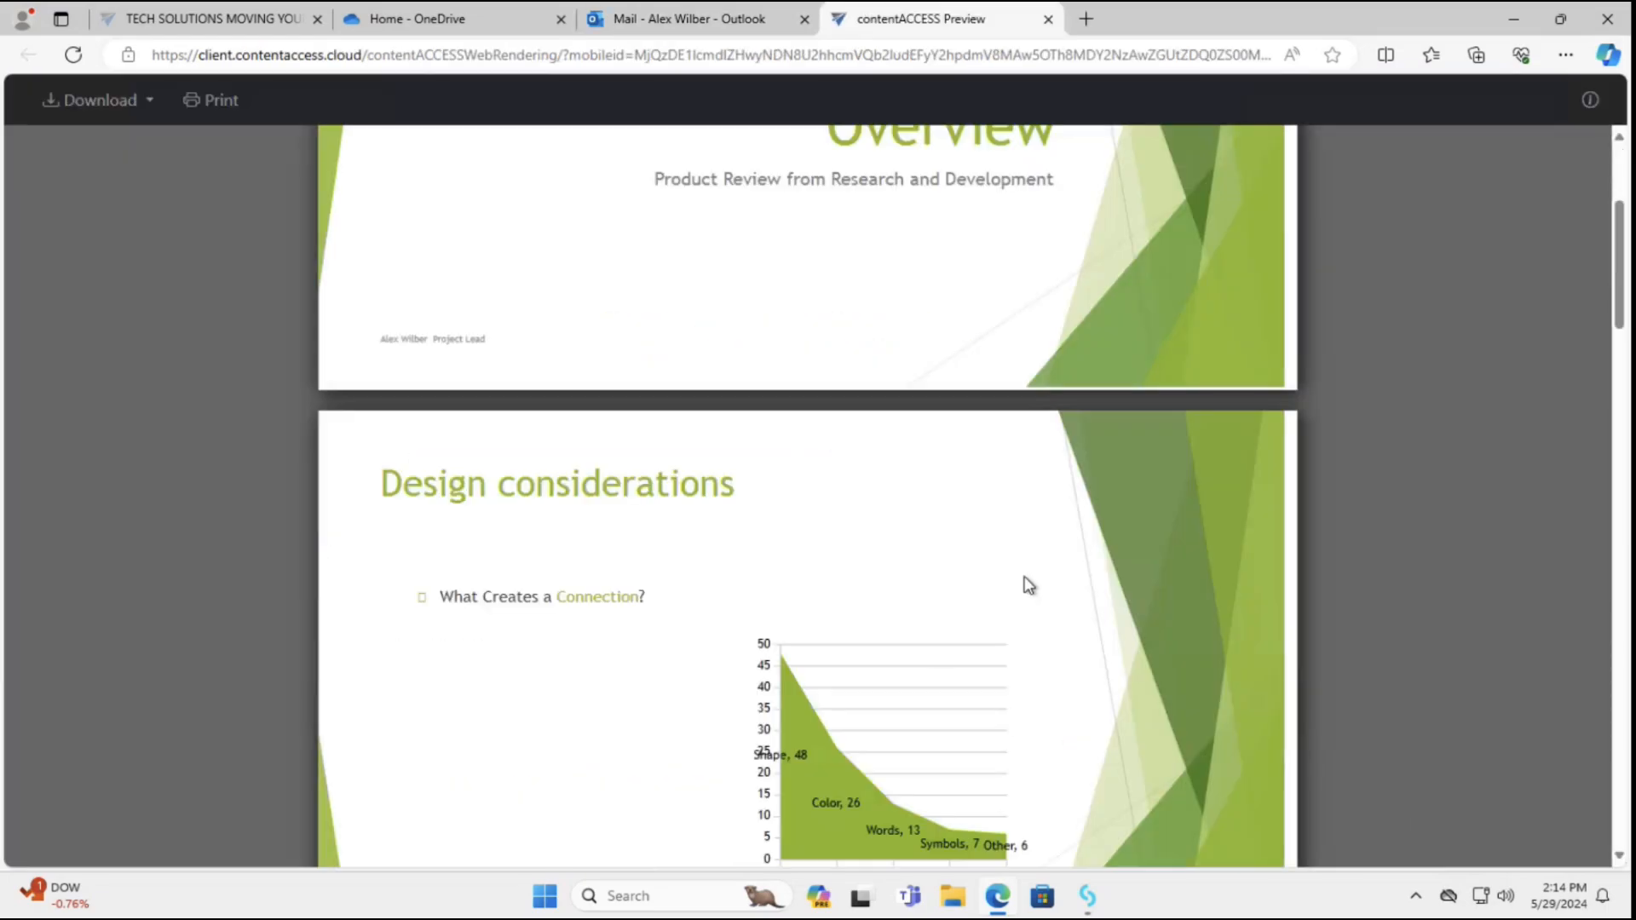
pyautogui.scroll(-3)
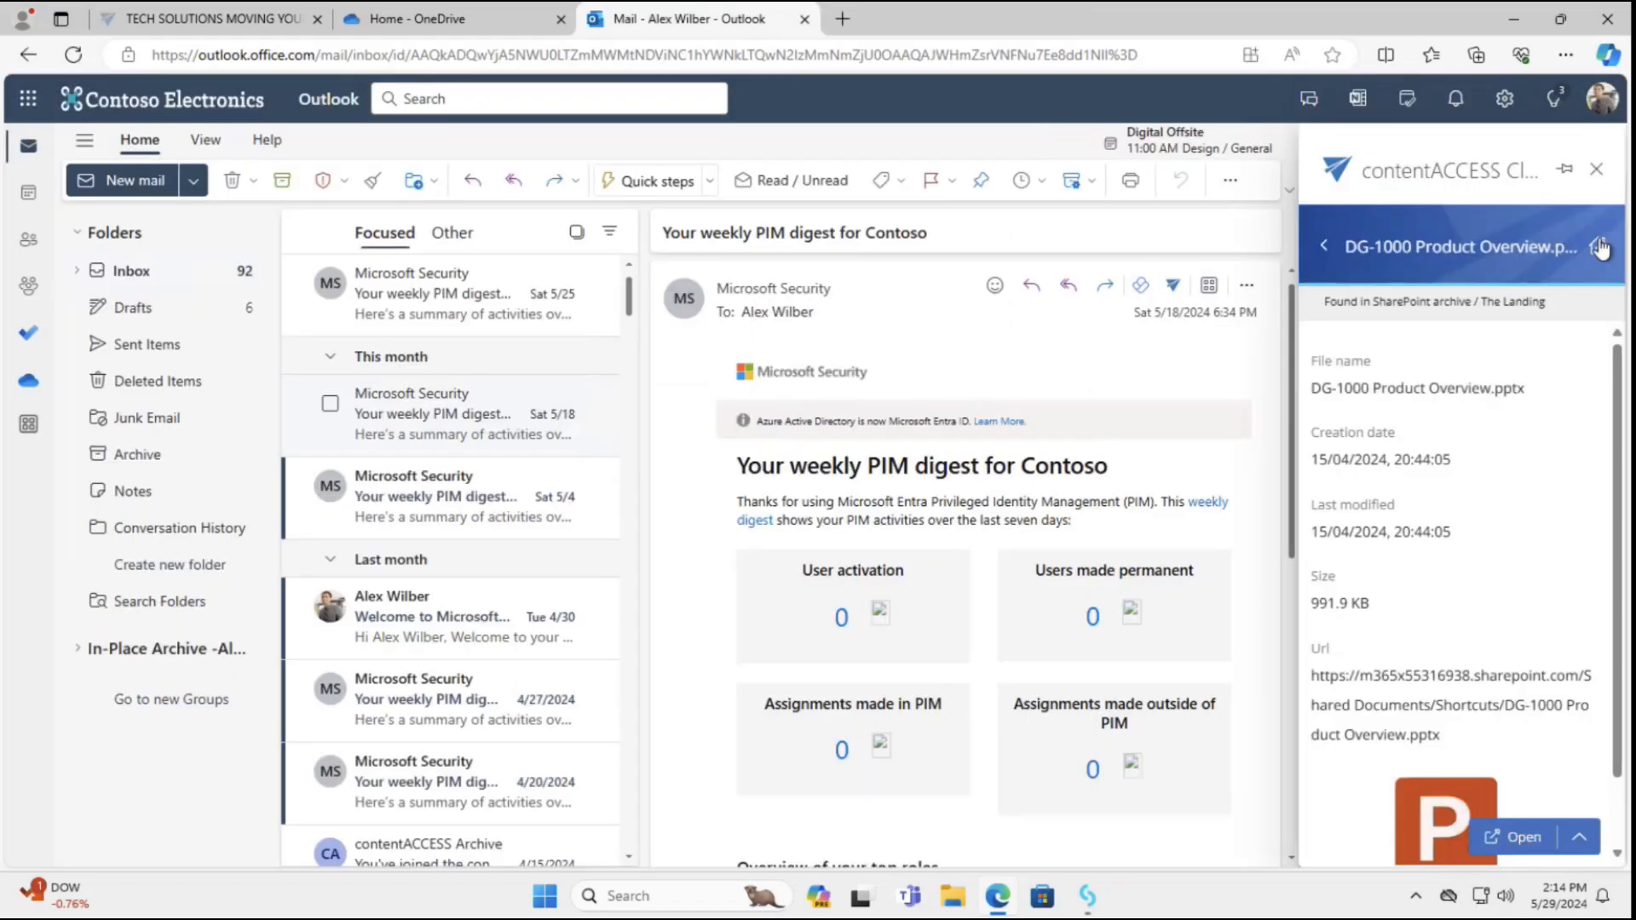
# Browse to Documents\Shortcuts and preview Cross Cultural Marketing Campaigns.pptx
pyautogui.click(1324, 247)
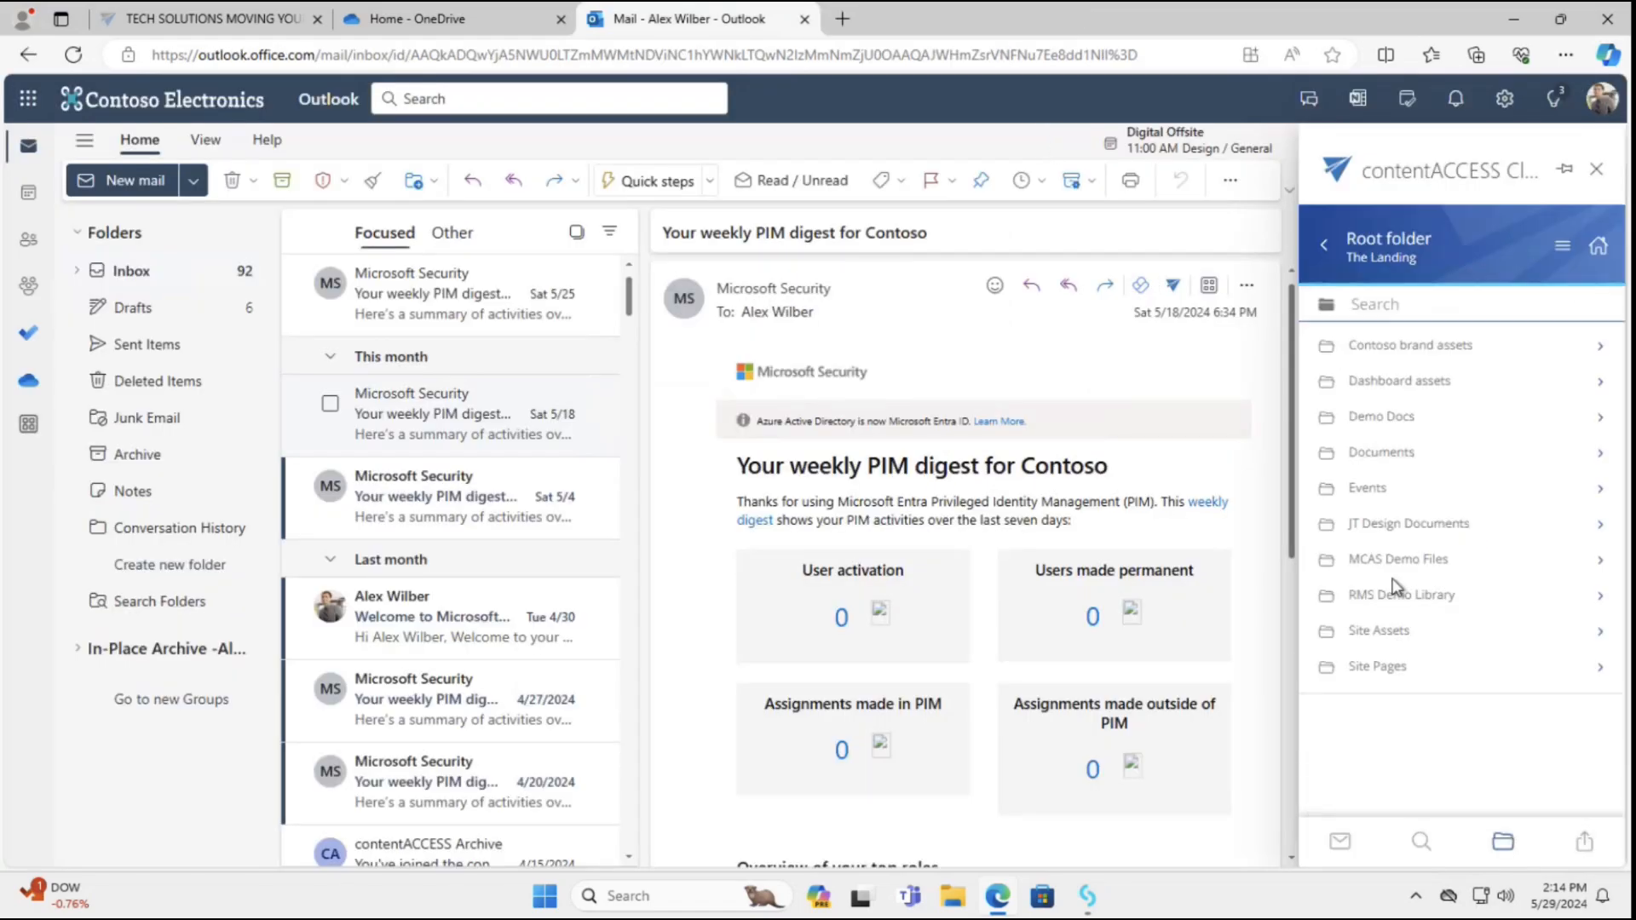
pyautogui.click(1381, 452)
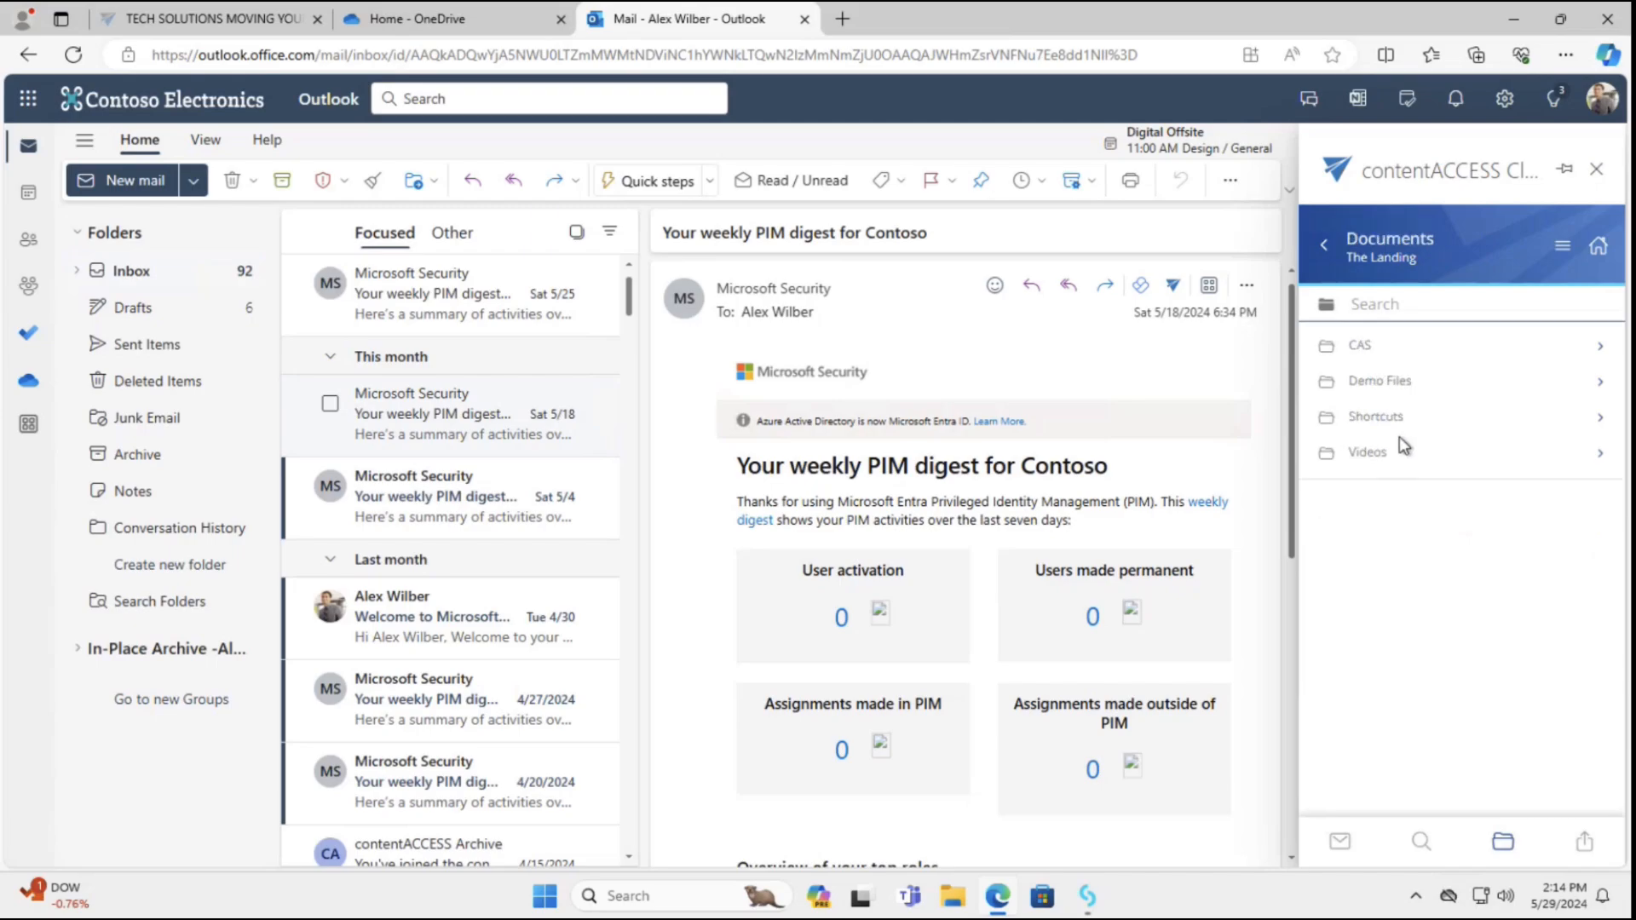
pyautogui.click(1375, 416)
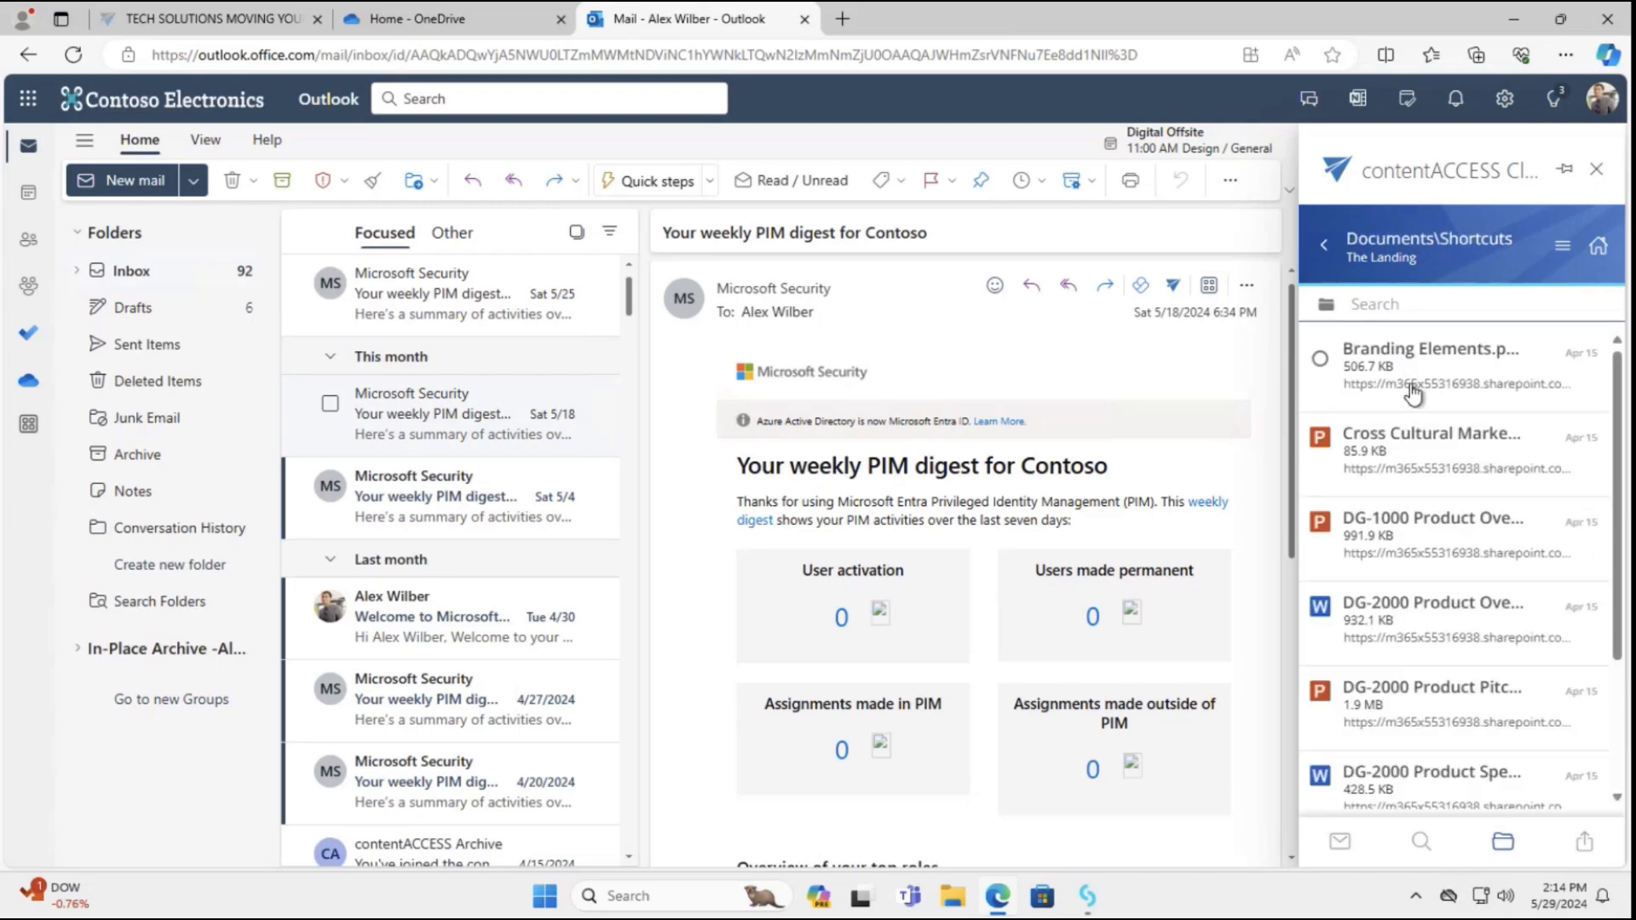
pyautogui.click(1433, 433)
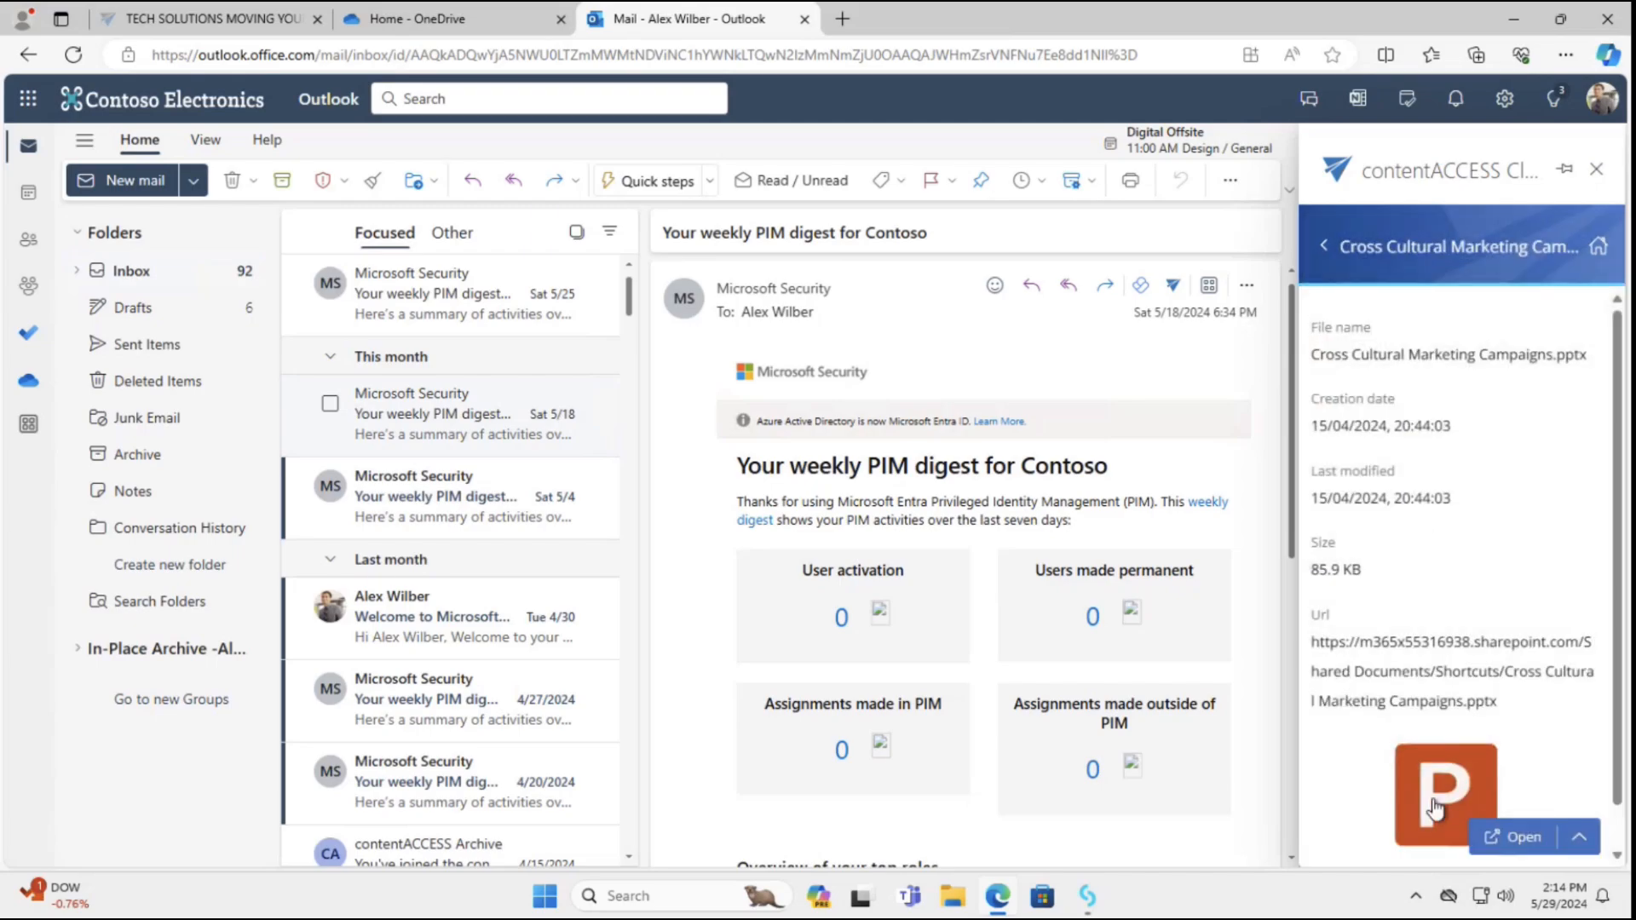
pyautogui.click(1516, 836)
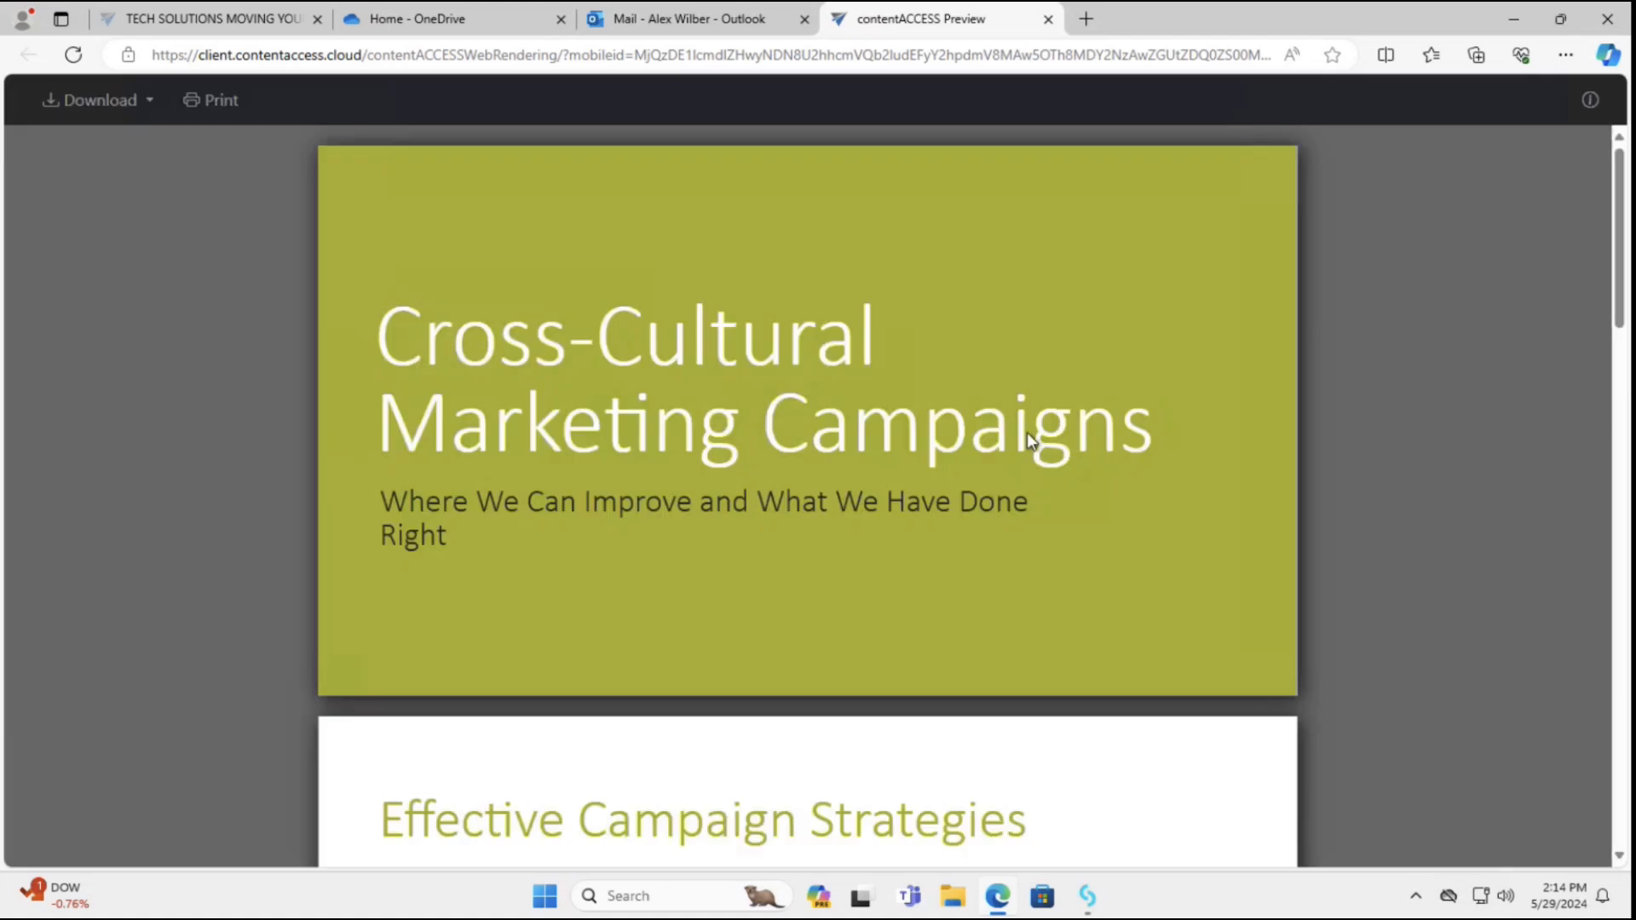
pyautogui.scroll(-3)
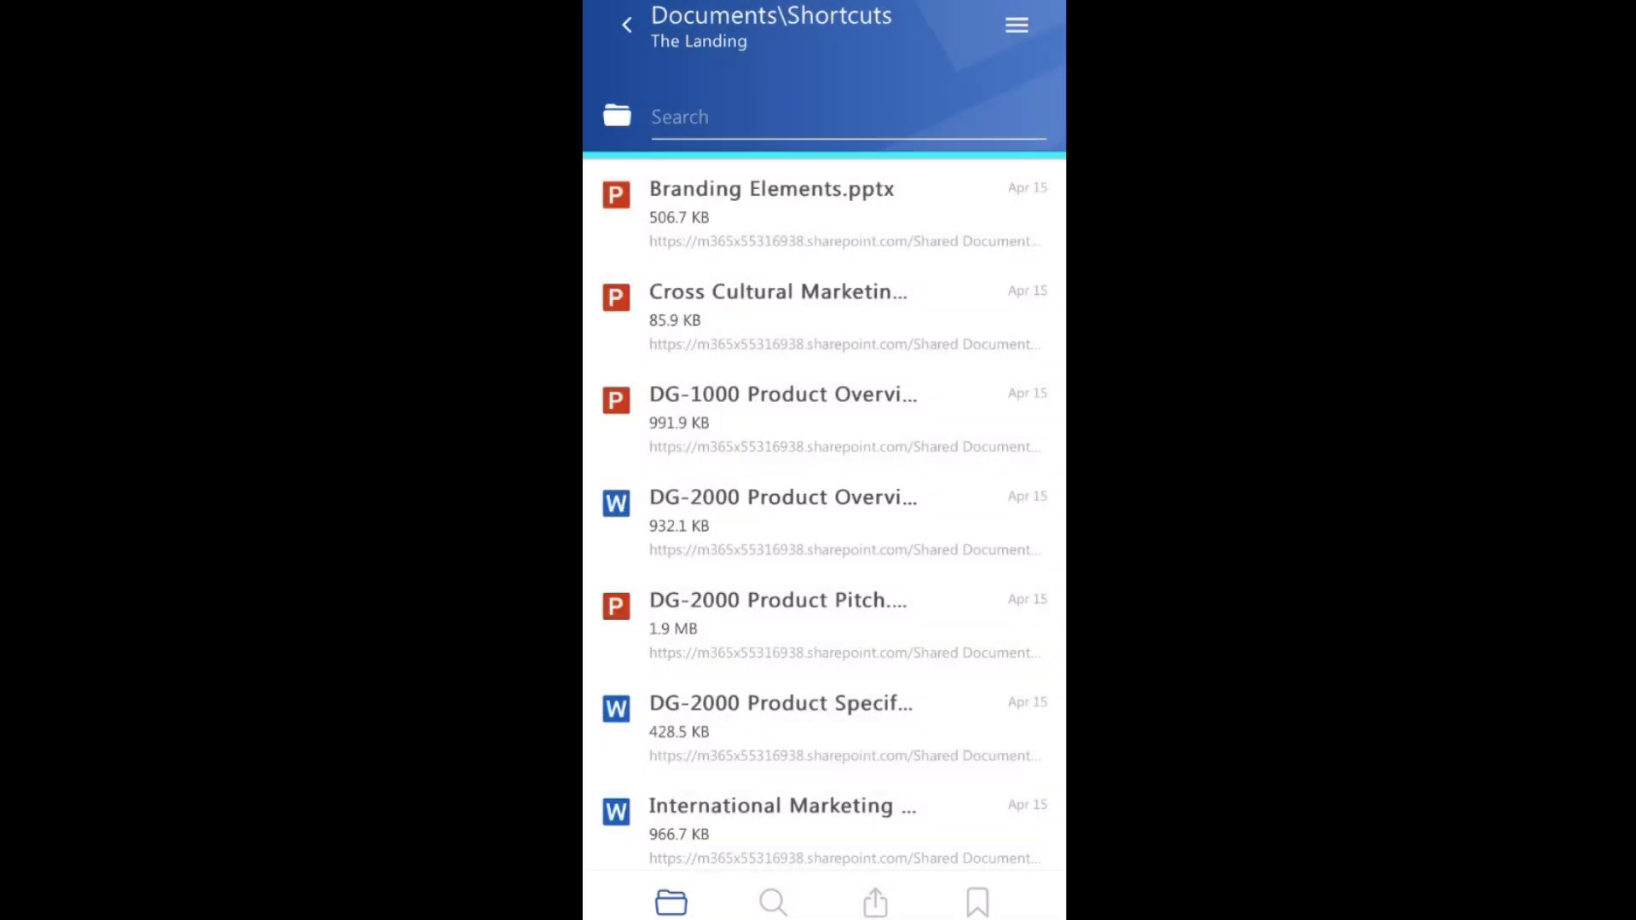
# View Branding Elements.pptx details, dismiss its actions menu, and search the archive for 'review'
pyautogui.click(771, 189)
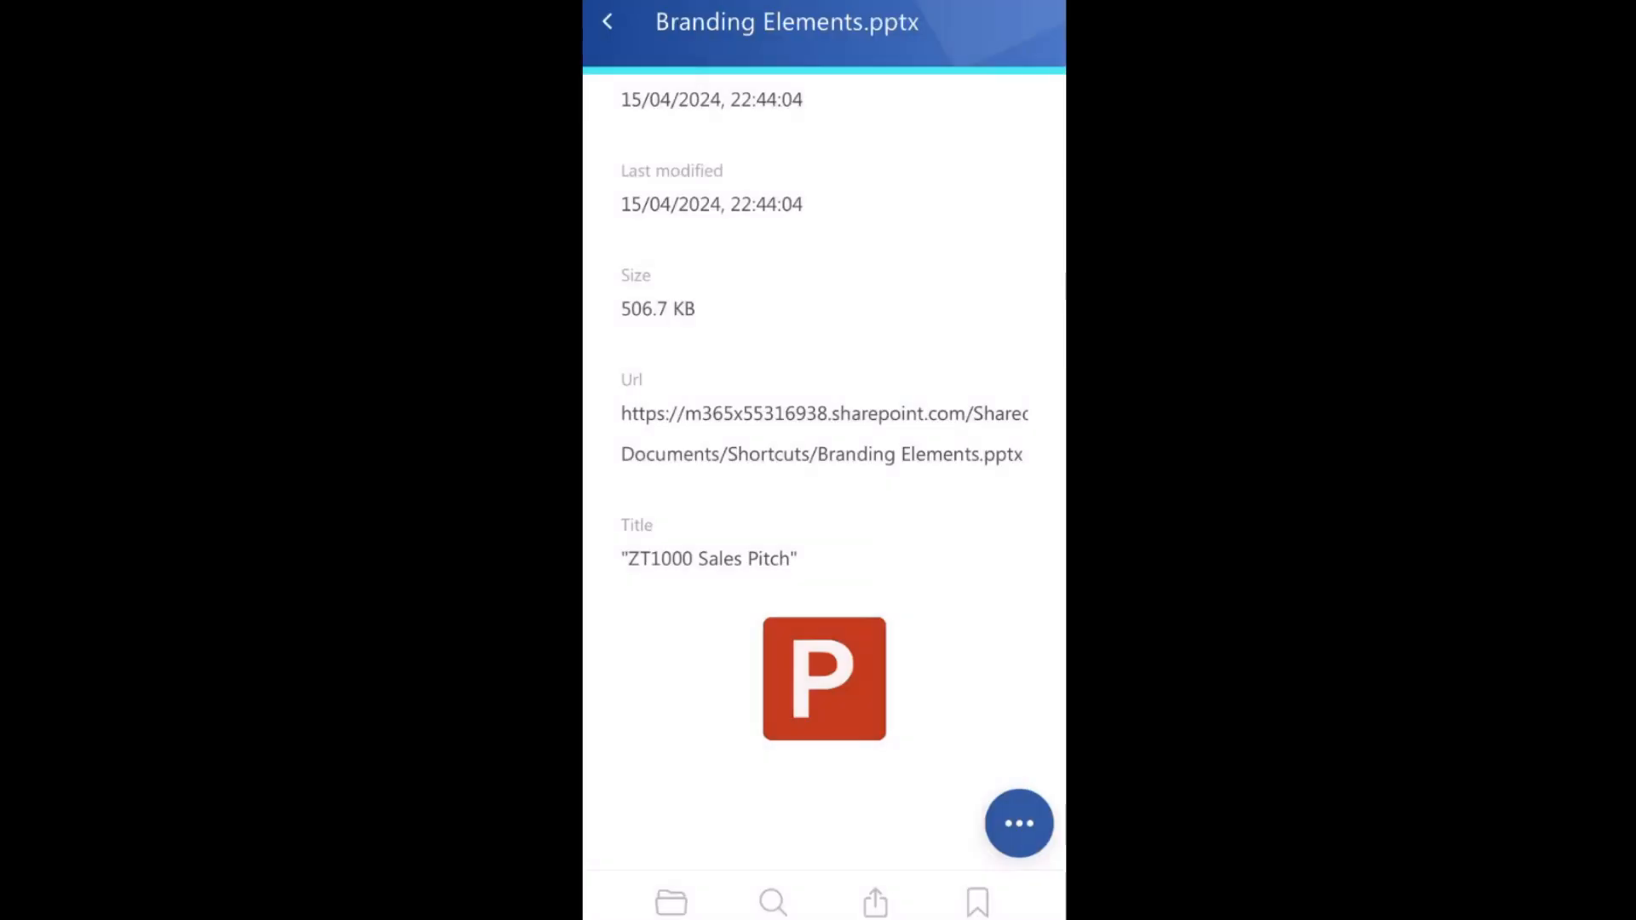
pyautogui.click(1019, 823)
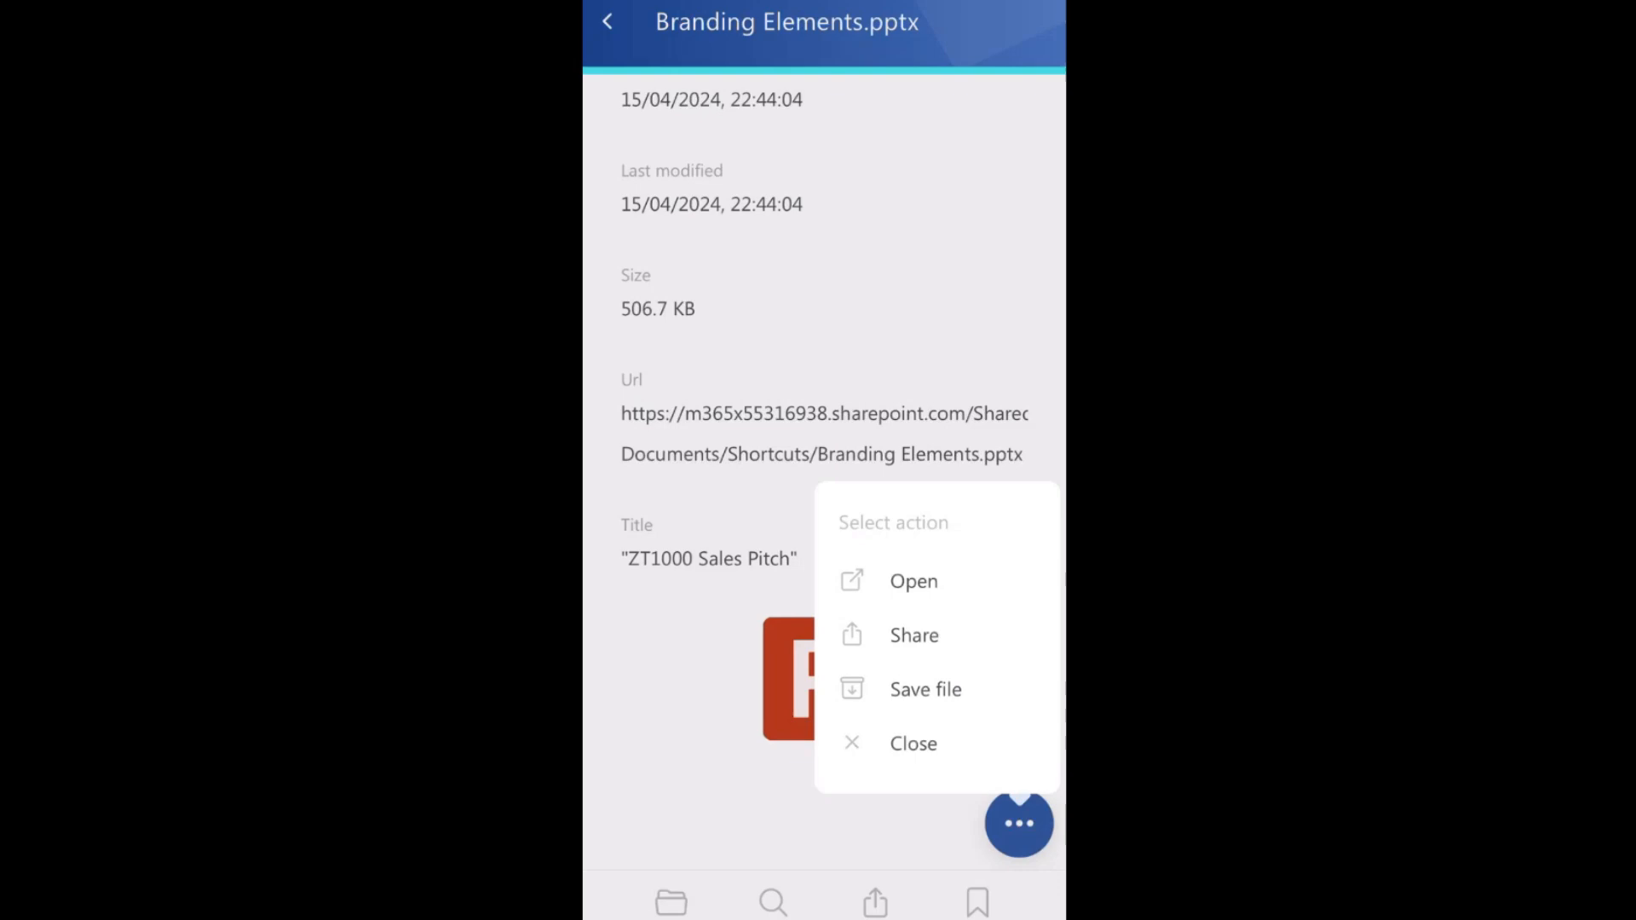
pyautogui.click(911, 743)
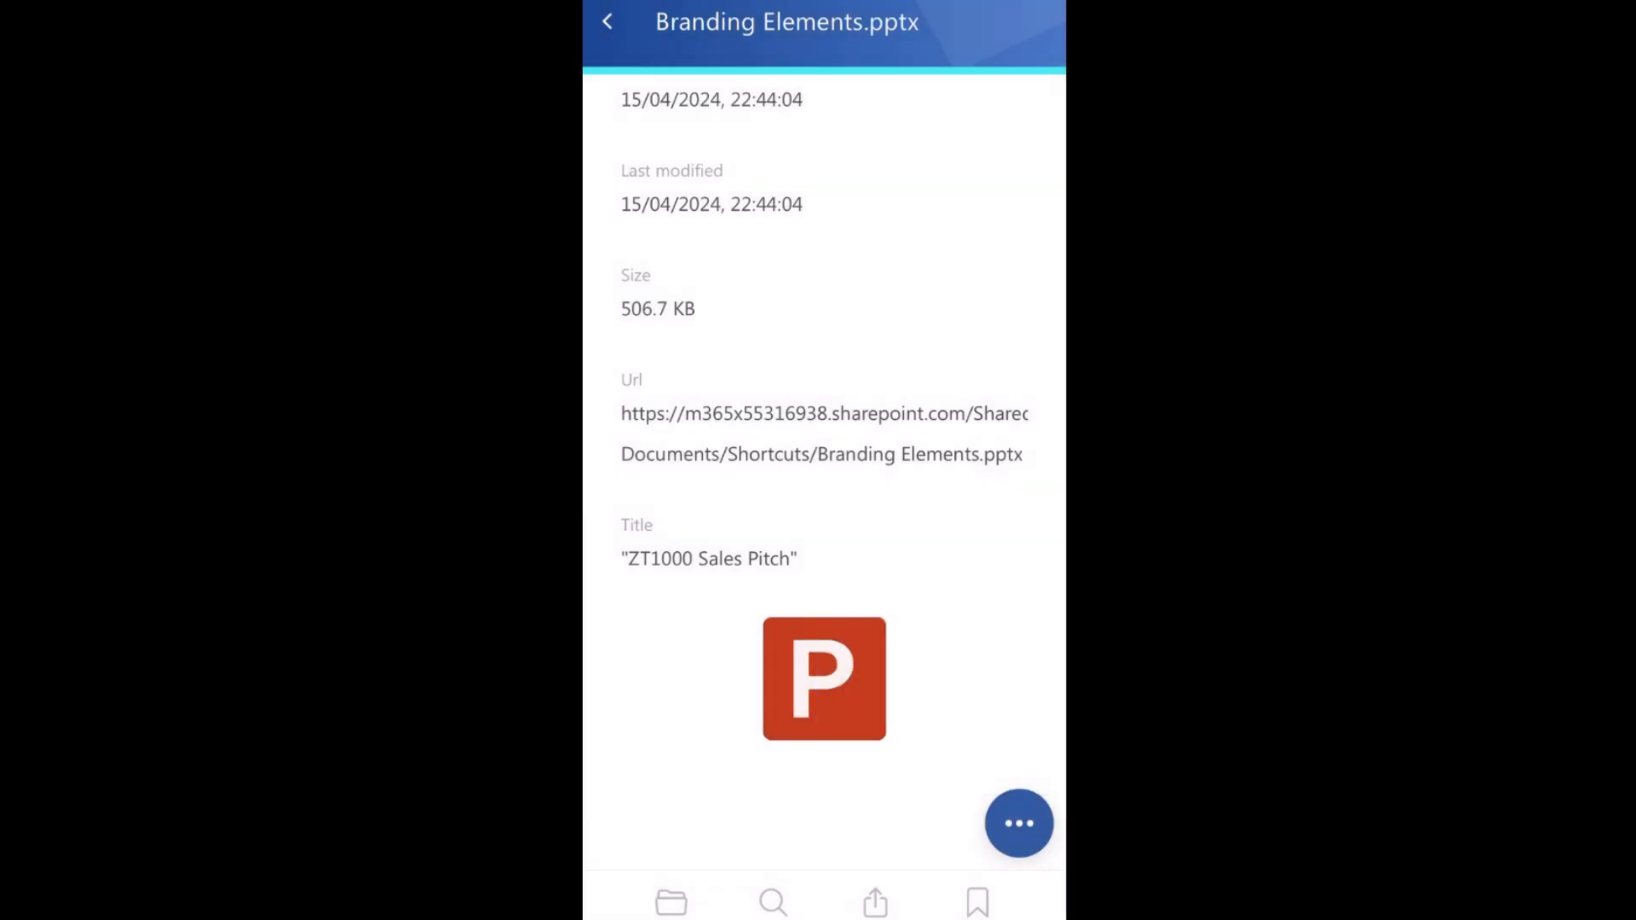
pyautogui.click(772, 902)
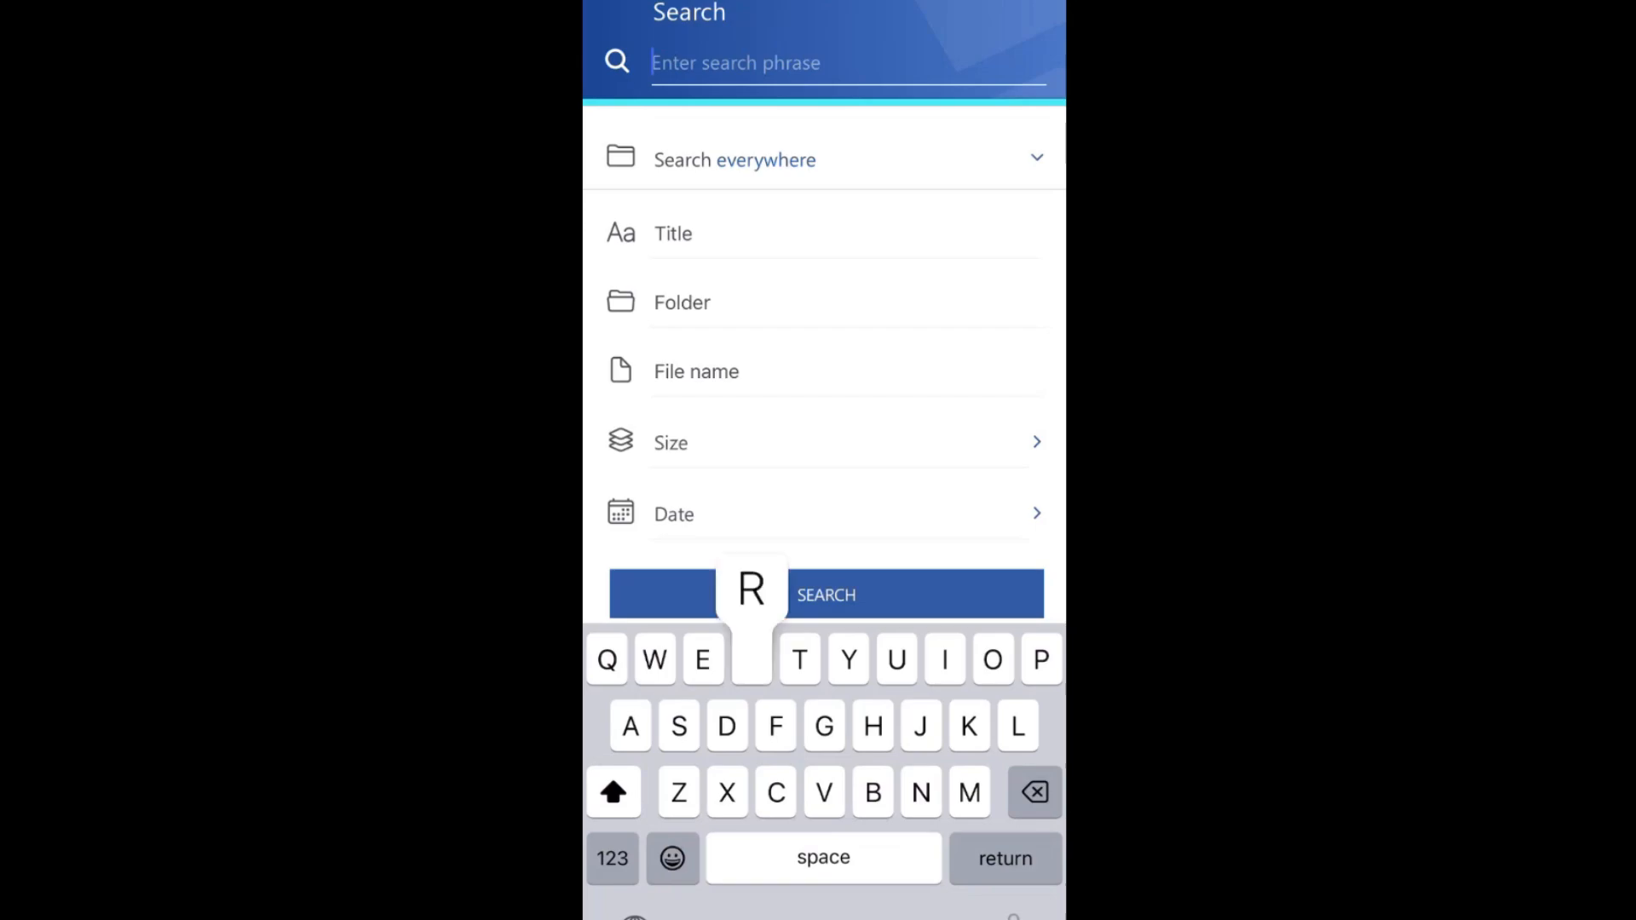
pyautogui.write('review')
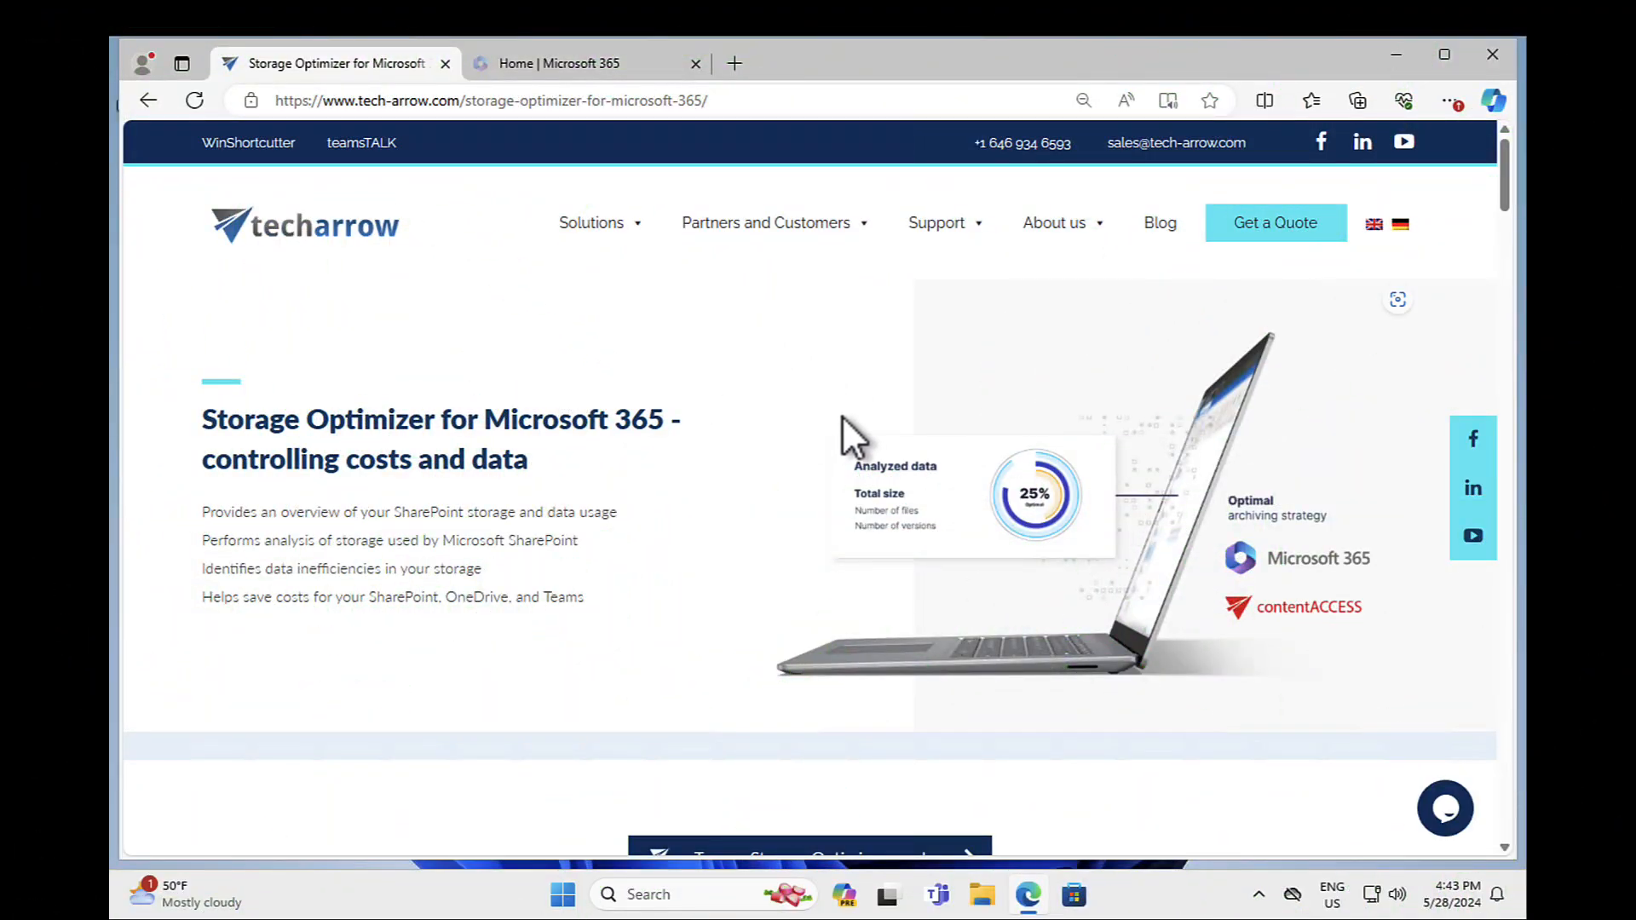
# Scroll the Storage Optimizer page to the 'What is possible with our software?' section
pyautogui.scroll(-3)
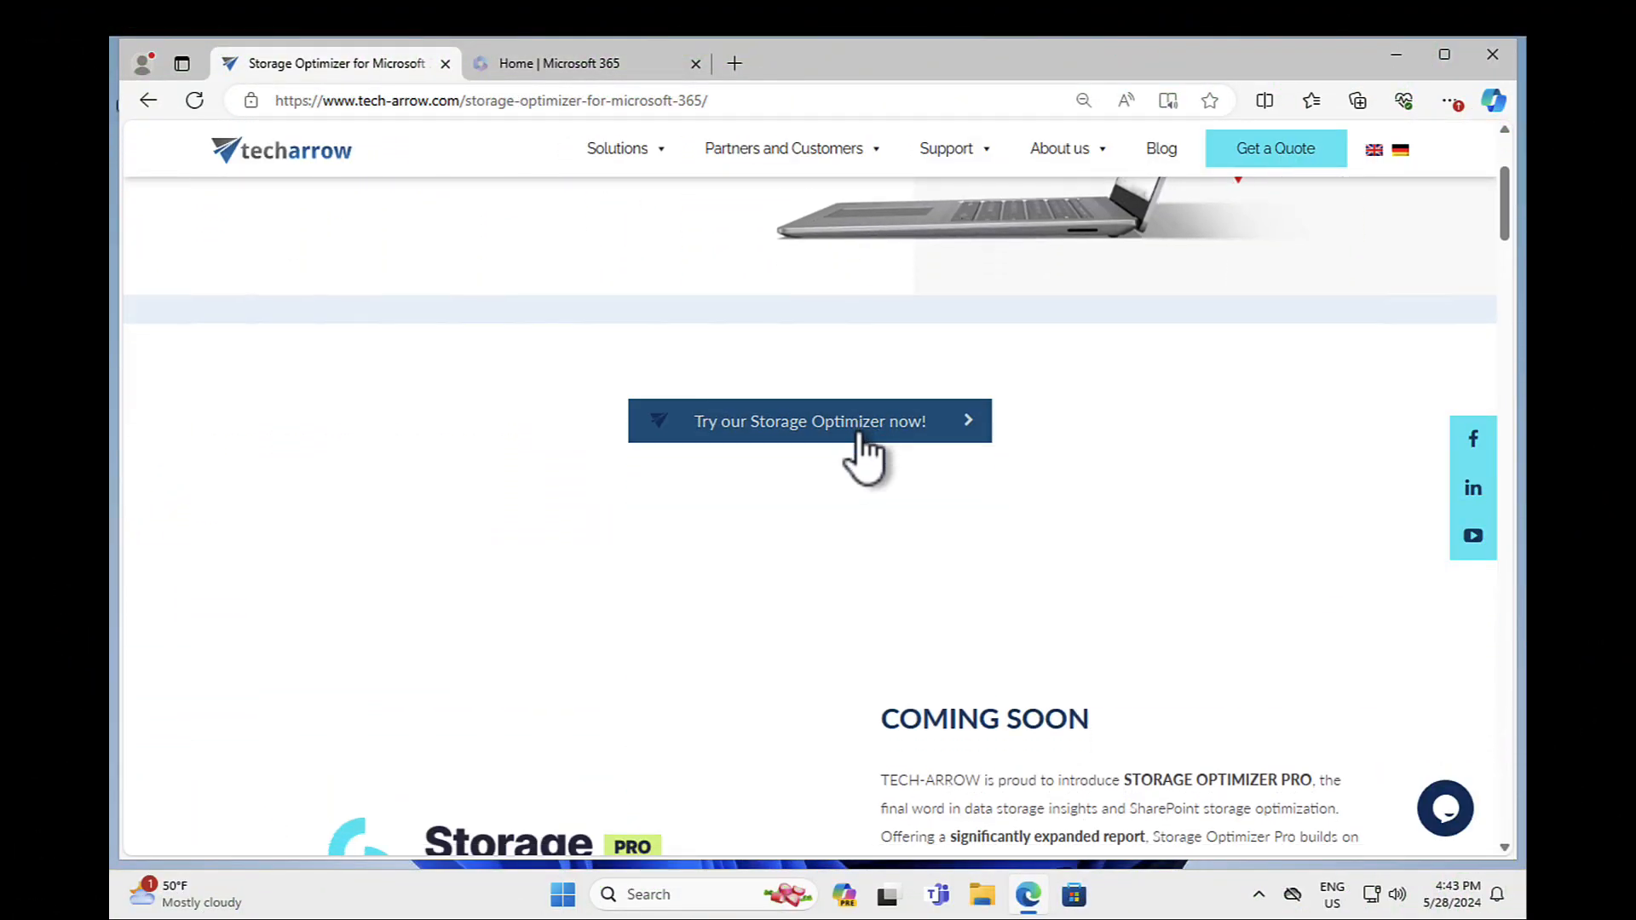
pyautogui.scroll(-3)
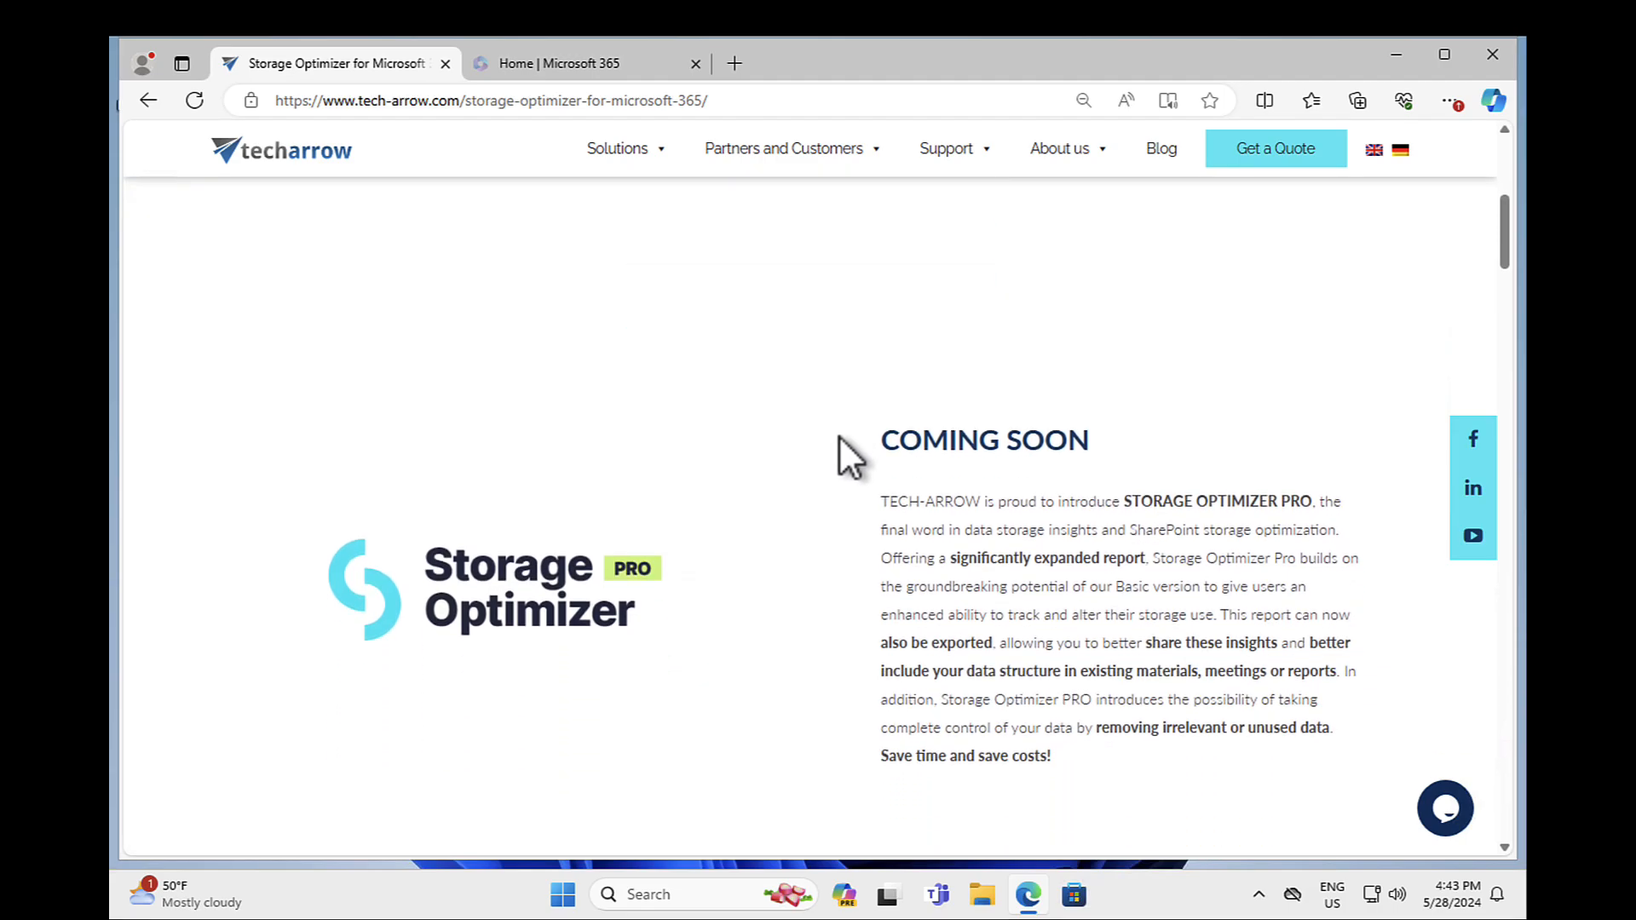
pyautogui.scroll(-3)
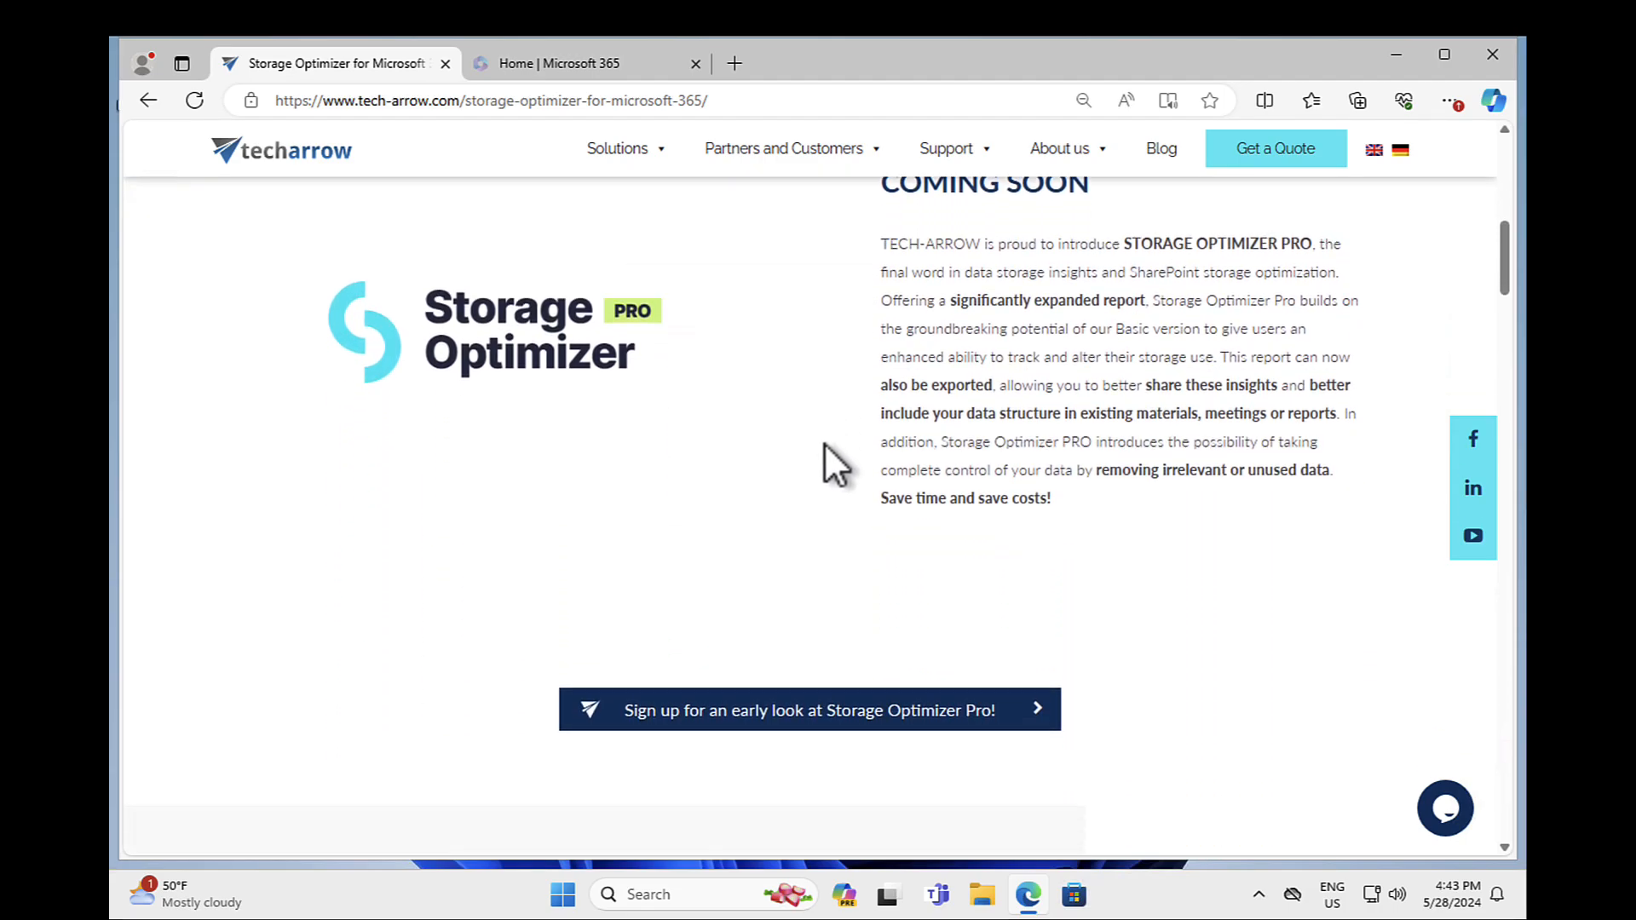
pyautogui.scroll(-3)
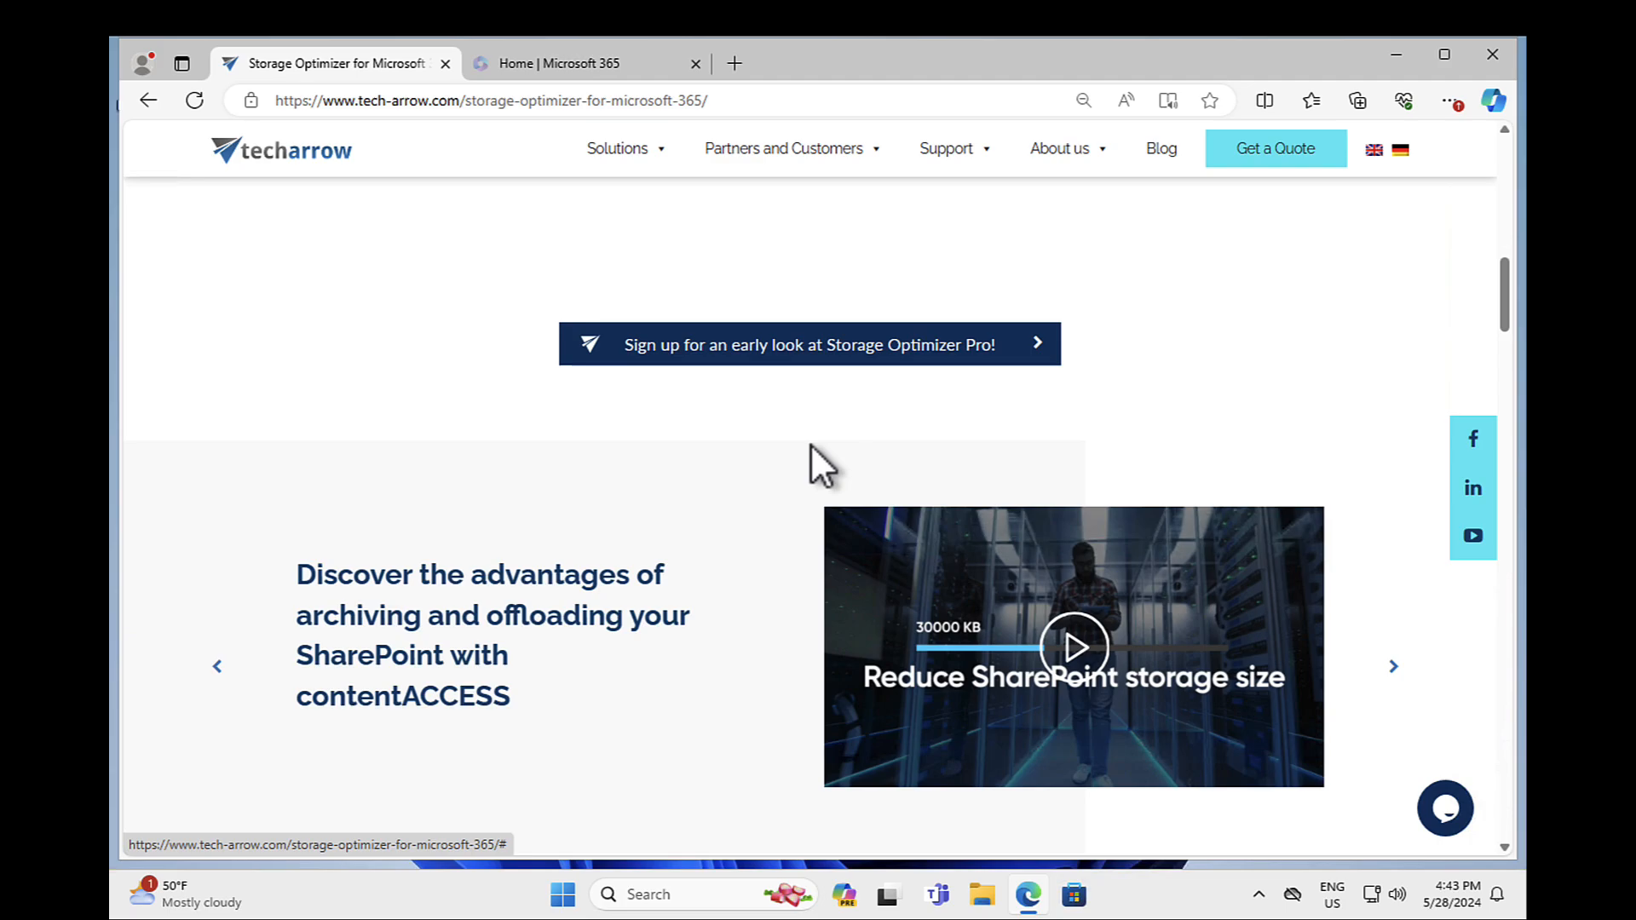
pyautogui.scroll(-3)
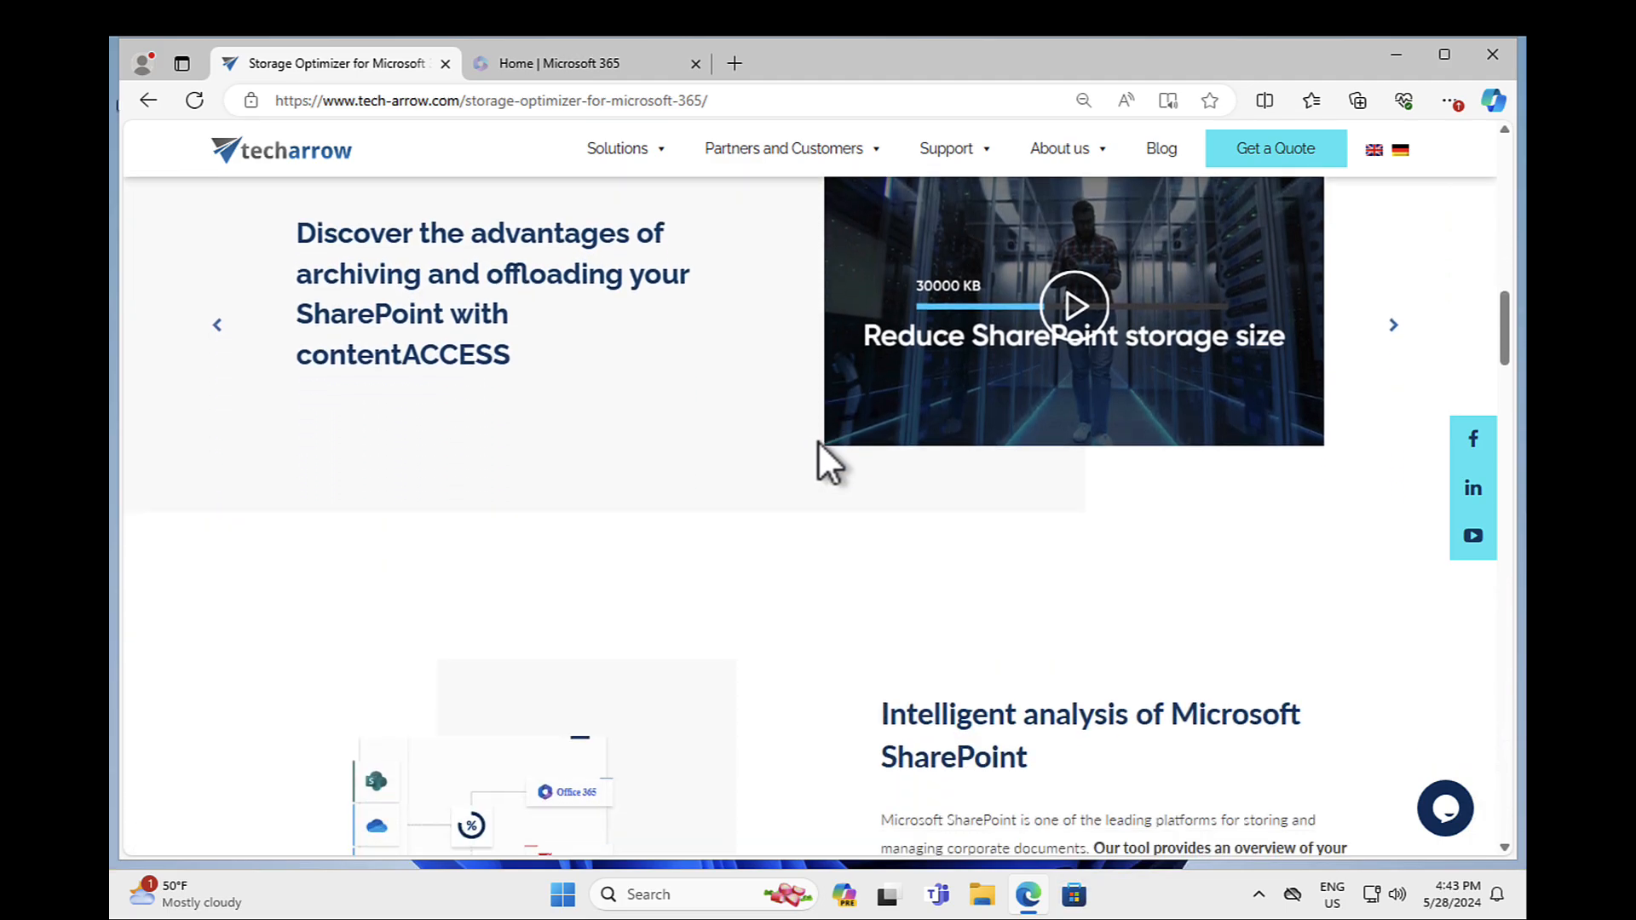
pyautogui.scroll(-3)
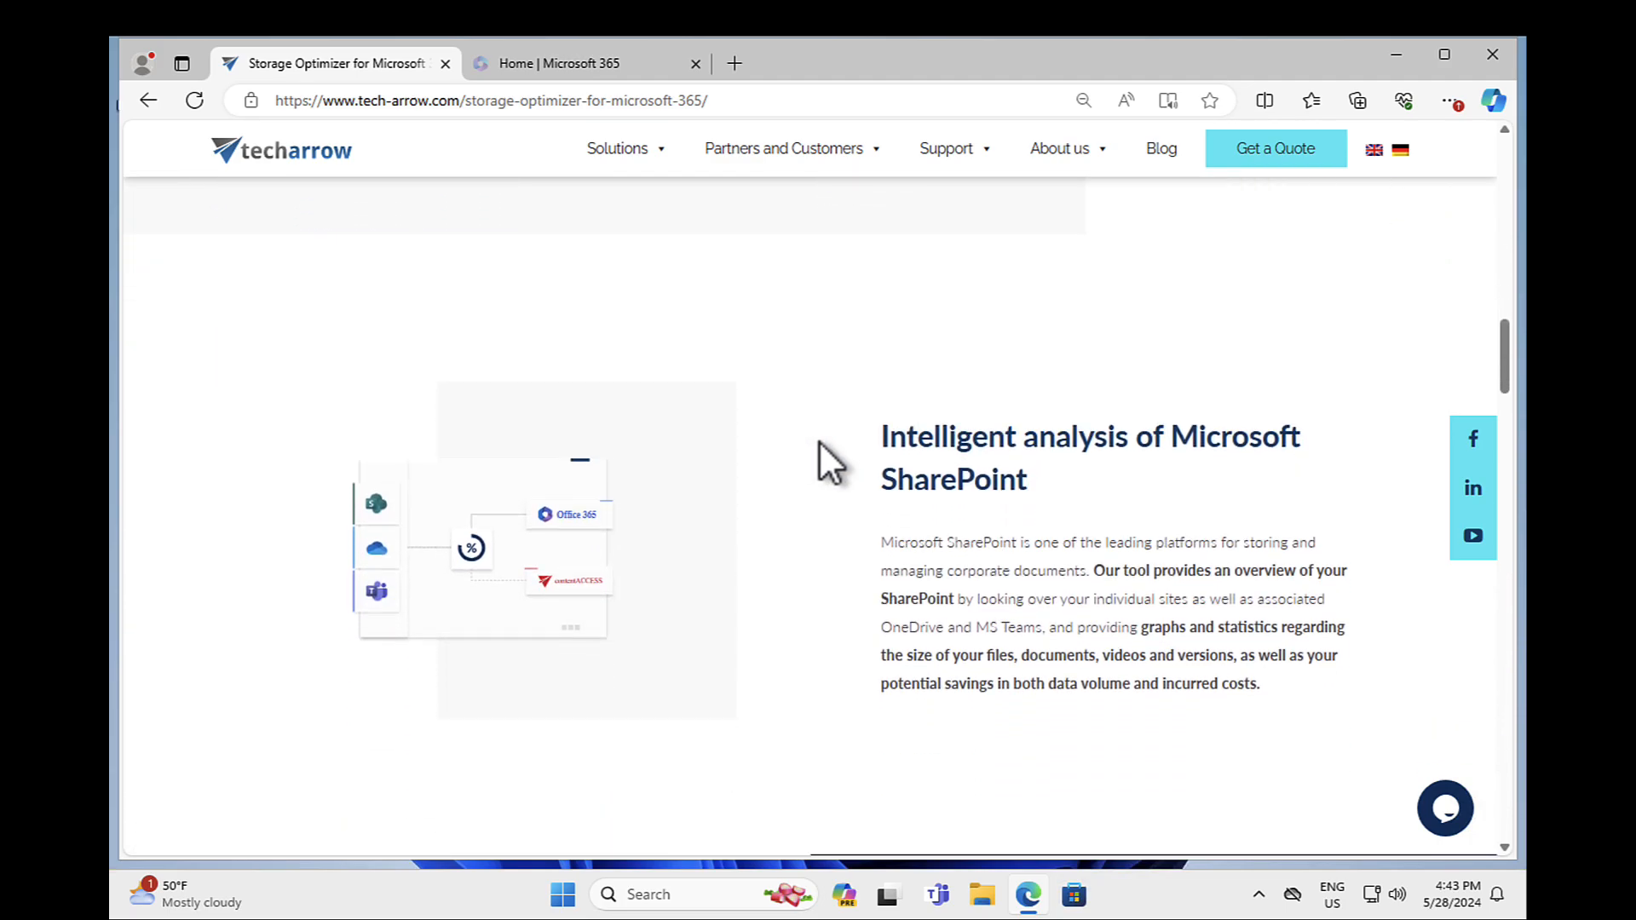
pyautogui.scroll(-3)
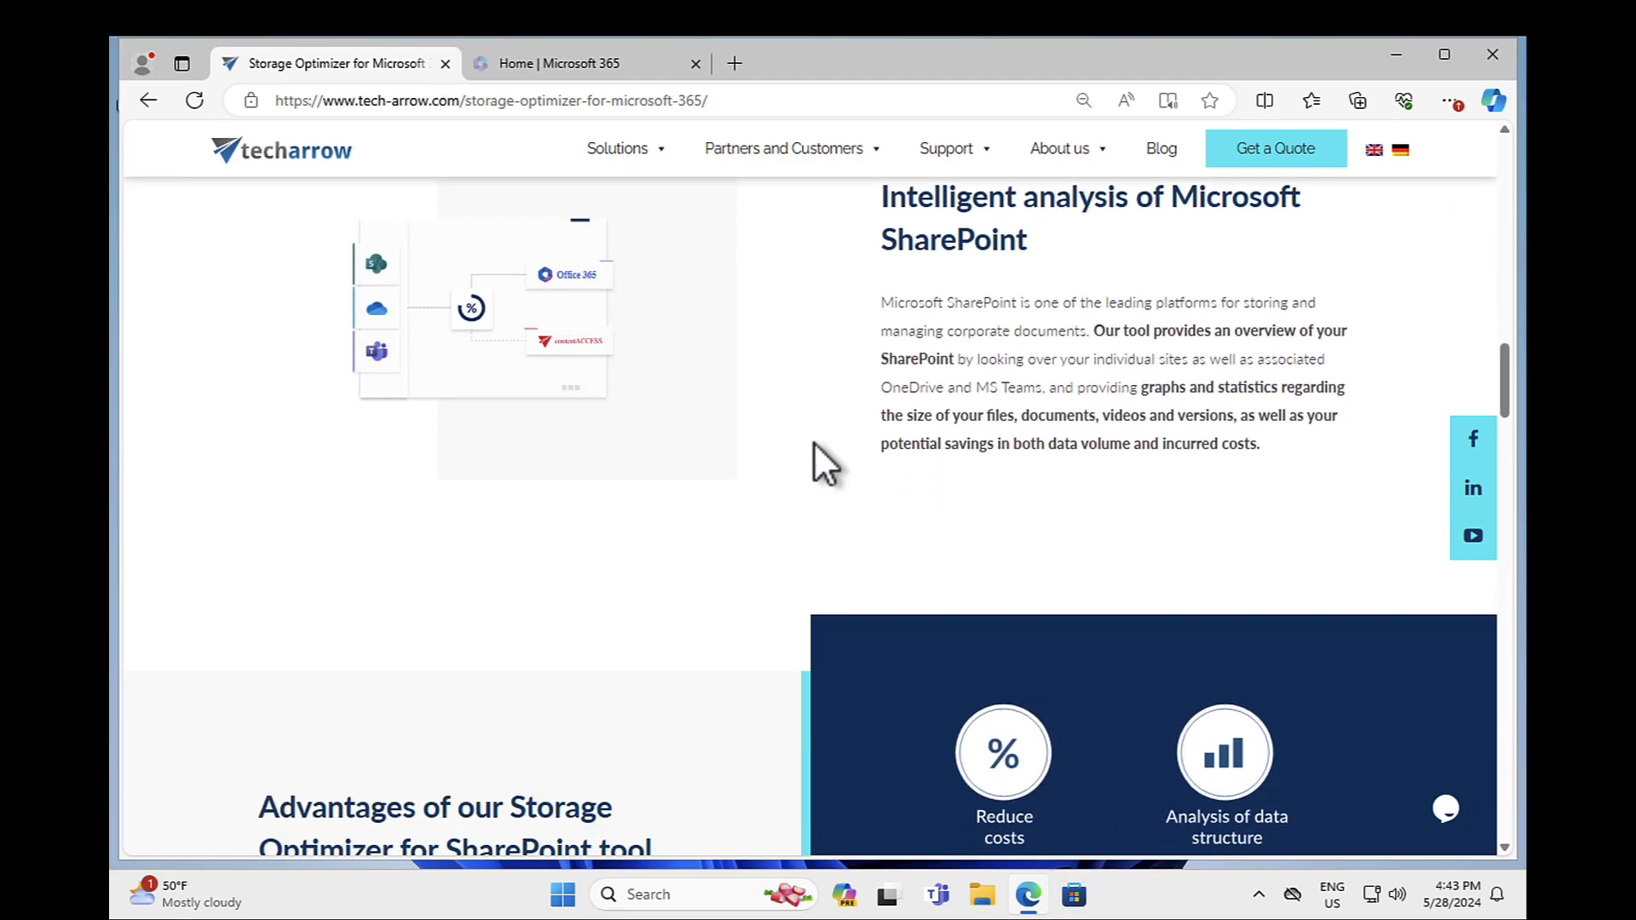
pyautogui.scroll(-3)
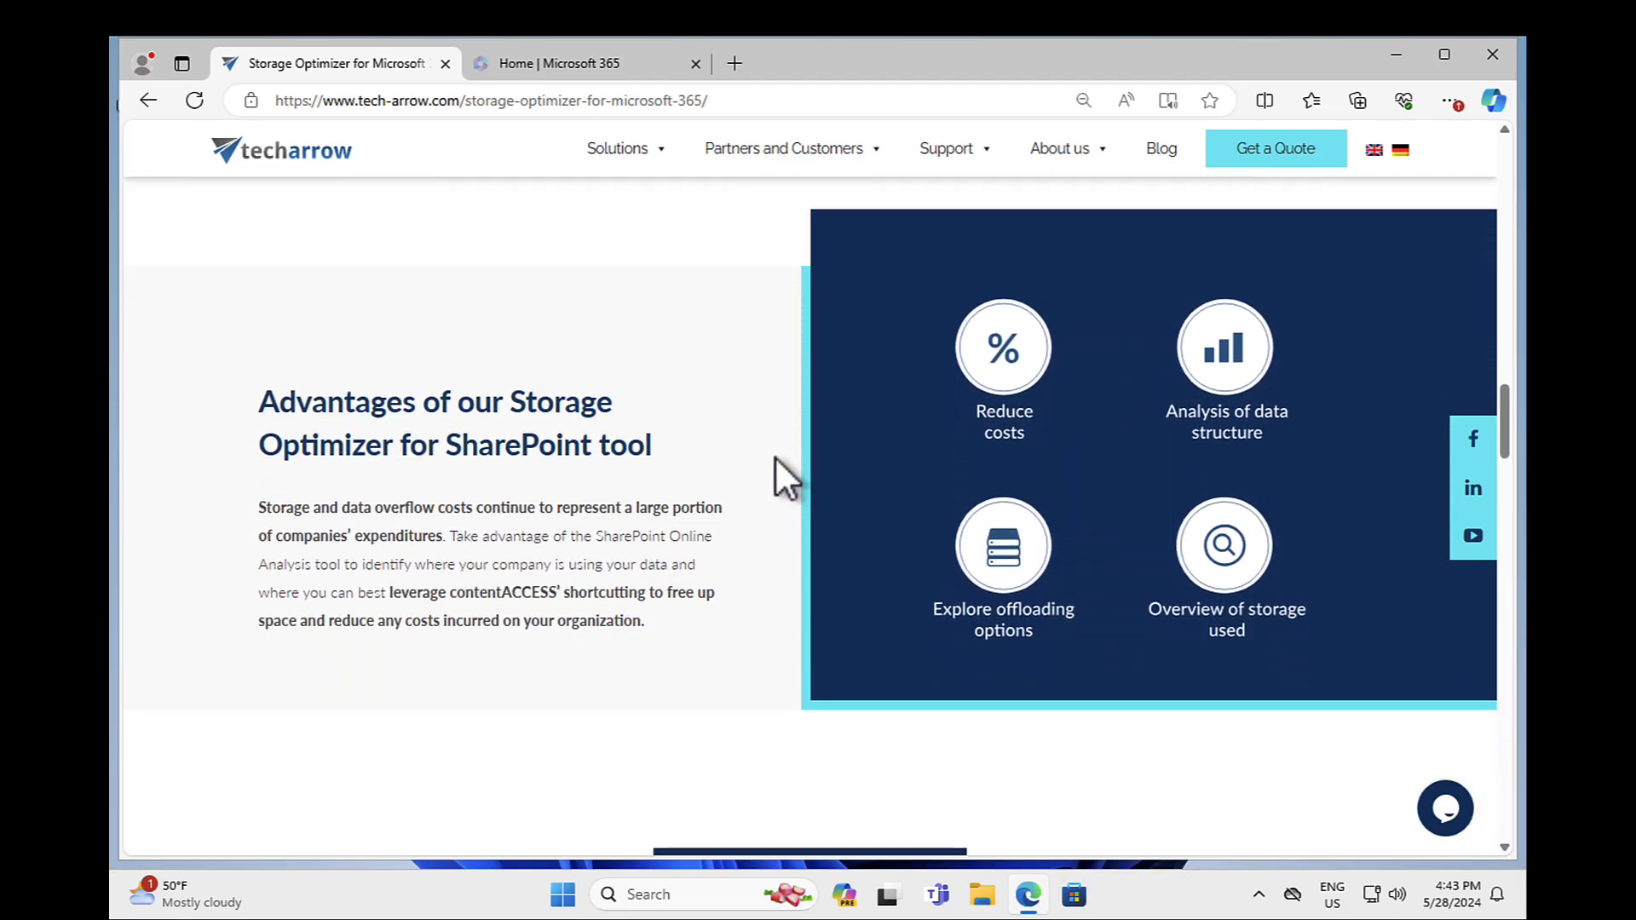
pyautogui.scroll(-3)
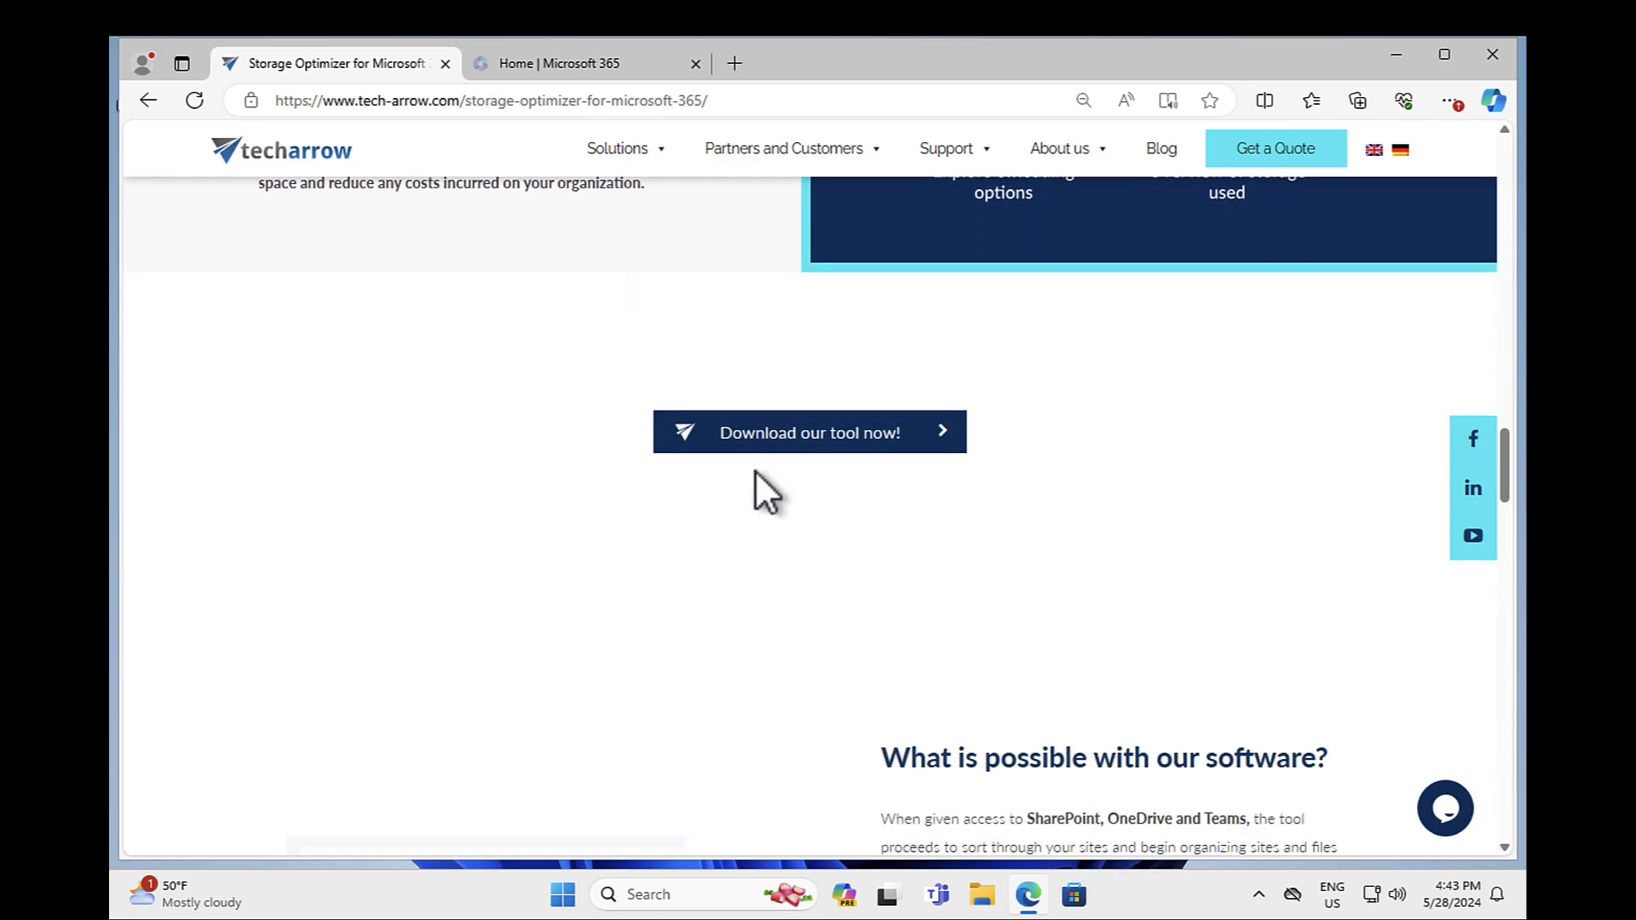
pyautogui.scroll(-3)
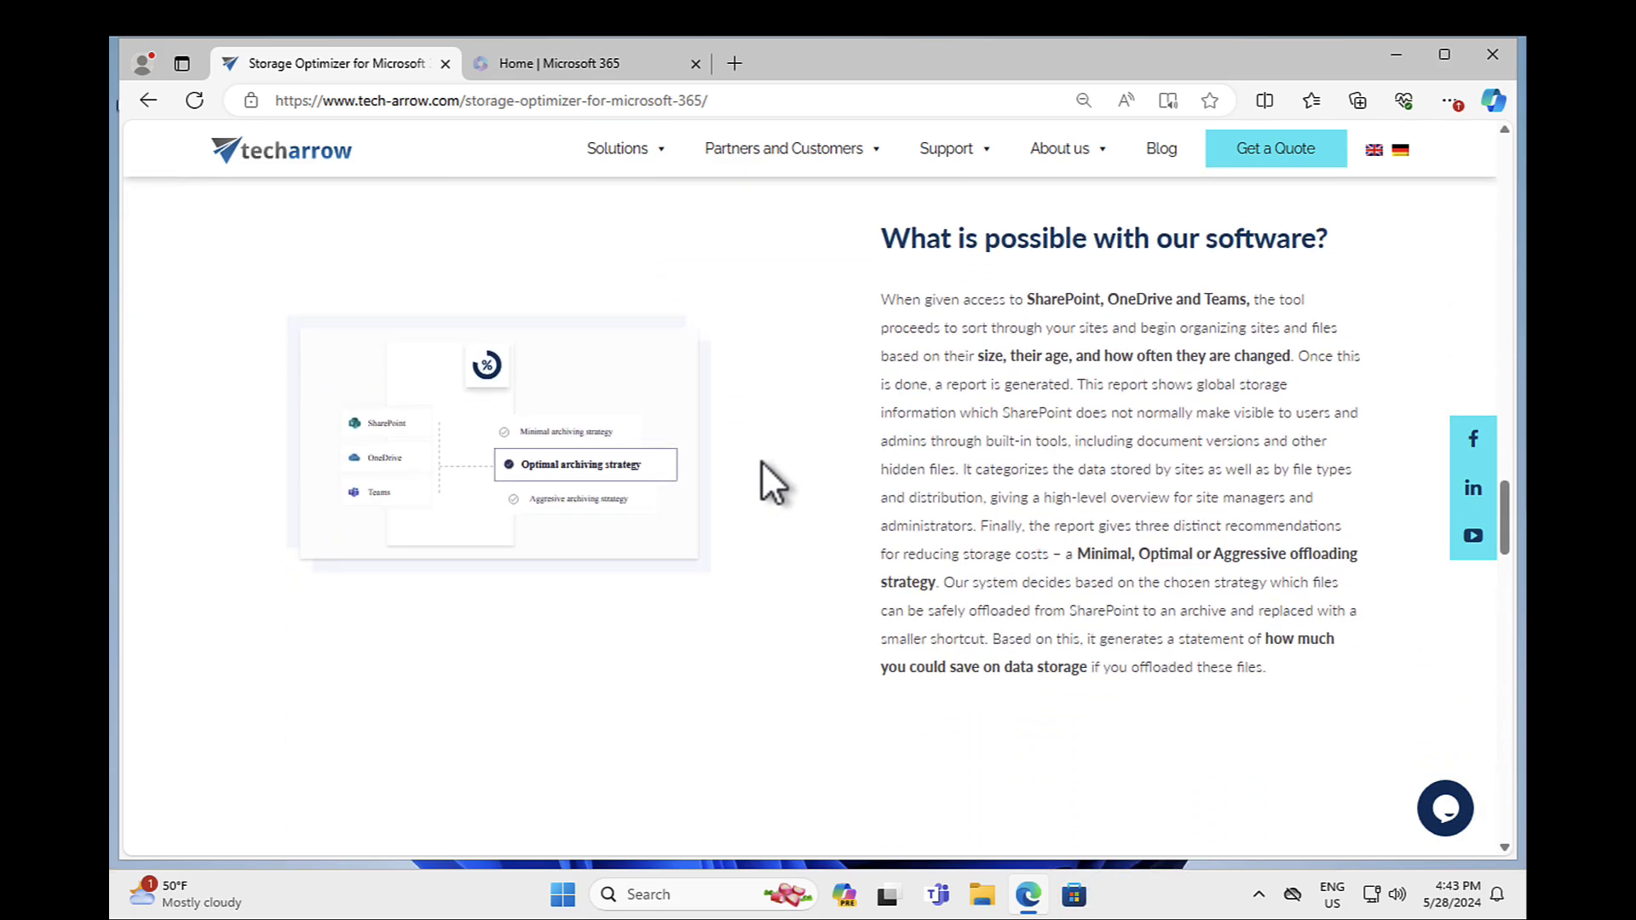